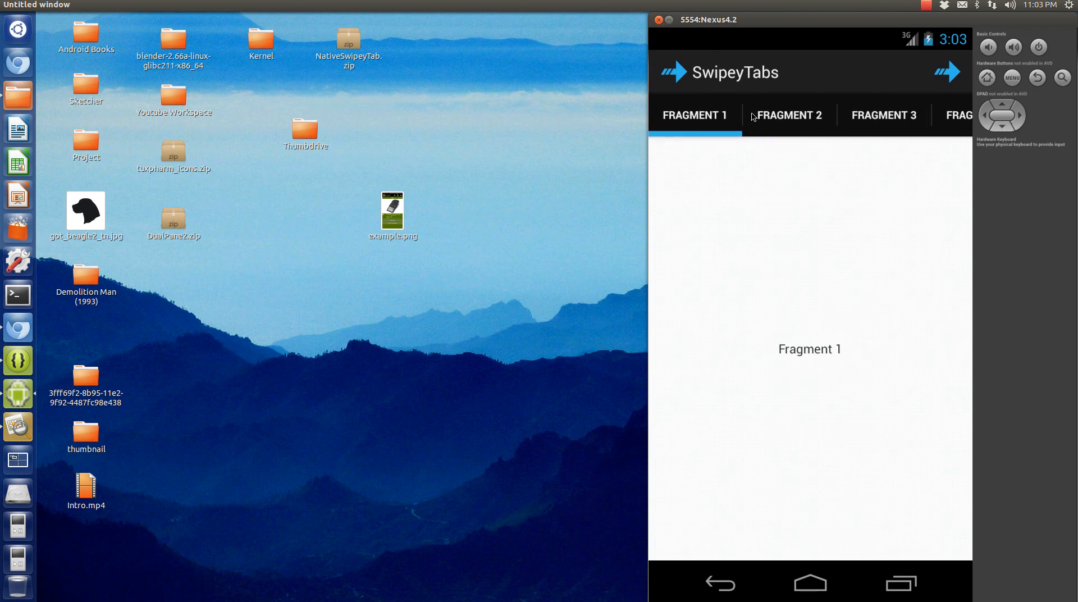
Swipe to the Fragment 2 page in the running emulator app and back to Fragment 1.
left_click(788, 115)
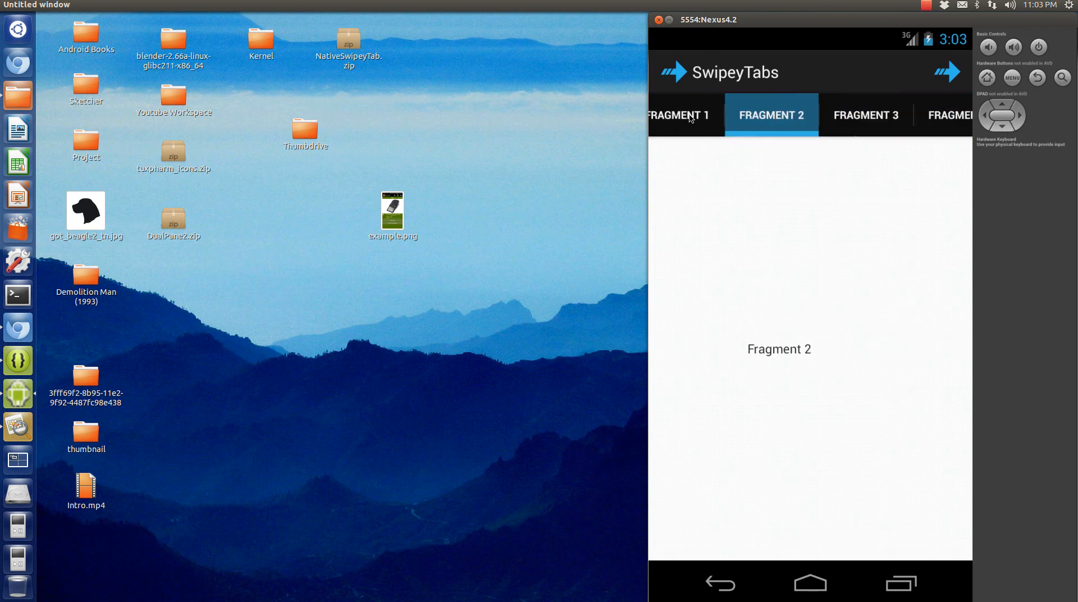
left_click(694, 115)
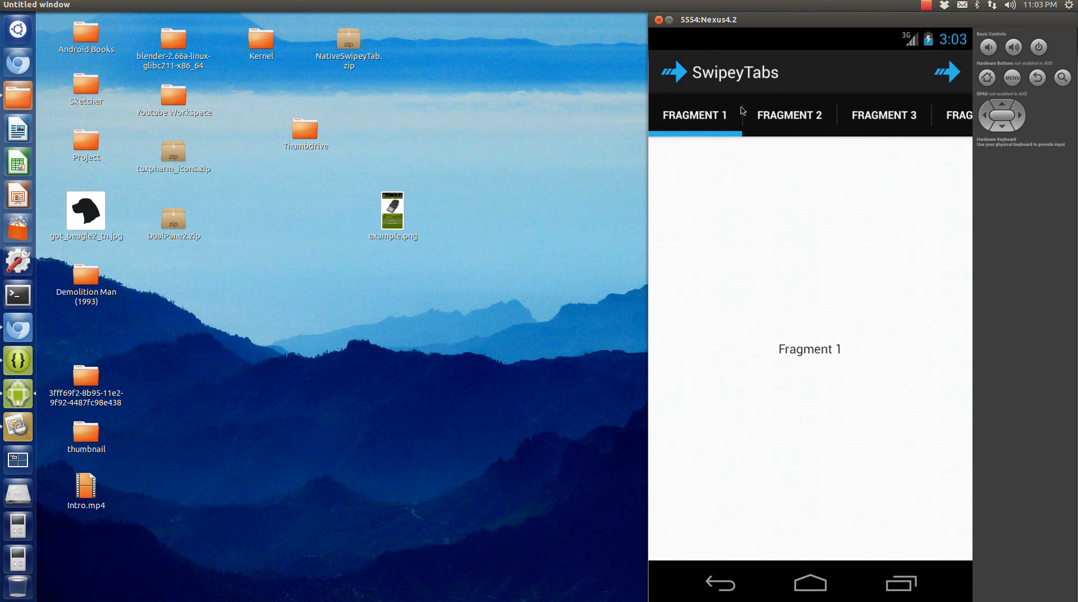
mouse_move(676, 101)
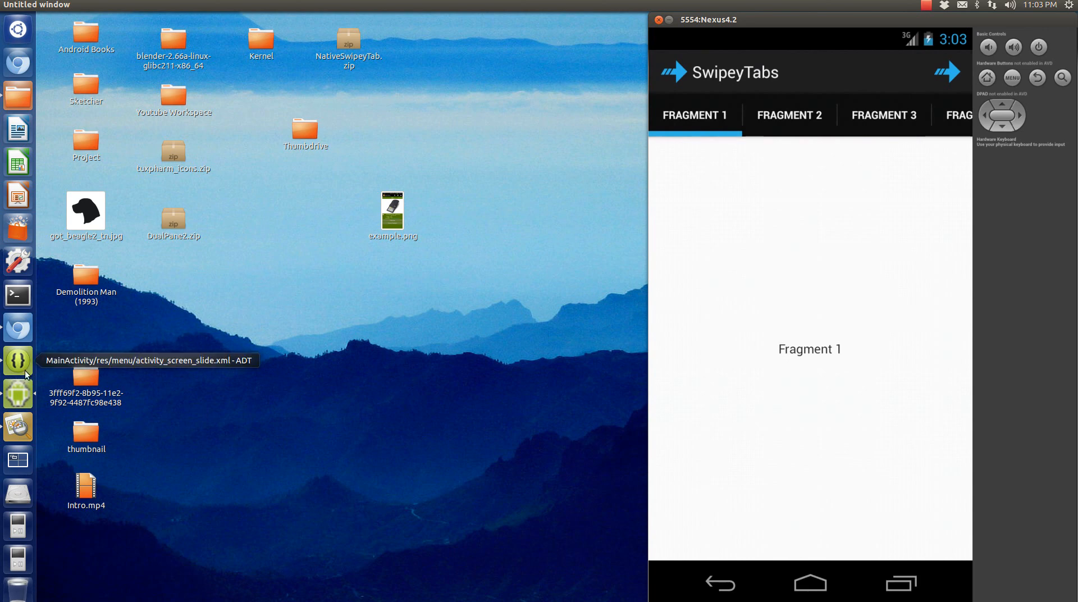
mouse_move(742, 306)
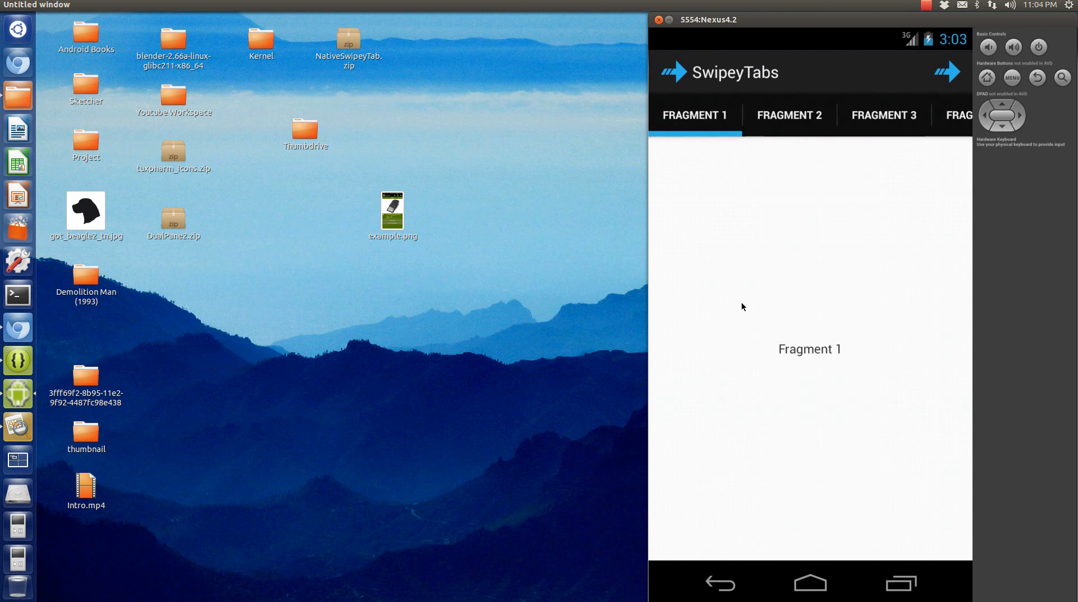
mouse_move(619, 351)
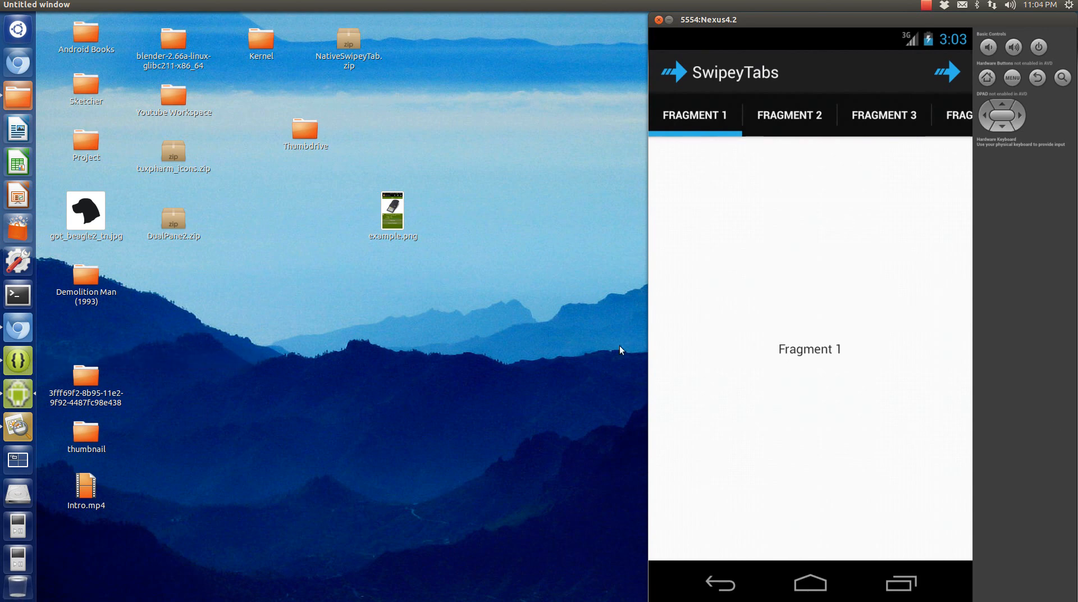
mouse_move(17, 394)
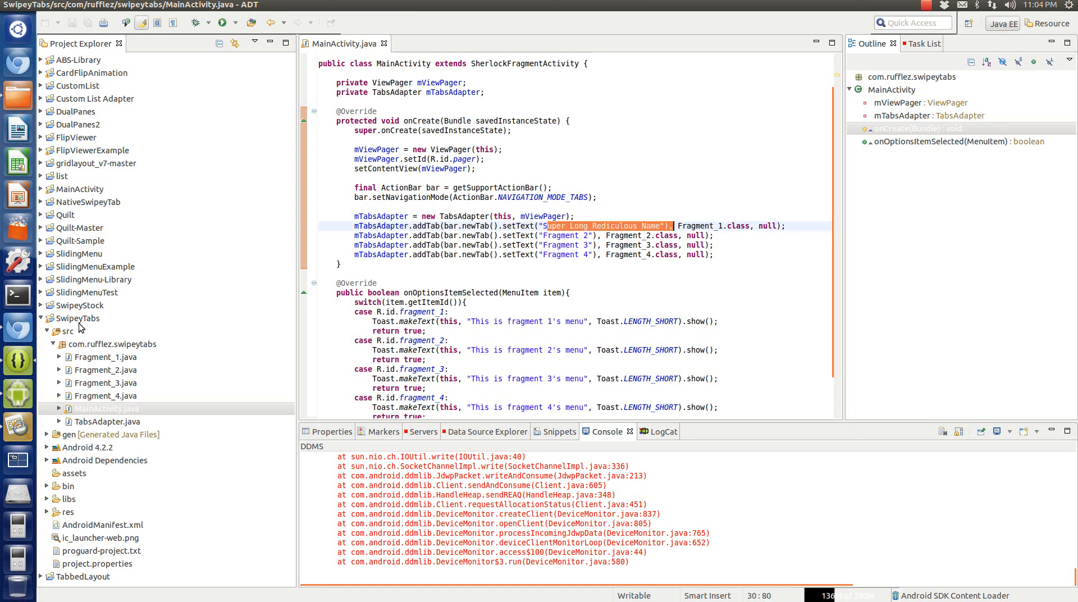
Run the SwipeyTabs project as an Android application on the Nexus4.2 emulator.
right_click(78, 317)
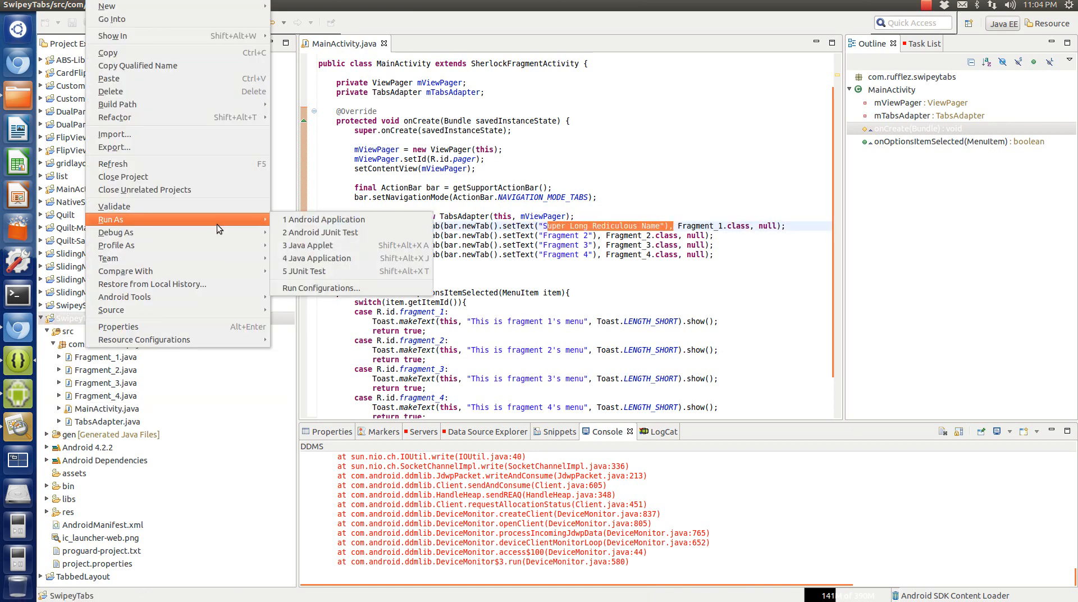
mouse_move(143, 207)
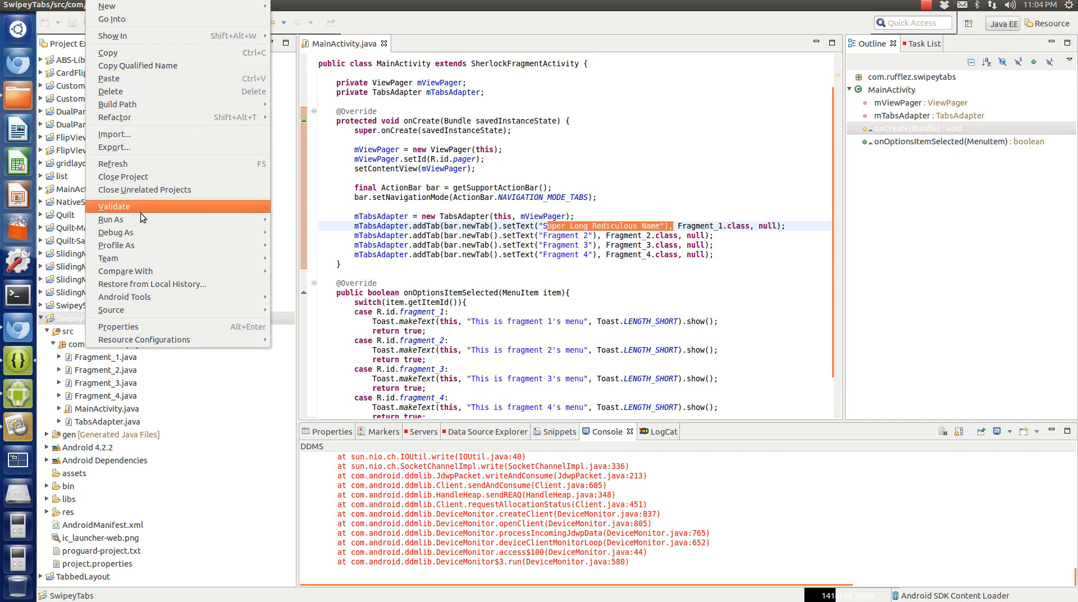
left_click(111, 219)
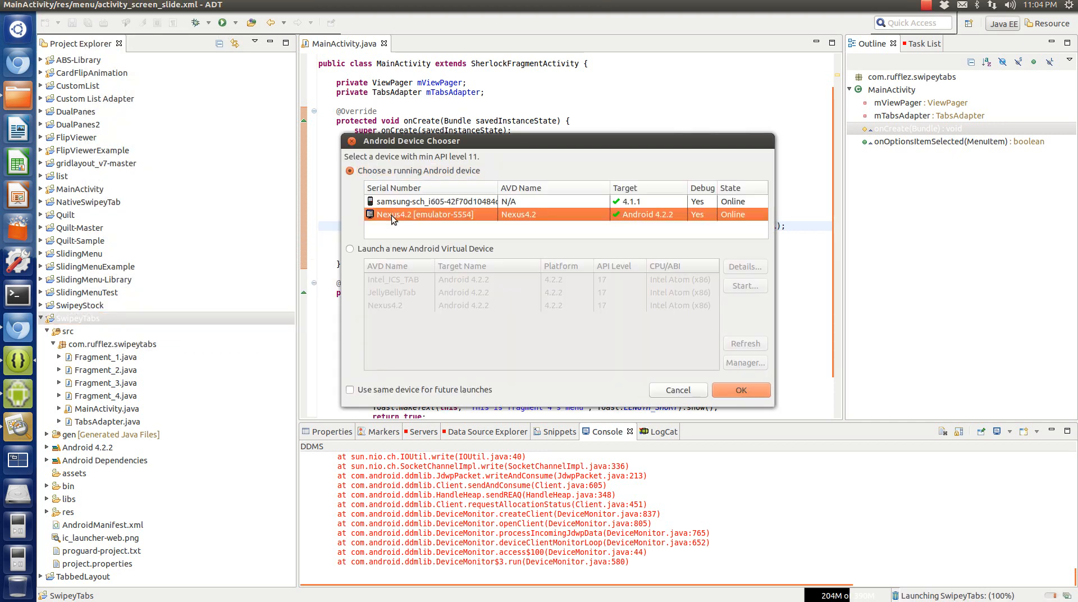
left_click(740, 390)
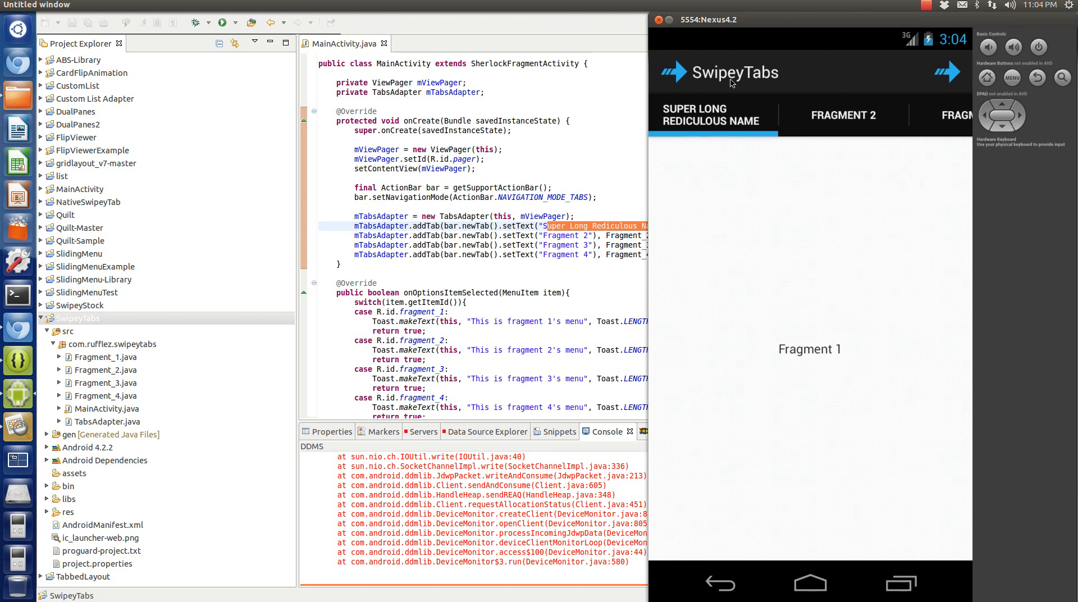
mouse_move(899, 295)
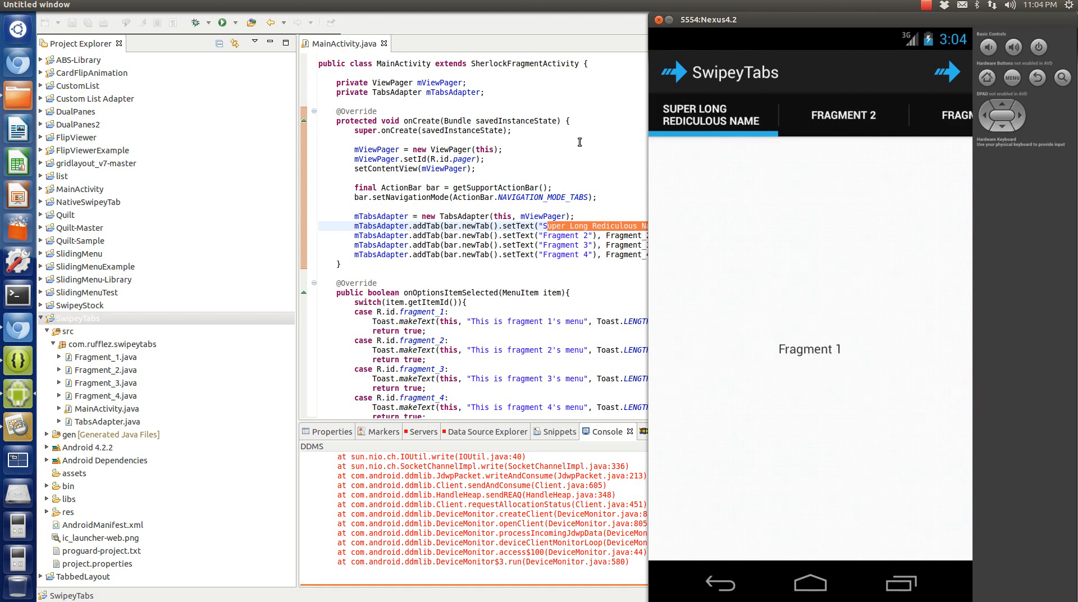
mouse_move(906, 129)
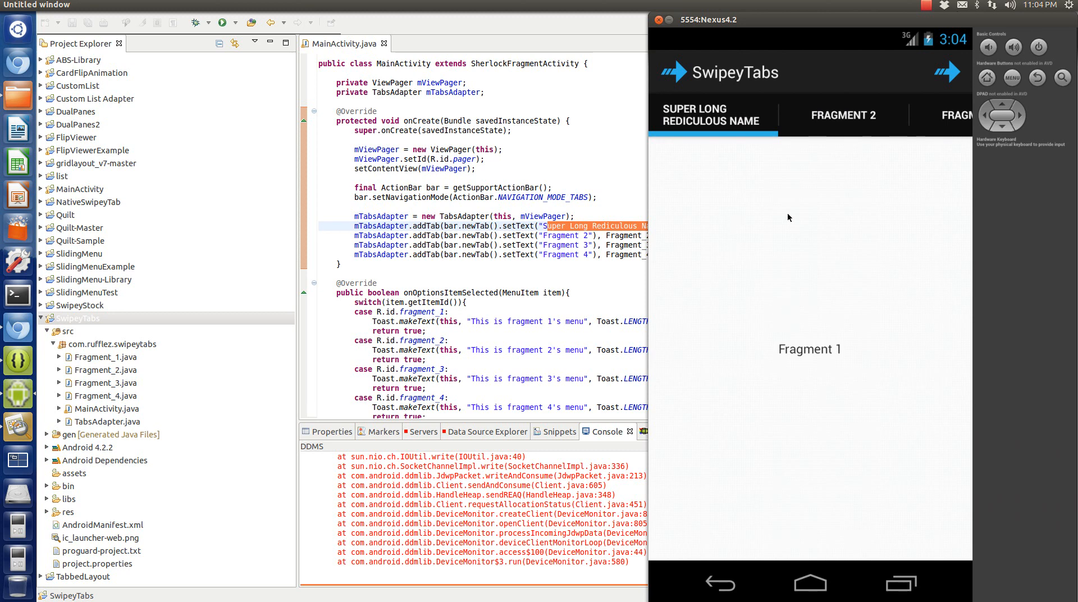
mouse_move(757, 241)
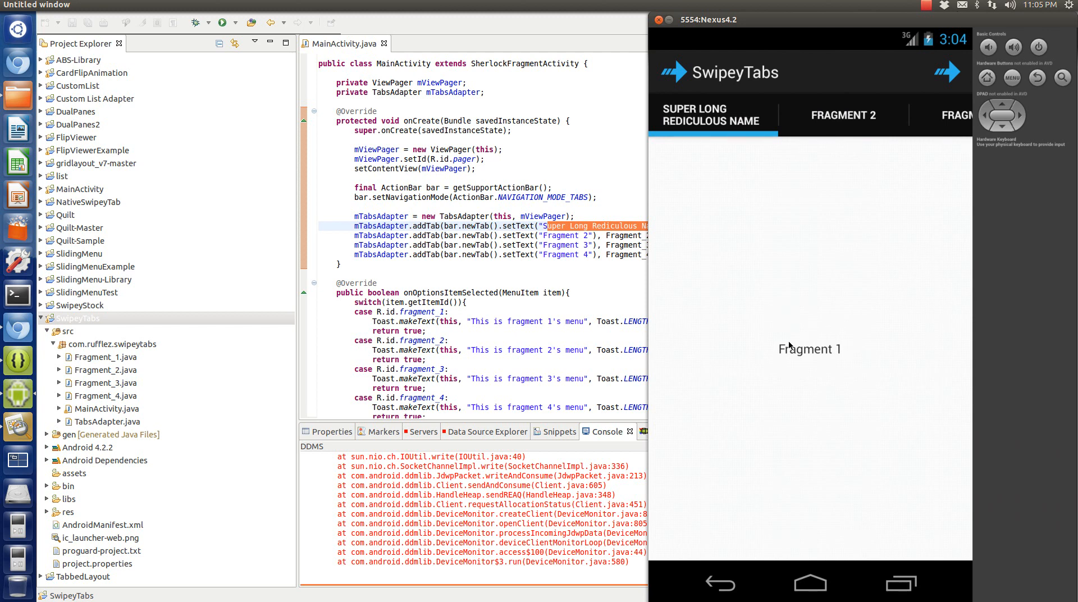
mouse_move(696, 107)
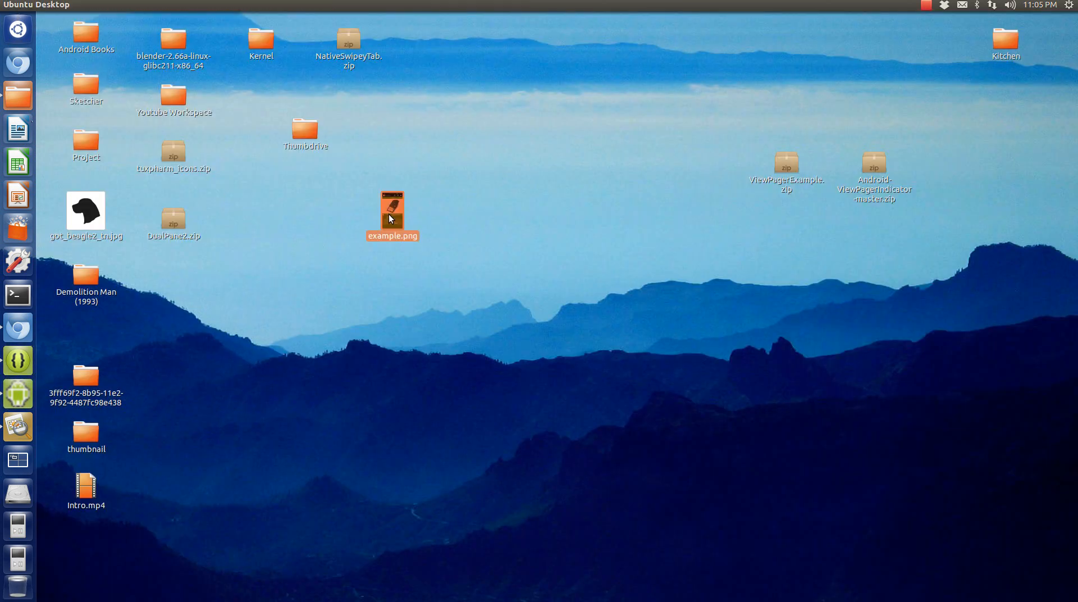
View the example.png screenshot of the Woot Check tabbed app in Image Viewer.
double_click(391, 198)
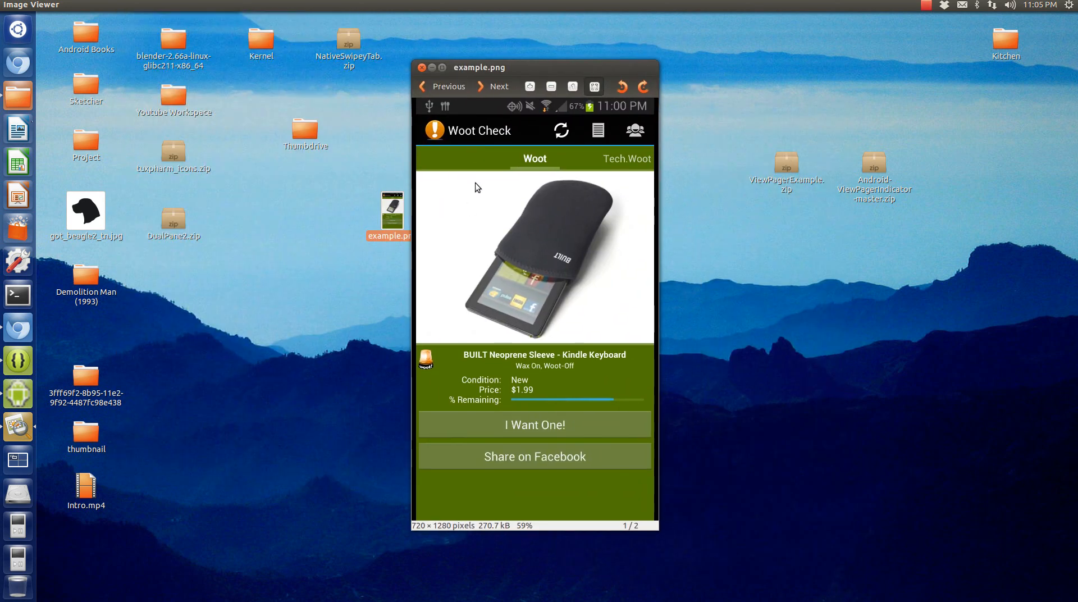
mouse_move(590, 164)
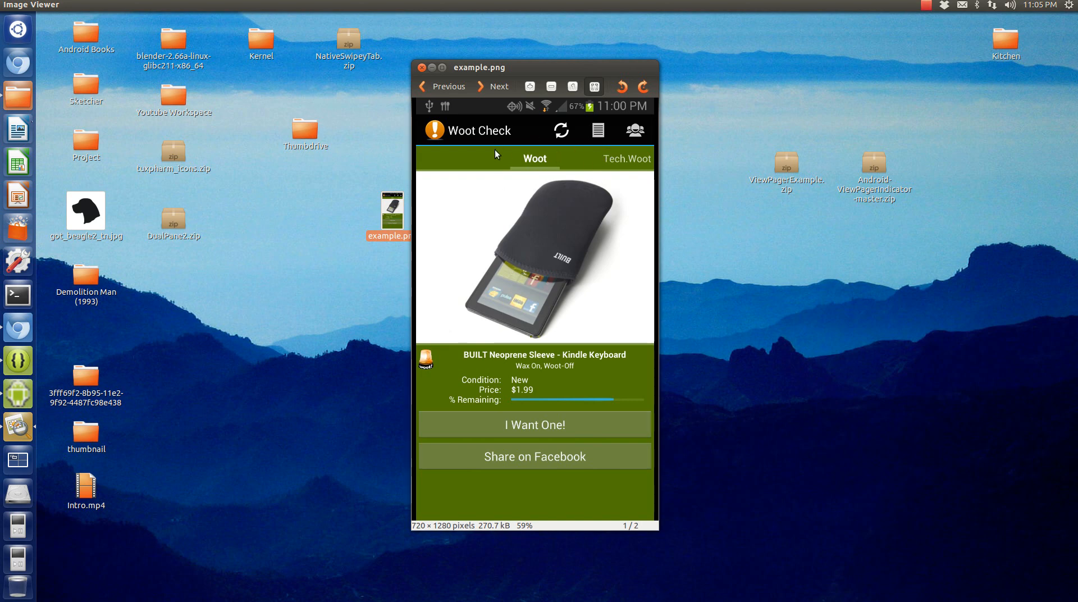
mouse_move(525, 166)
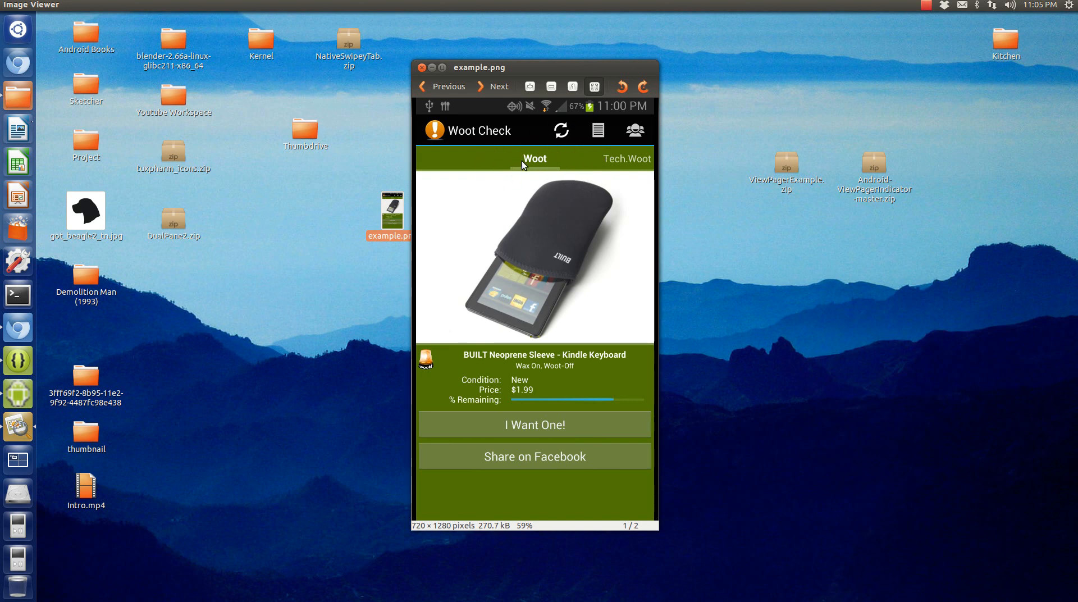
mouse_move(630, 161)
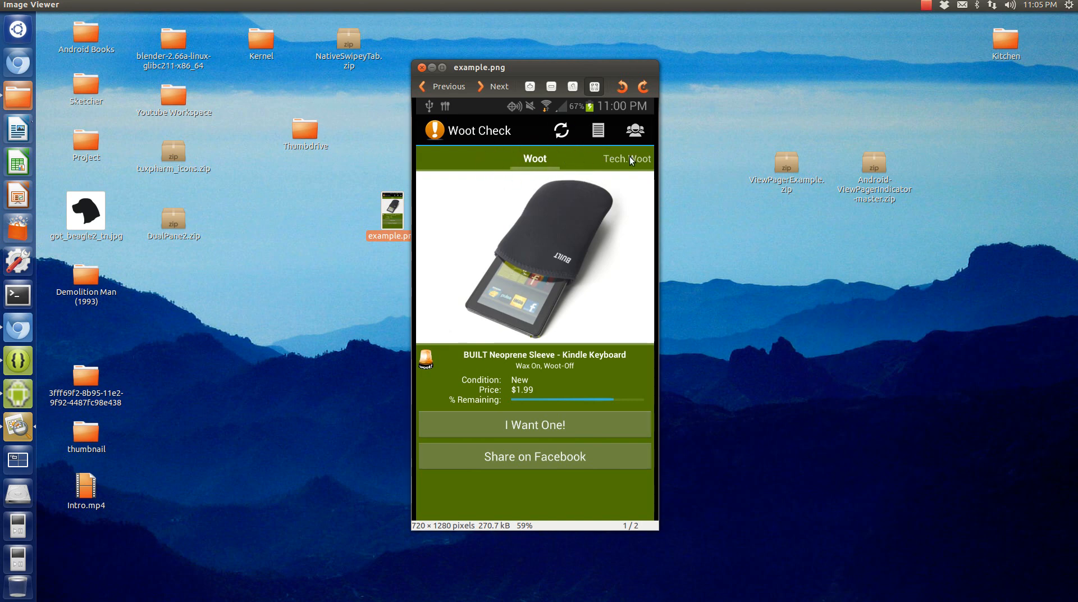
mouse_move(646, 146)
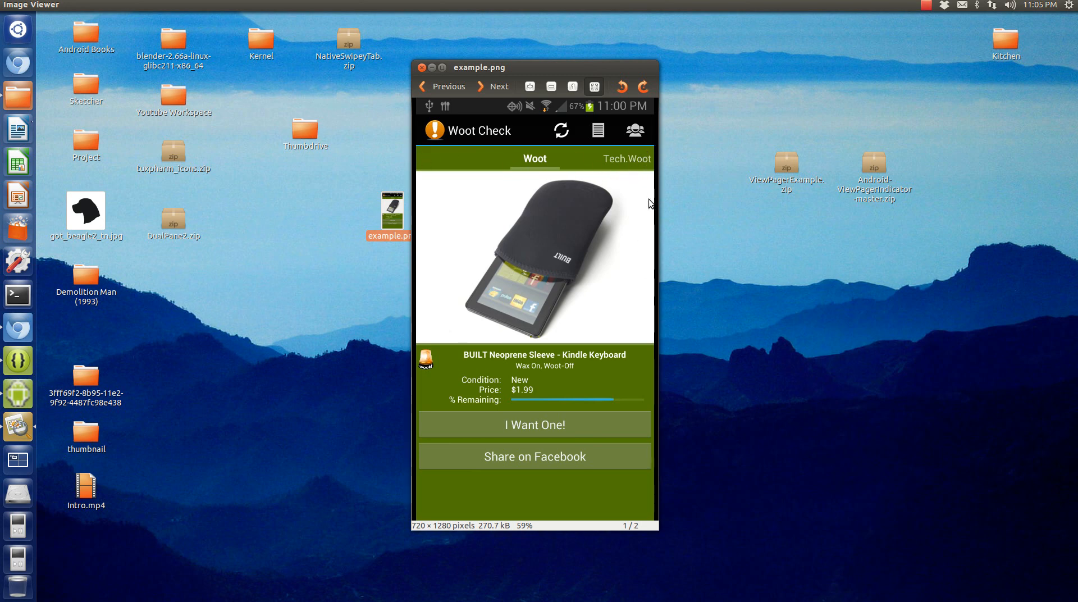
mouse_move(633, 227)
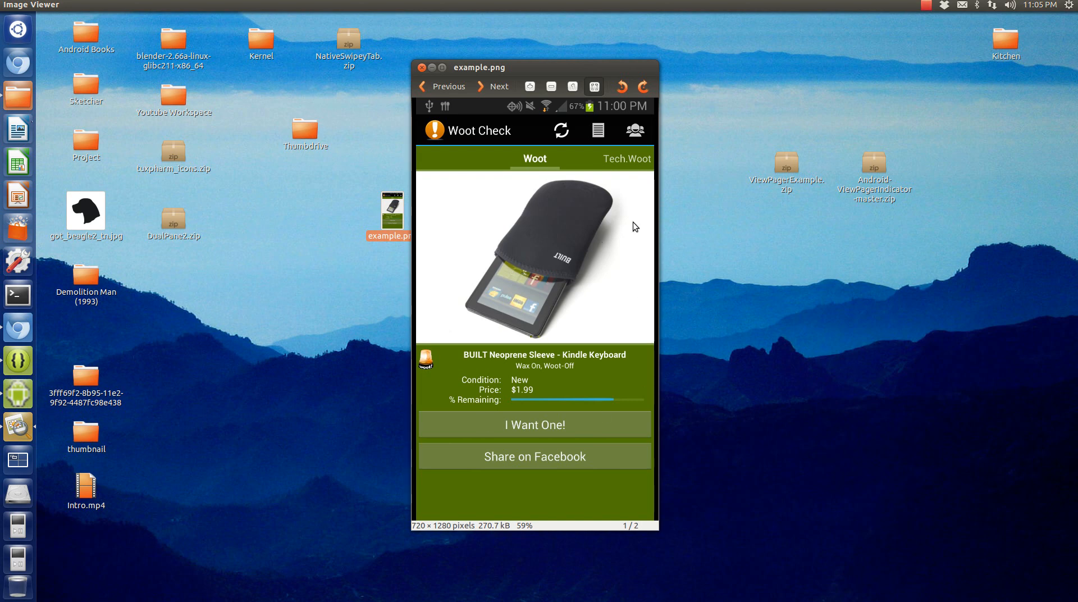
mouse_move(588, 217)
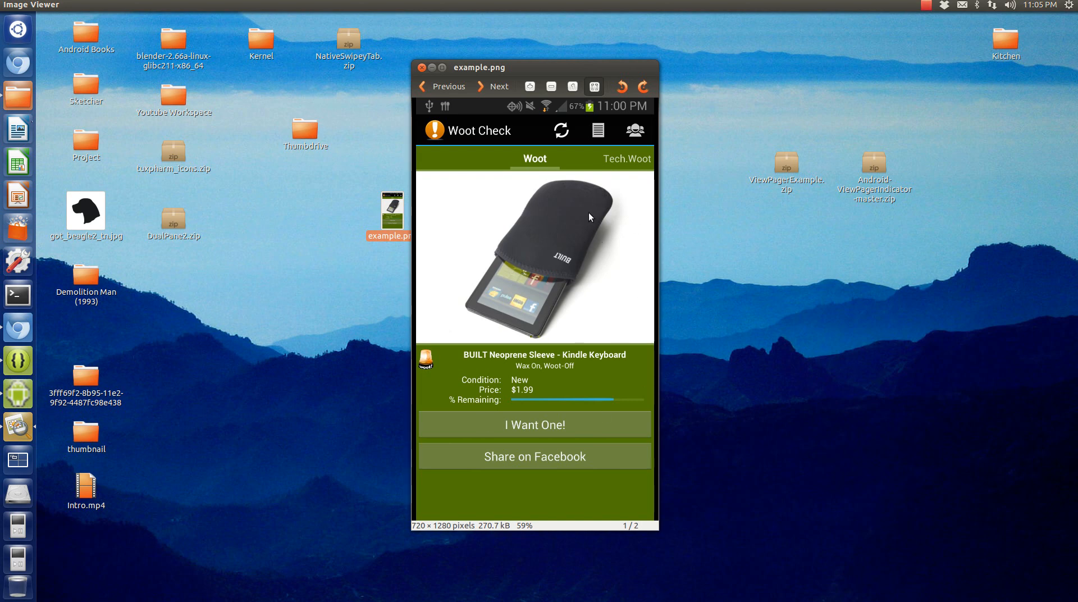
mouse_move(519, 359)
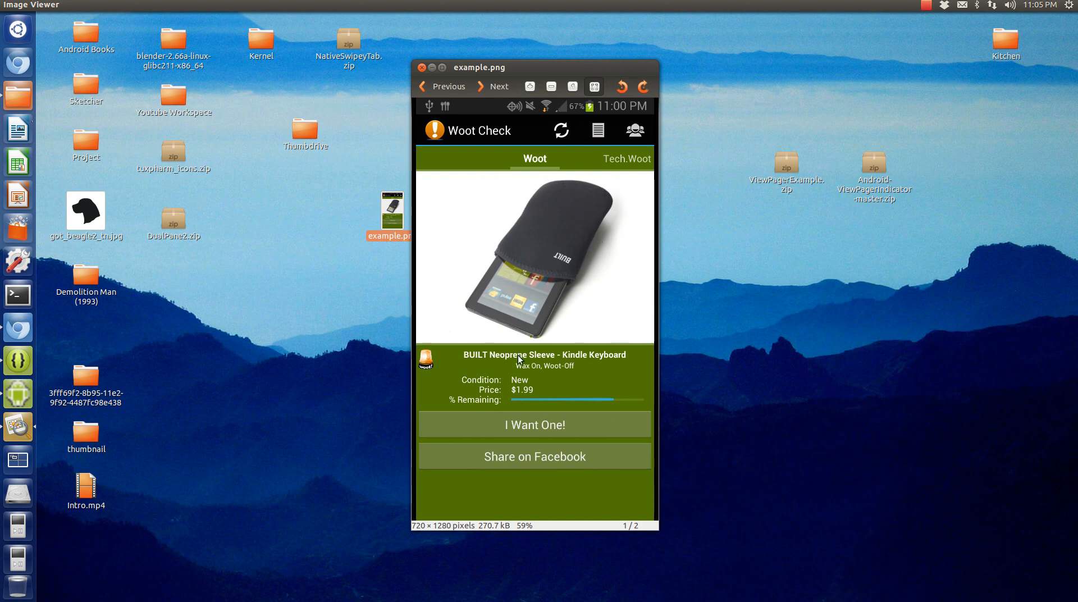
mouse_move(616, 282)
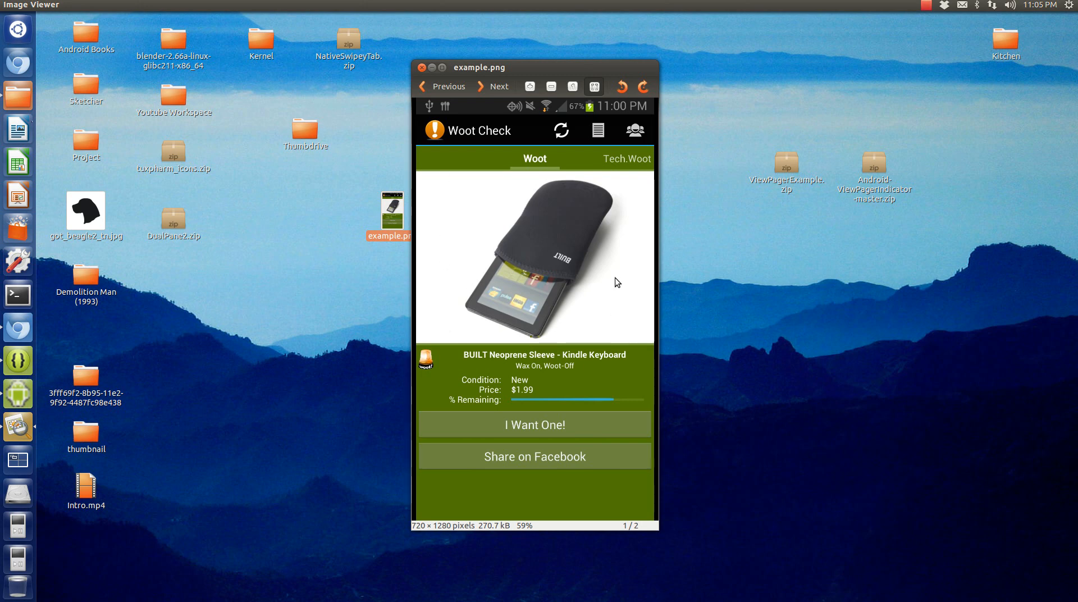
mouse_move(506, 142)
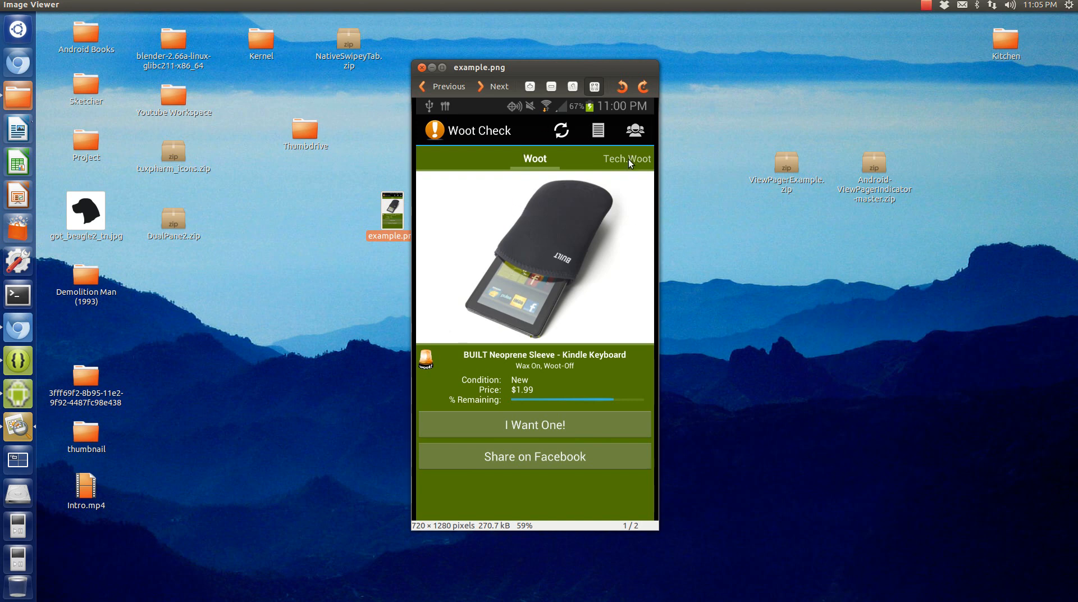
mouse_move(602, 218)
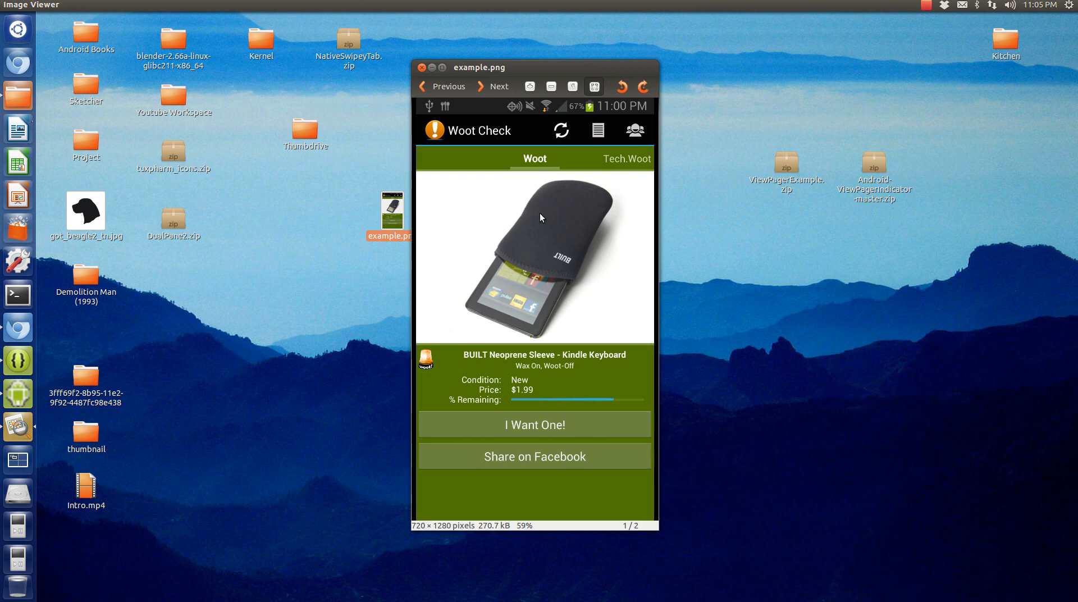
mouse_move(491, 185)
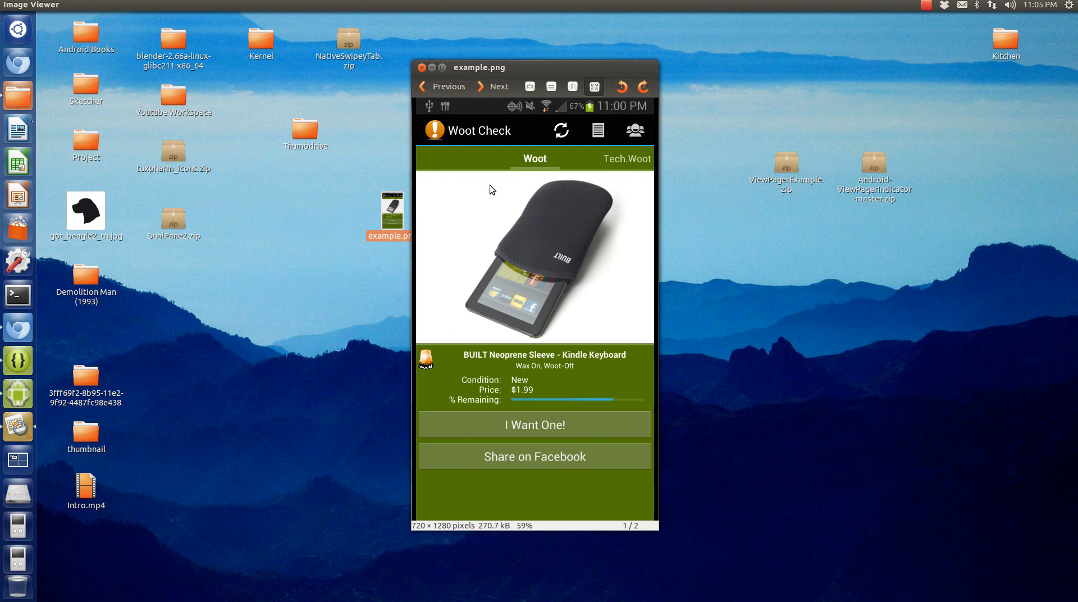
mouse_move(624, 146)
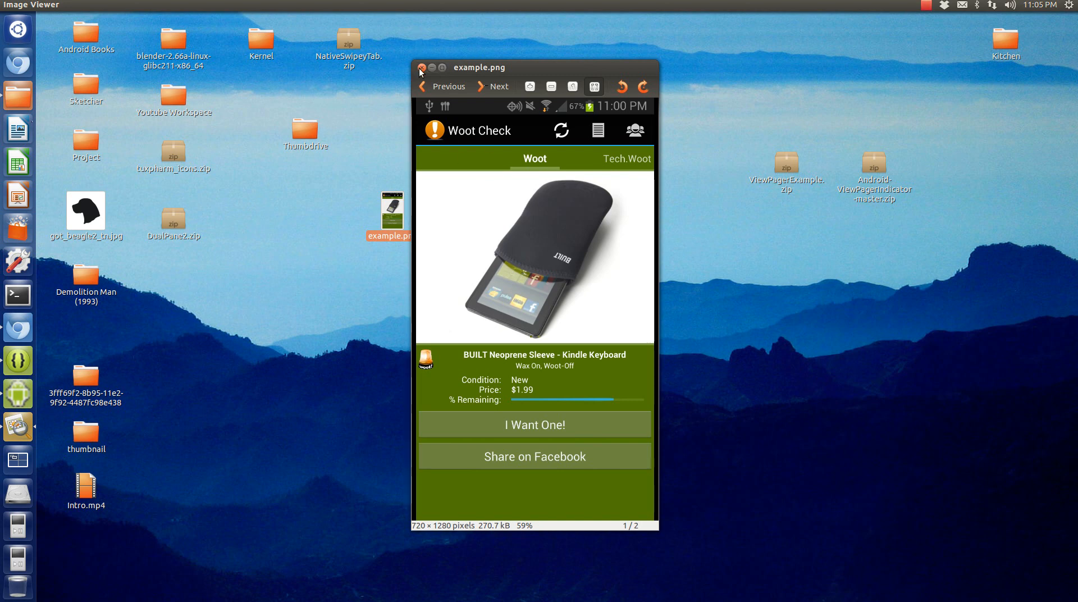
mouse_move(412, 36)
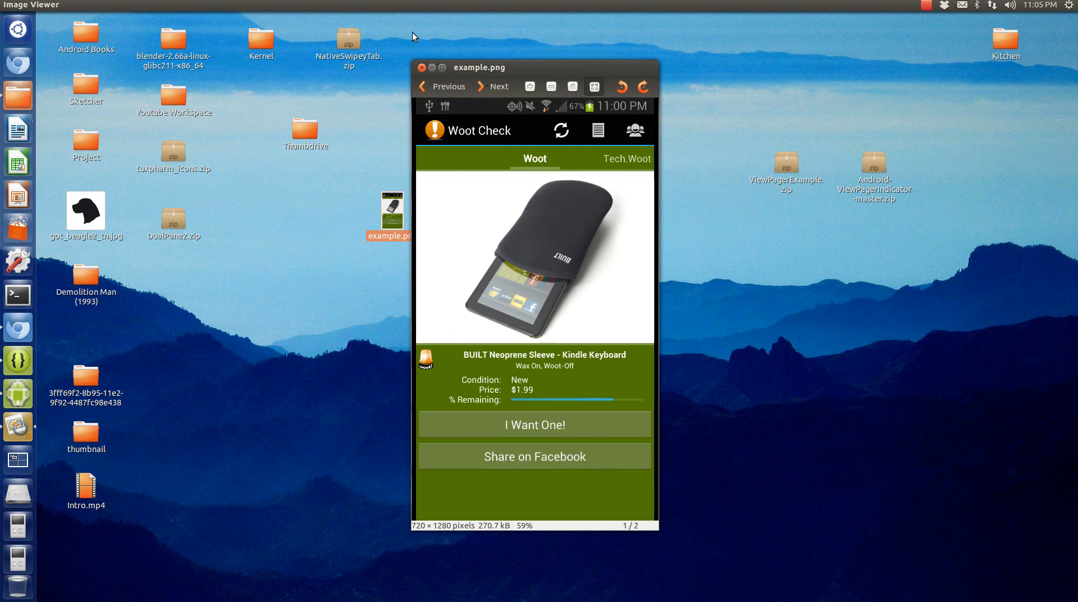
mouse_move(592, 186)
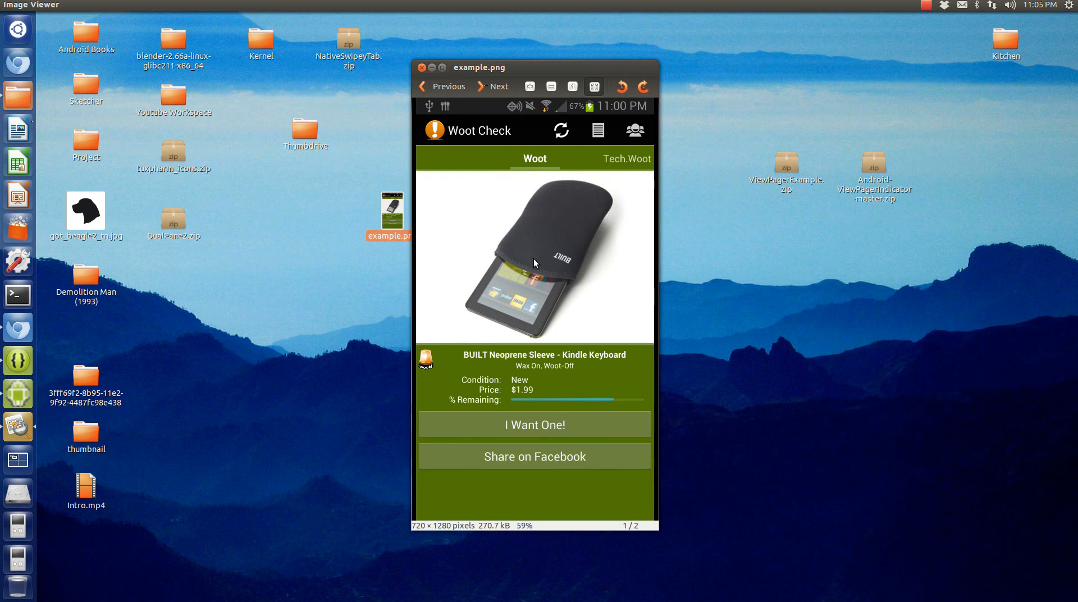
mouse_move(525, 186)
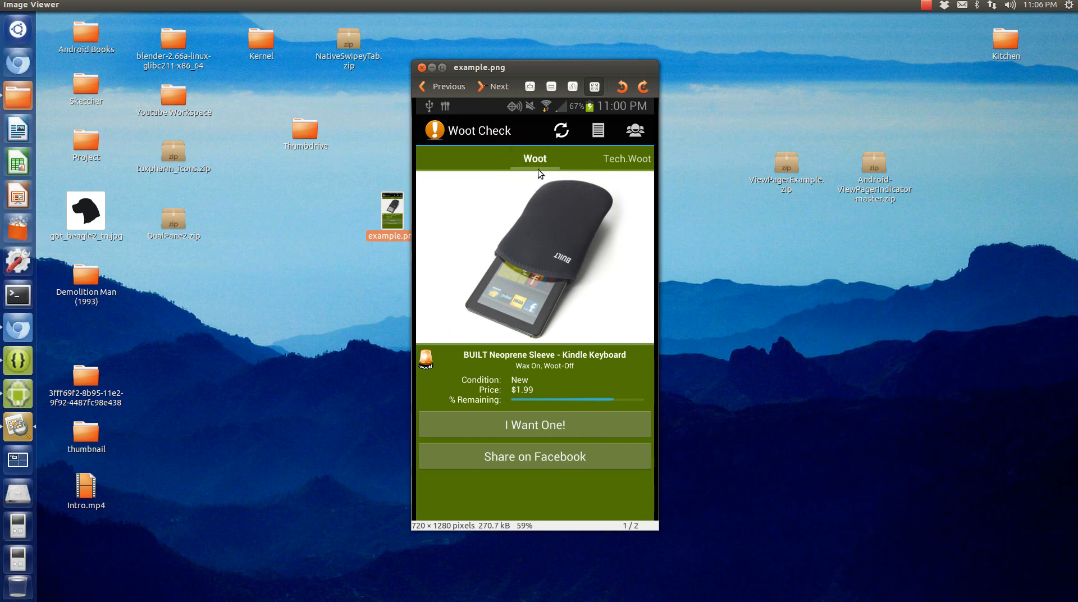
mouse_move(478, 133)
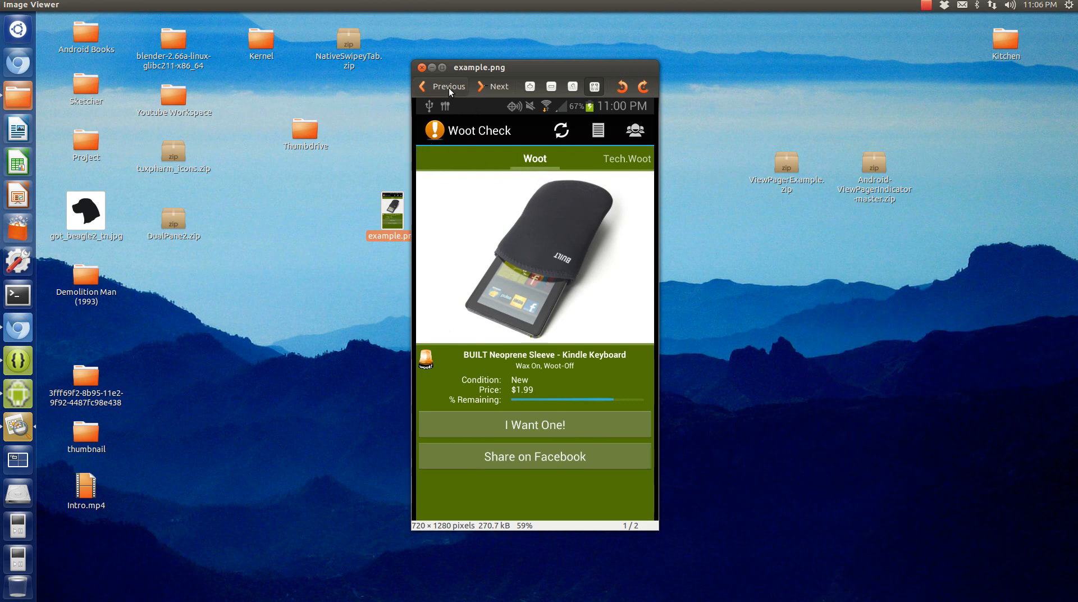
mouse_move(422, 67)
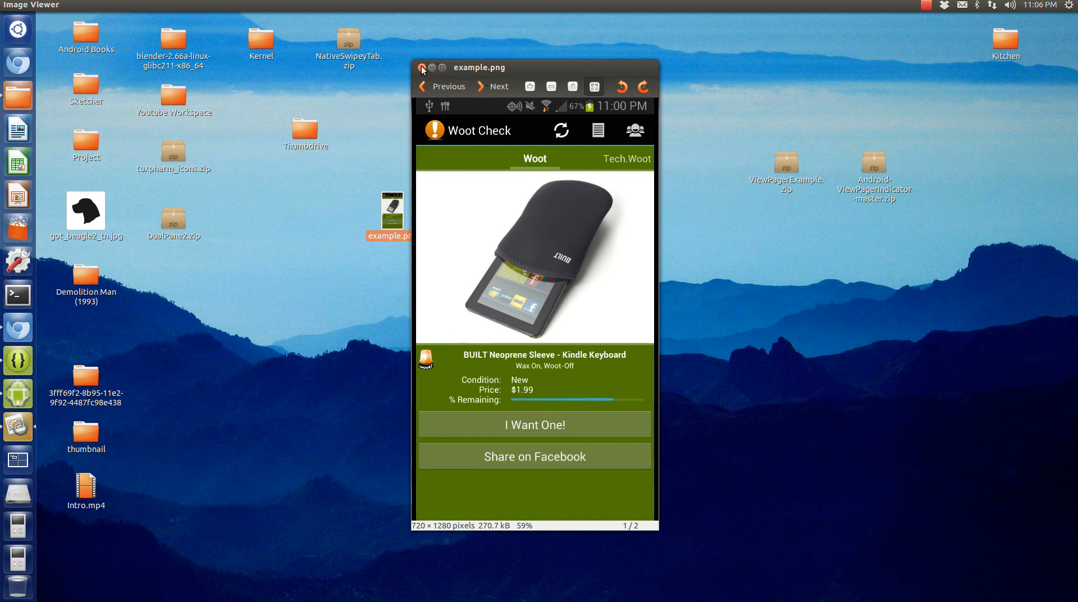
Extract the ViewPagerExample and Android-ViewPagerIndicator-master zip archives onto the desktop.
left_click(422, 67)
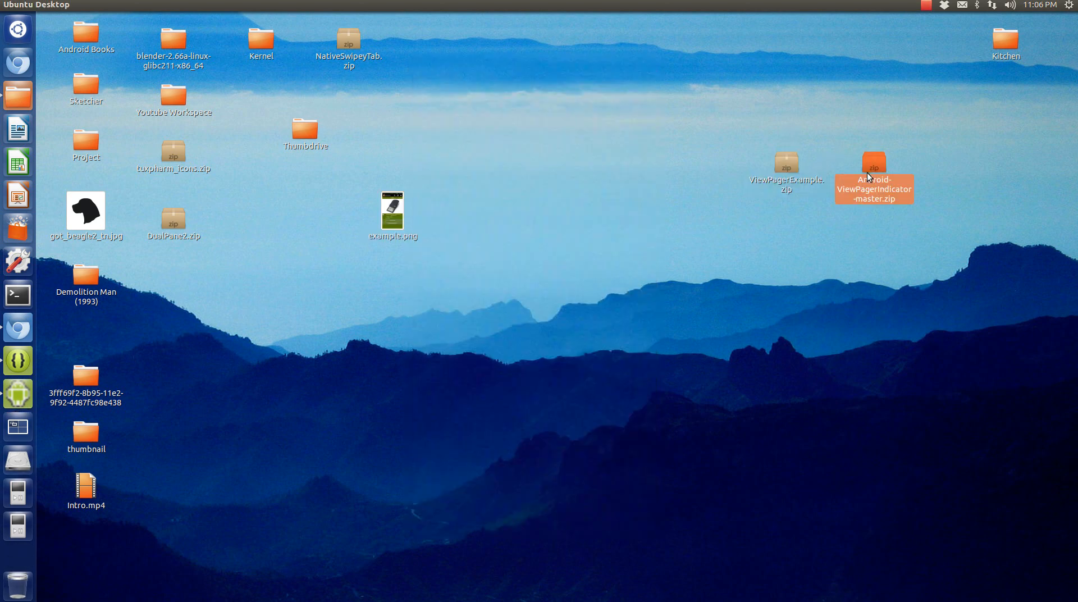
left_click(786, 159)
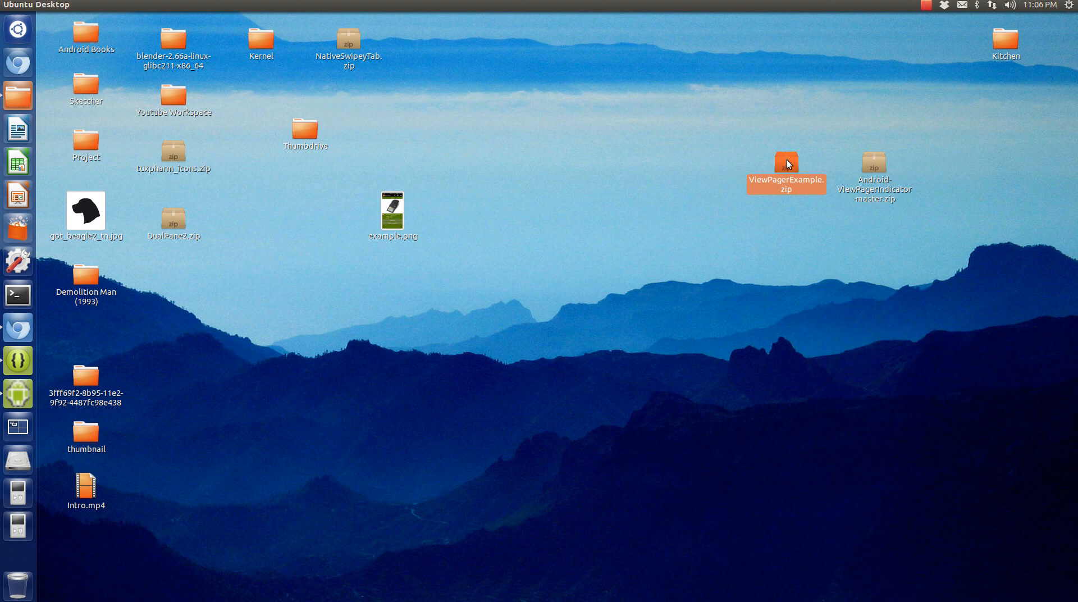
mouse_move(713, 146)
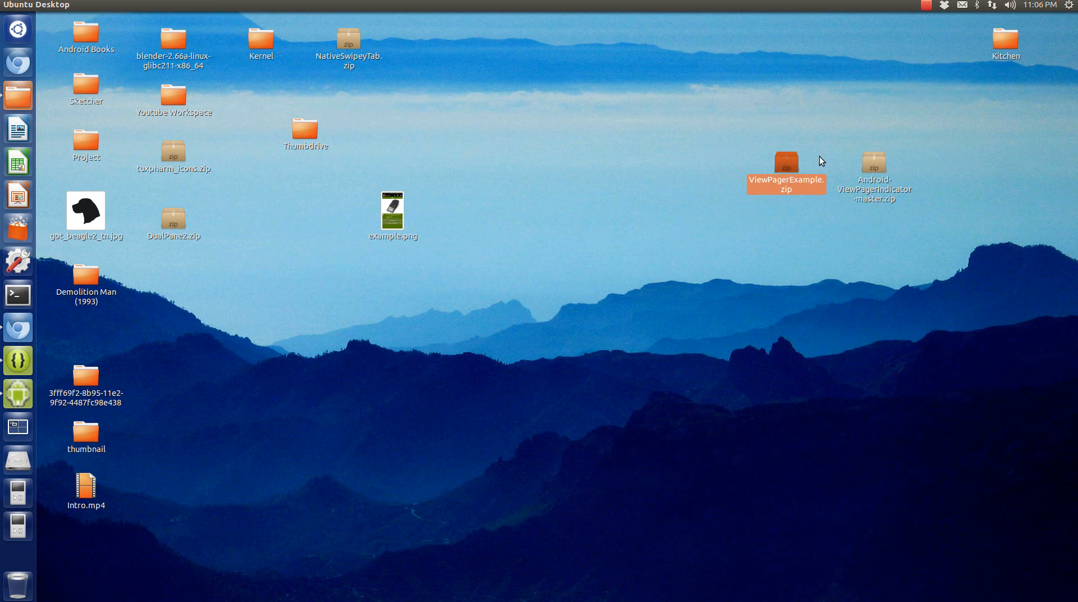
mouse_move(787, 197)
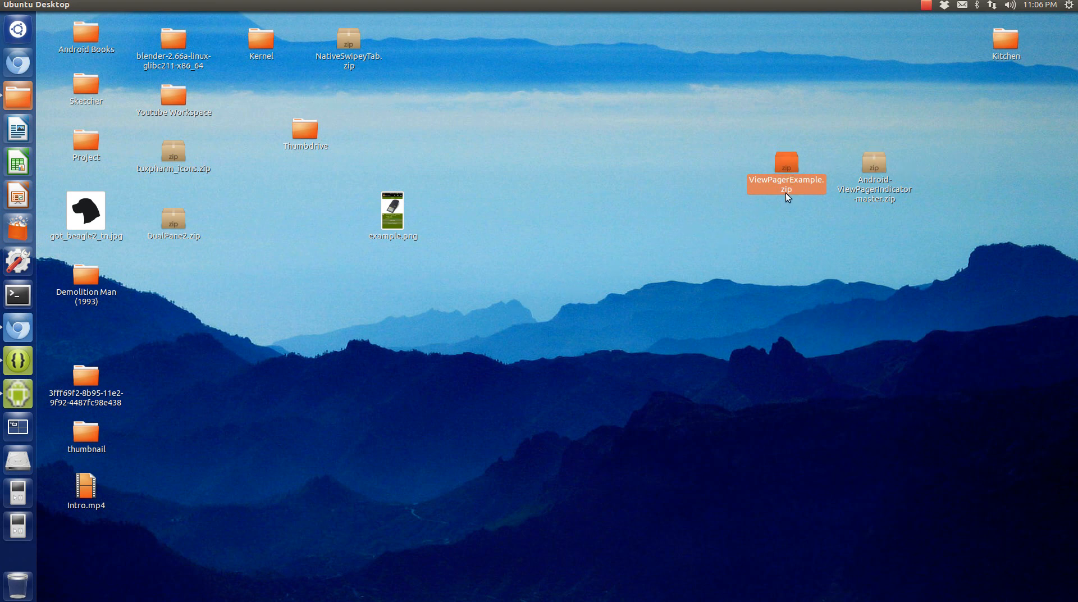
right_click(786, 181)
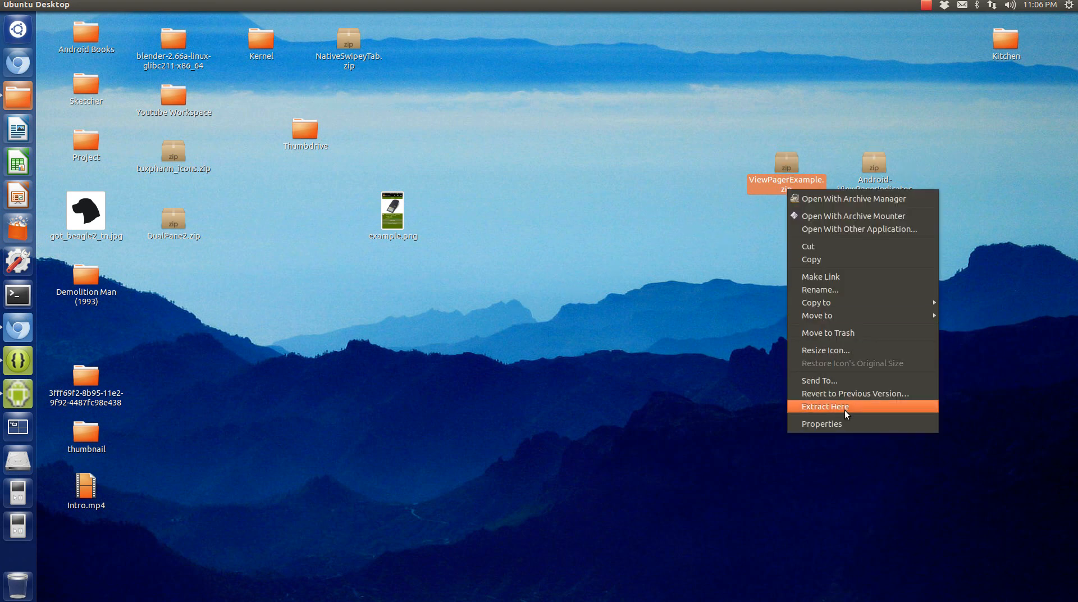
left_click(824, 405)
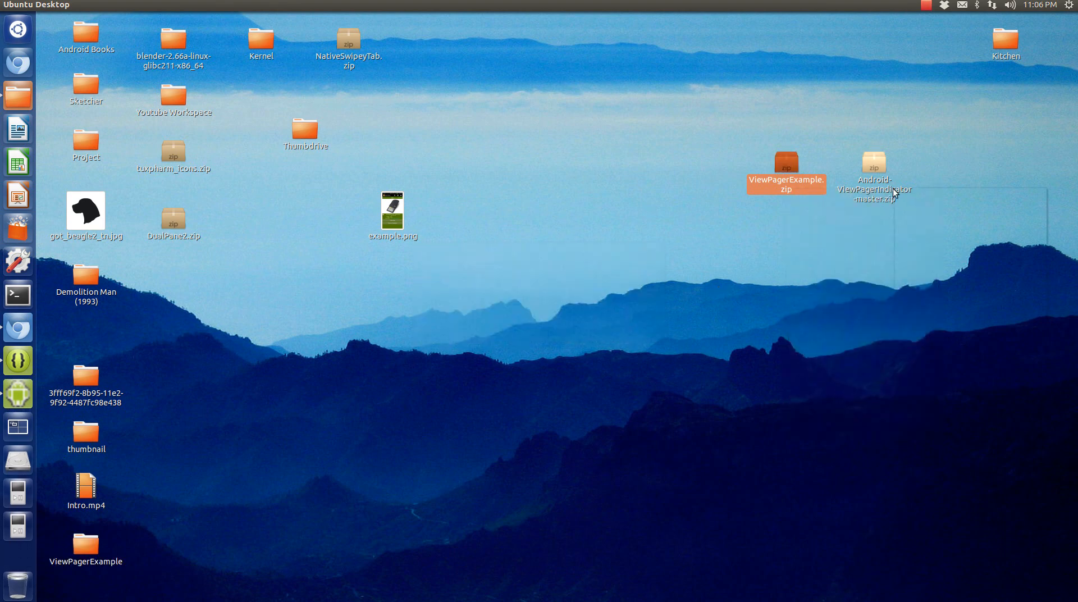
right_click(873, 172)
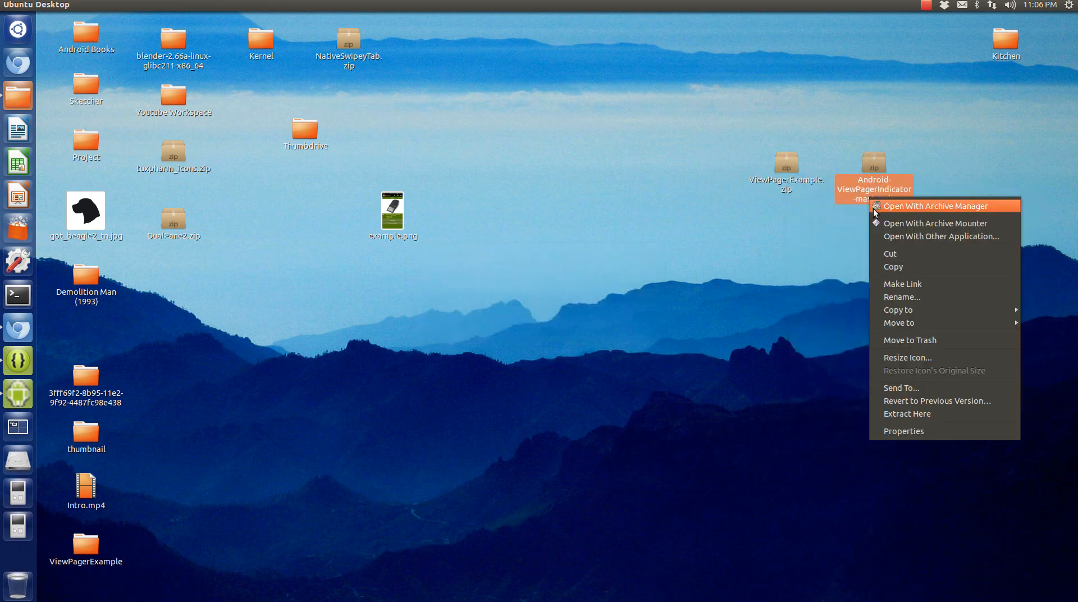
left_click(672, 390)
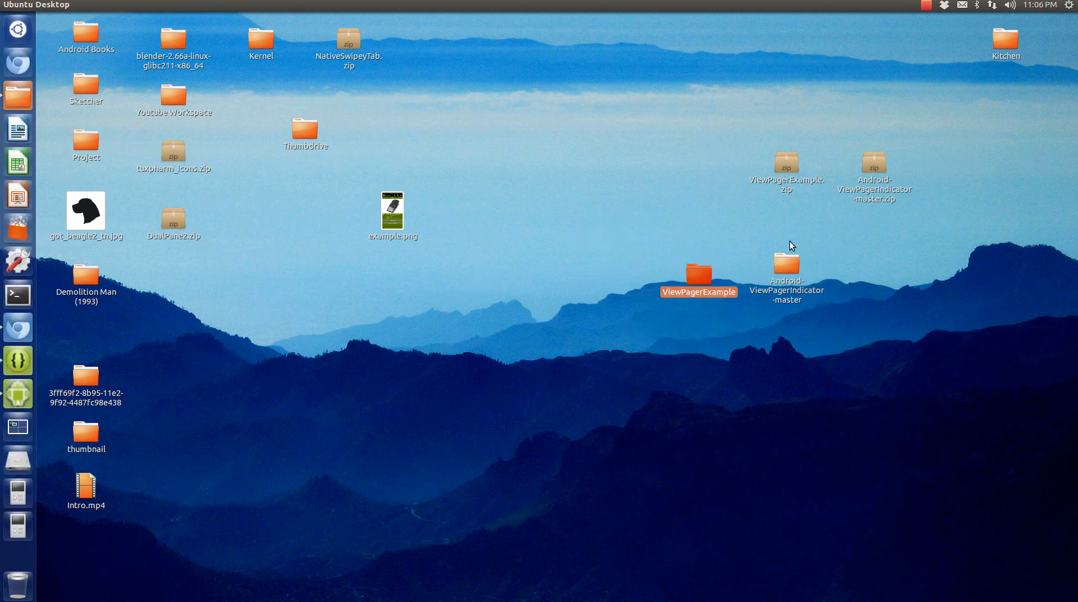
mouse_move(17, 359)
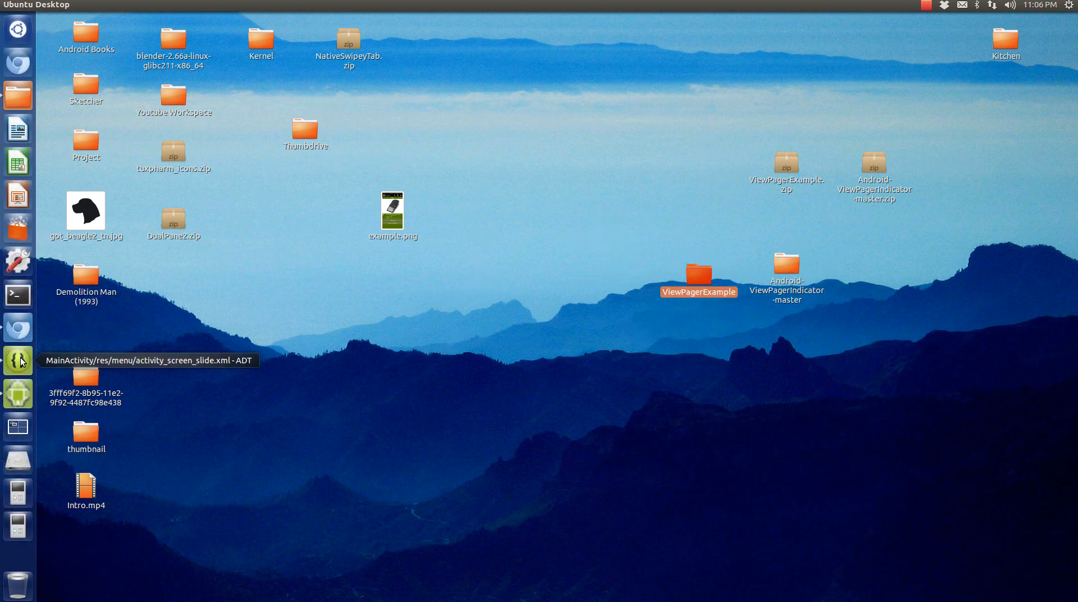
Bring the Eclipse ADT workspace forward and collapse the SwipeyTabs project.
left_click(16, 360)
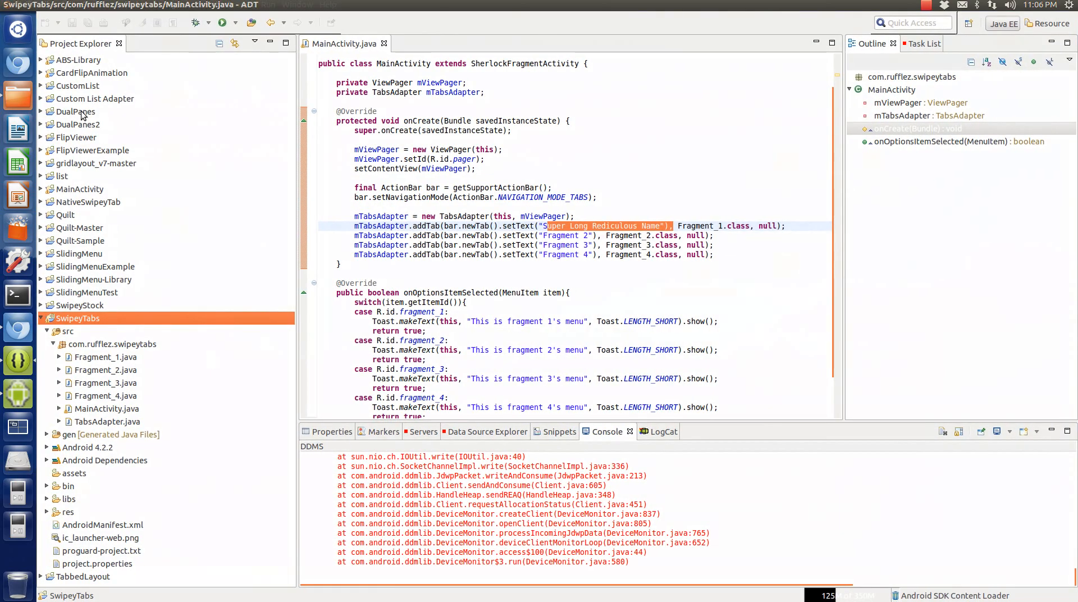
left_click(75, 137)
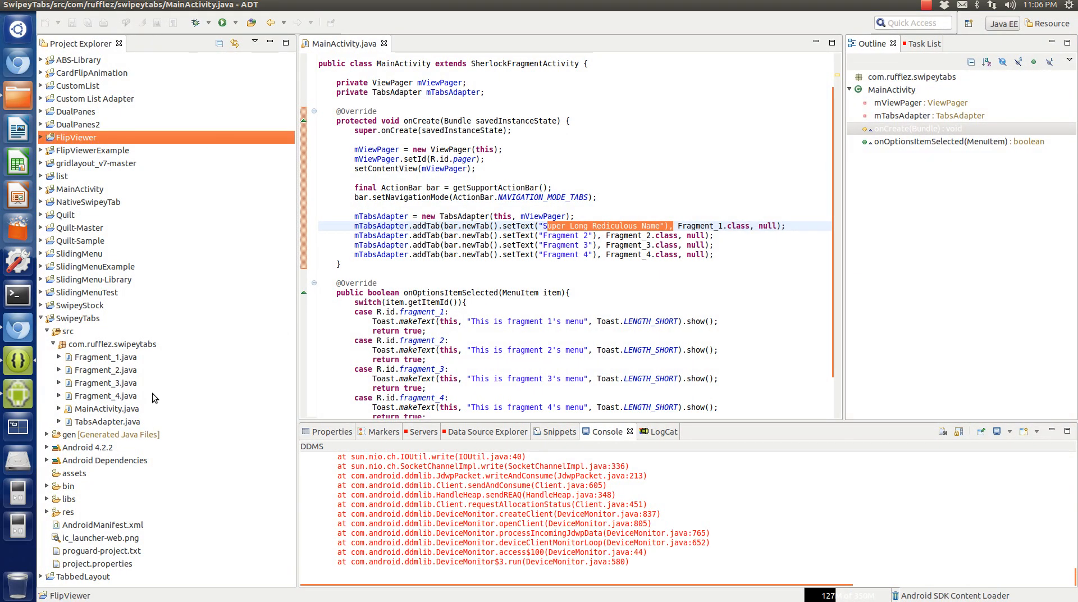
left_click(108, 395)
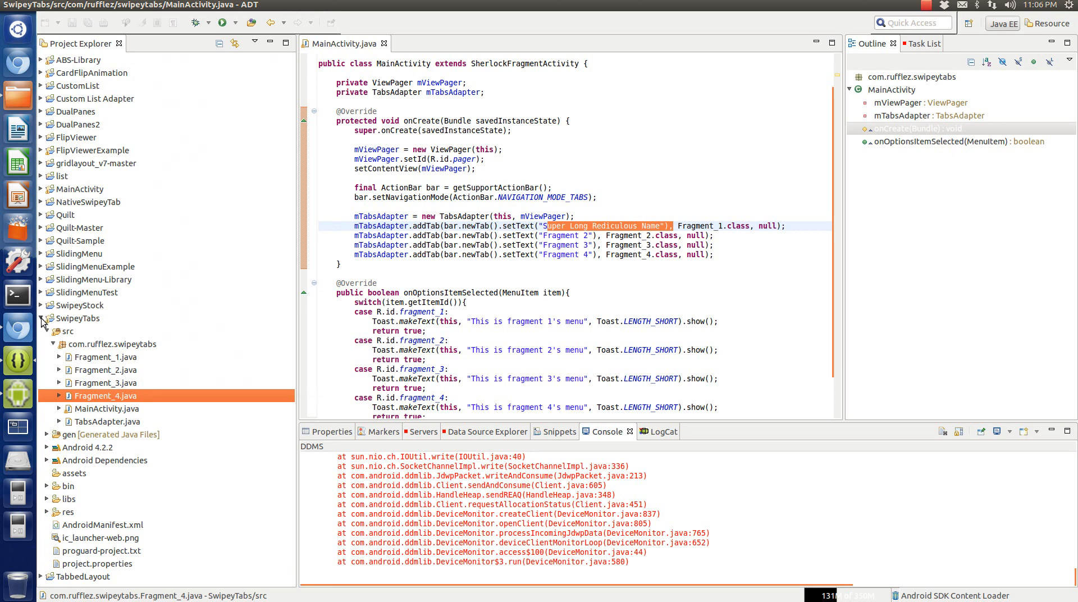
Start the Android Project from Existing Code wizard and browse for its root directory.
right_click(108, 395)
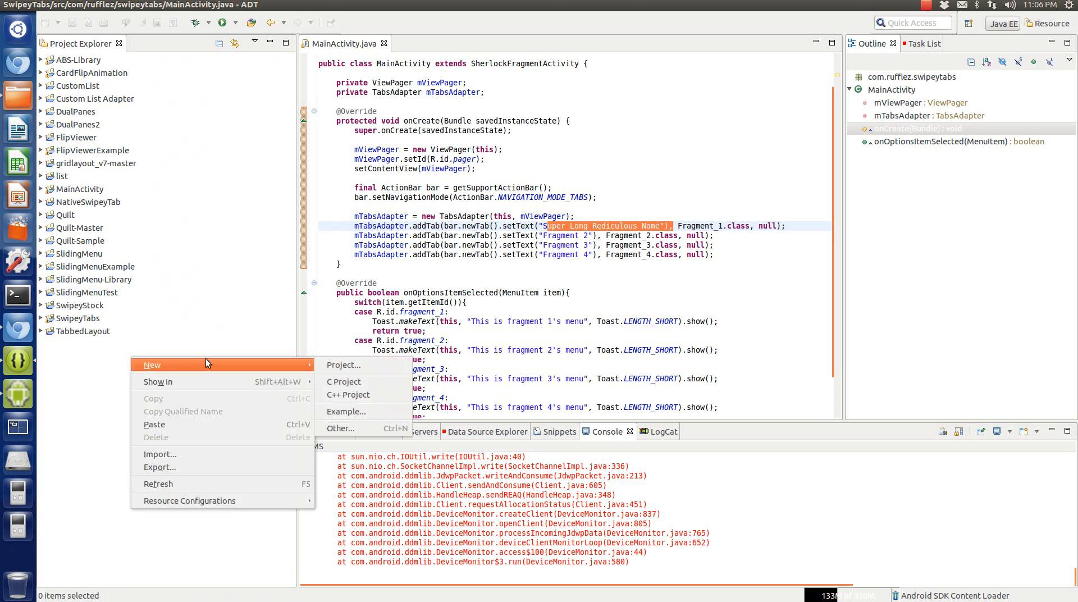
left_click(344, 364)
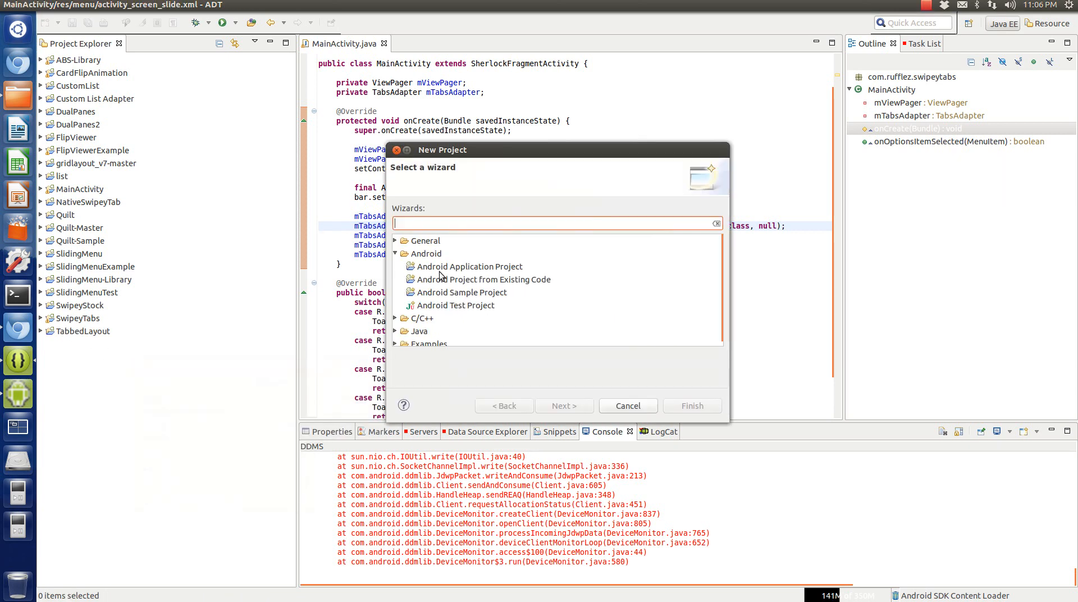
left_click(483, 279)
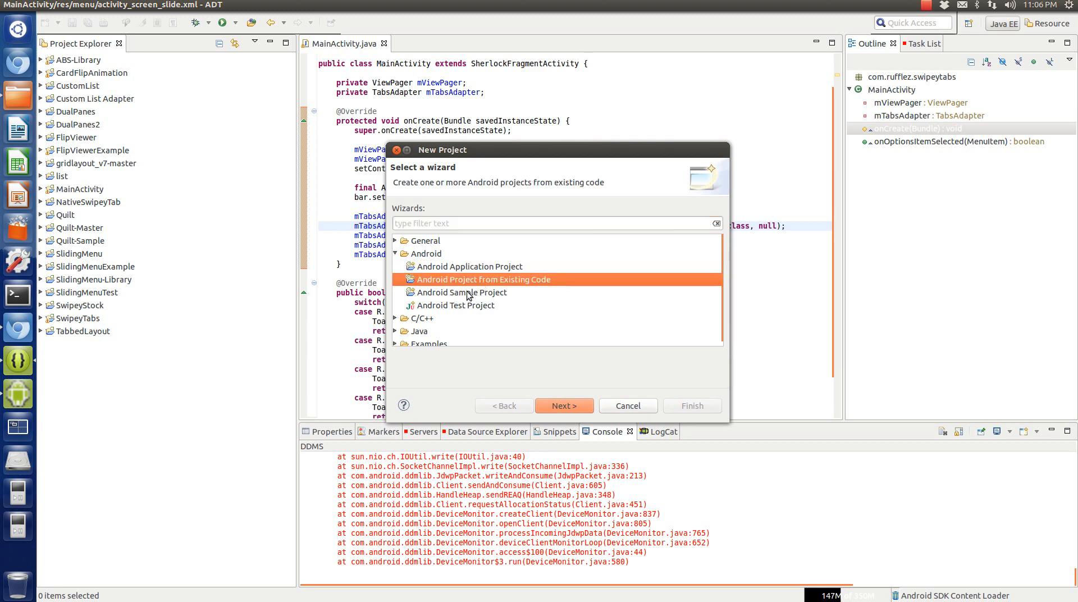
left_click(563, 405)
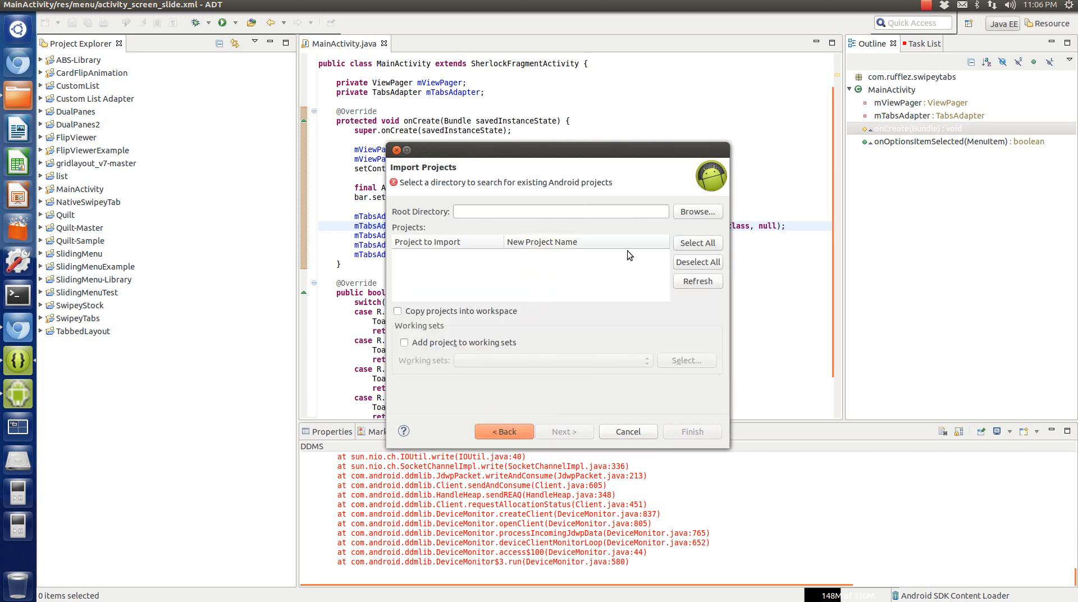
mouse_move(696, 212)
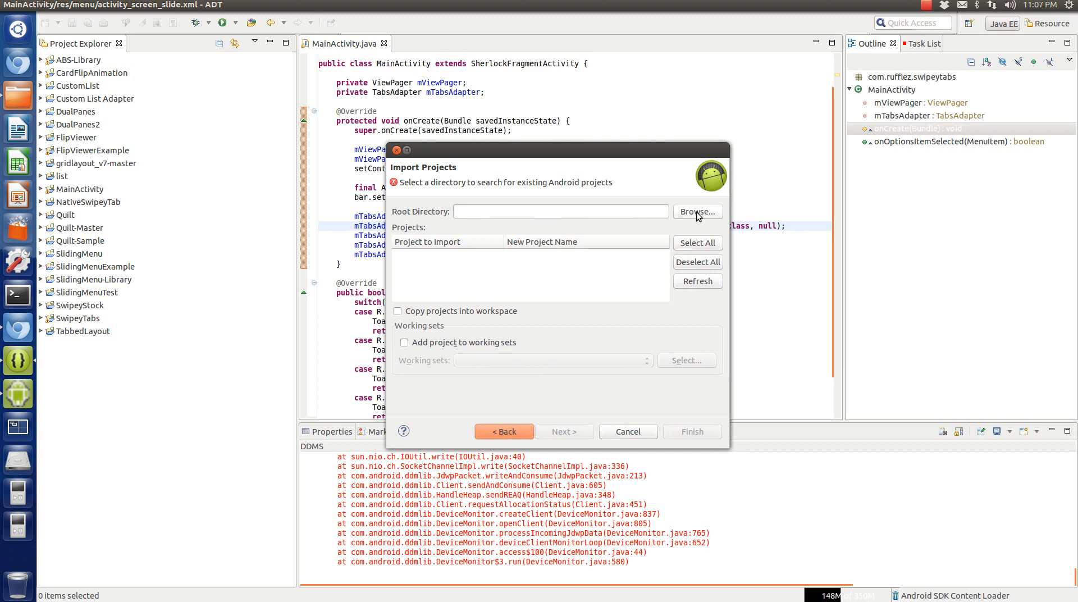
left_click(696, 211)
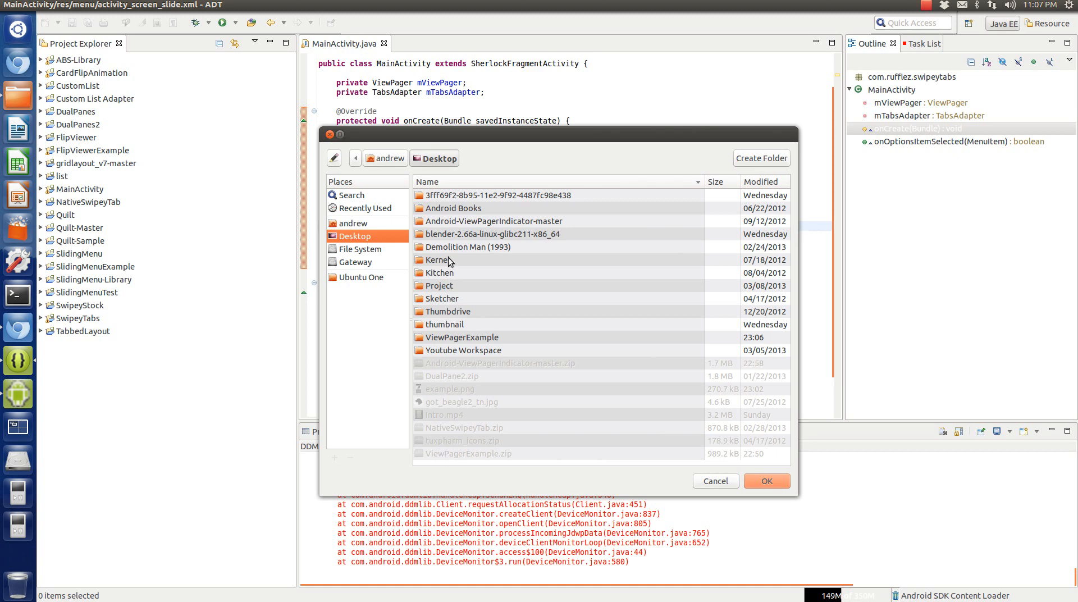
Browse into Android-ViewPagerIndicator-master and review its sample and library folders, keeping the download folder as root.
double_click(498, 221)
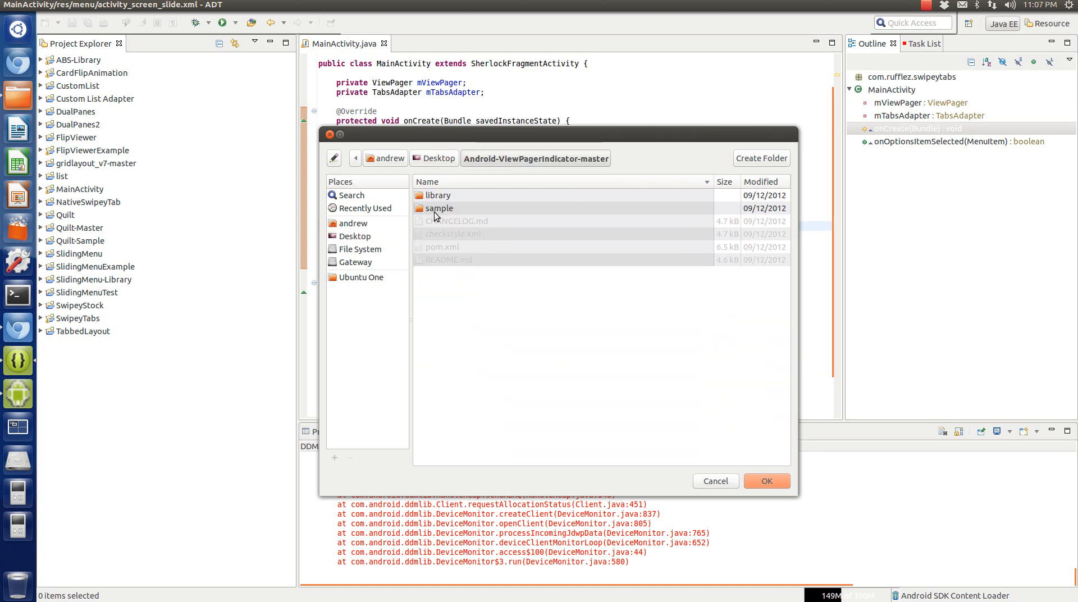
mouse_move(770, 439)
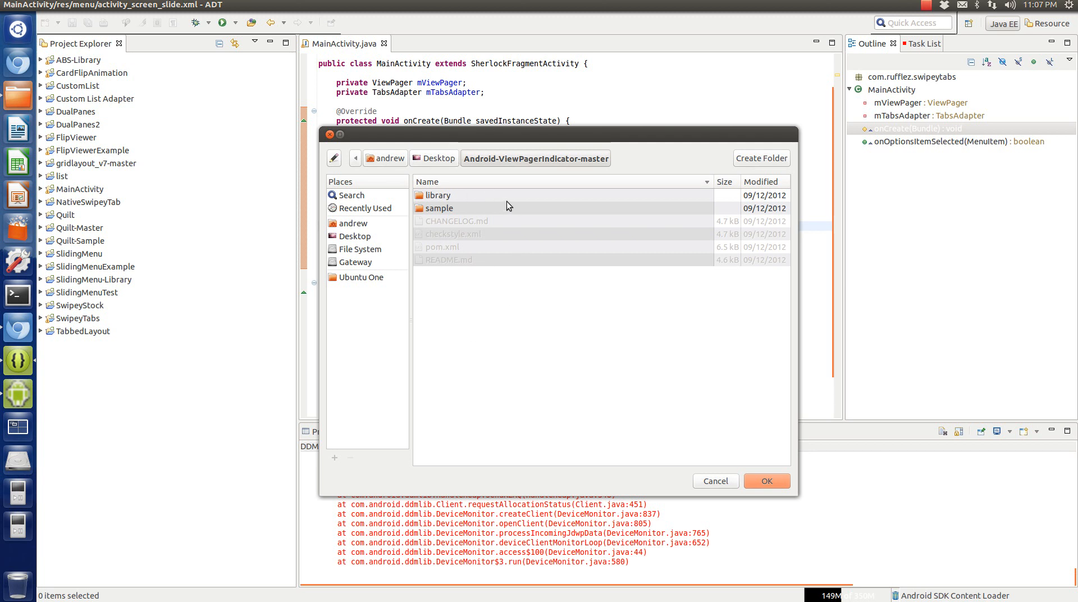
left_click(437, 208)
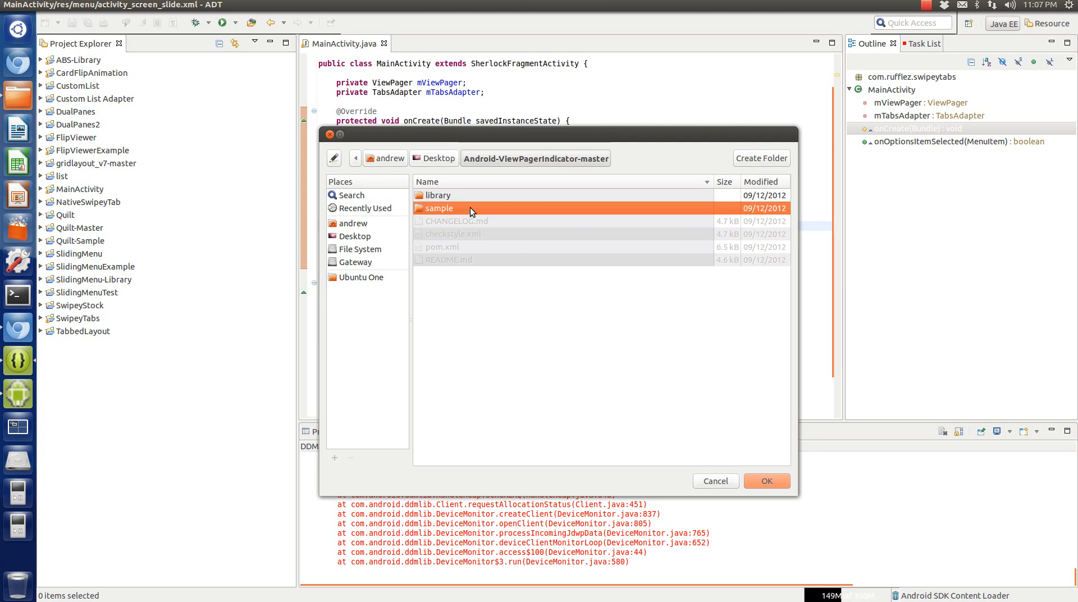
mouse_move(479, 209)
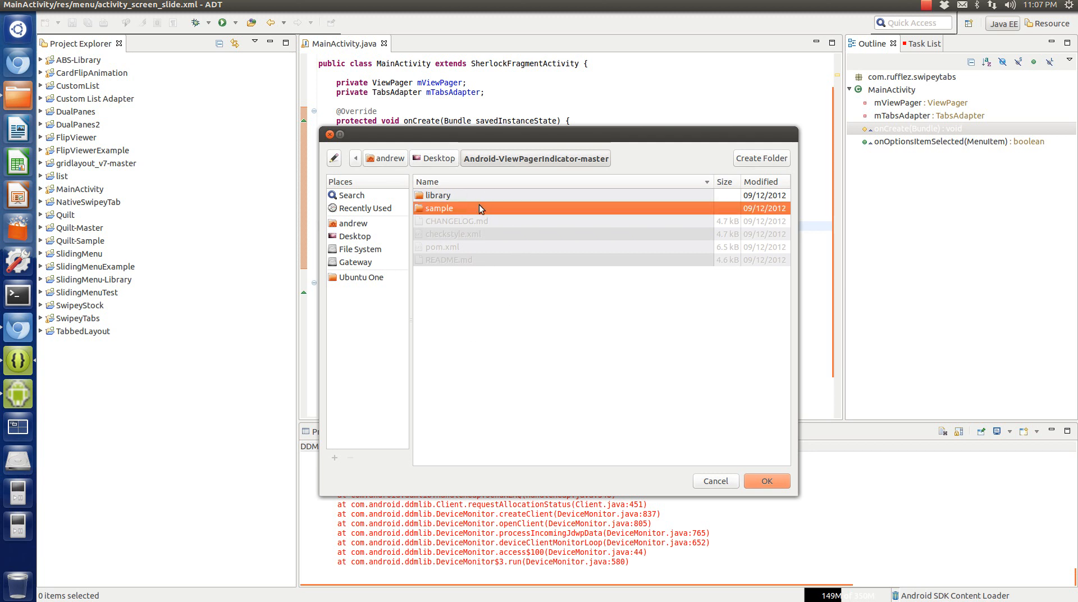
left_click(440, 194)
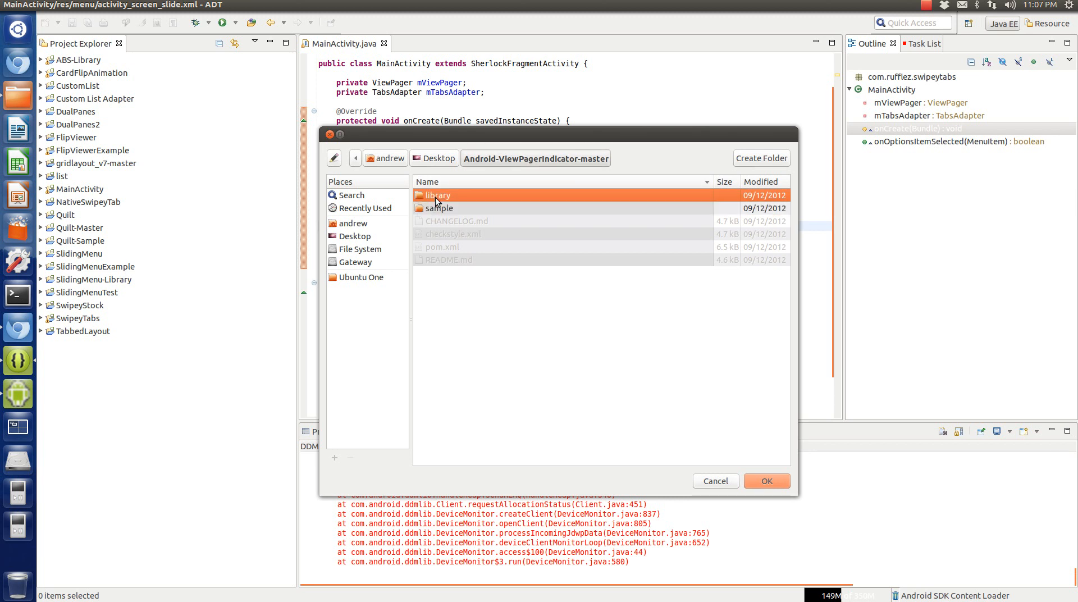
left_click(440, 208)
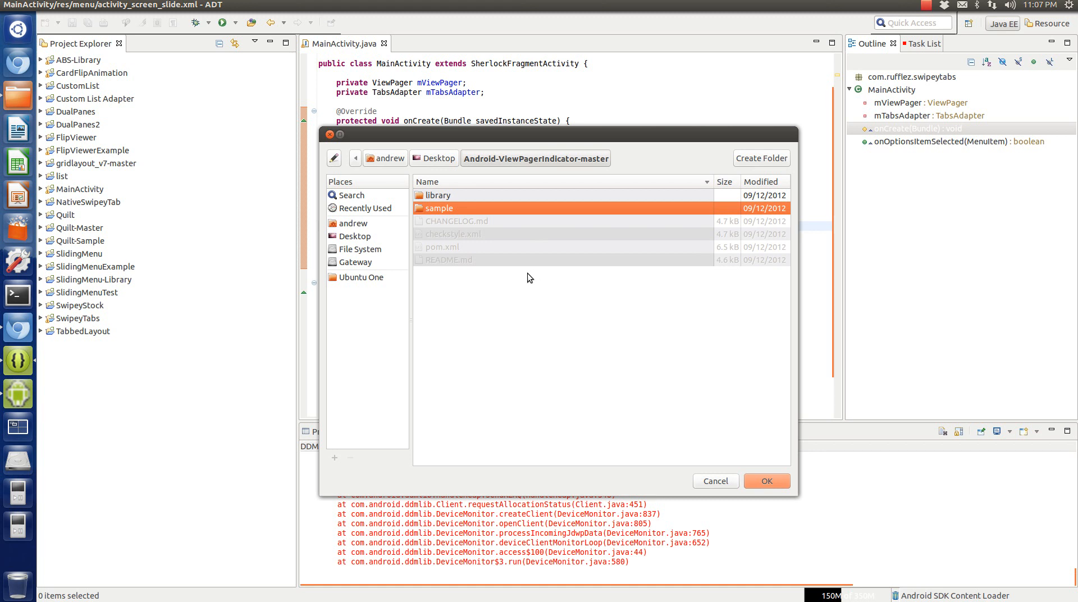
mouse_move(529, 262)
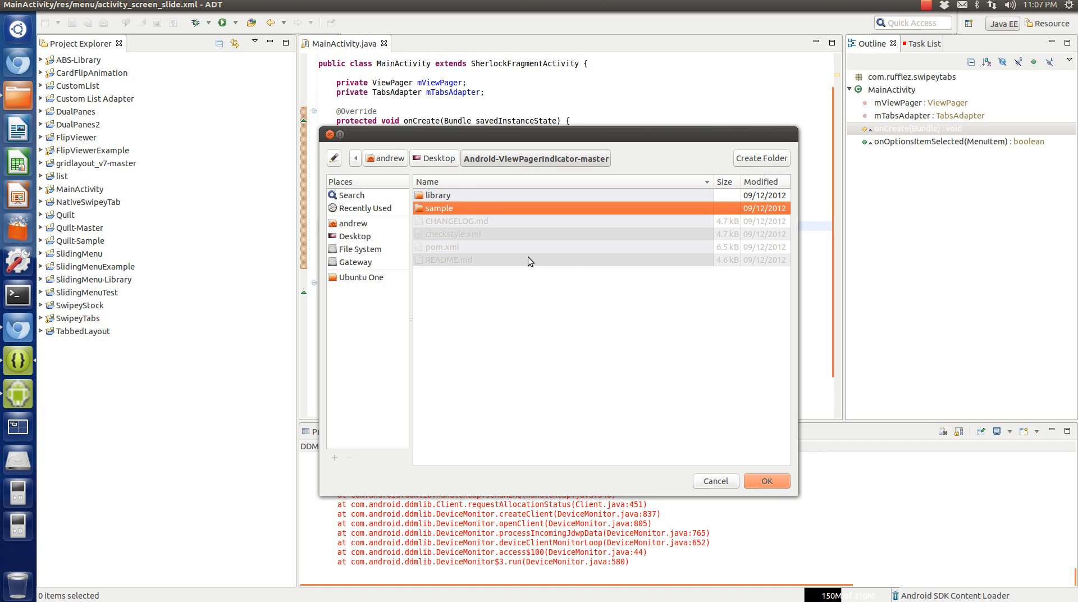
mouse_move(530, 260)
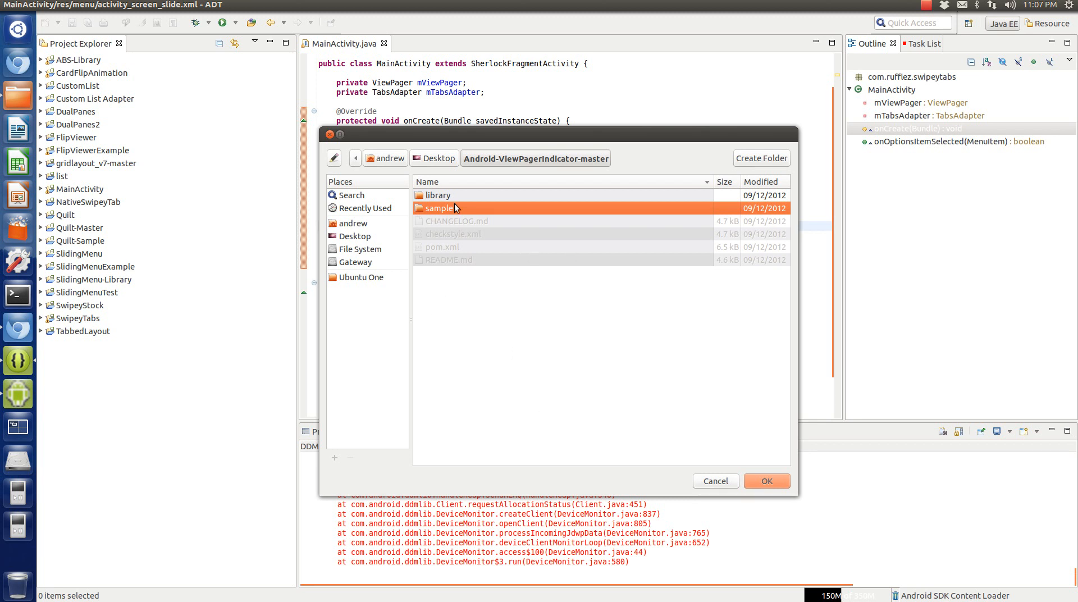
mouse_move(522, 212)
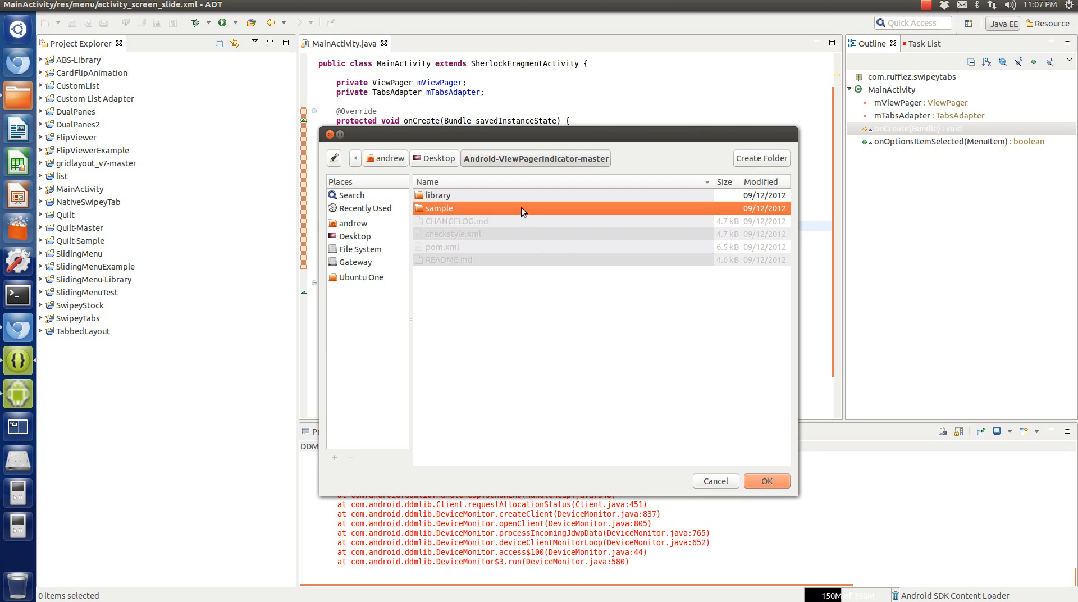
mouse_move(456, 209)
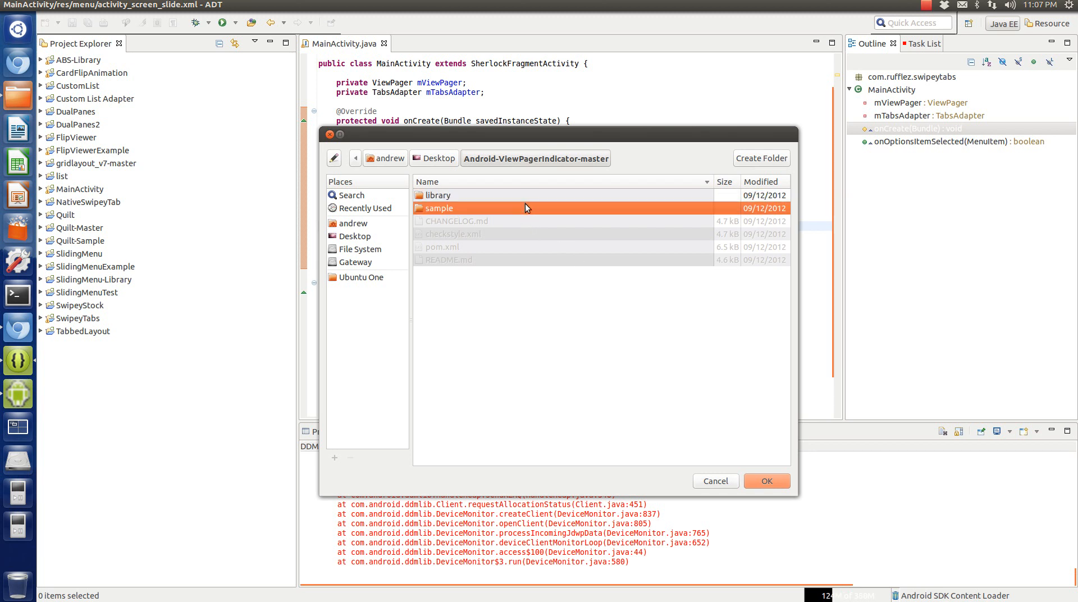
left_click(440, 194)
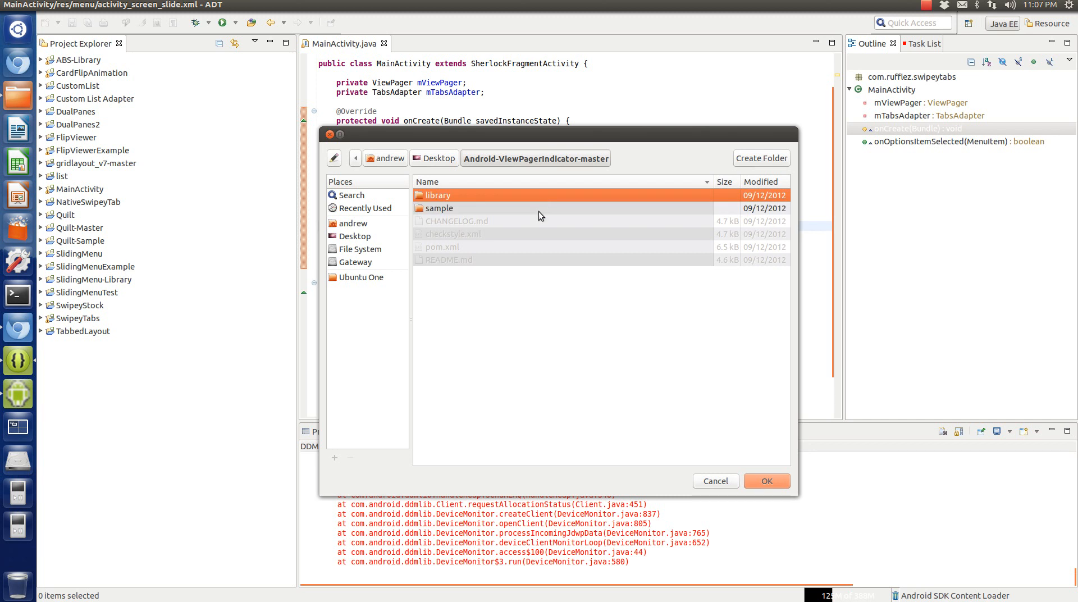
left_click(438, 207)
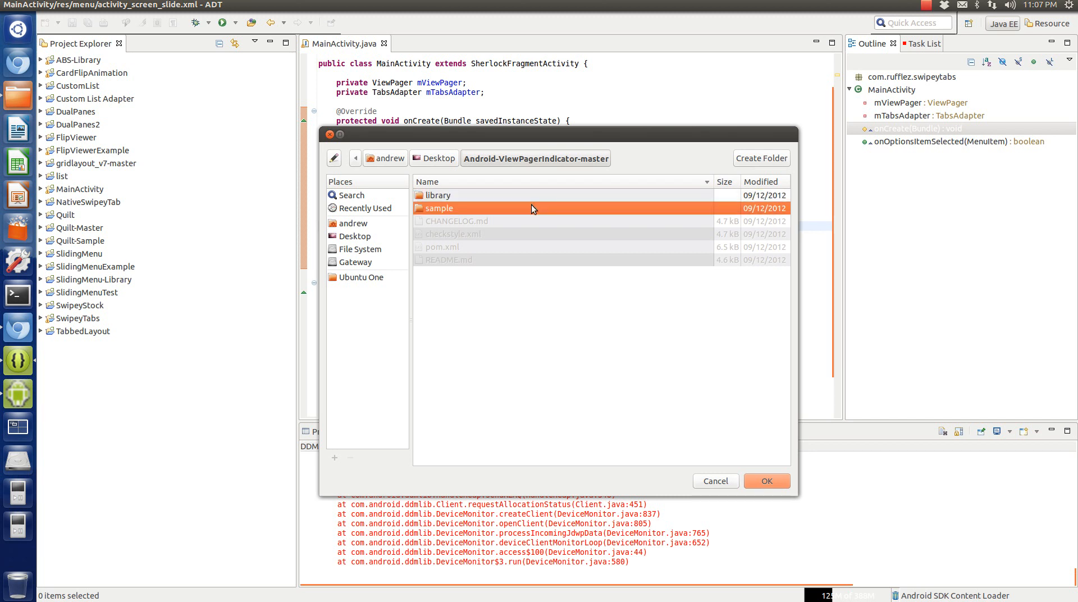
mouse_move(563, 230)
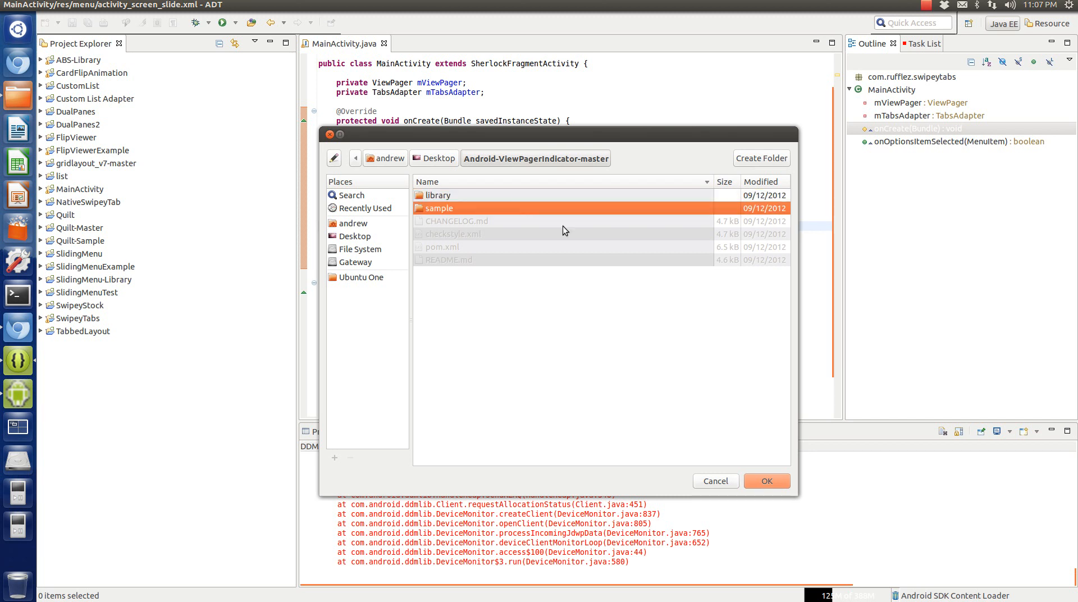
mouse_move(625, 331)
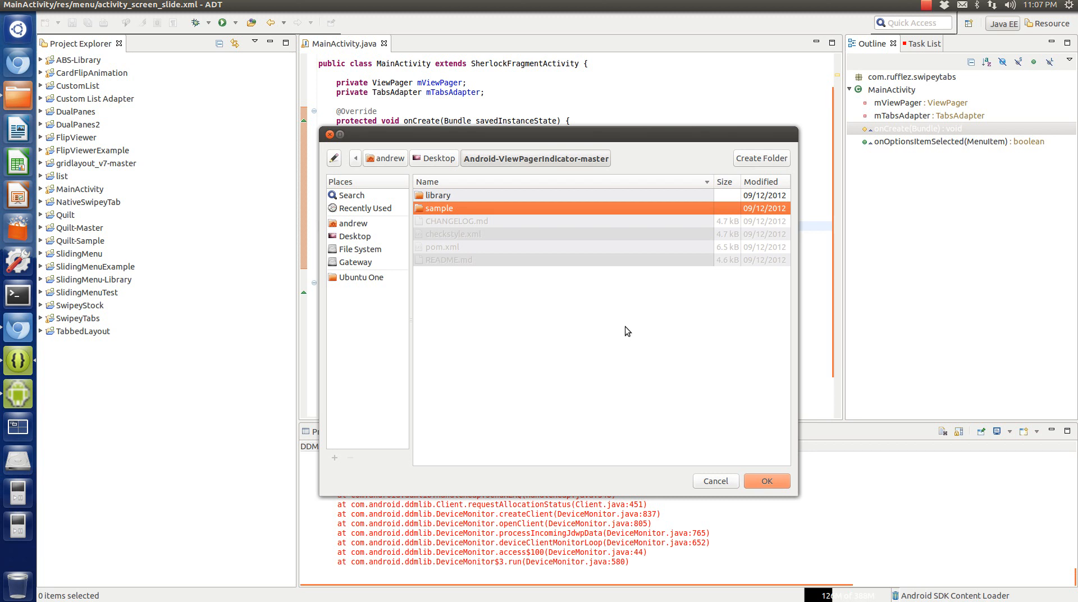
left_click(443, 194)
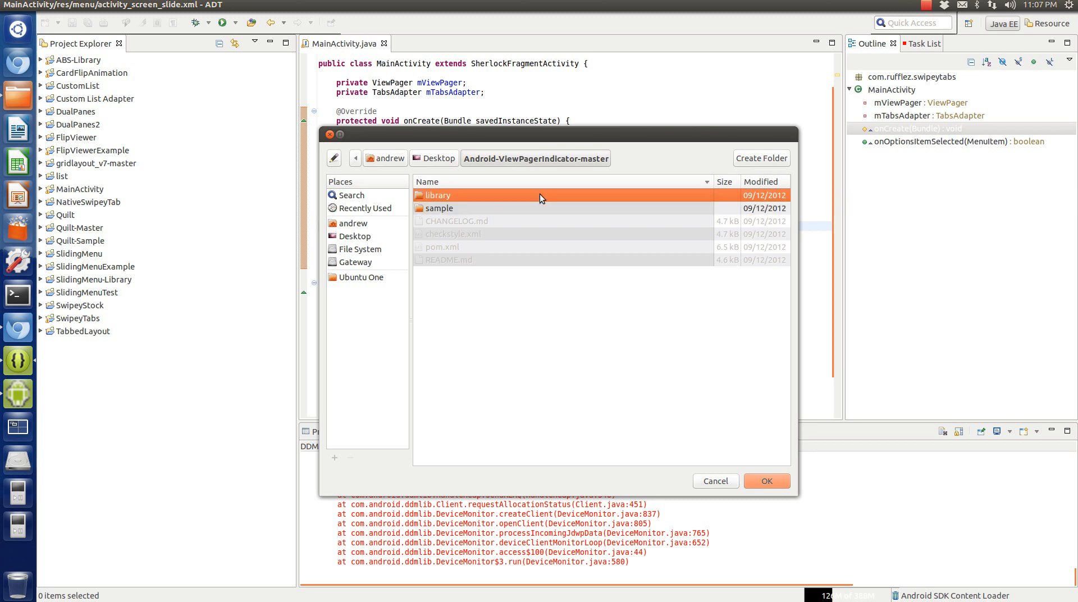
left_click(438, 208)
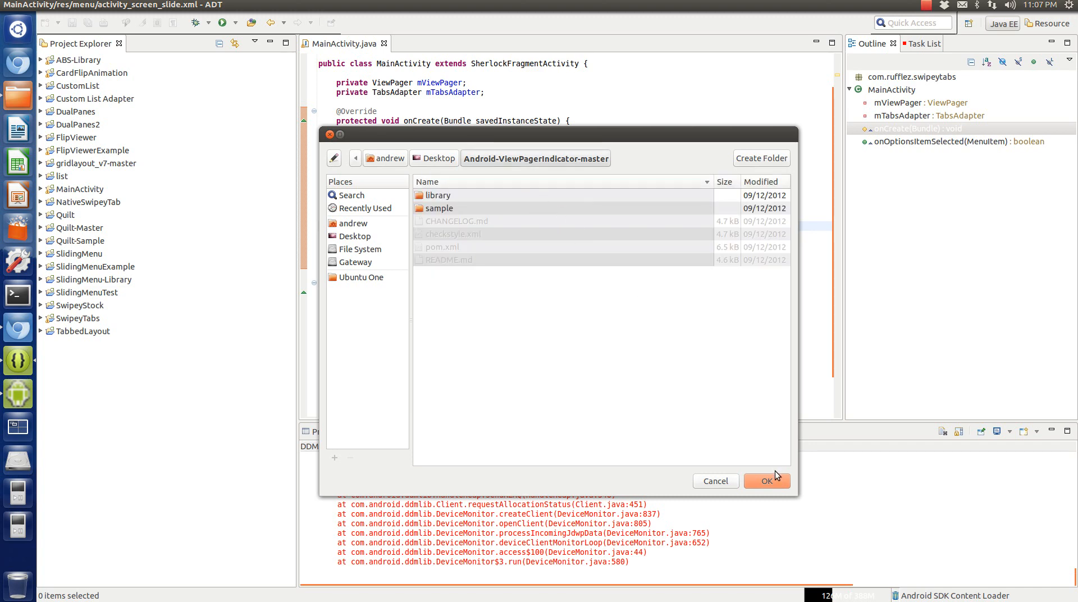
Confirm the download folder as root and finish importing the sample and library projects.
left_click(767, 481)
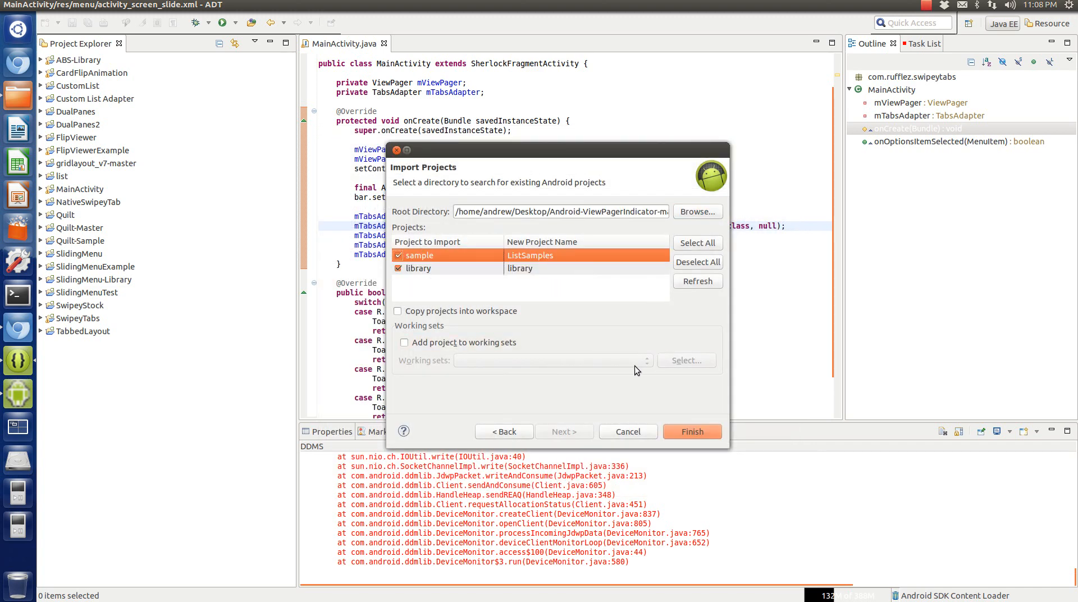
mouse_move(692, 409)
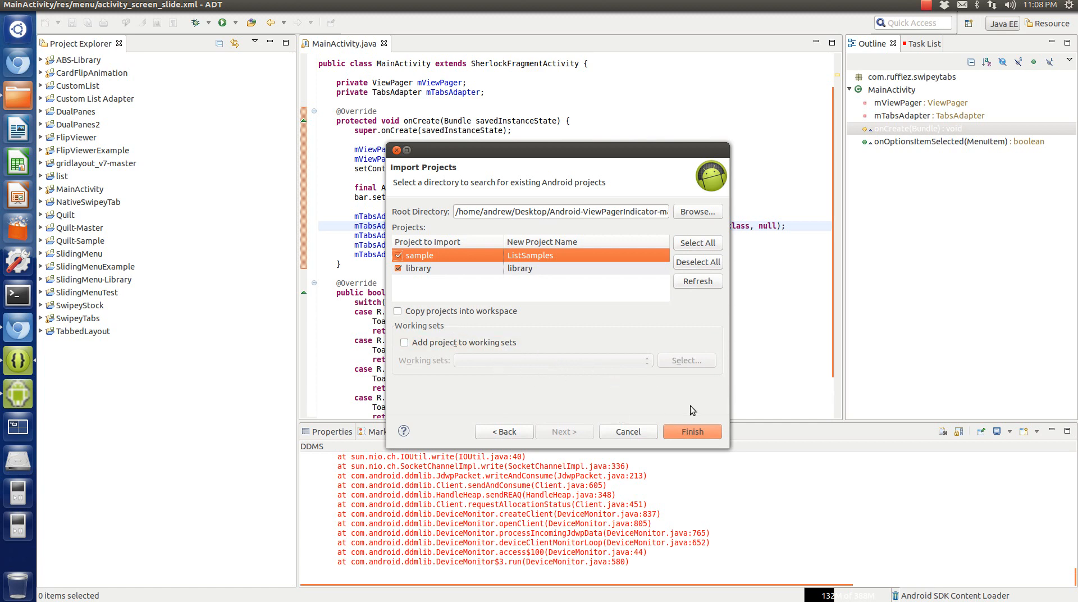
left_click(691, 431)
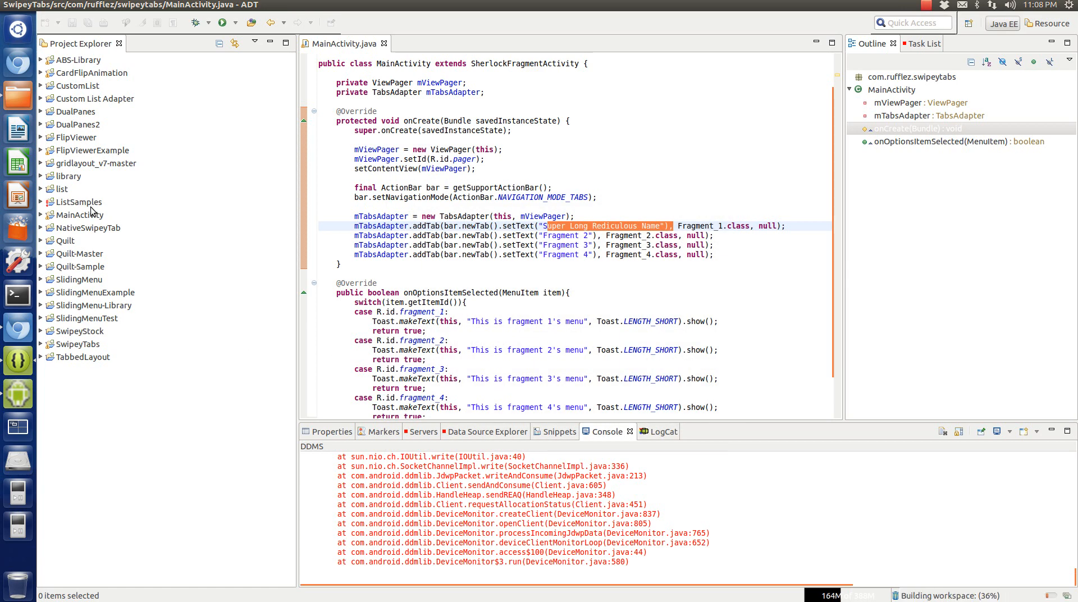
left_click(77, 201)
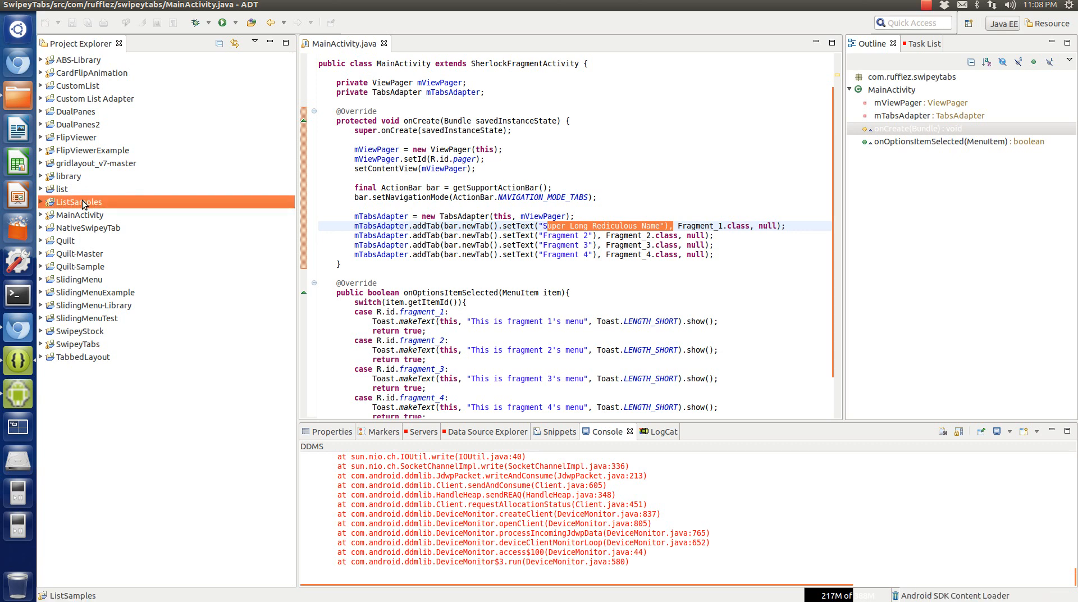
mouse_move(87, 160)
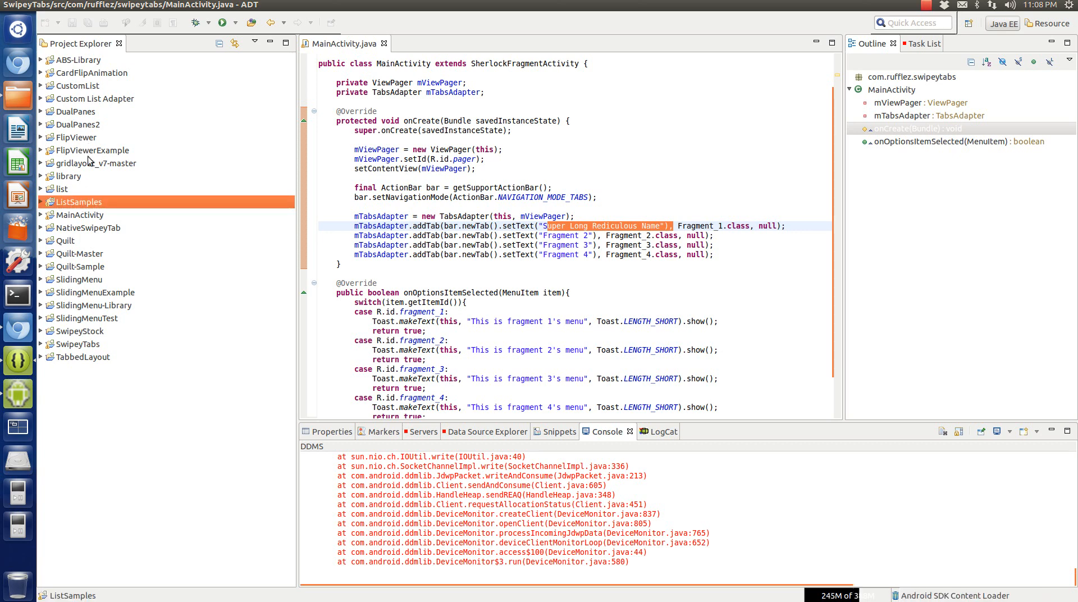
left_click(70, 177)
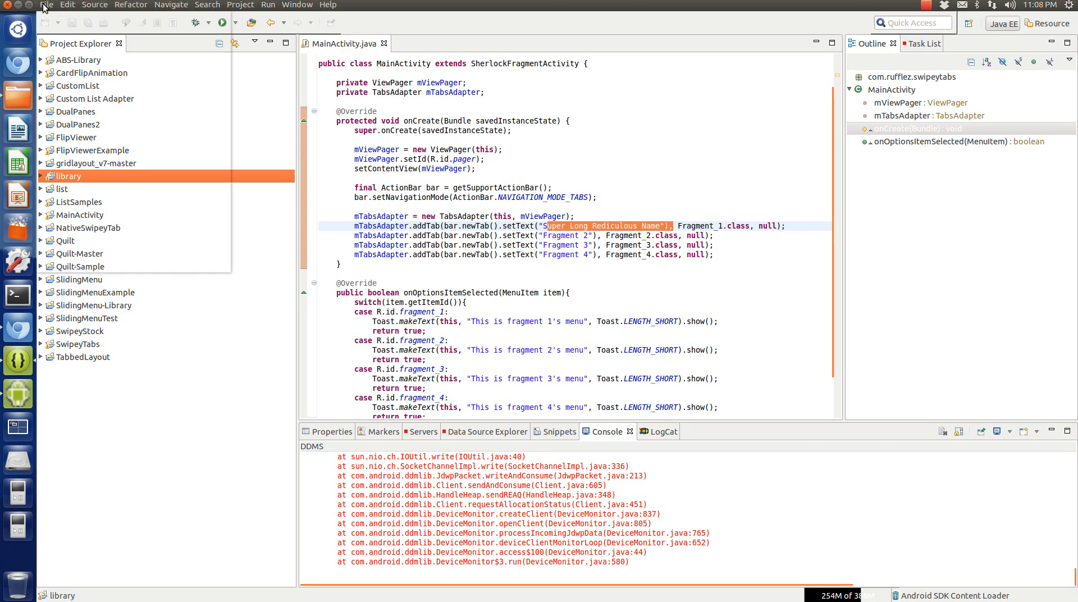
left_click(46, 5)
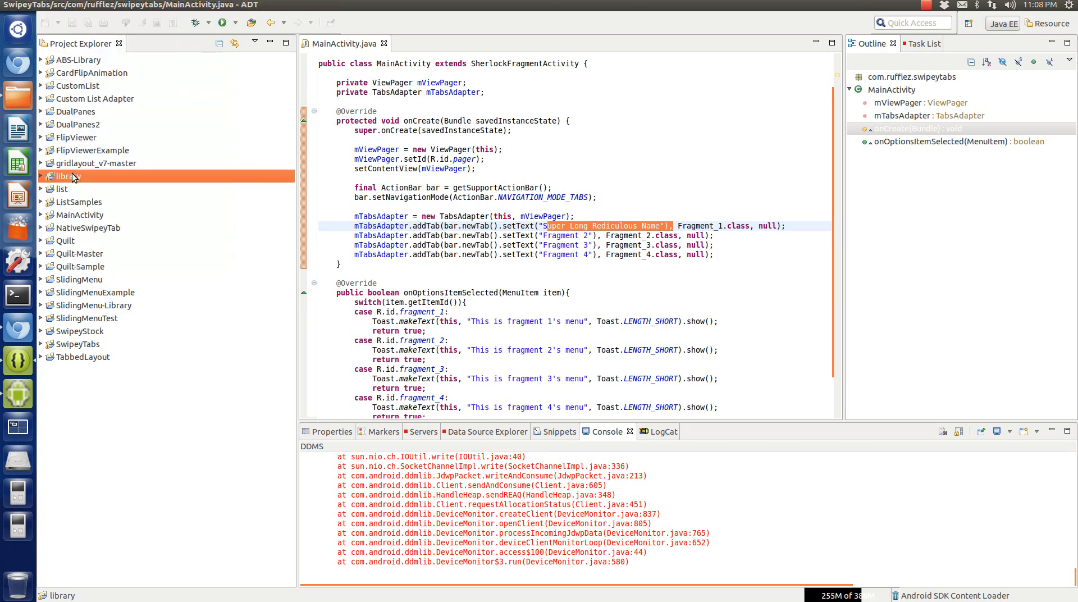
right_click(66, 176)
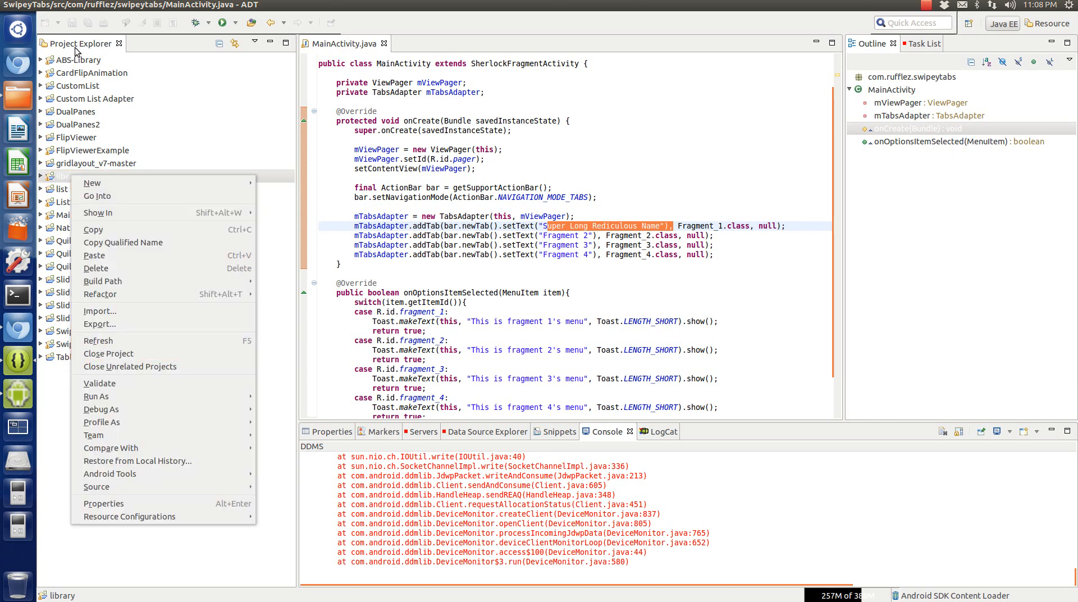
left_click(69, 176)
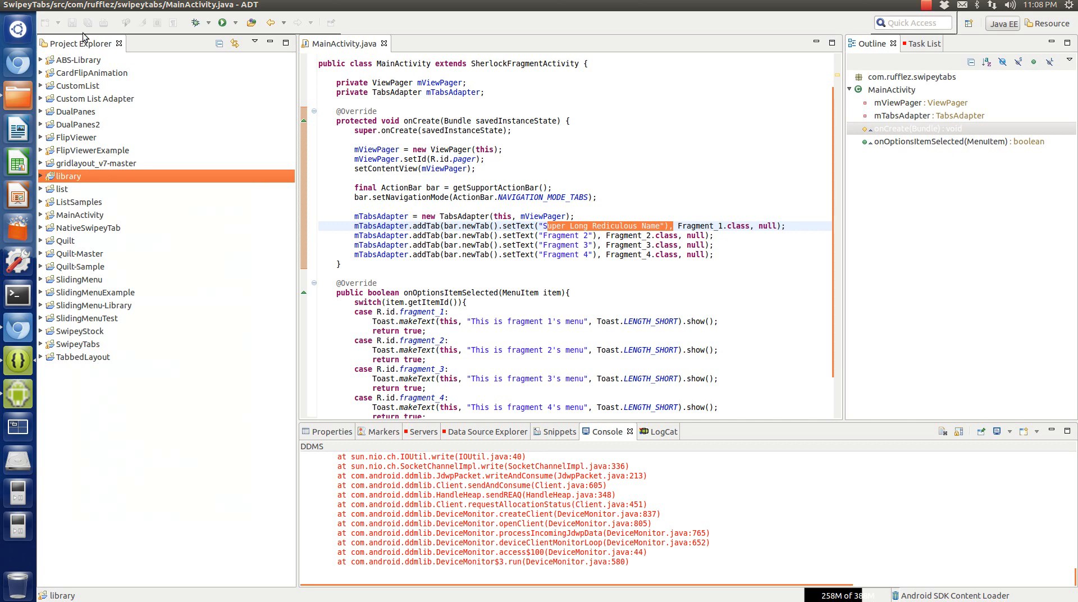
mouse_move(100, 114)
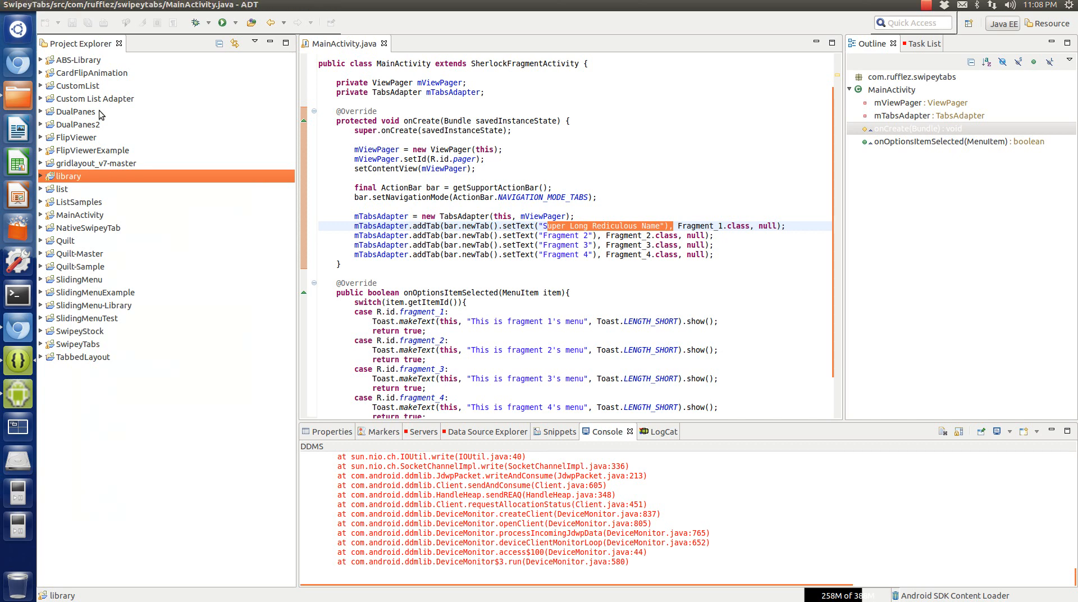
left_click(65, 241)
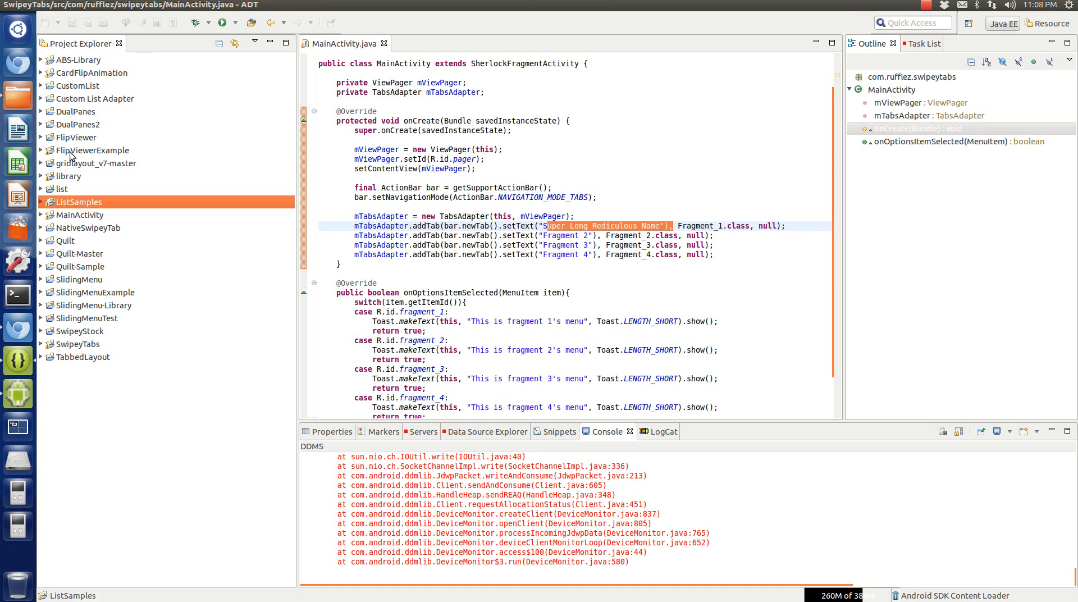
mouse_move(116, 112)
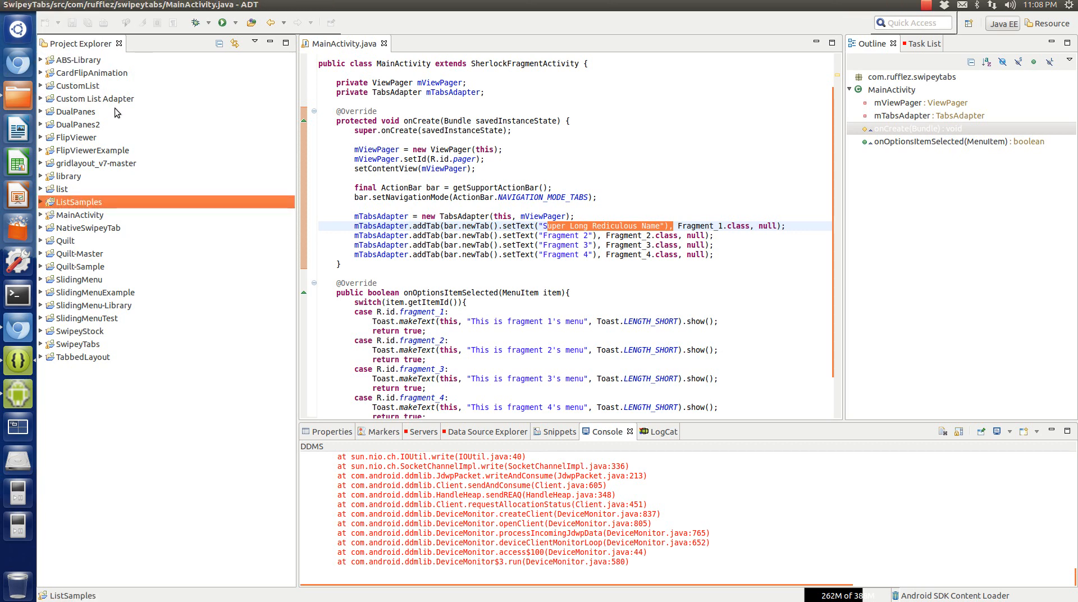
left_click(90, 72)
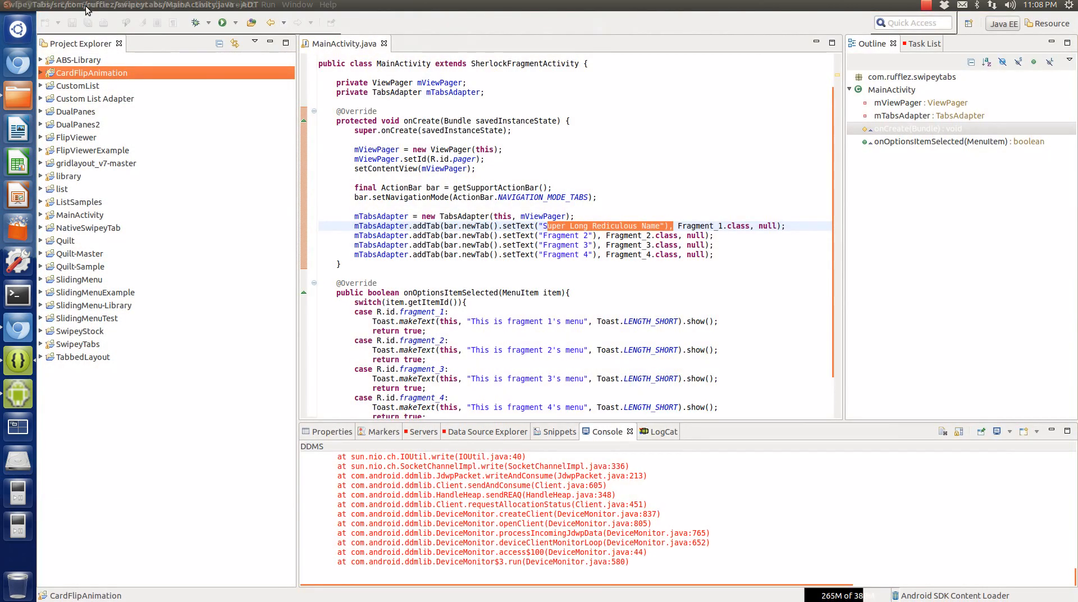
left_click(76, 137)
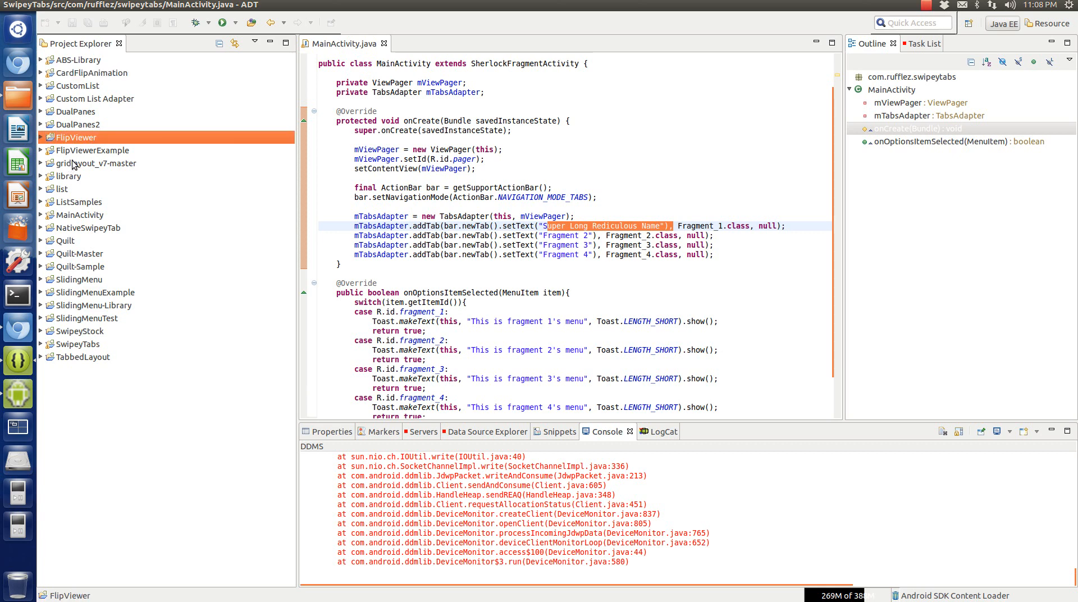
left_click(93, 150)
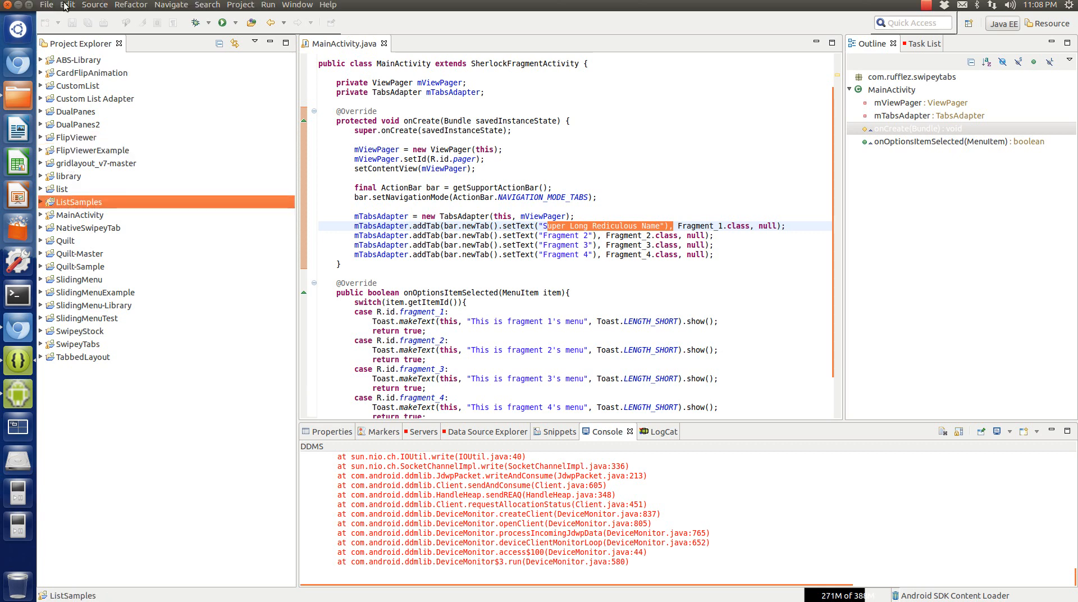
left_click(46, 5)
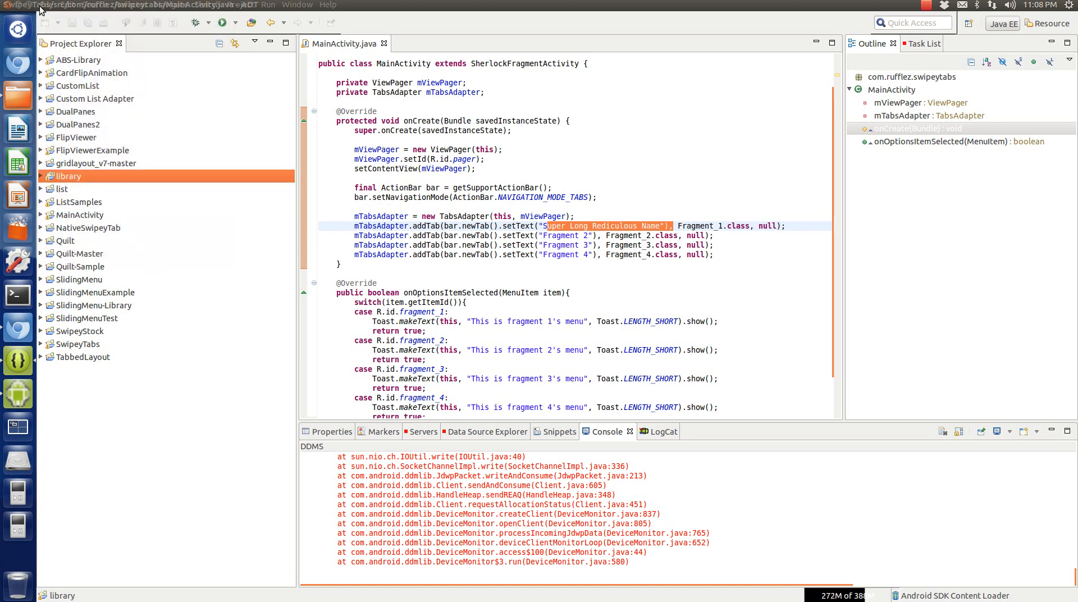
left_click(47, 5)
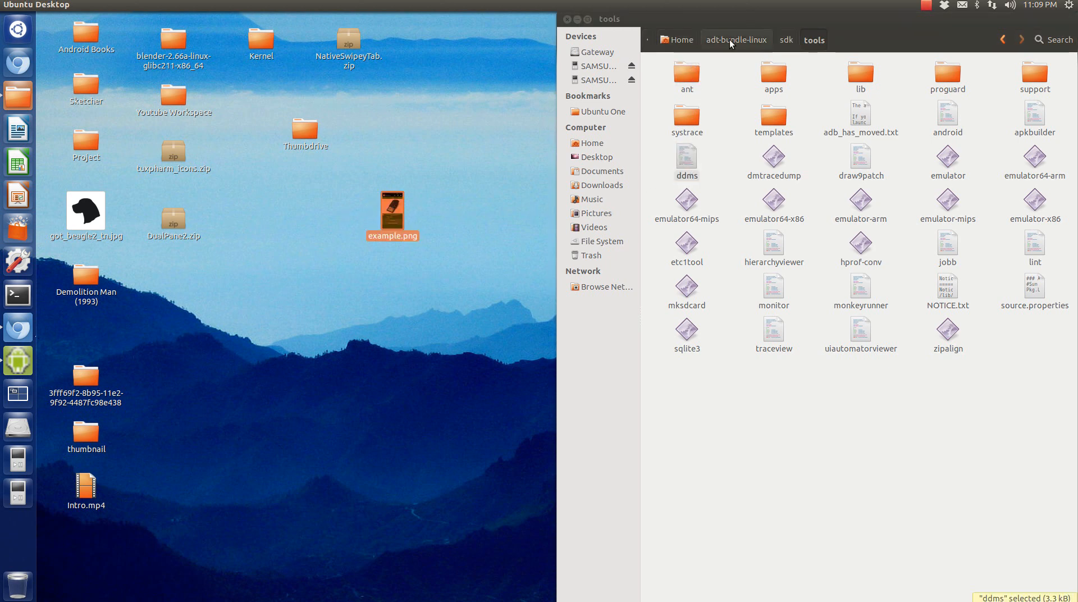
Launch Eclipse from the adt-bundle-linux eclipse folder with the Youtube Workspace.
left_click(735, 40)
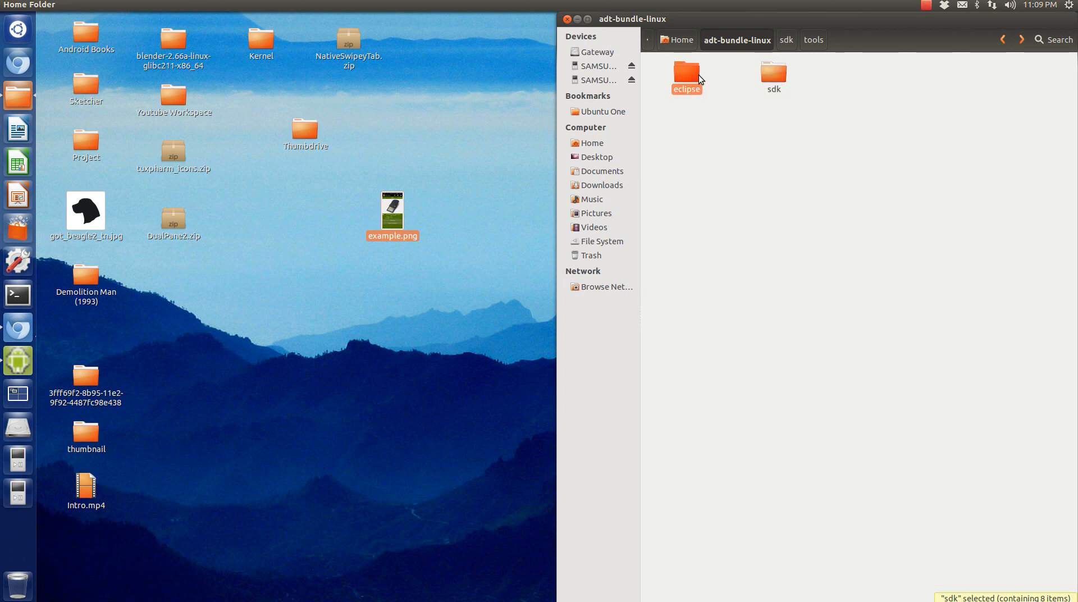
double_click(685, 72)
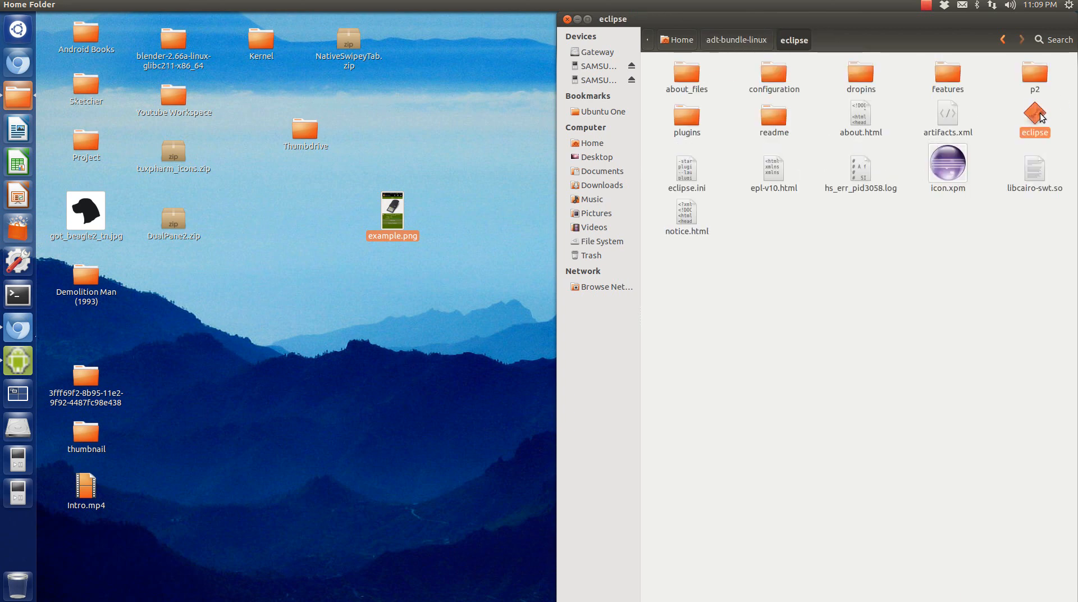
double_click(1034, 114)
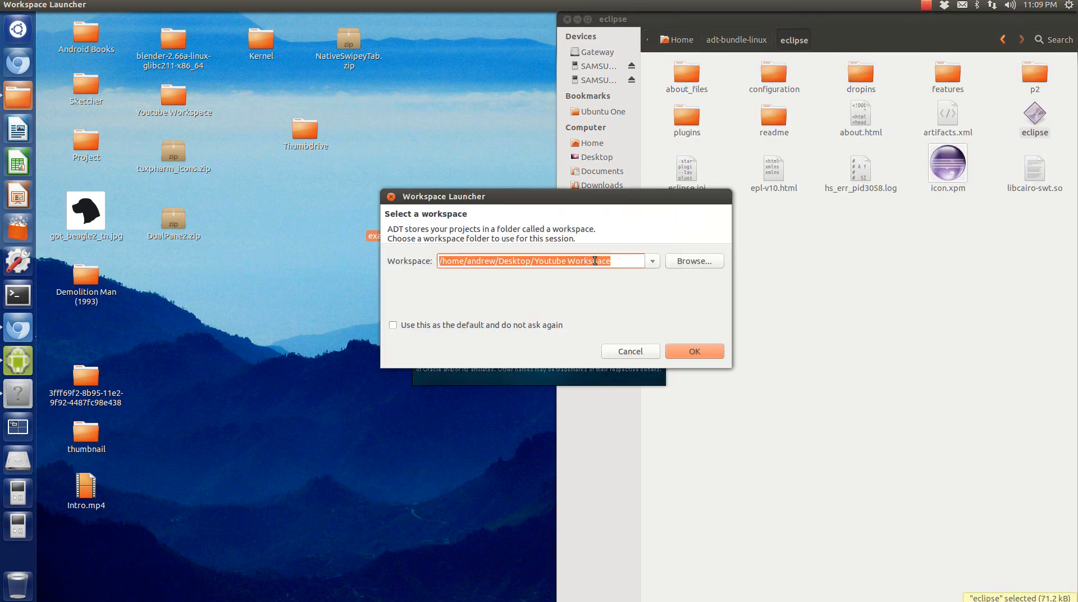
left_click(694, 351)
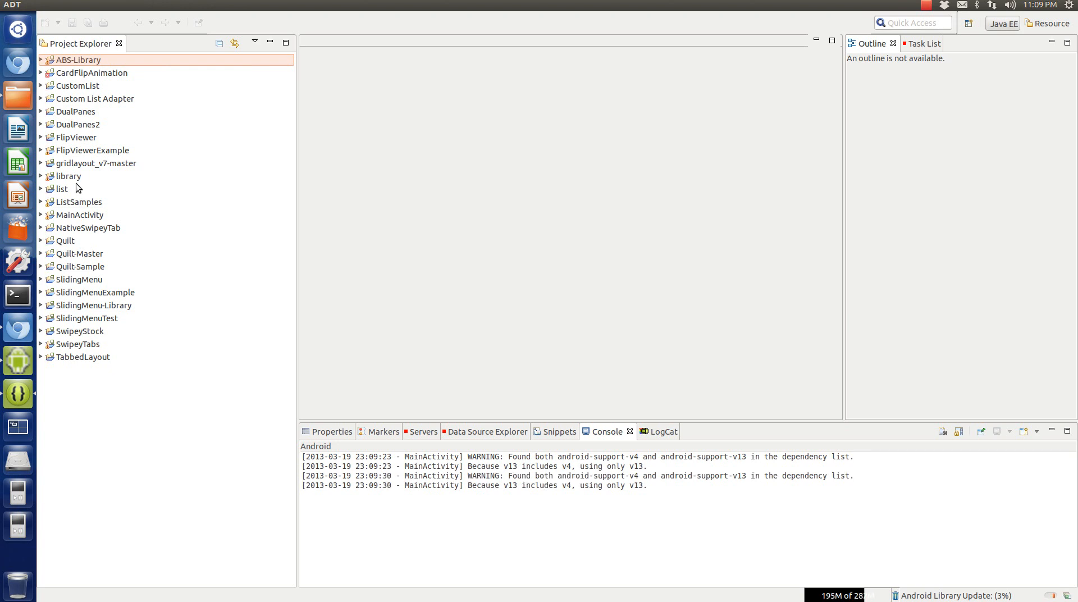
Rename the library project to ViewPagerIndicator-Library, acknowledging the out-of-sync notice.
left_click(68, 176)
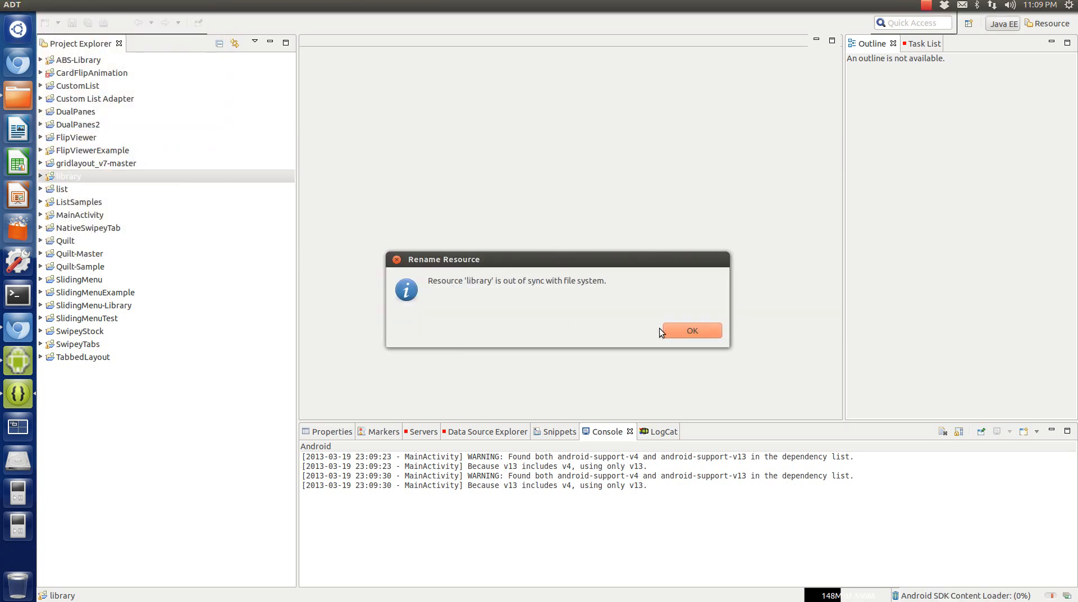
left_click(691, 332)
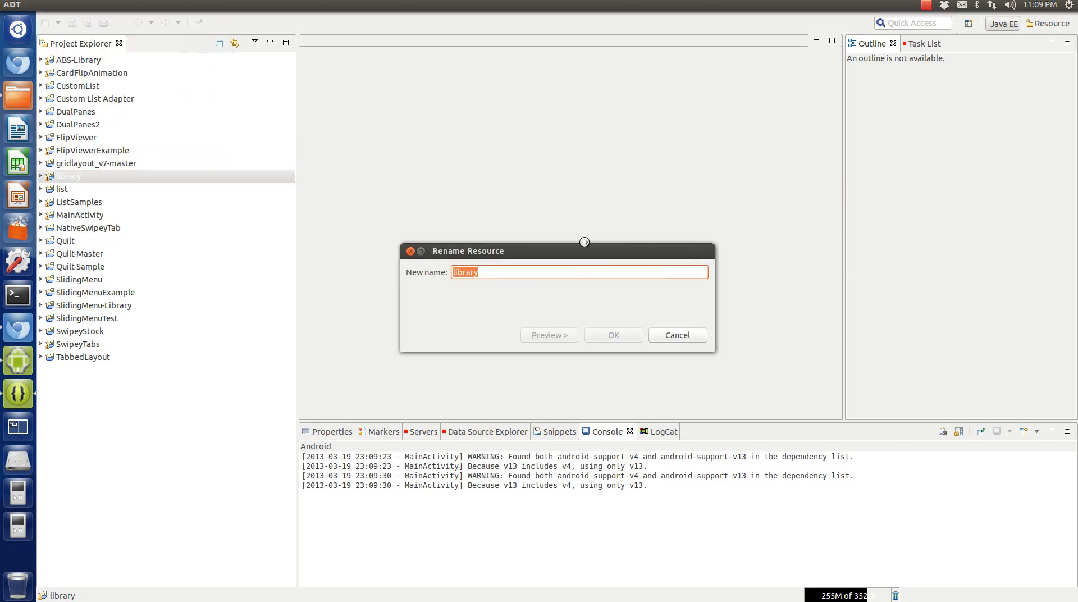
type("Vie")
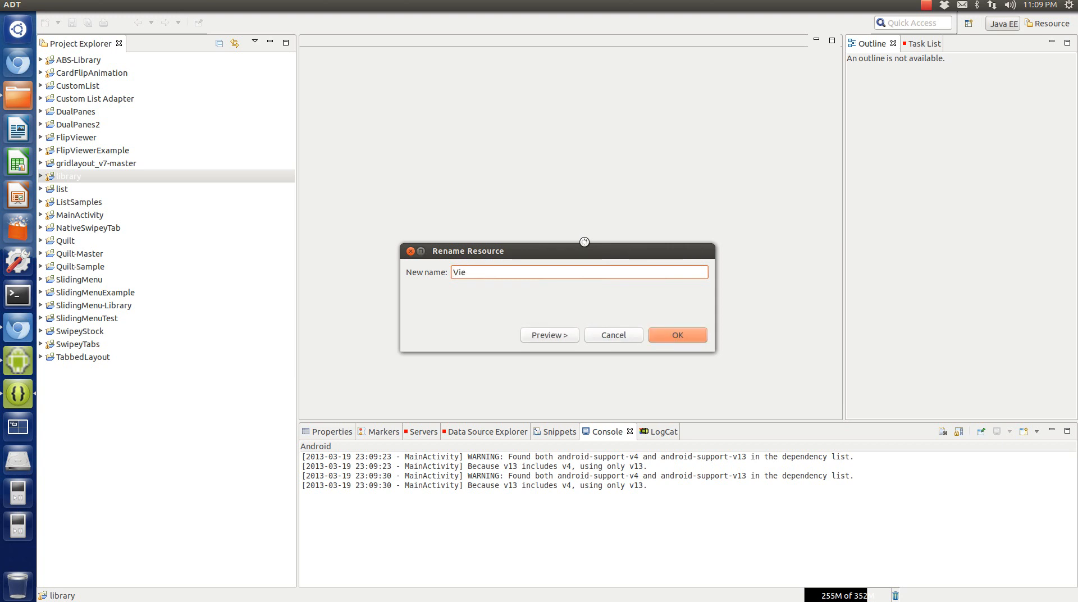
type("w")
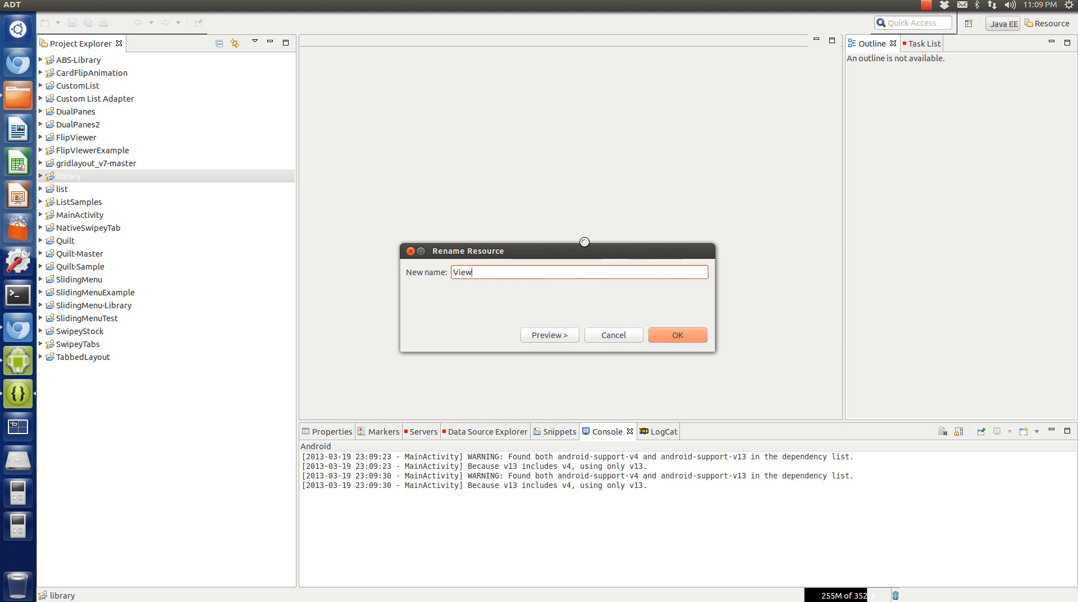
type("Pager")
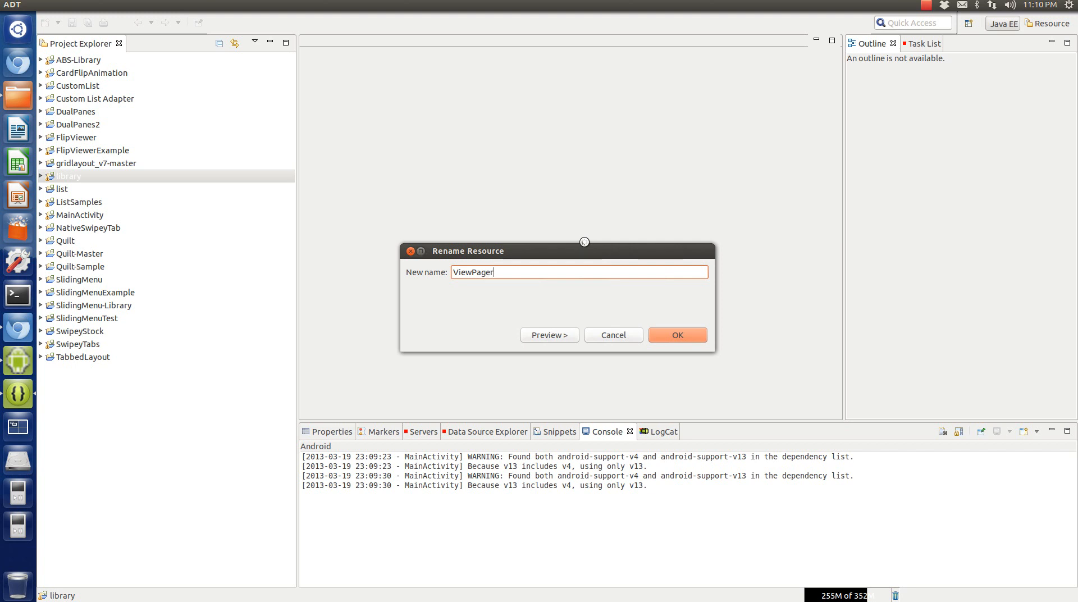
type("Indicator-L")
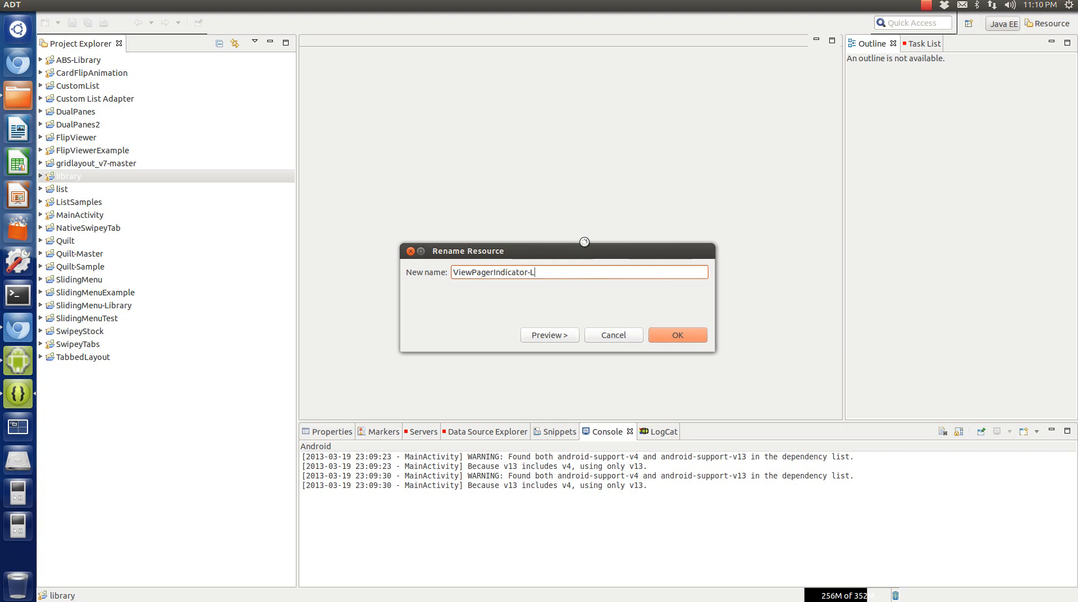
left_click(676, 334)
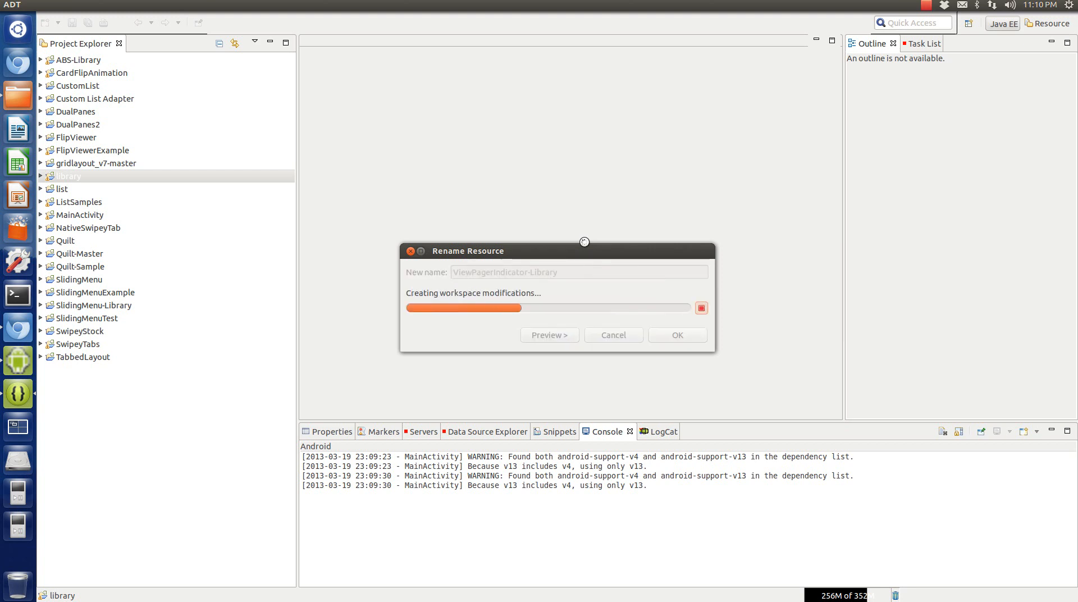
left_click(675, 334)
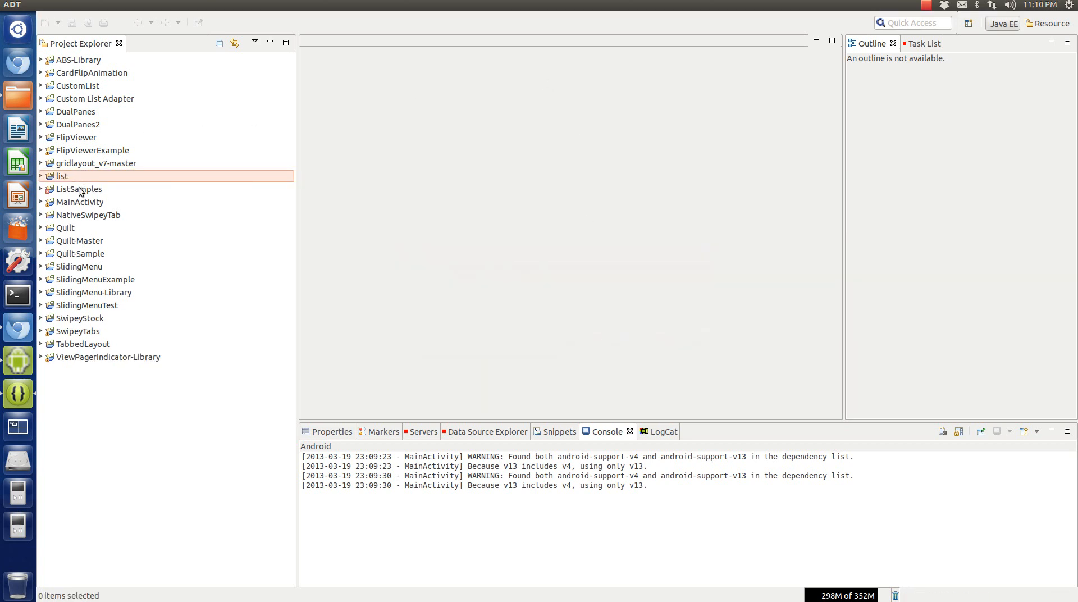
left_click(79, 188)
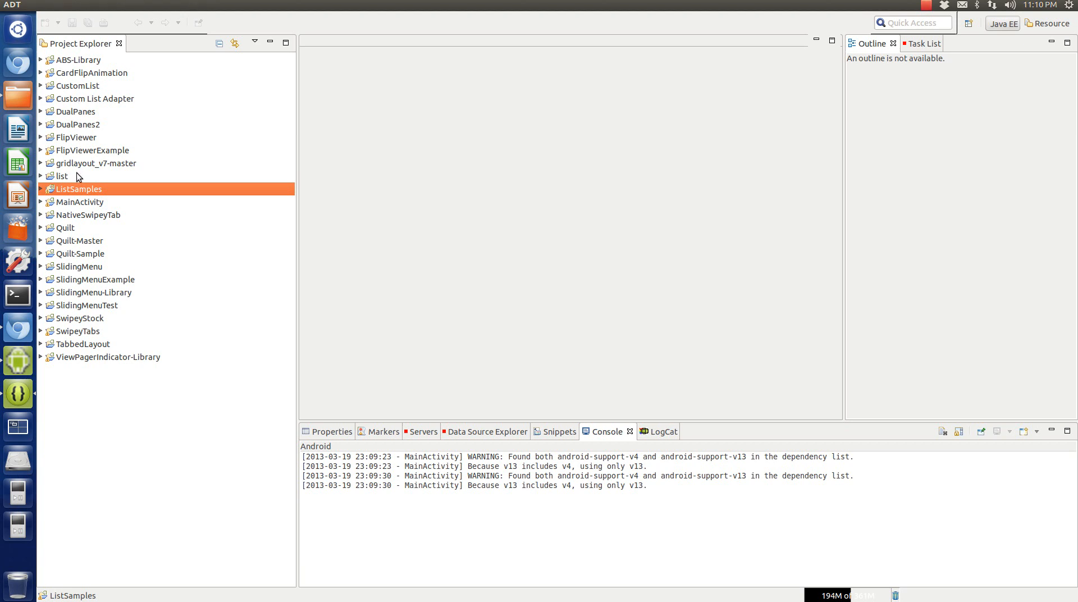
right_click(77, 189)
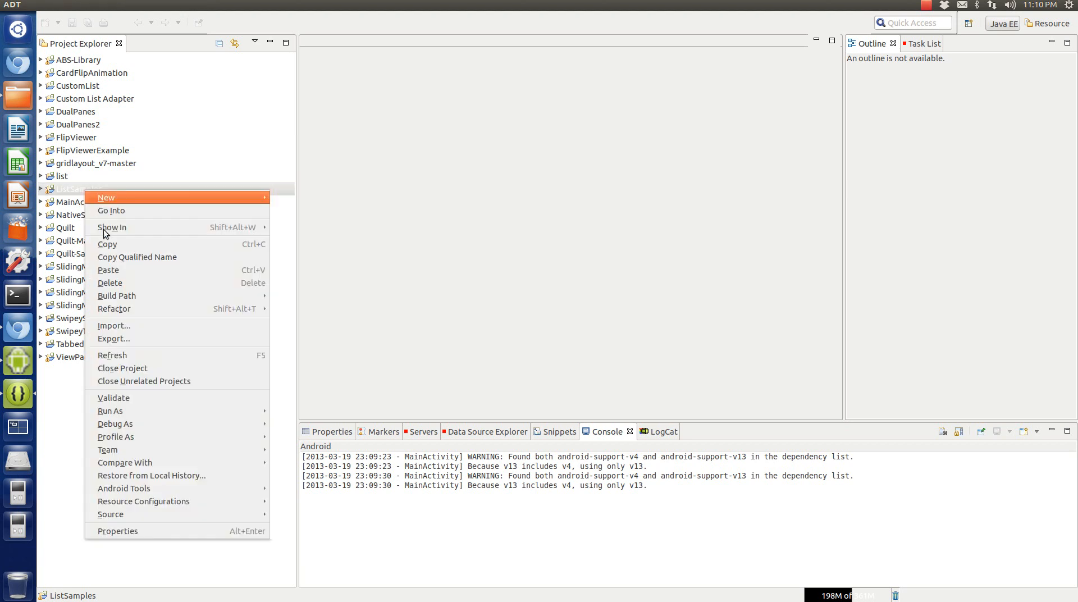
left_click(117, 529)
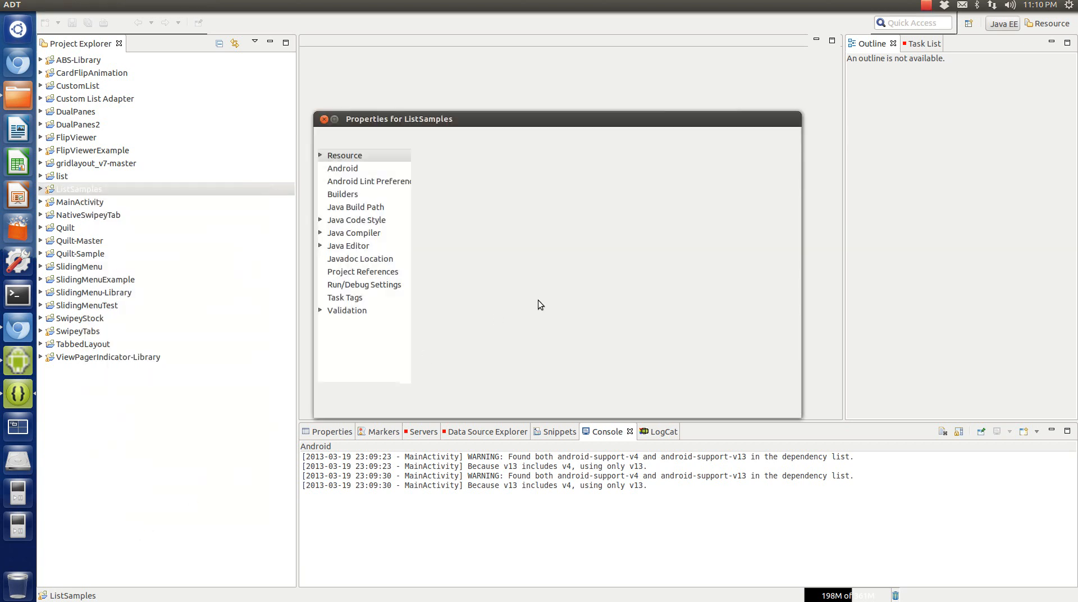
left_click(345, 155)
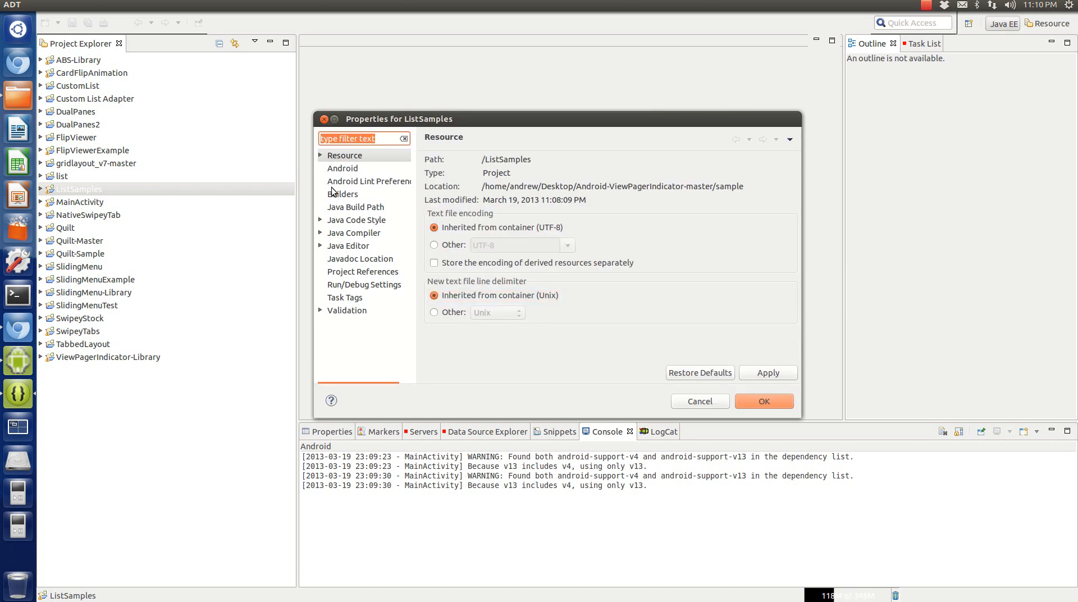
left_click(341, 167)
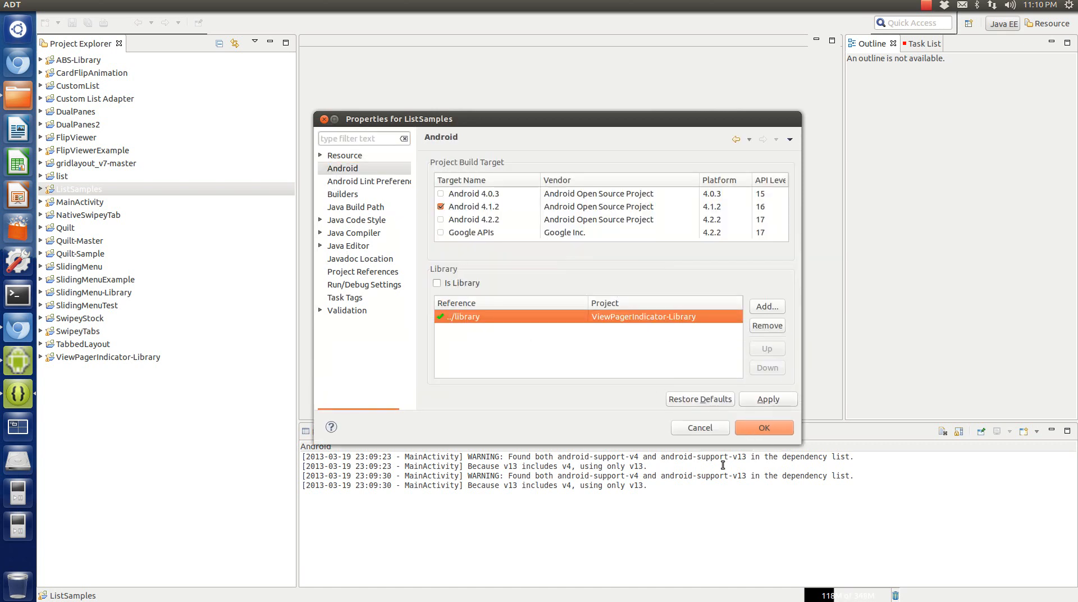
left_click(763, 427)
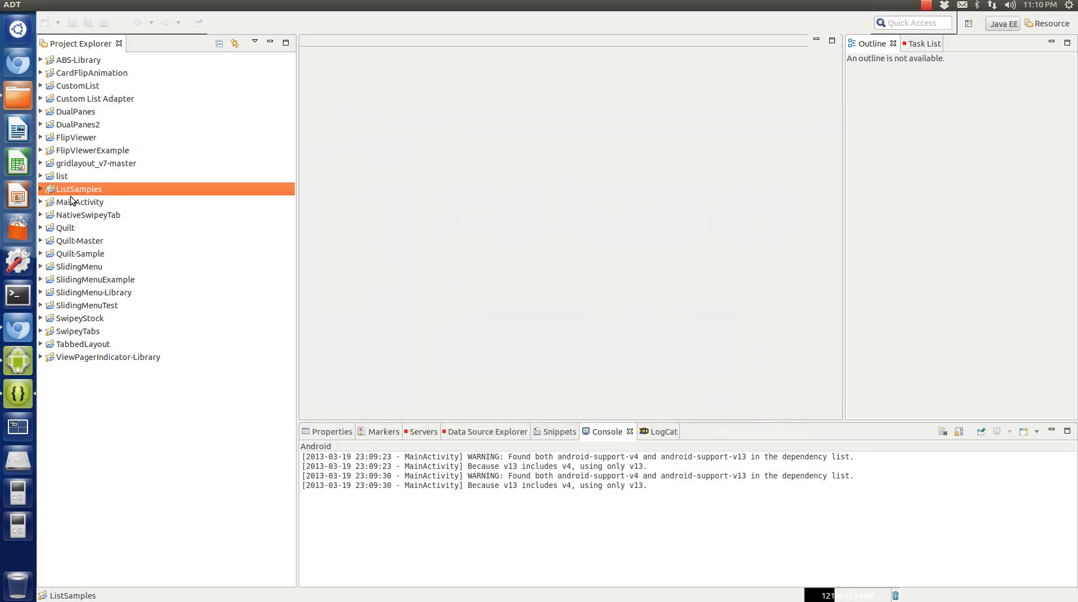
left_click(87, 214)
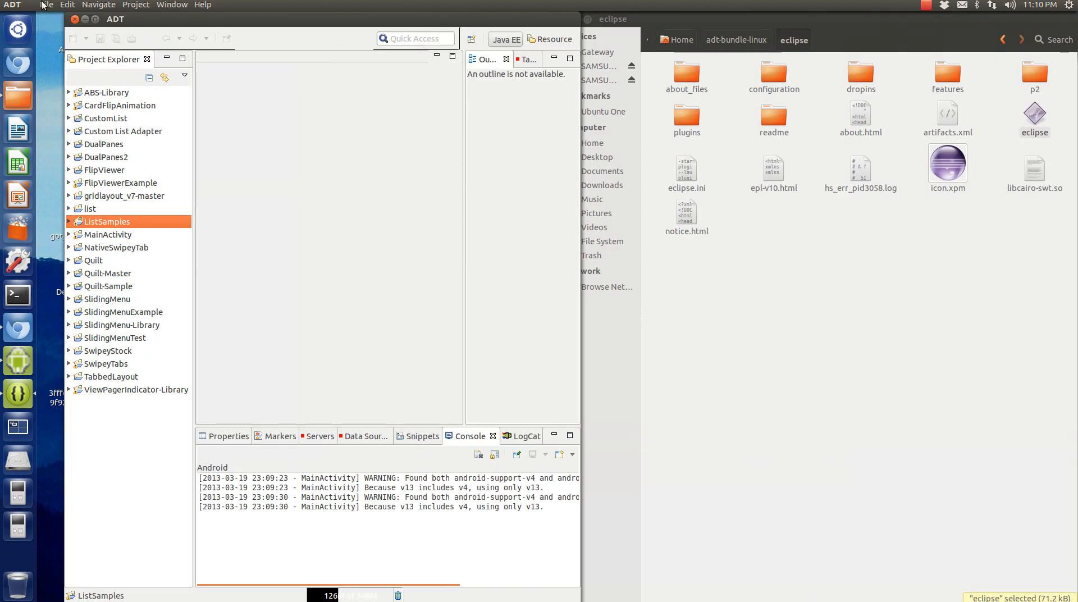
left_click(172, 5)
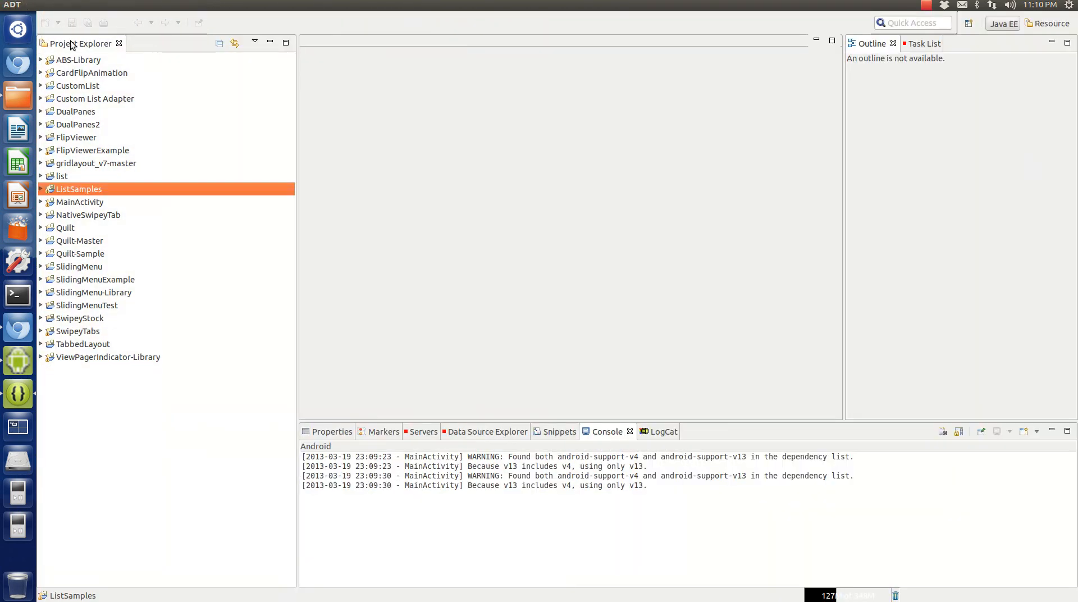
left_click(48, 5)
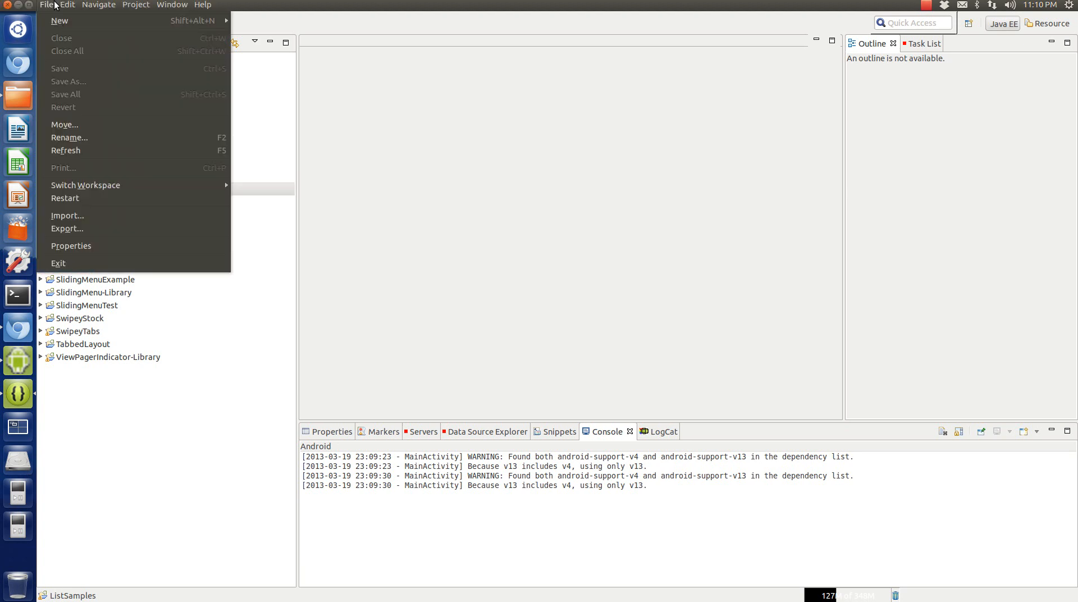
left_click(68, 138)
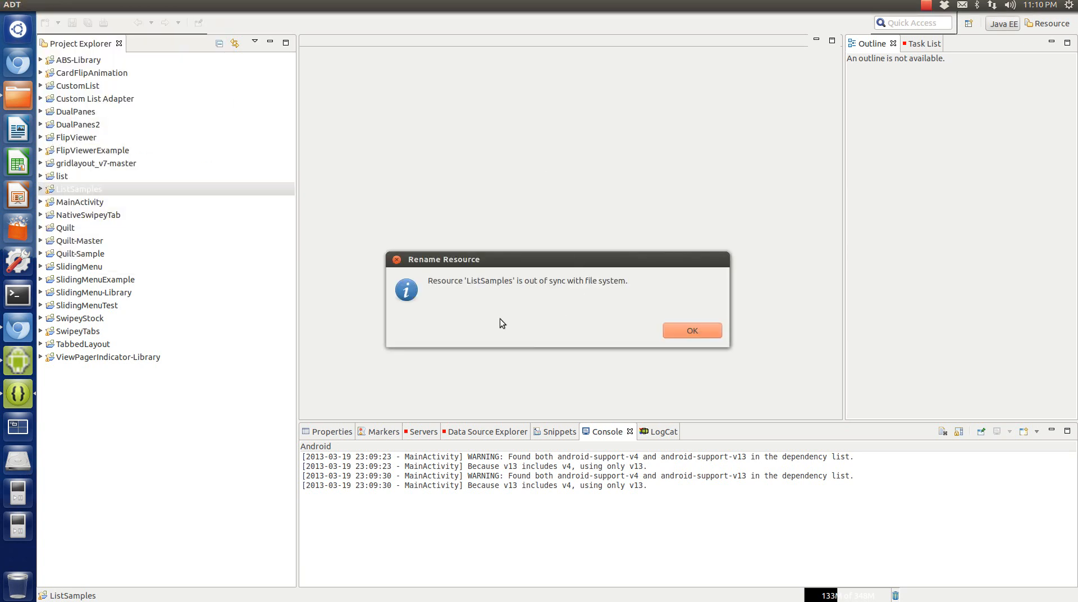
left_click(692, 330)
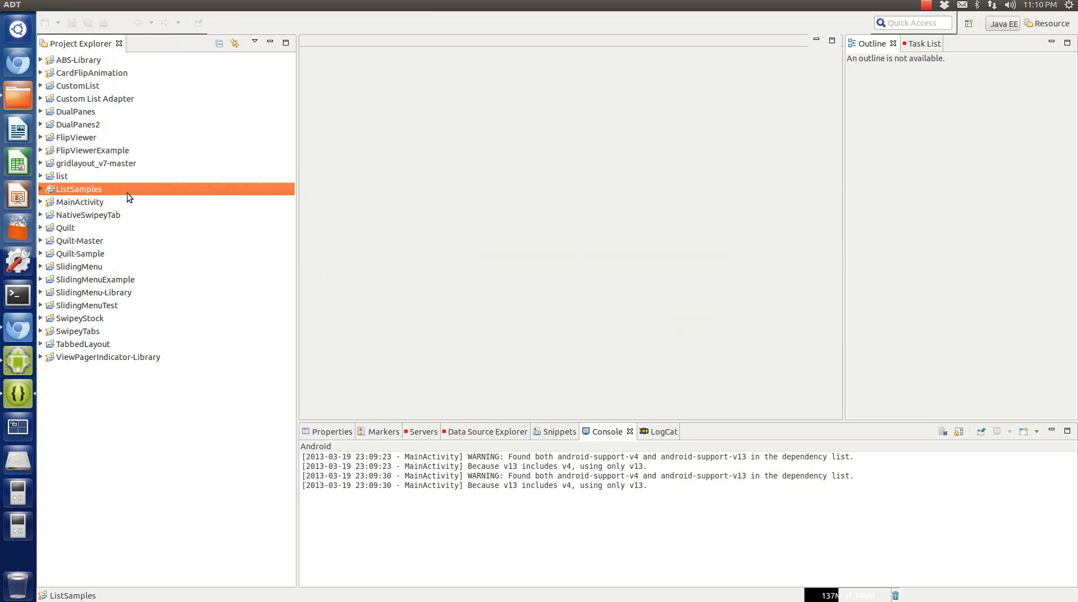
mouse_move(137, 2)
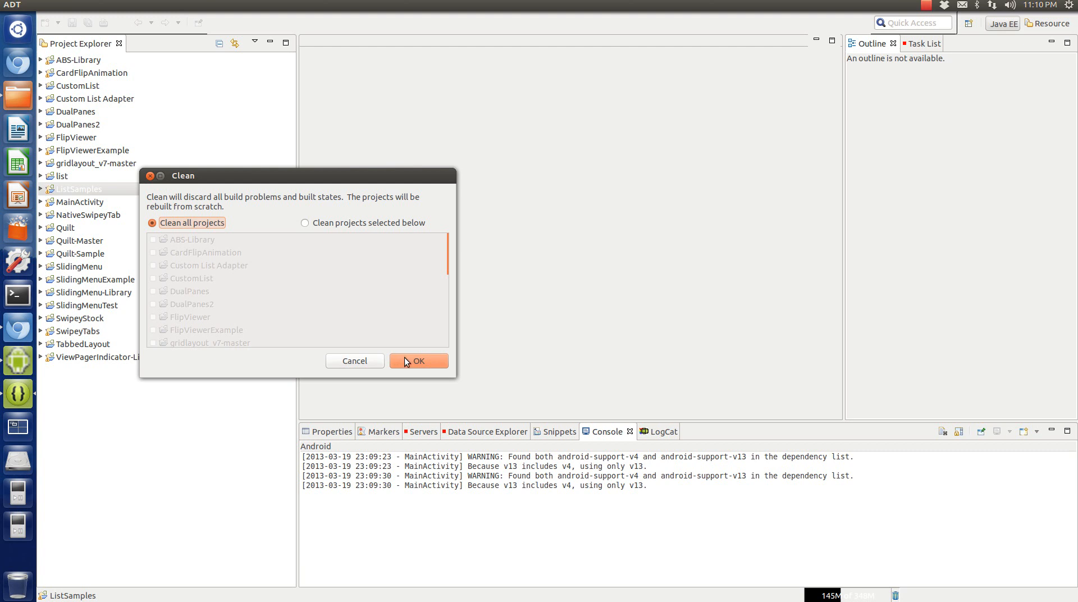
left_click(304, 222)
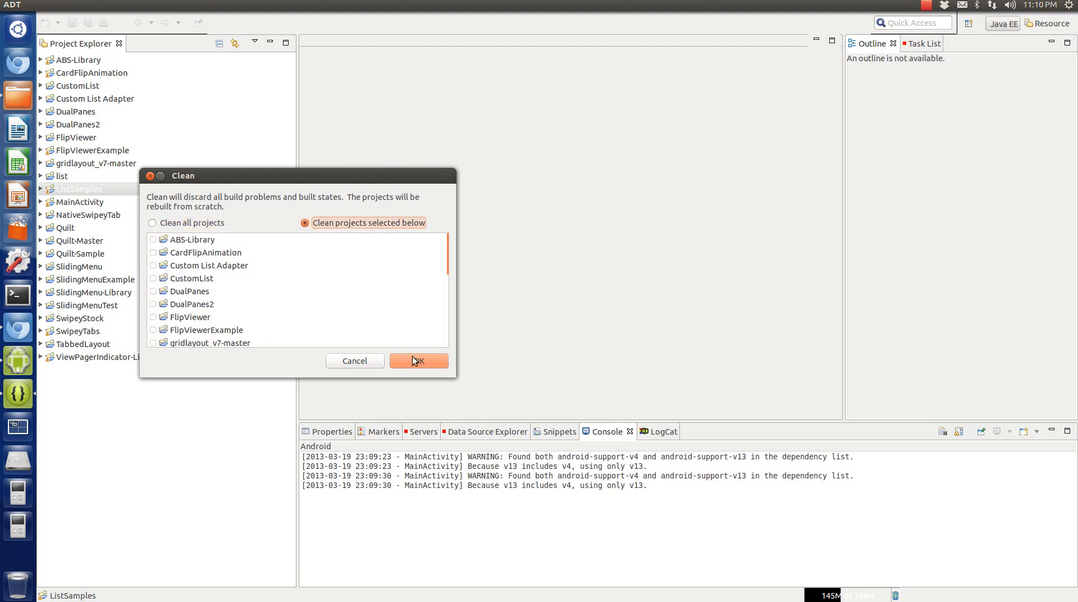
left_click(419, 360)
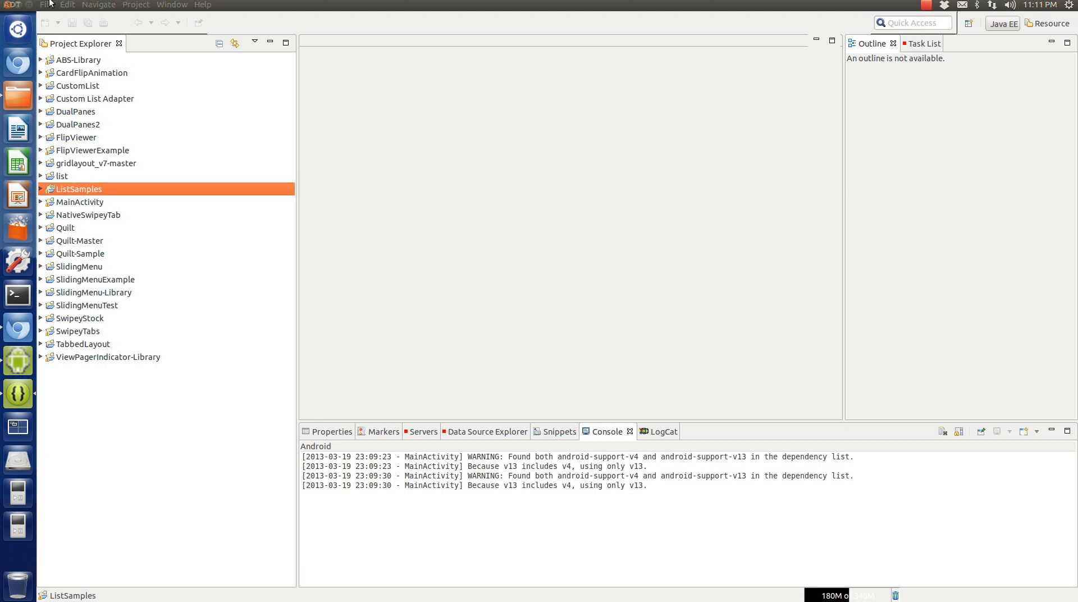
left_click(46, 5)
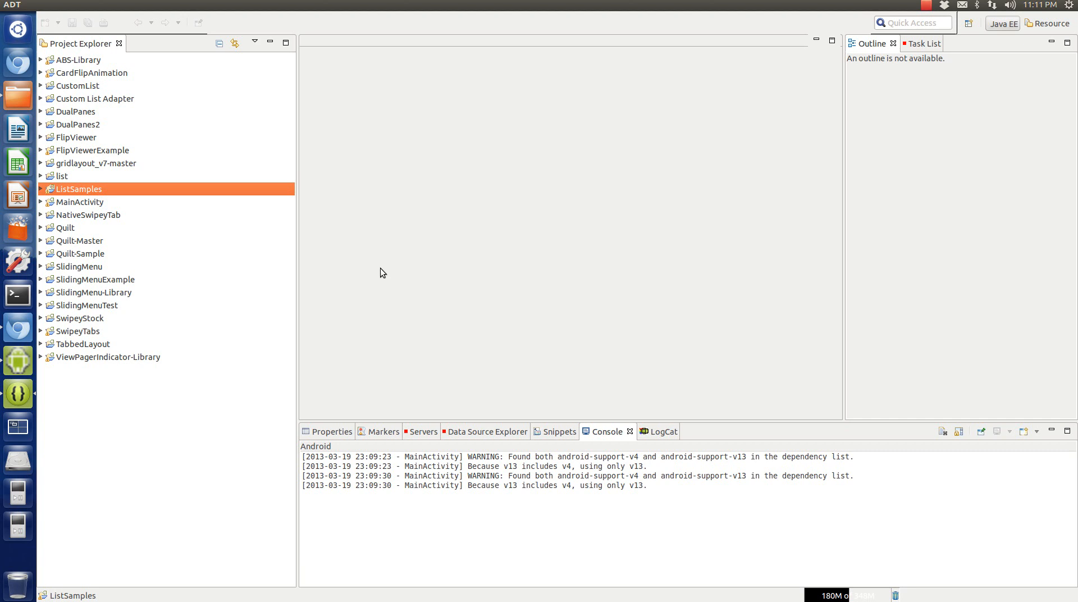
mouse_move(305, 270)
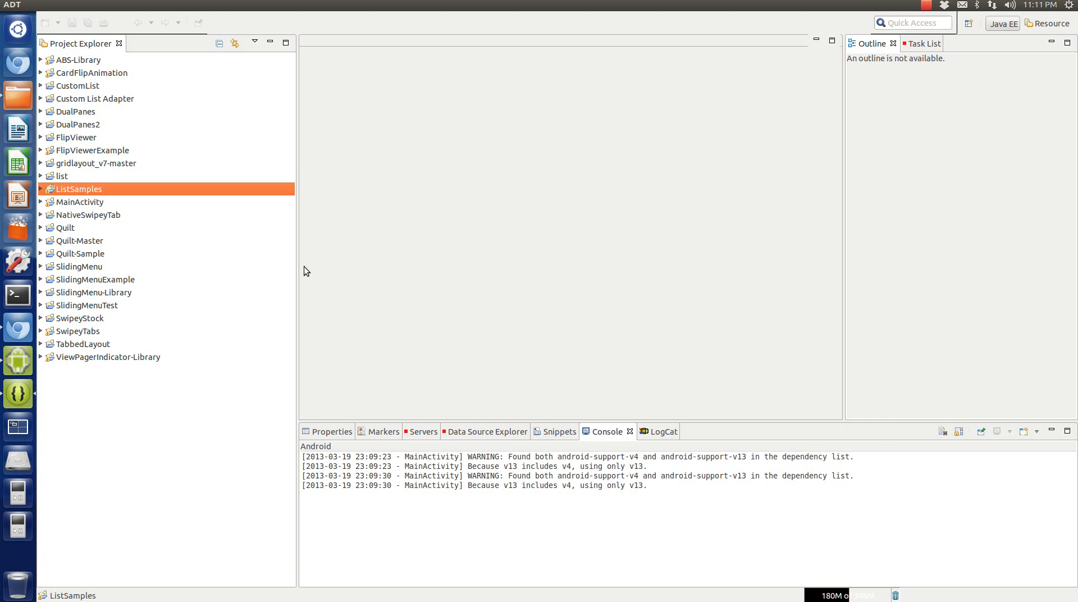
mouse_move(129, 4)
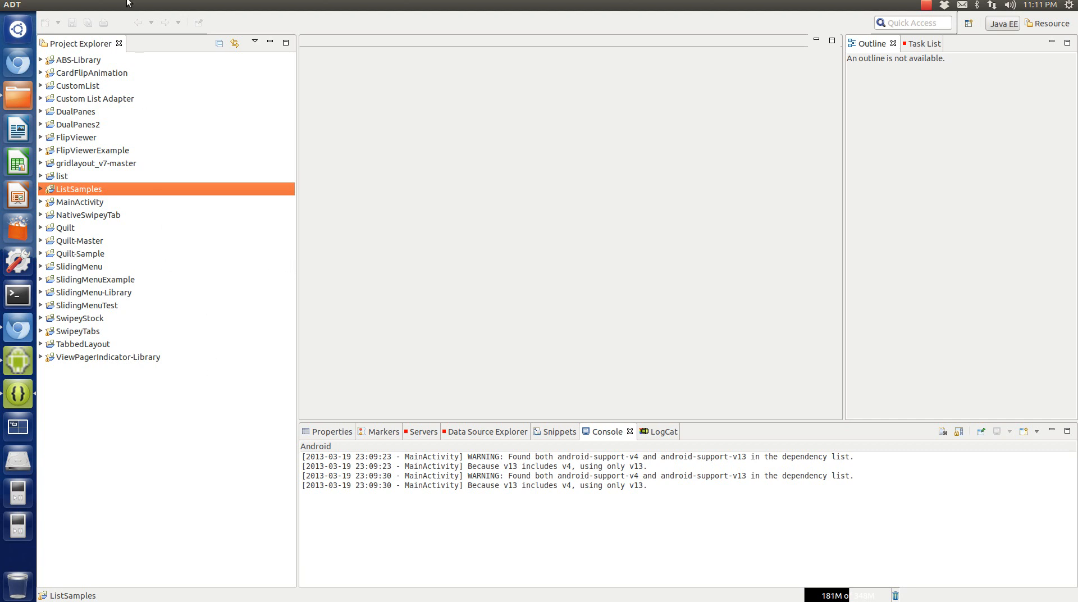
left_click(46, 5)
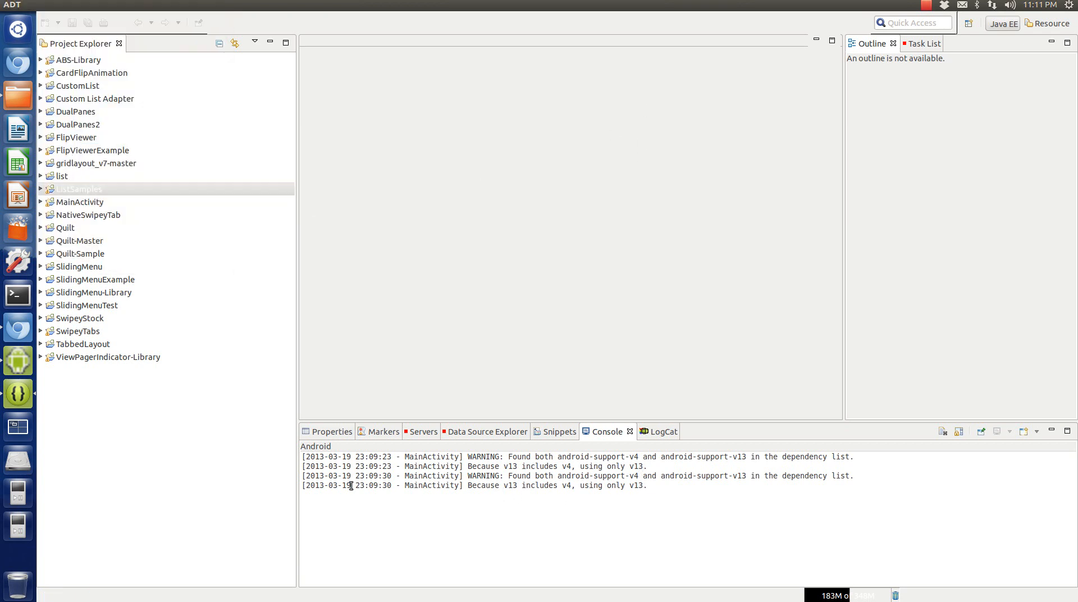
left_click(77, 331)
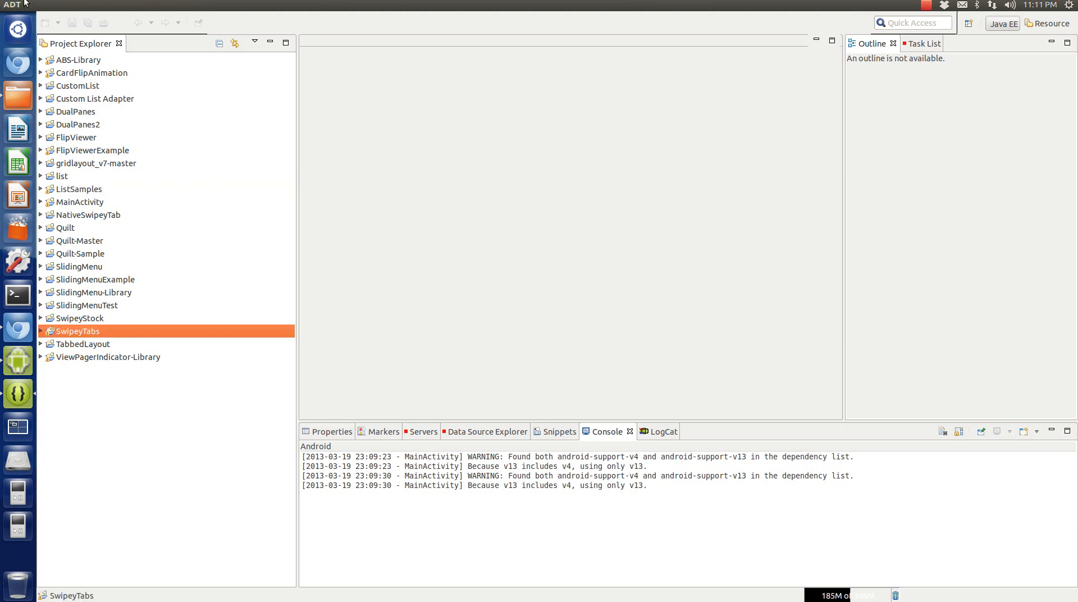
Start the Android Project from Existing Code import wizard.
left_click(46, 4)
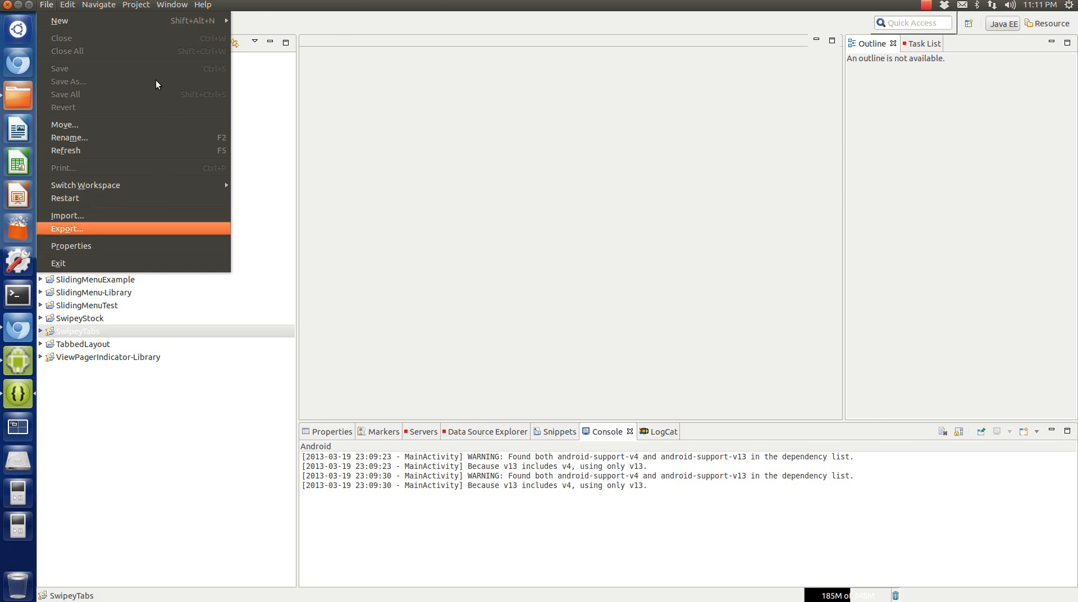
mouse_move(62, 31)
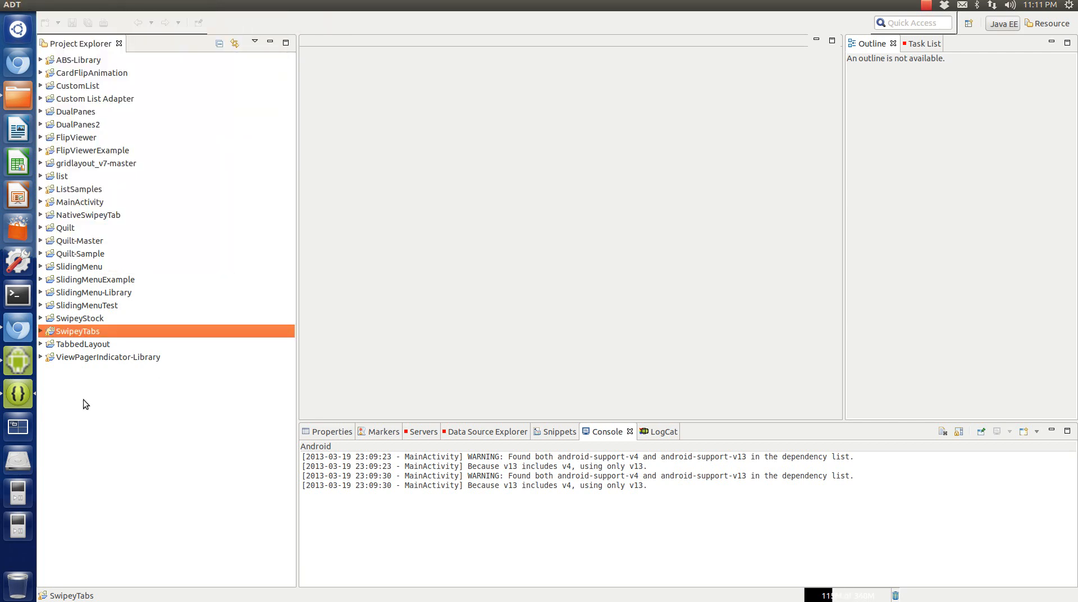
right_click(77, 331)
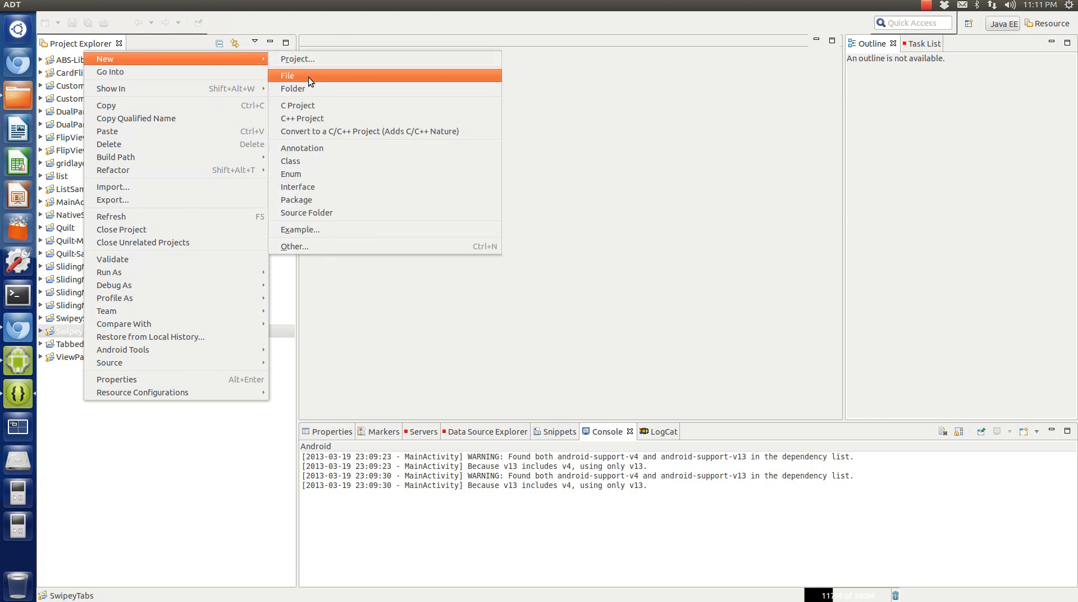
mouse_move(336, 132)
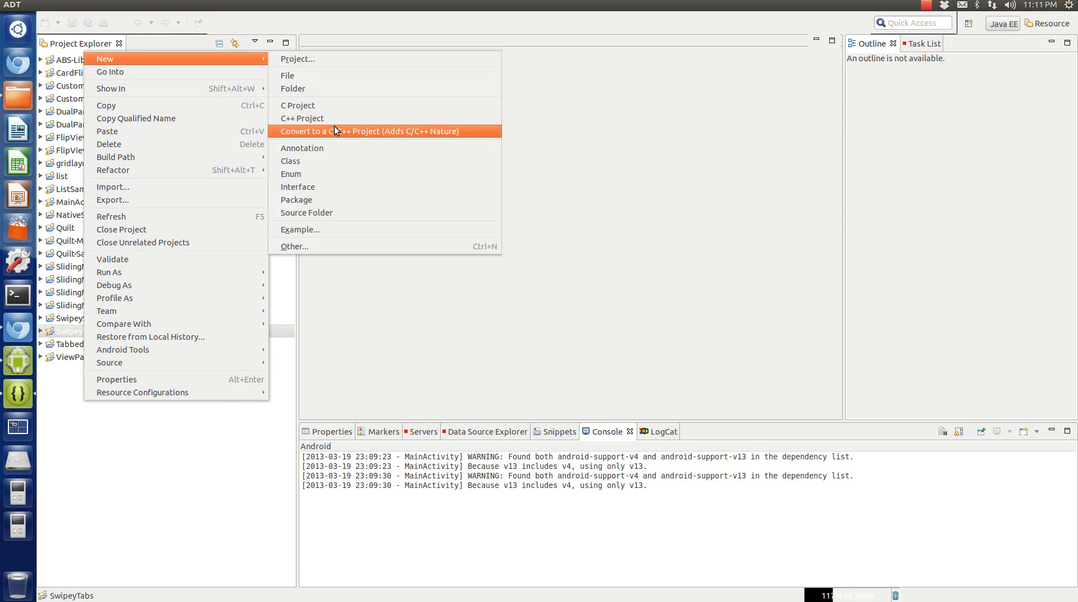
mouse_move(302, 148)
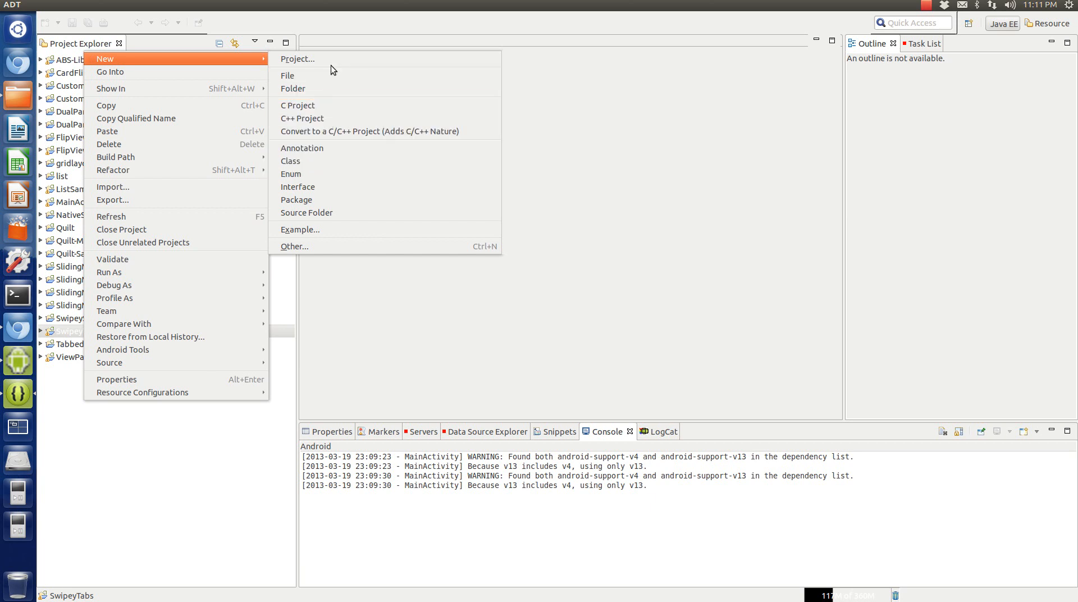
left_click(296, 58)
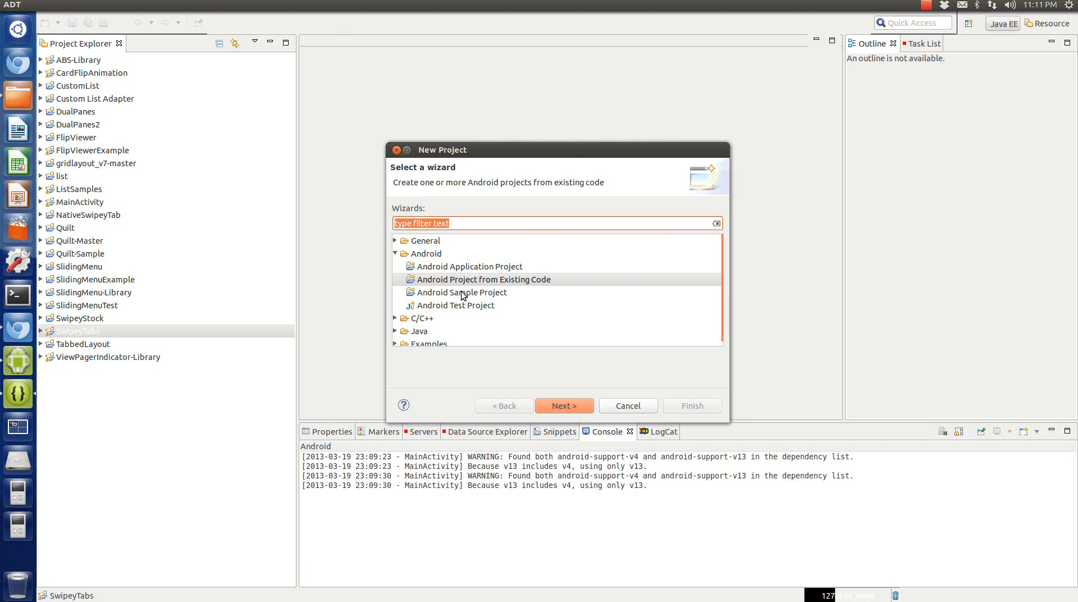
left_click(482, 278)
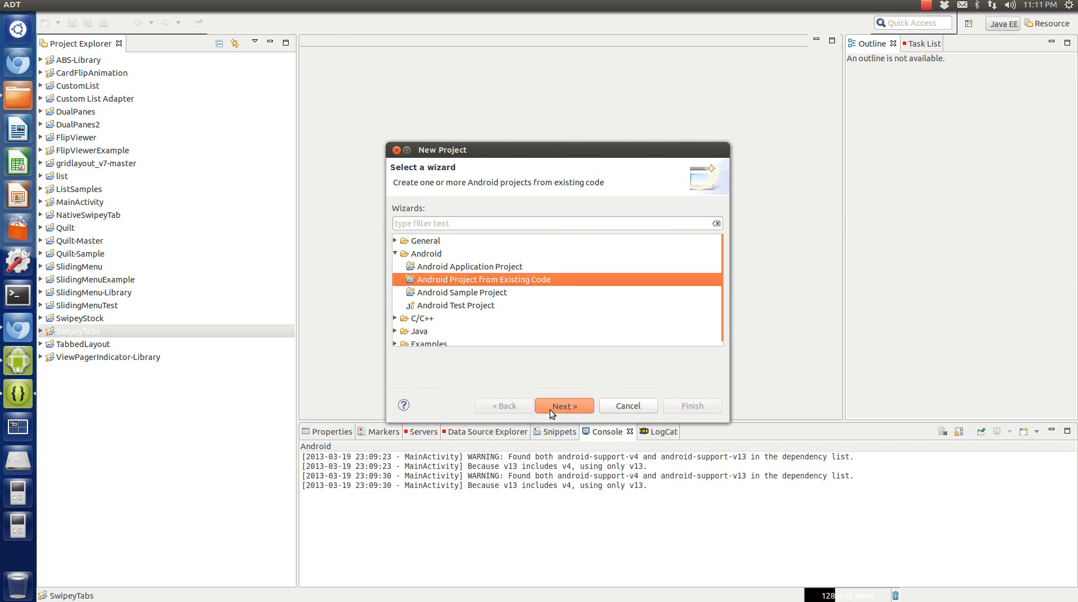
left_click(563, 406)
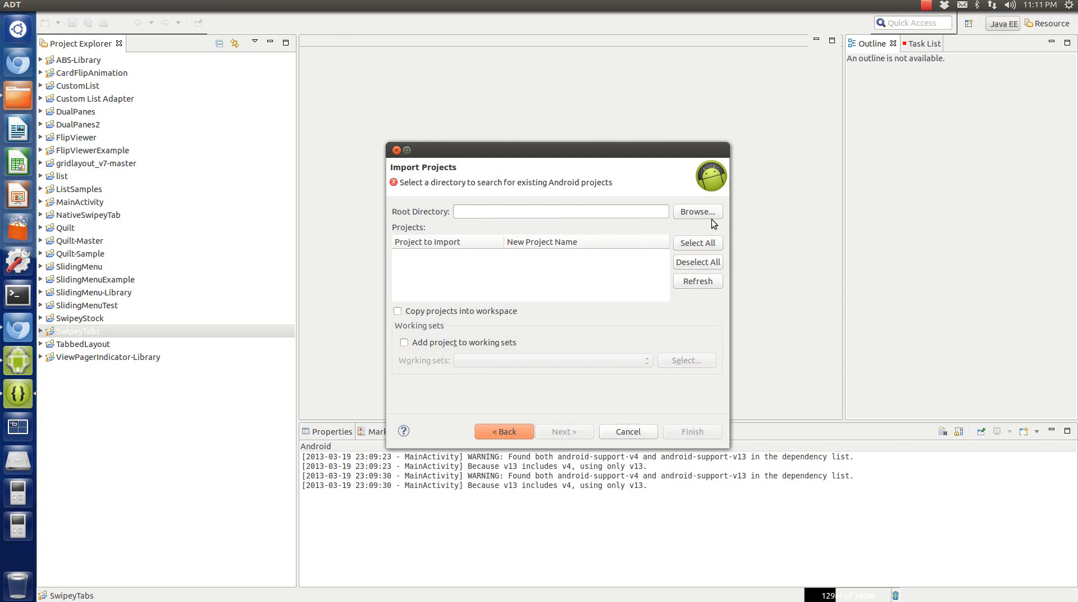
Choose Desktop/ViewPagerExample as the root directory and finish importing the project.
left_click(696, 211)
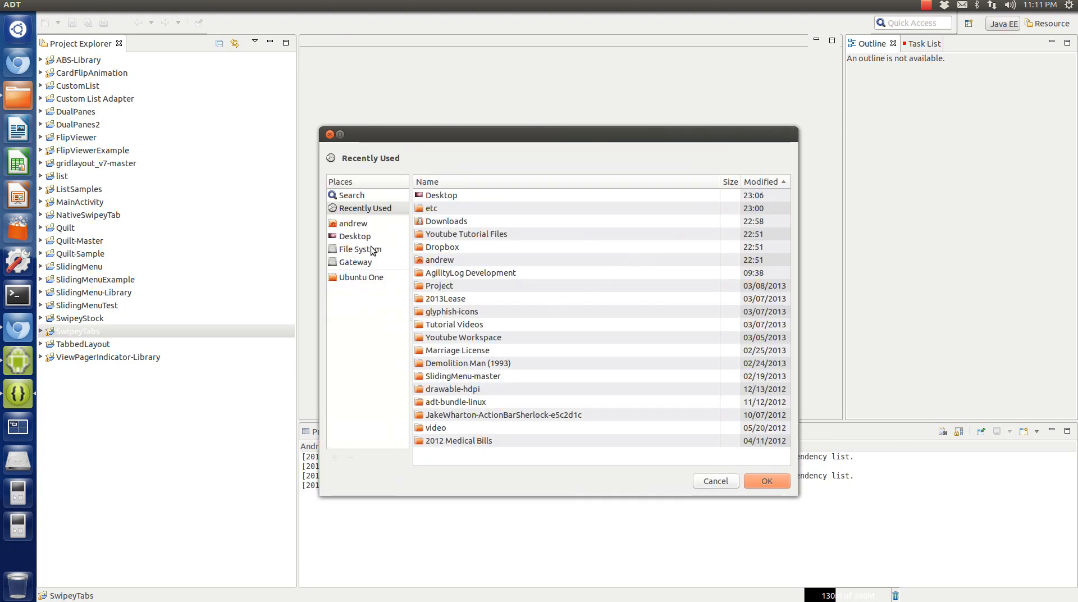
left_click(356, 235)
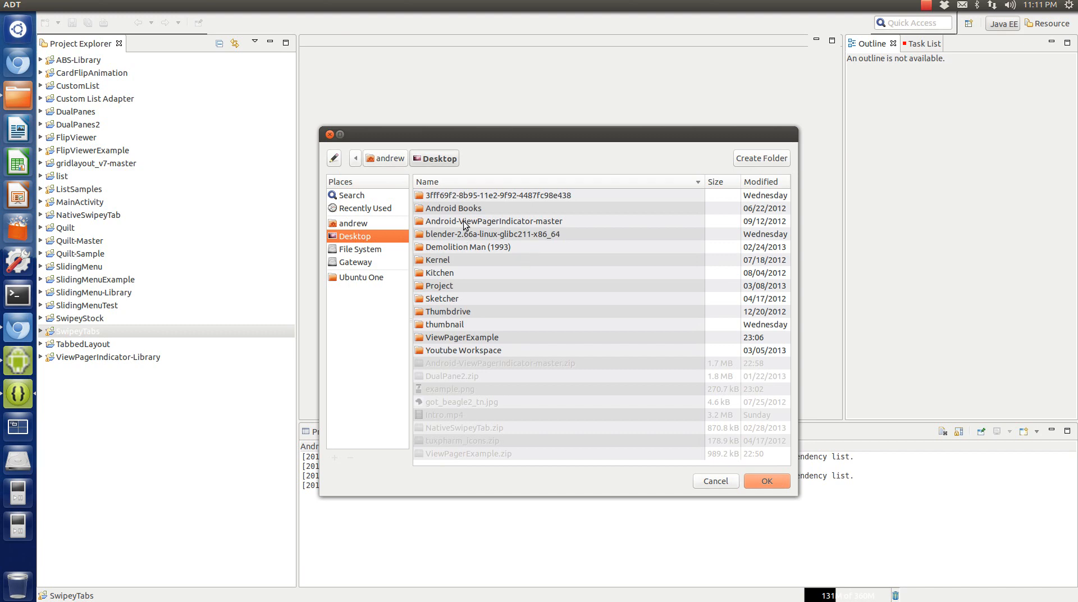
left_click(462, 337)
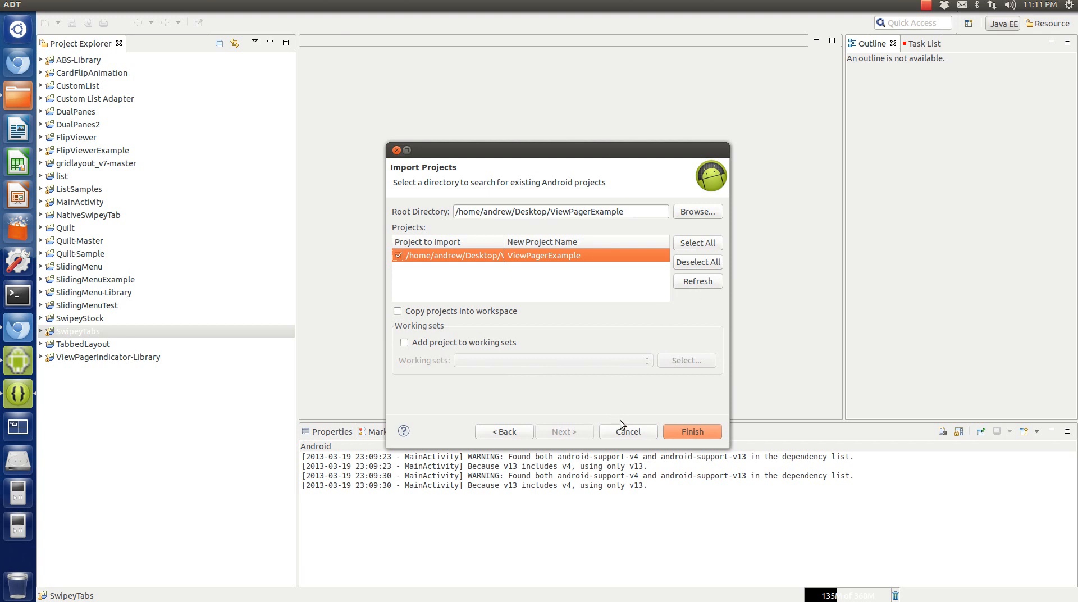
left_click(691, 431)
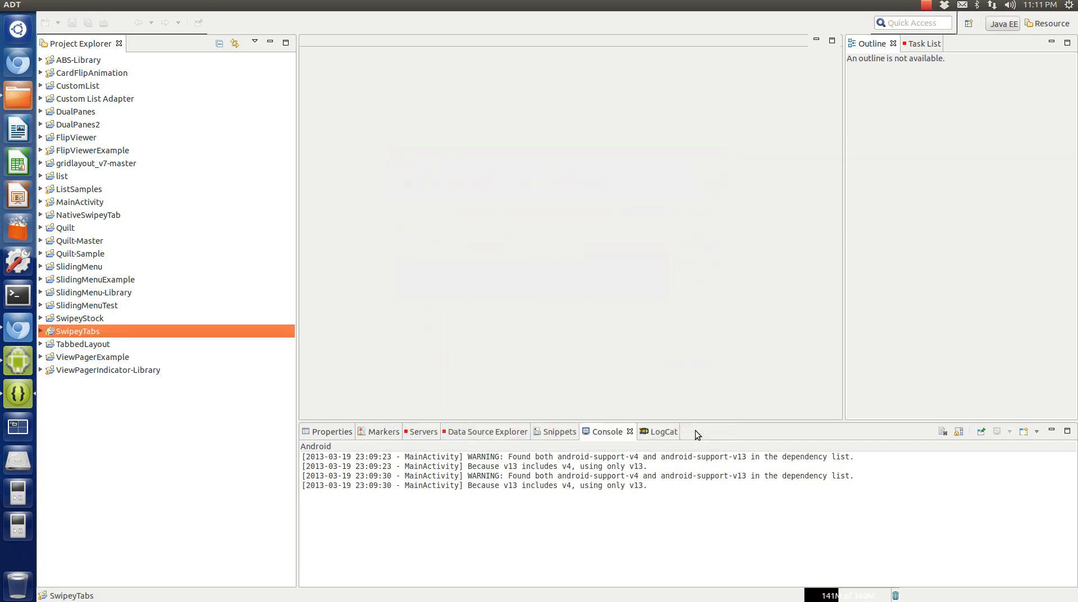
left_click(90, 355)
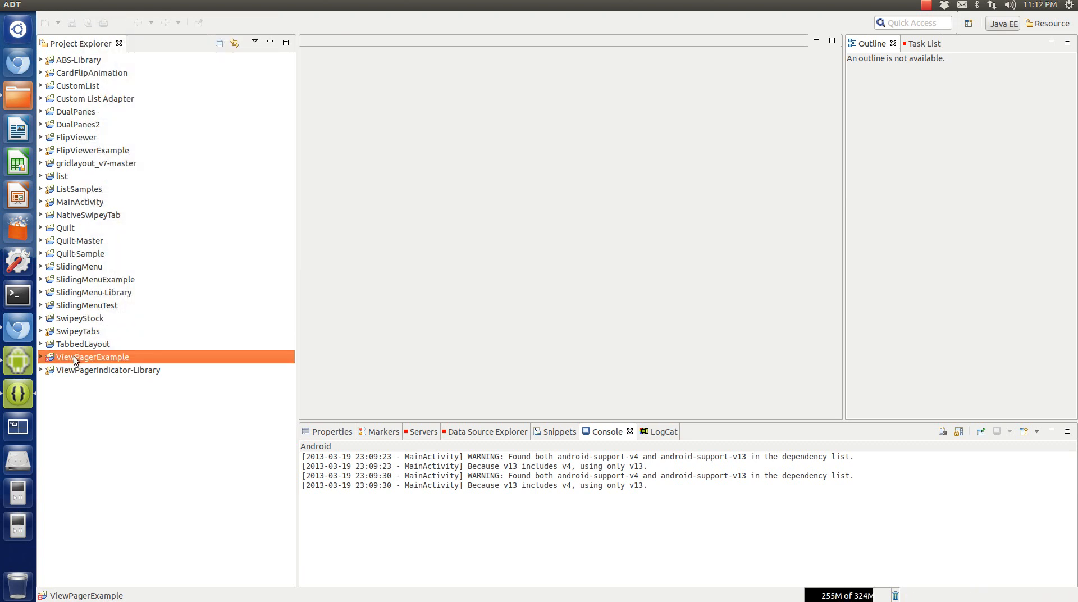
mouse_move(90, 342)
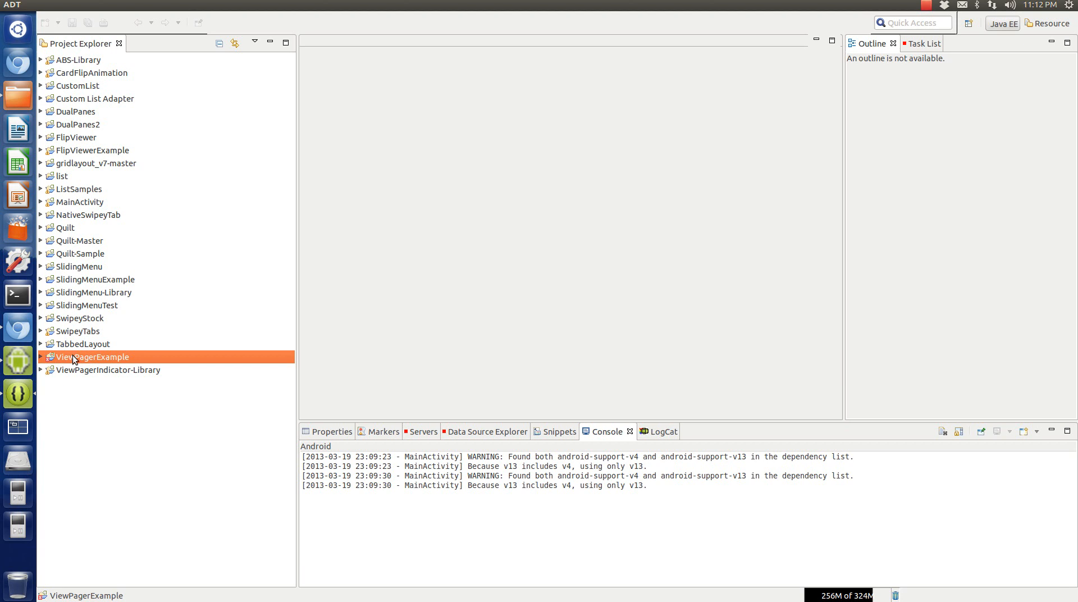
left_click(106, 369)
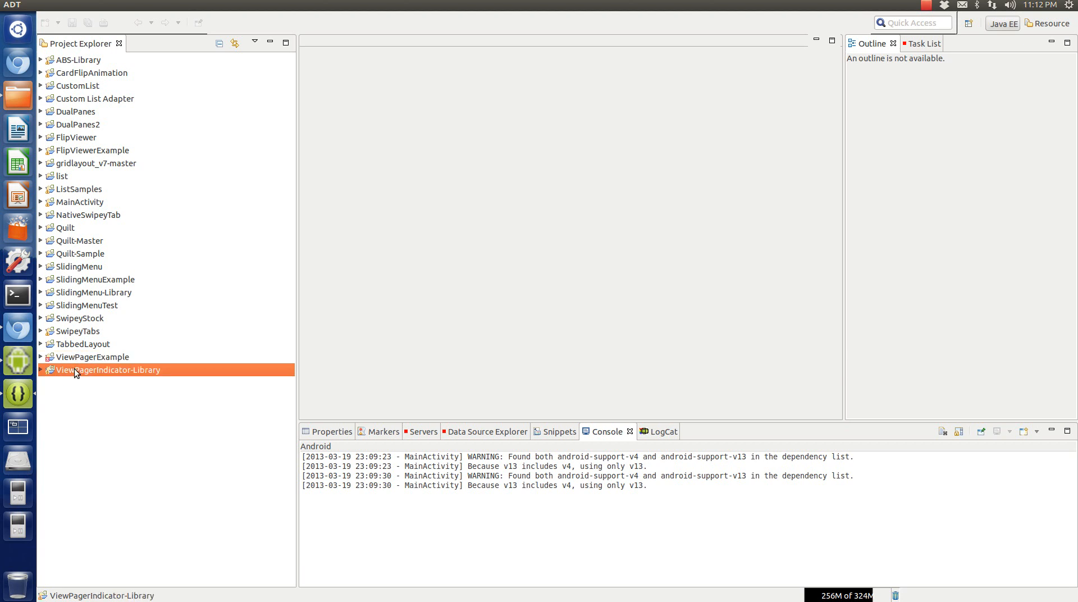
Replace ViewPagerExample's broken library reference with ViewPagerIndicator-Library and apply it.
right_click(88, 356)
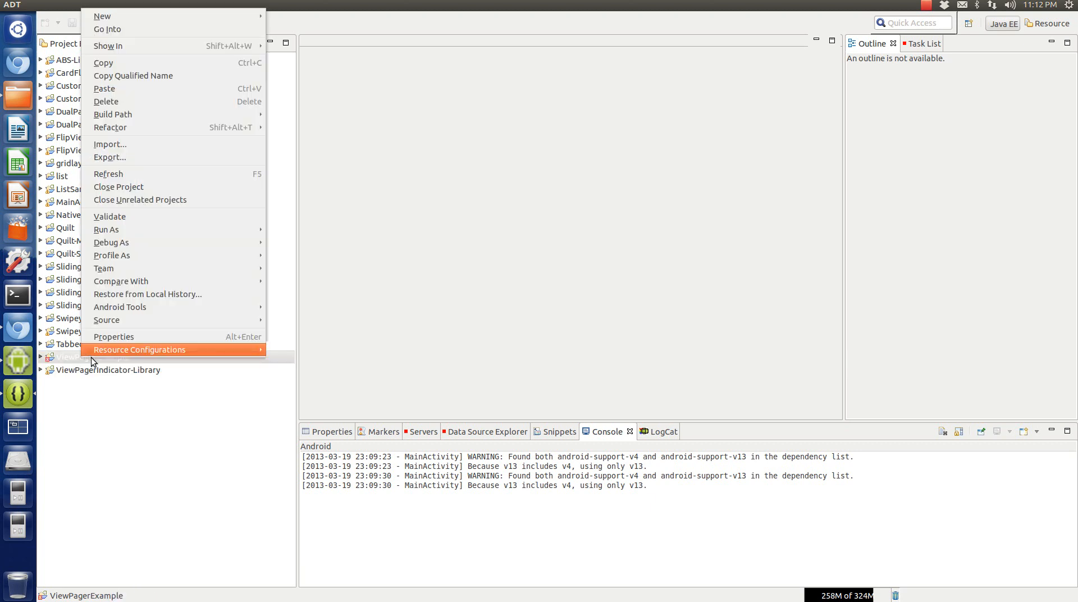
left_click(113, 337)
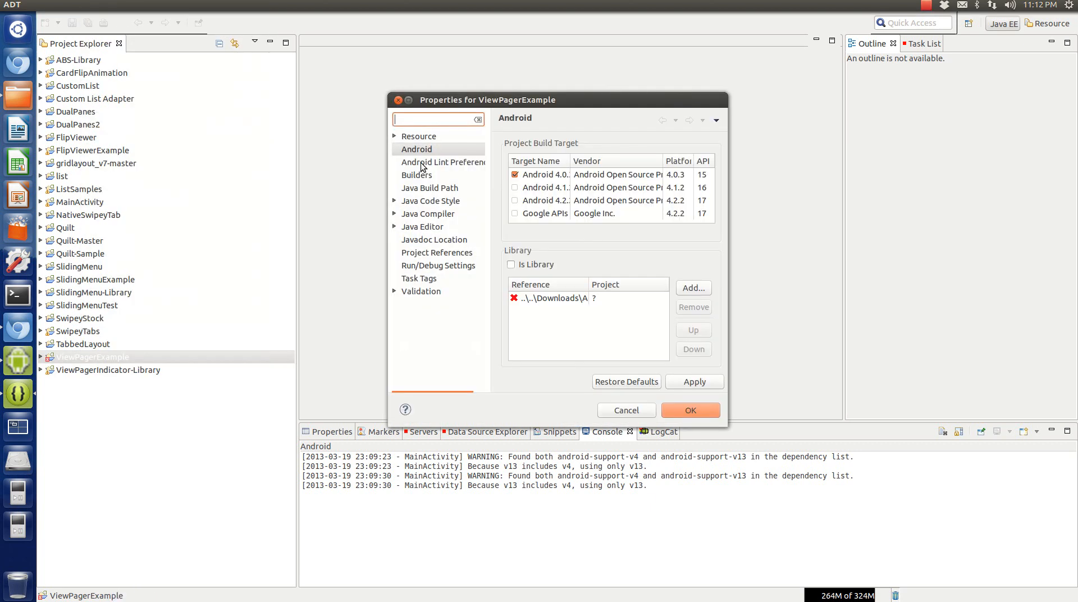
left_click(557, 297)
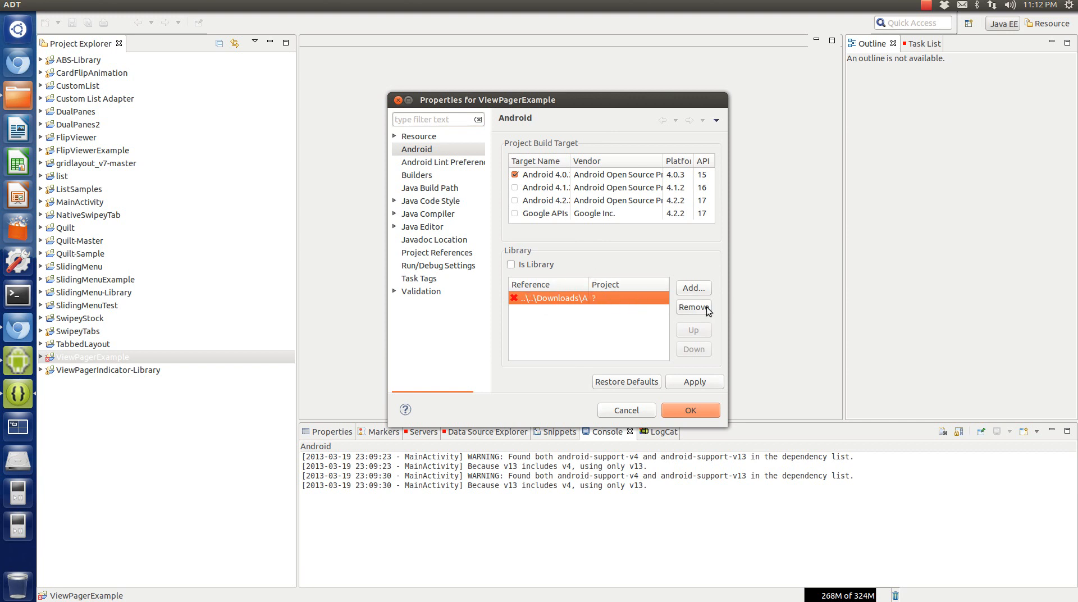
left_click(693, 307)
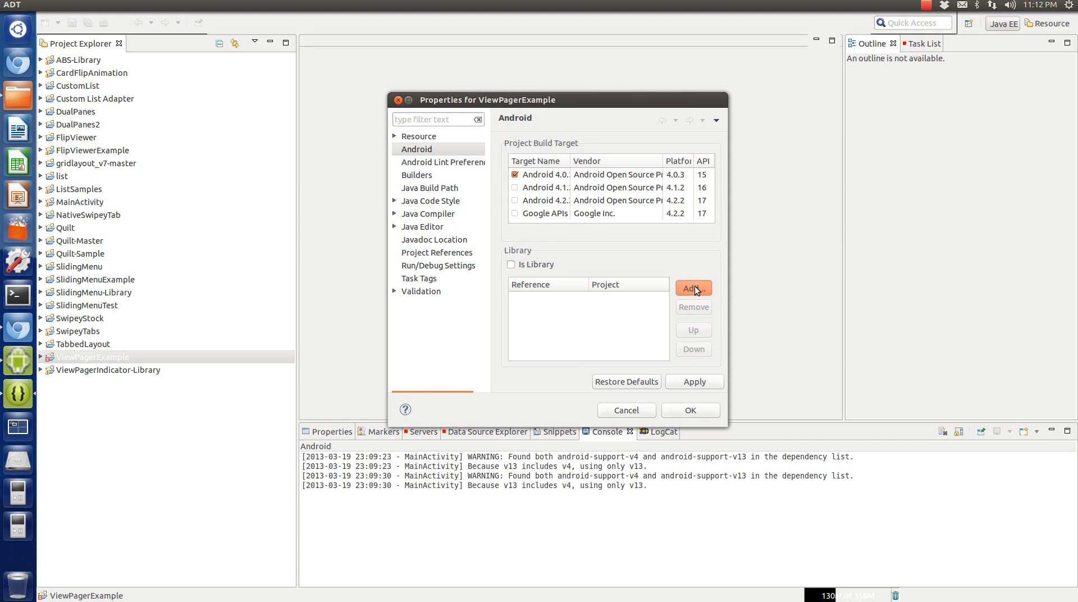
left_click(692, 287)
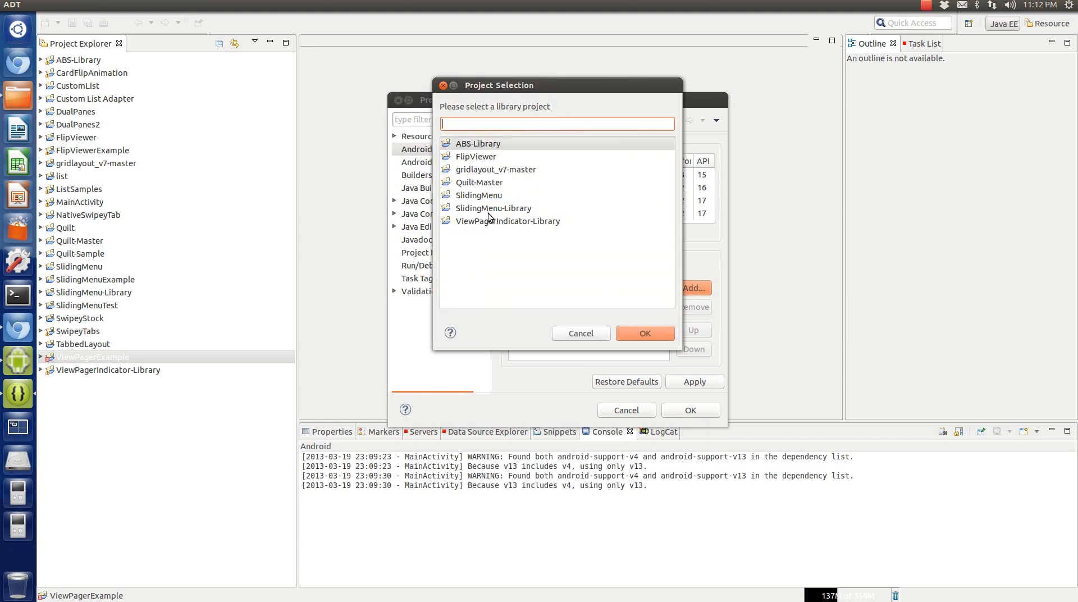
left_click(644, 333)
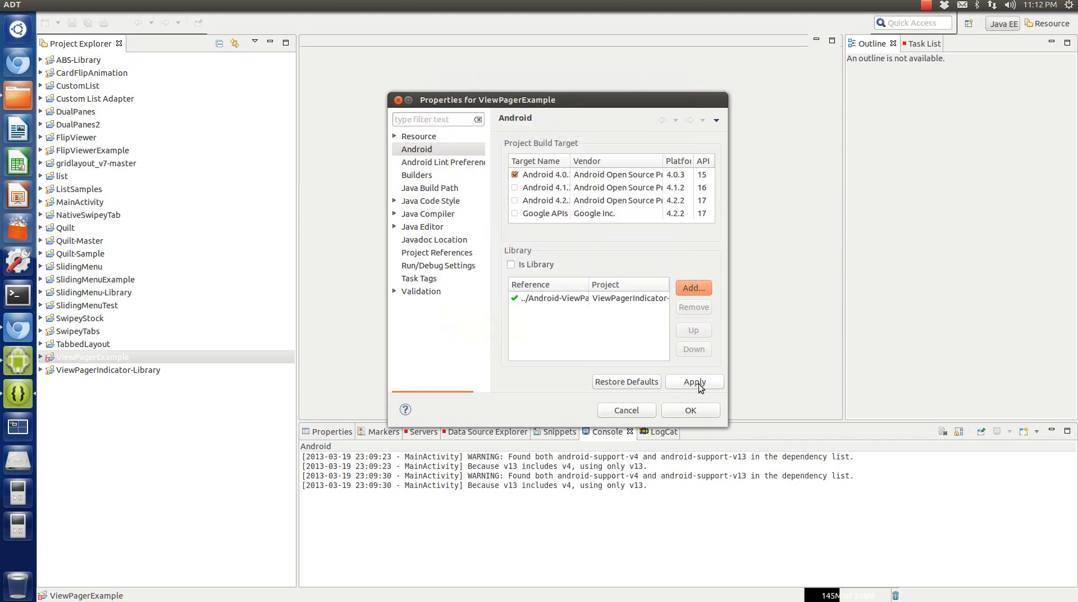
left_click(694, 381)
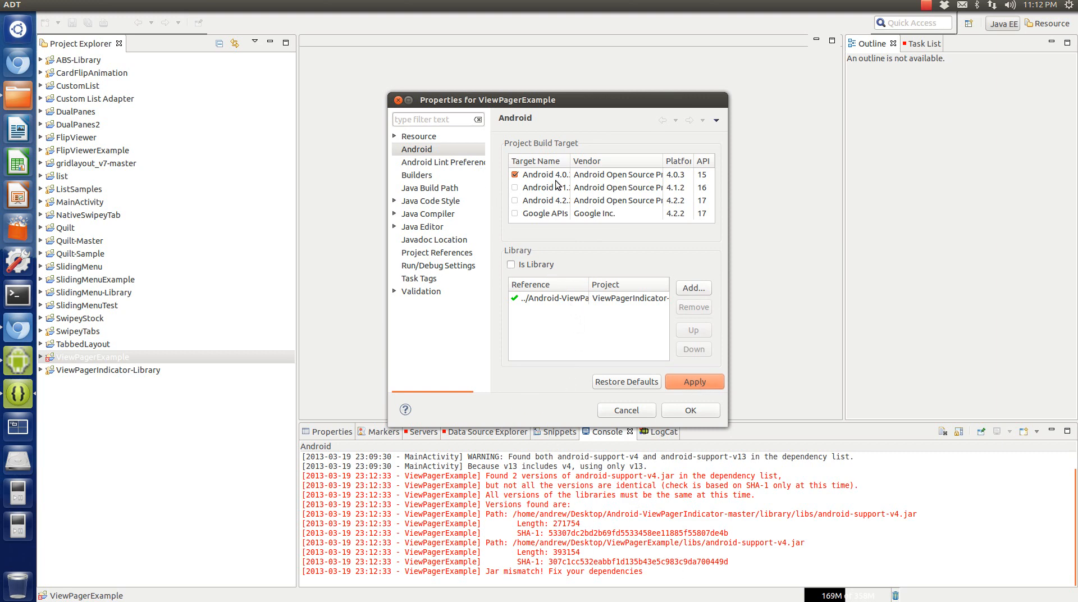
Set the build target to Android 4.2.2 for both ViewPagerExample and ViewPagerIndicator-Library.
left_click(515, 199)
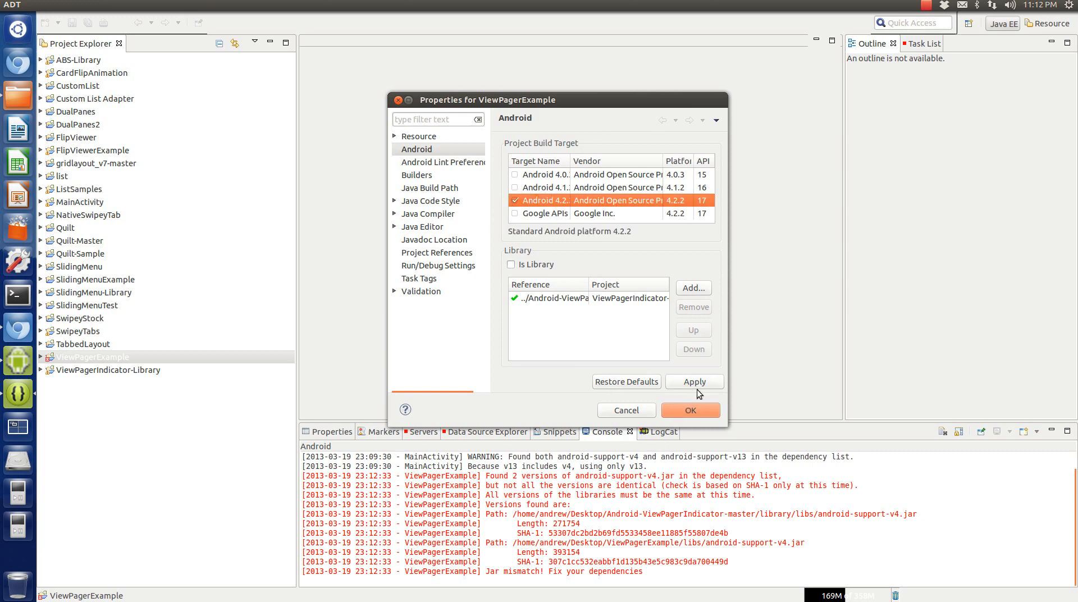
left_click(691, 409)
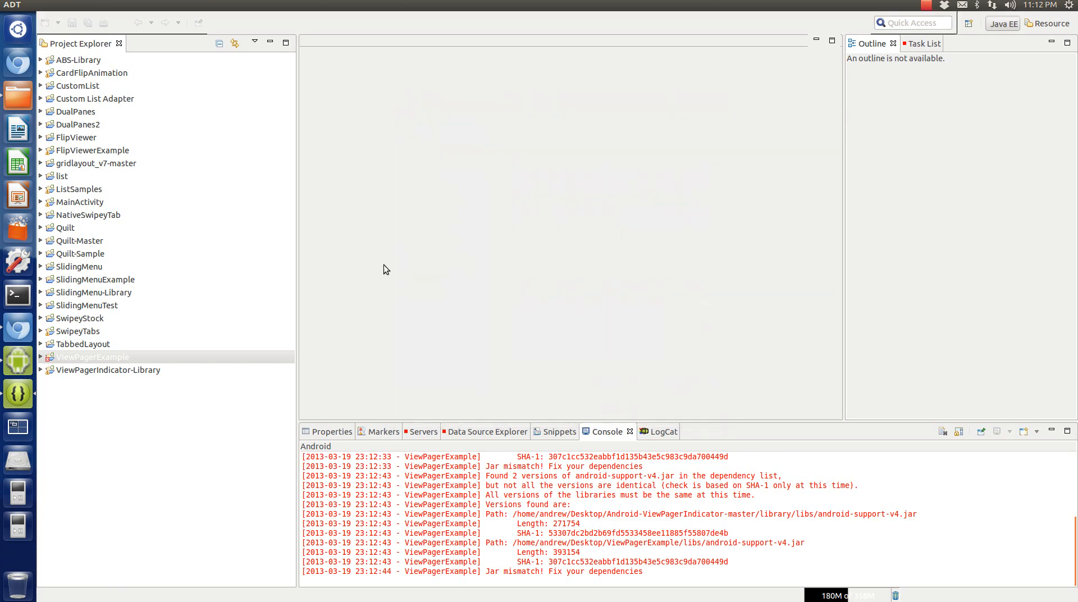
left_click(106, 370)
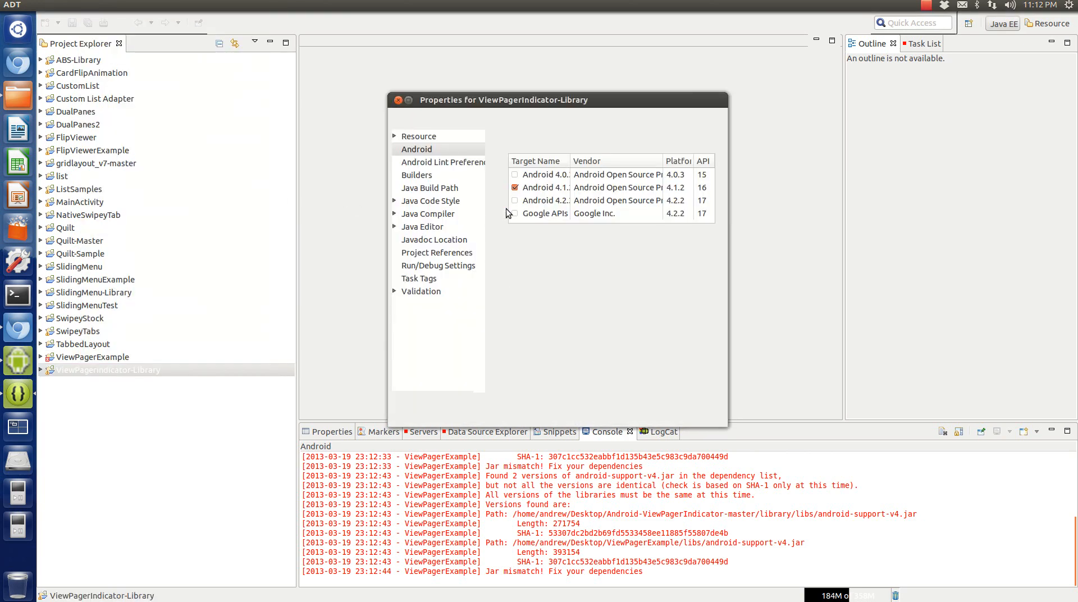
left_click(516, 199)
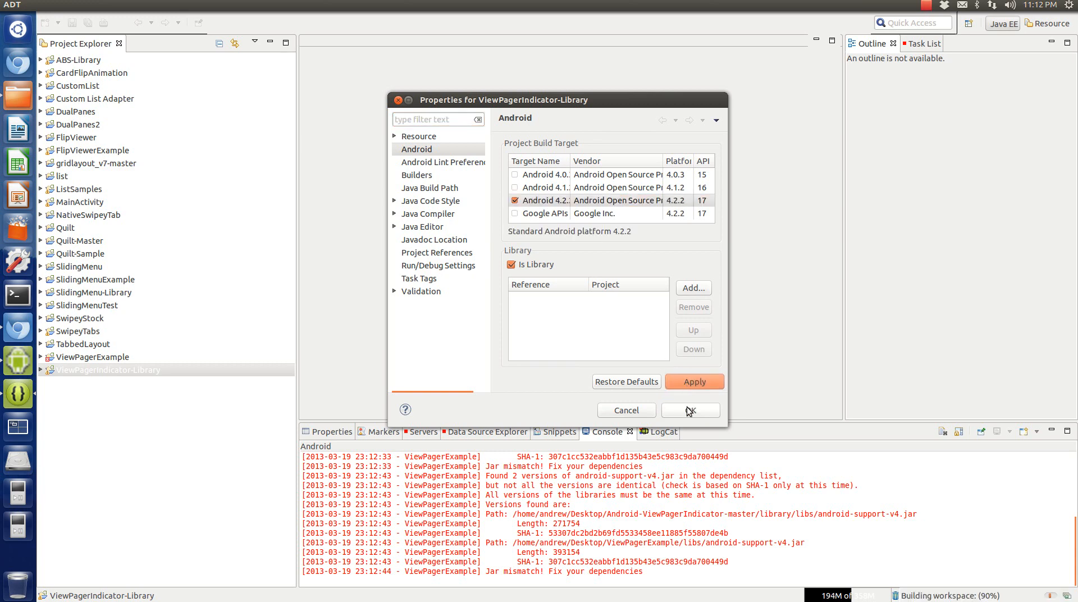
left_click(689, 410)
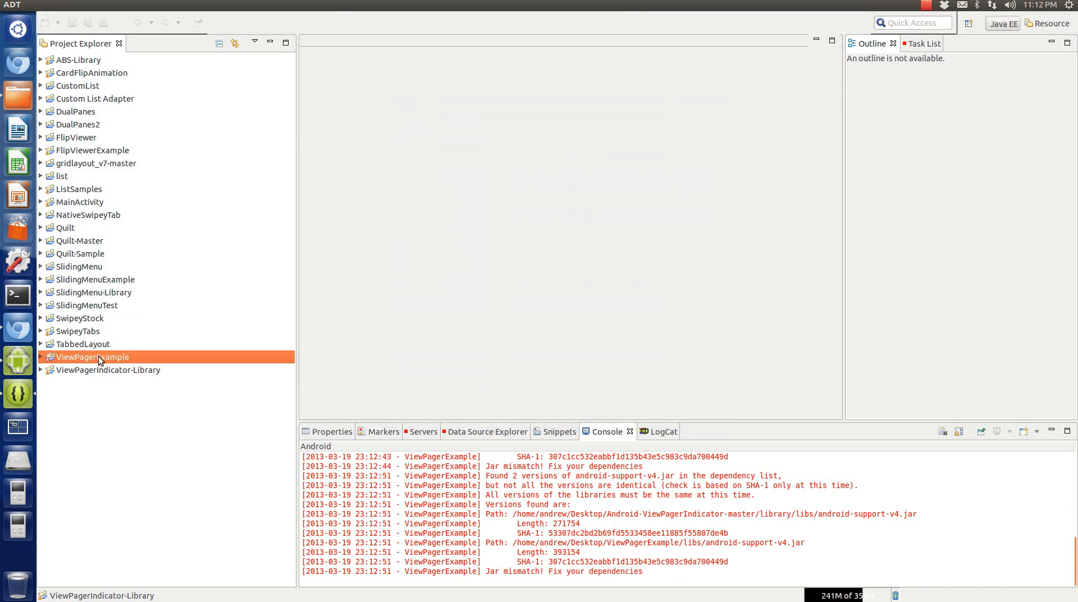
Add the Android Support Library to ViewPagerExample, accepting the license and installing it.
right_click(91, 356)
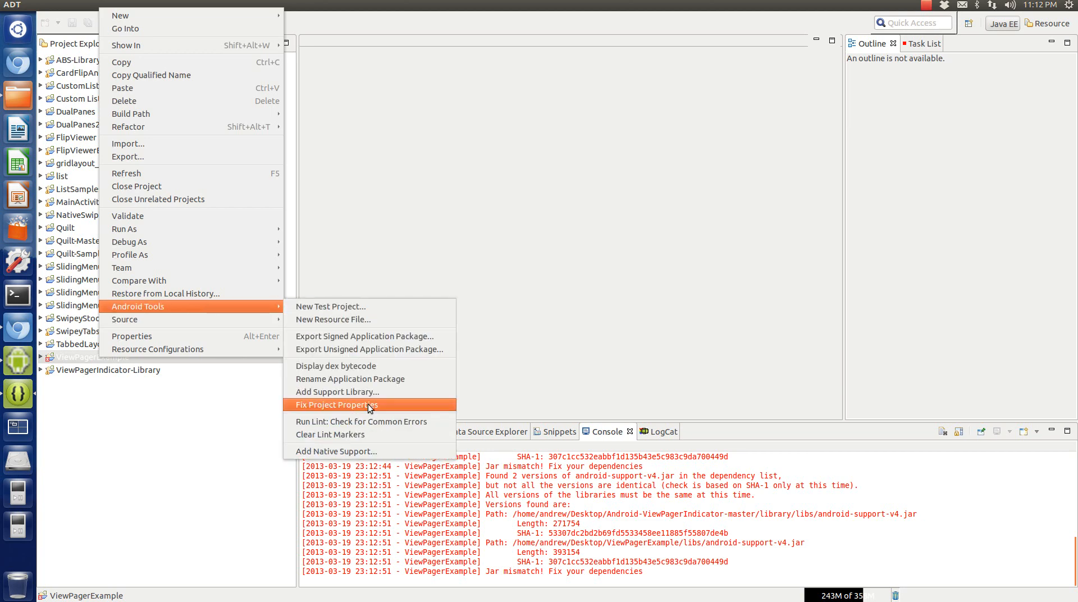
left_click(336, 405)
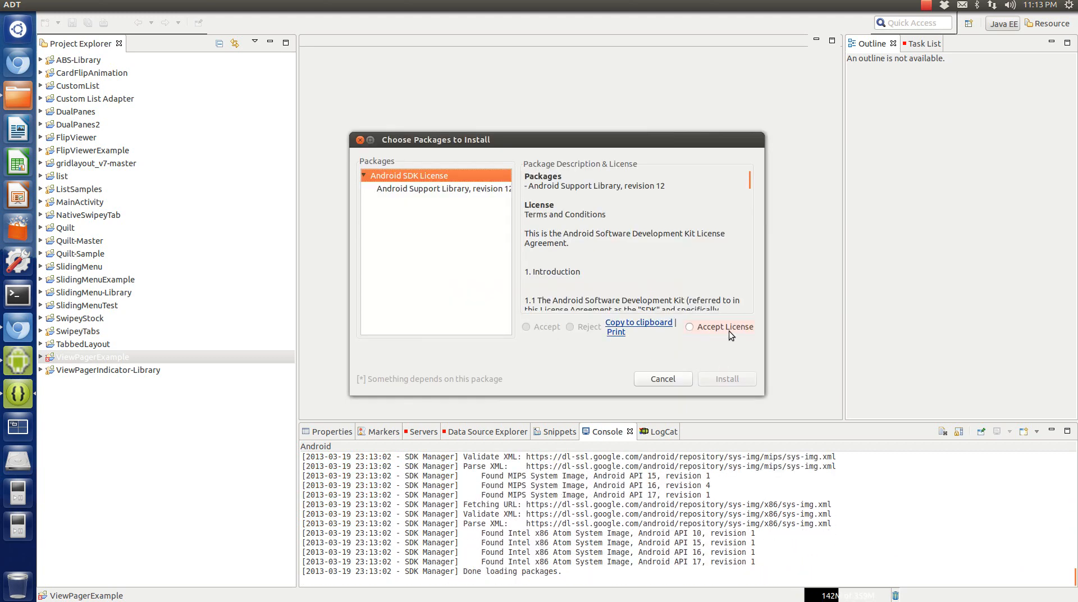
left_click(726, 378)
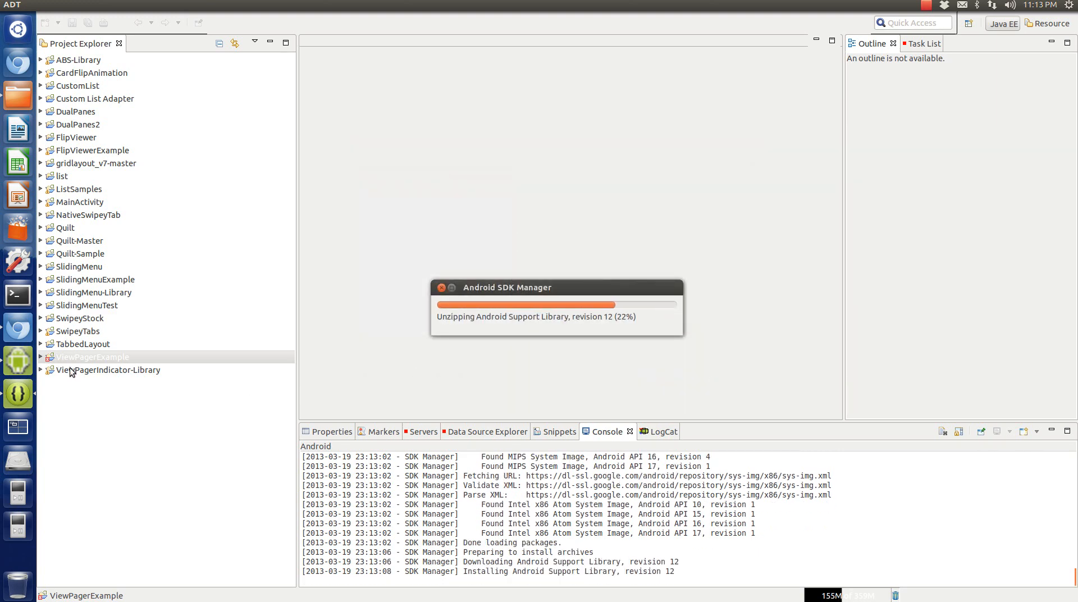
Review the ViewPagerIndicator-Library project's Android build settings and close them.
right_click(107, 370)
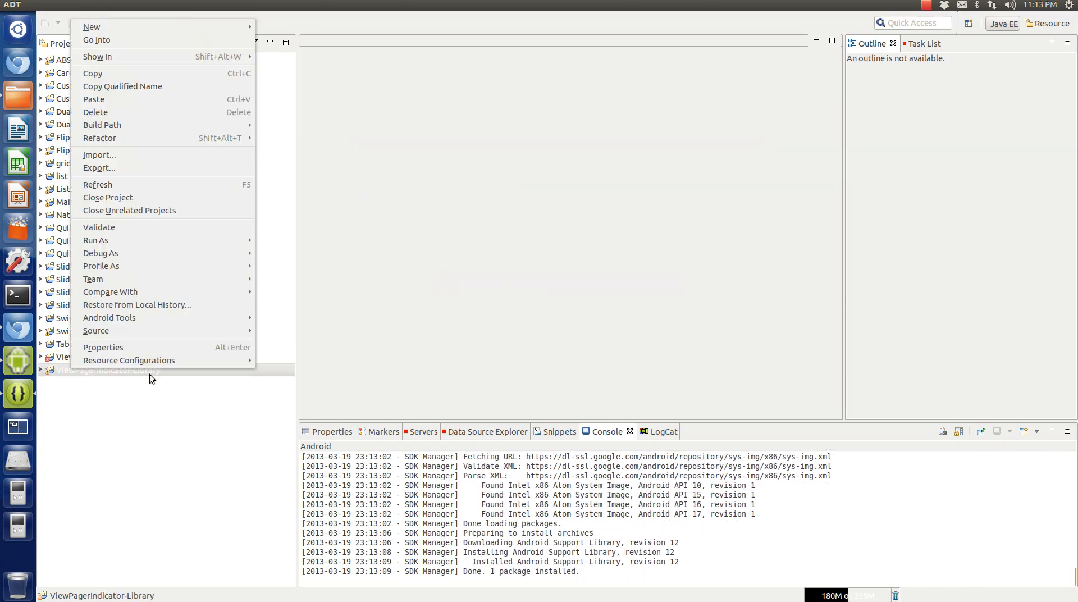
left_click(103, 347)
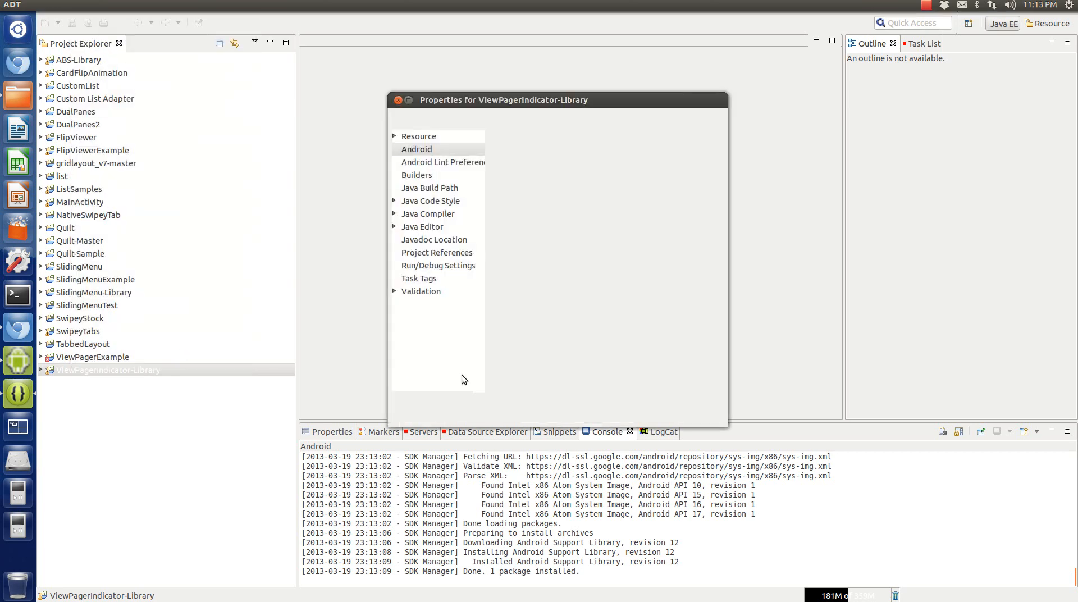
left_click(416, 148)
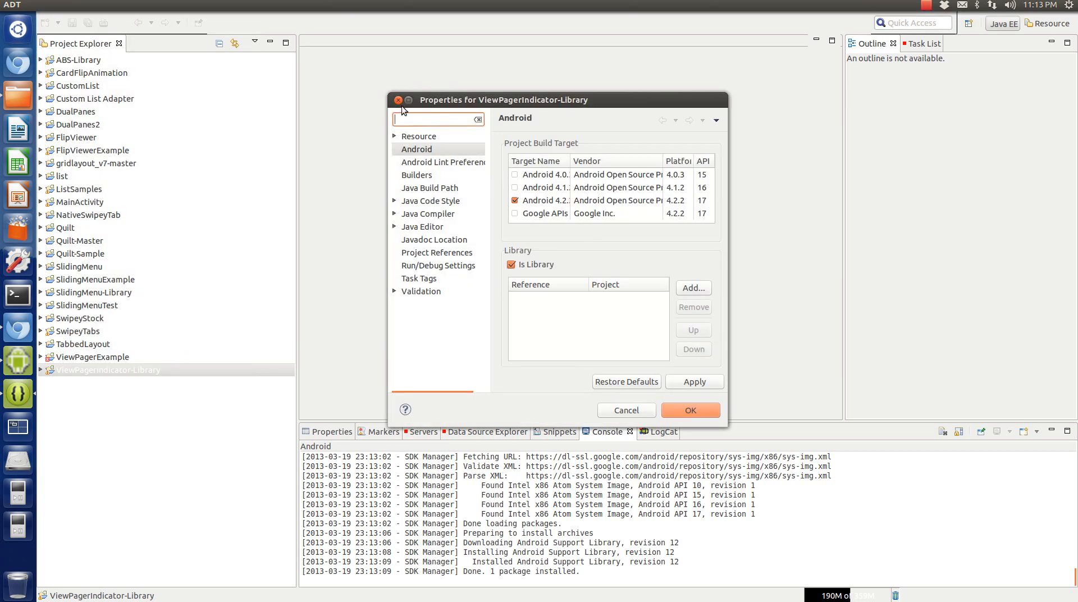
left_click(689, 409)
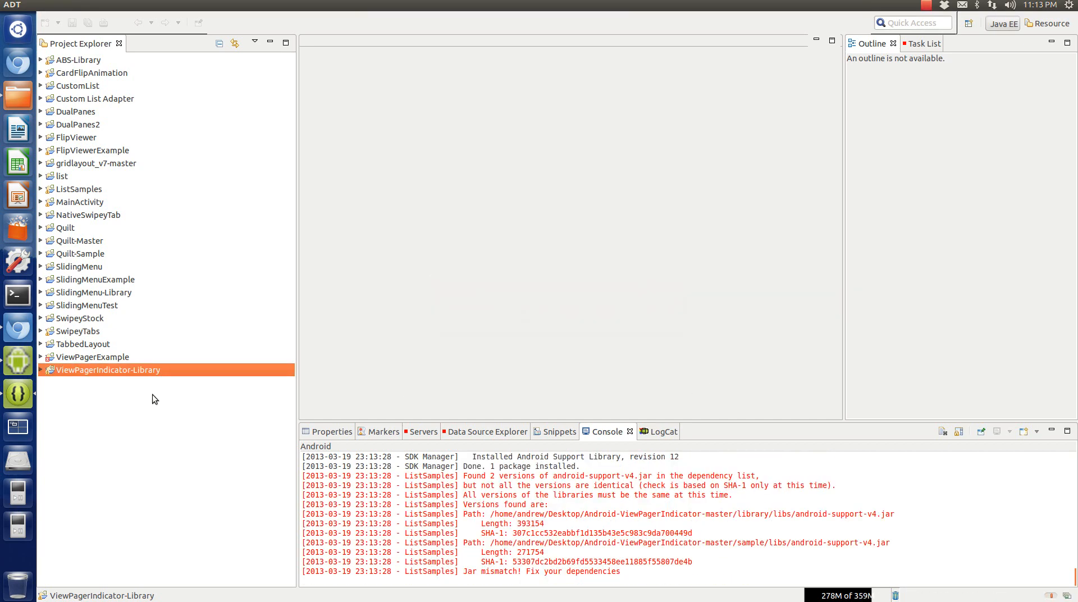
Expand the ViewPagerIndicator-Library and ViewPagerExample projects in Project Explorer.
left_click(91, 356)
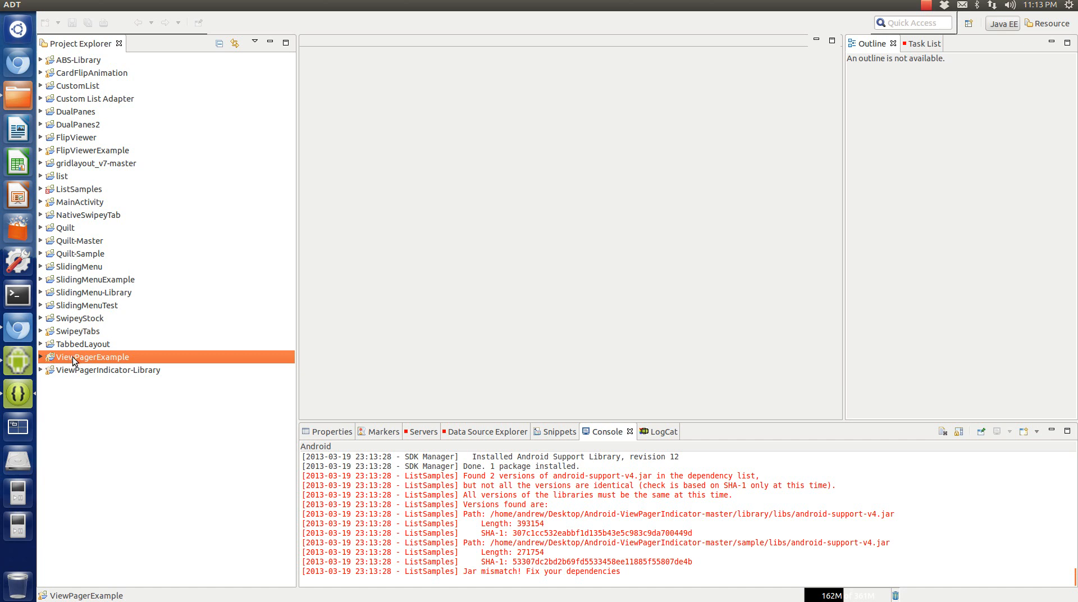
left_click(106, 369)
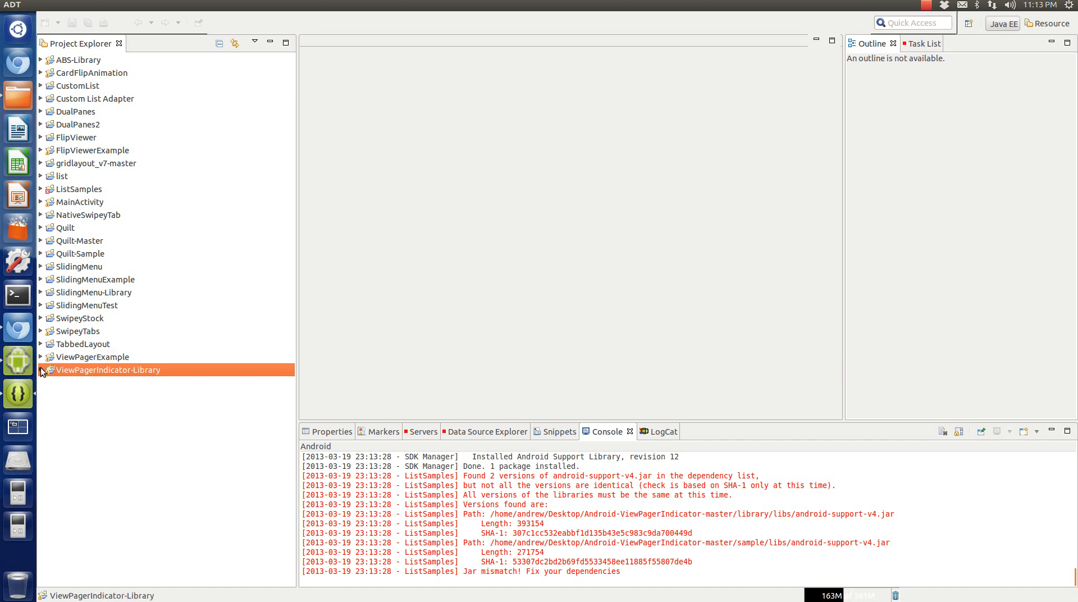
left_click(40, 369)
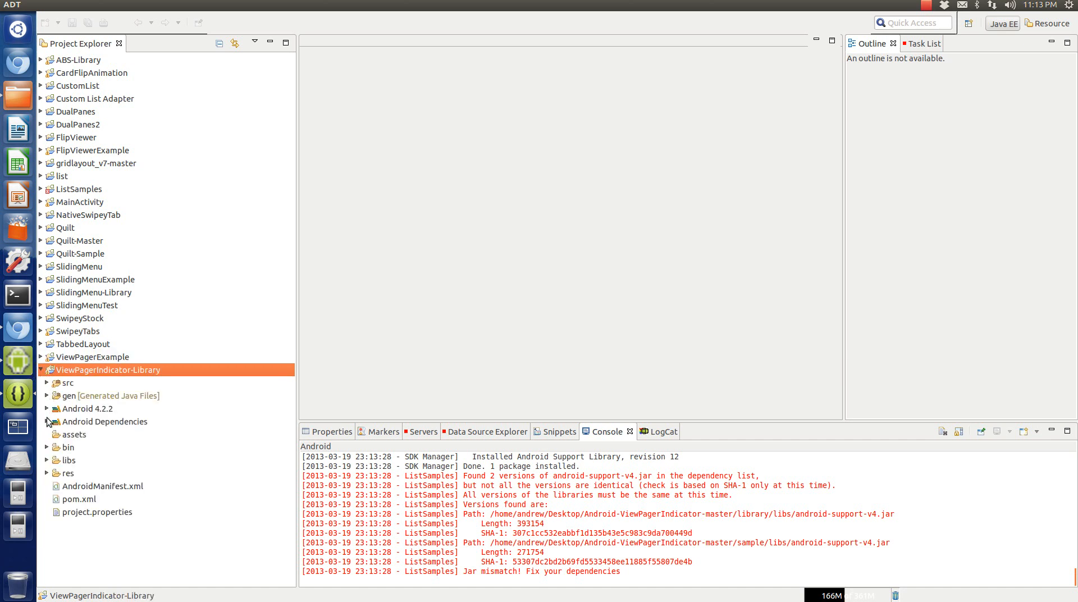
left_click(47, 422)
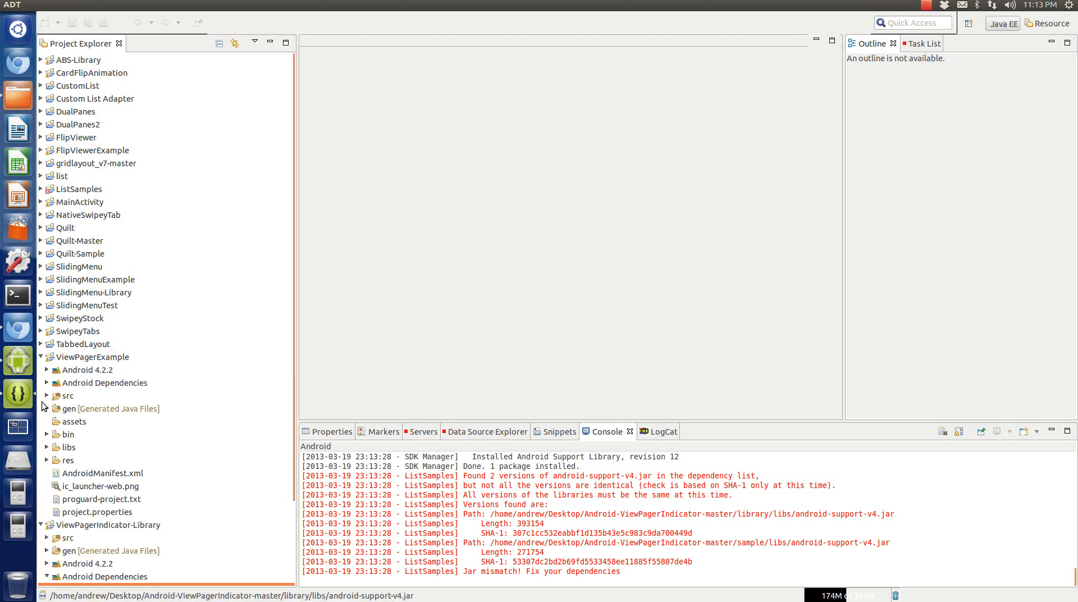
Check ViewPagerExample's Android Dependencies jars, then bring up the project's context actions.
left_click(47, 383)
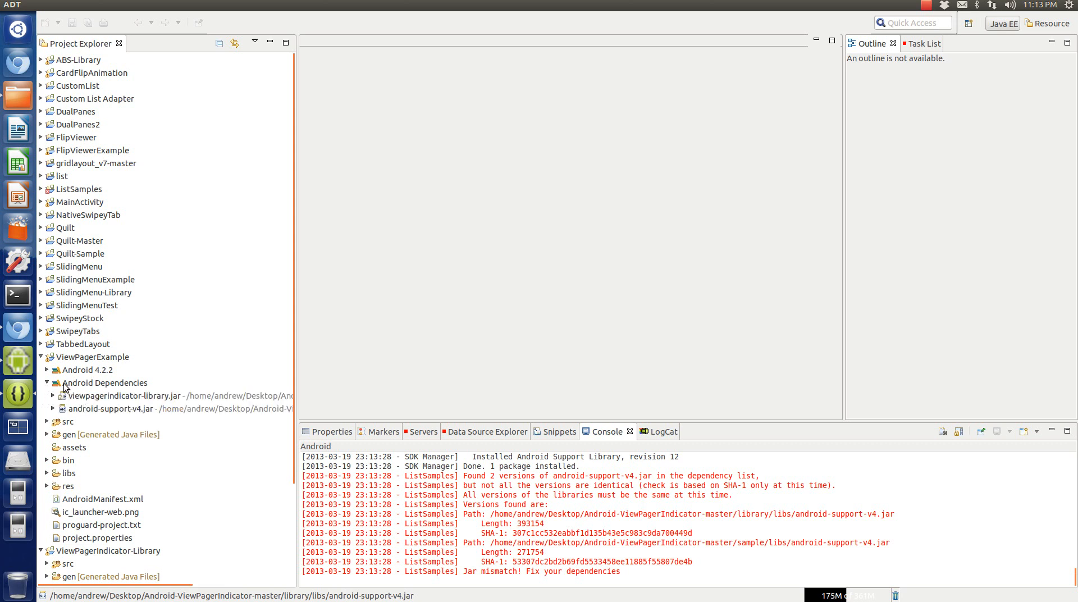
left_click(47, 383)
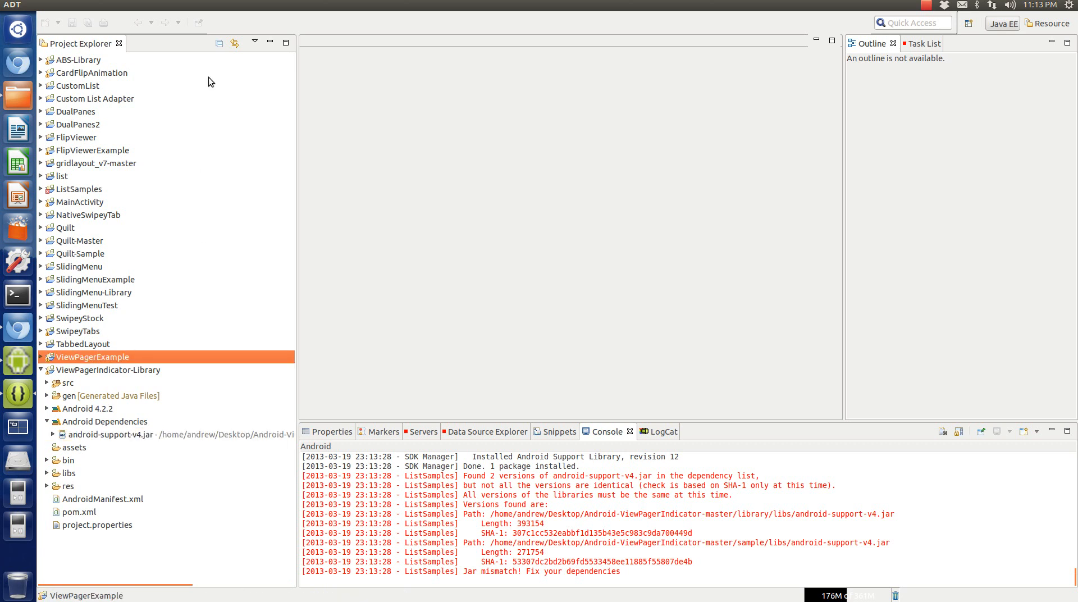
right_click(88, 355)
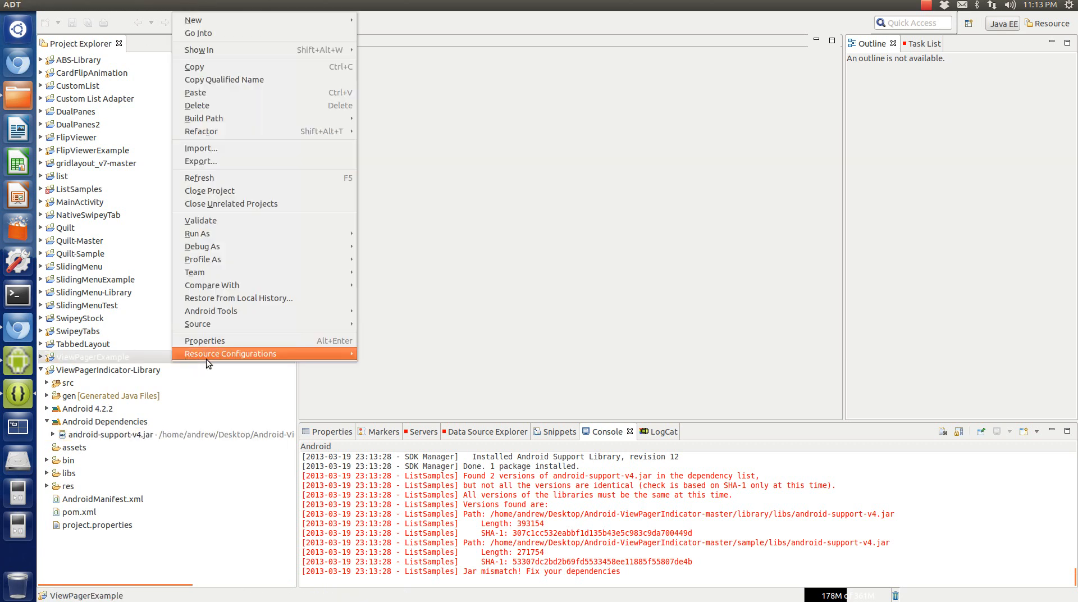
mouse_move(213, 191)
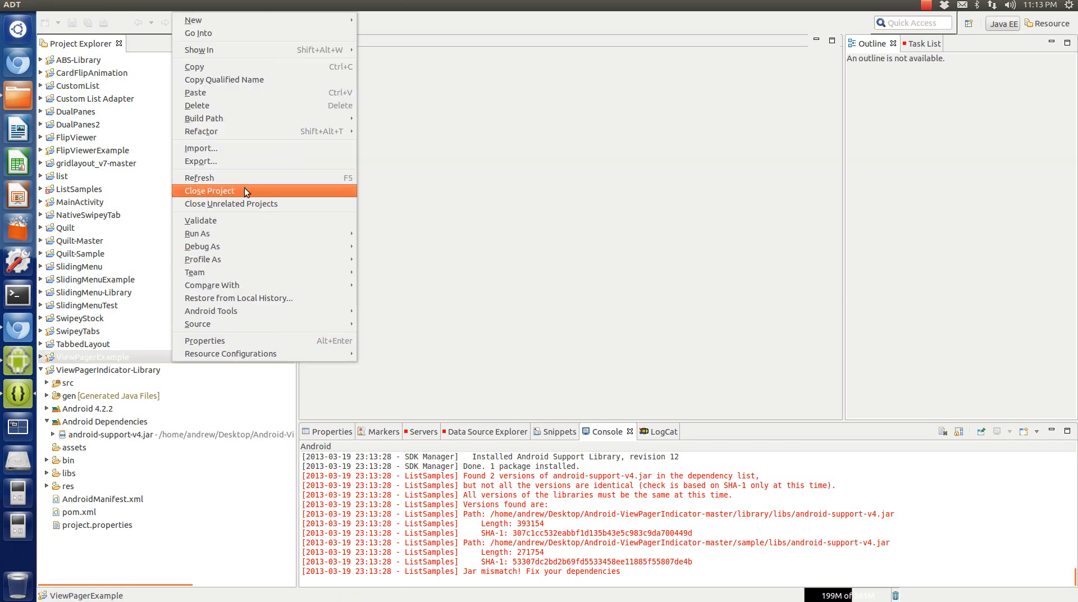
mouse_move(226, 246)
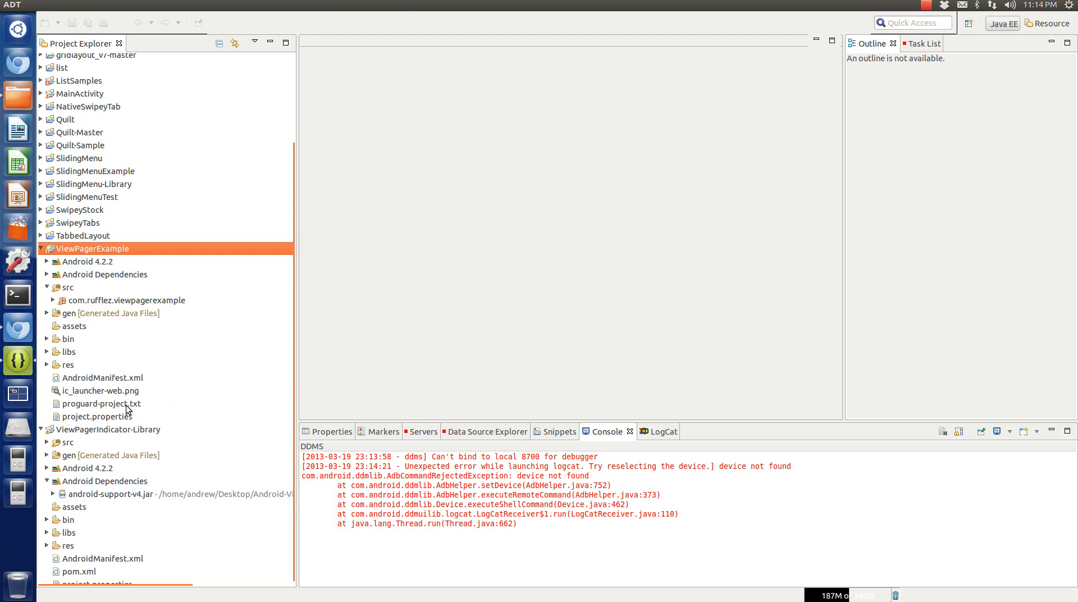
Expand the viewpagerexample package and res/layout to reveal activity_main and fragment_1–4 layouts.
left_click(53, 300)
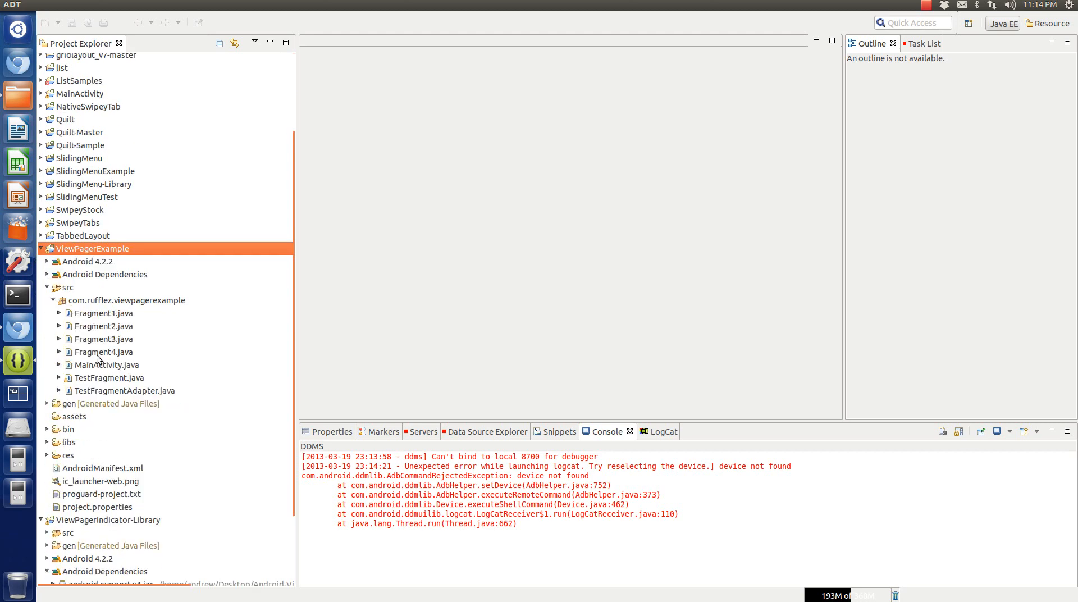
left_click(103, 338)
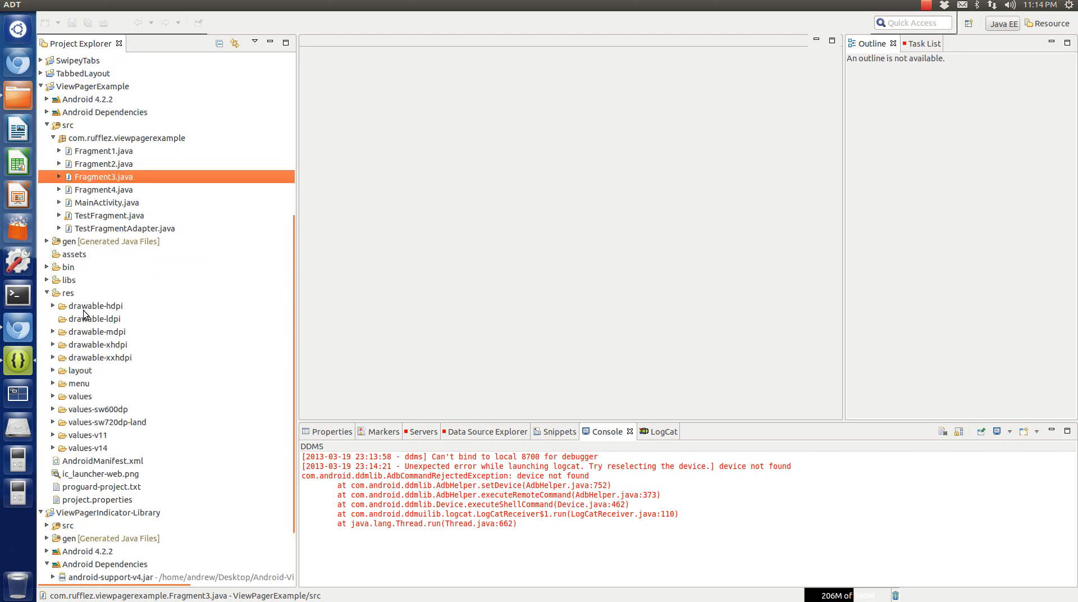
scroll("down", 3)
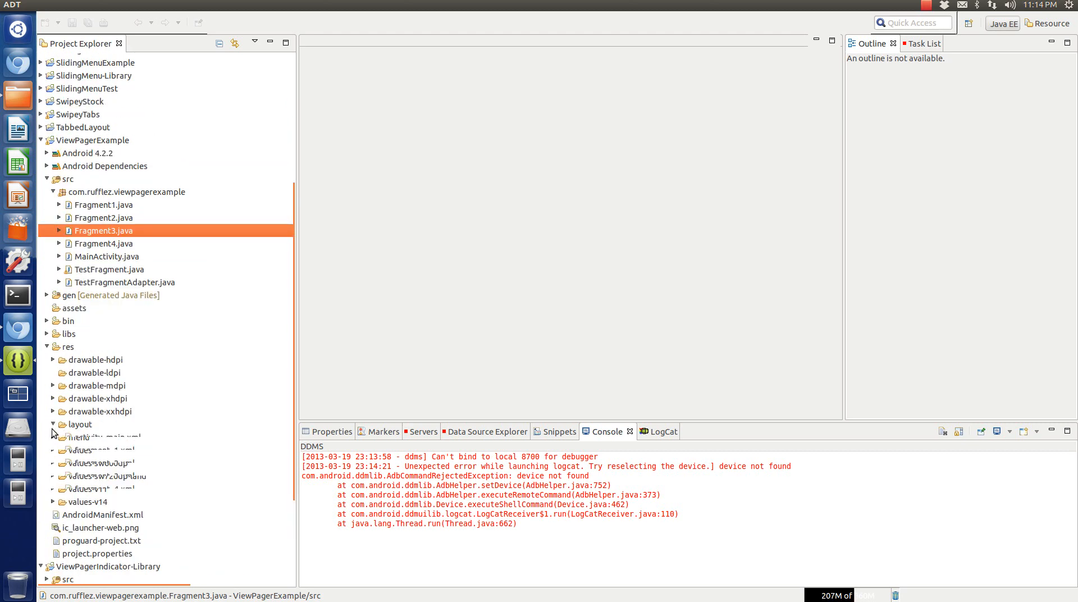
left_click(110, 436)
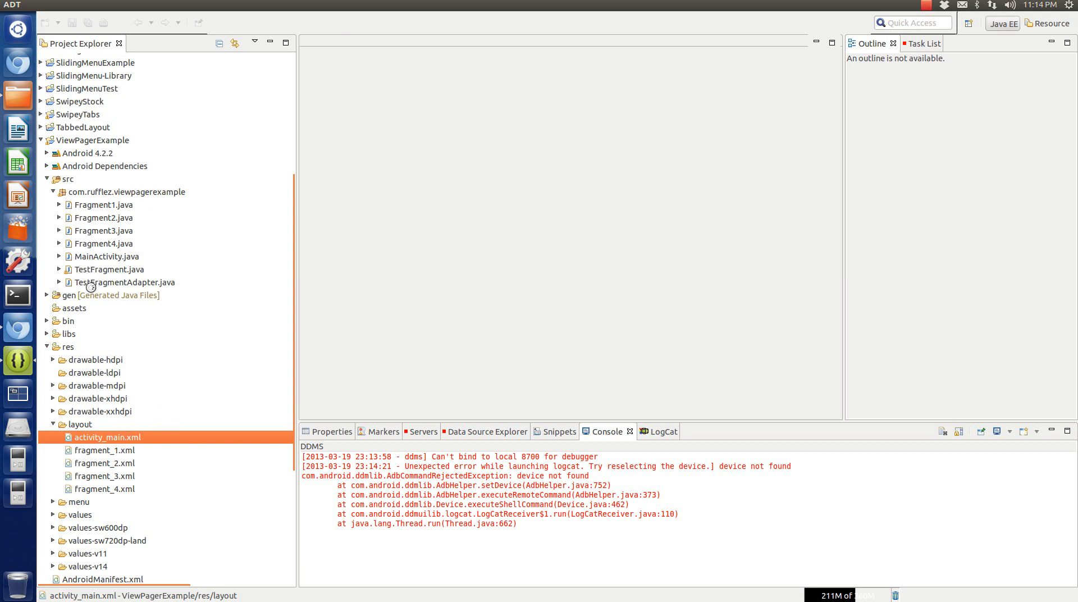
Open activity_main.xml and switch from the graphical preview to its XML source.
double_click(105, 437)
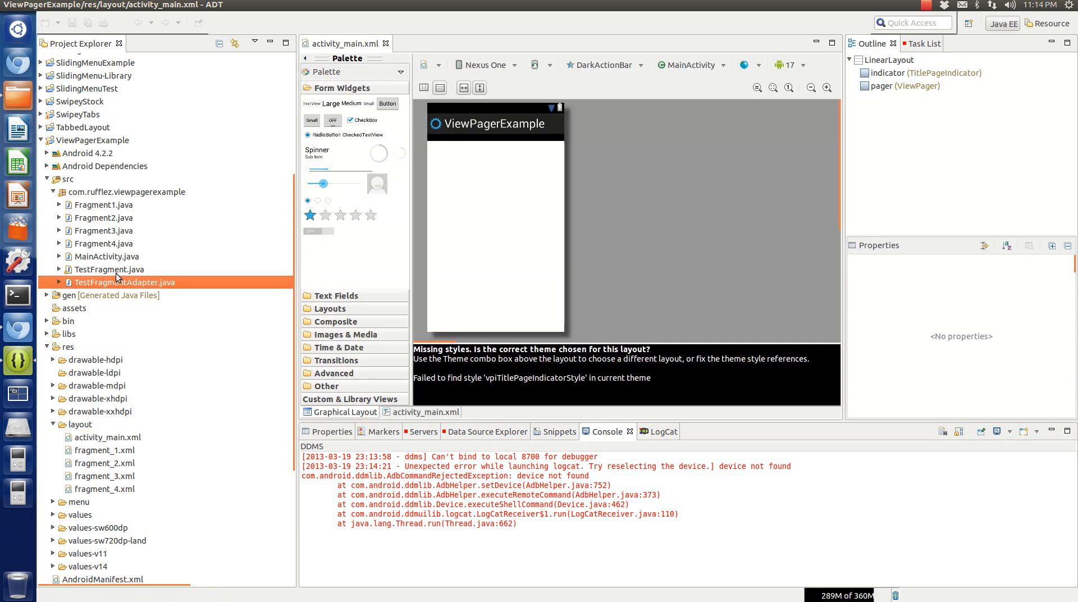
left_click(108, 270)
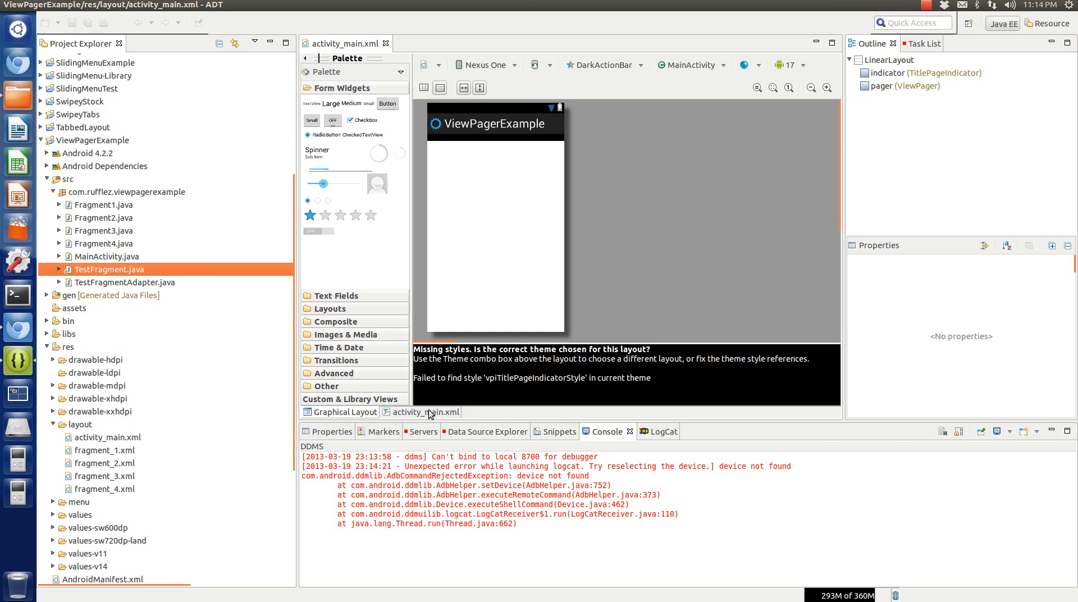
left_click(427, 411)
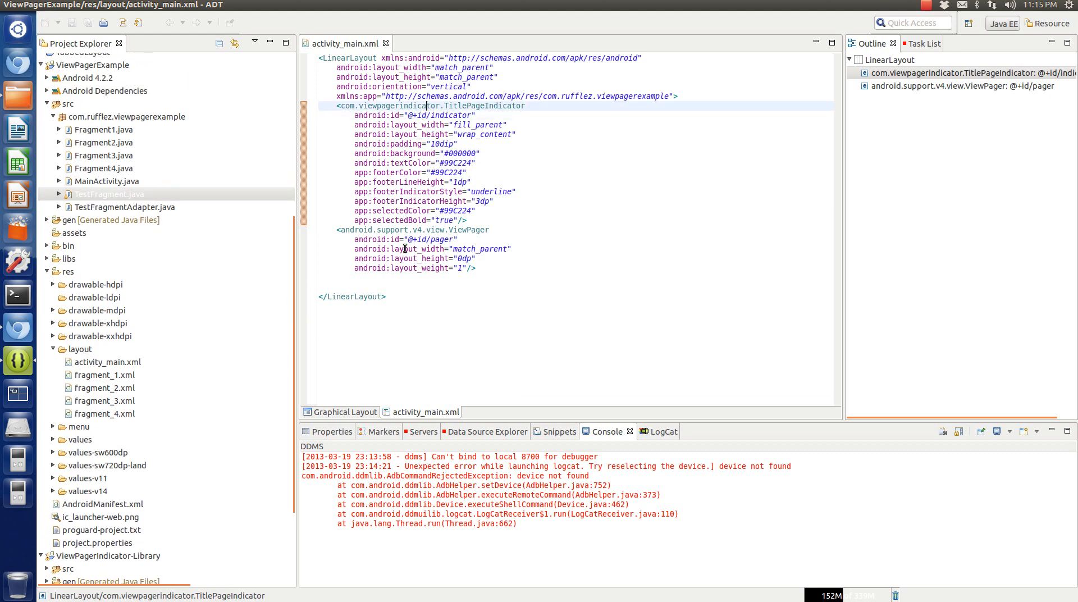
Review the ViewPager element and the indicator's background and footer colour values.
left_click(412, 229)
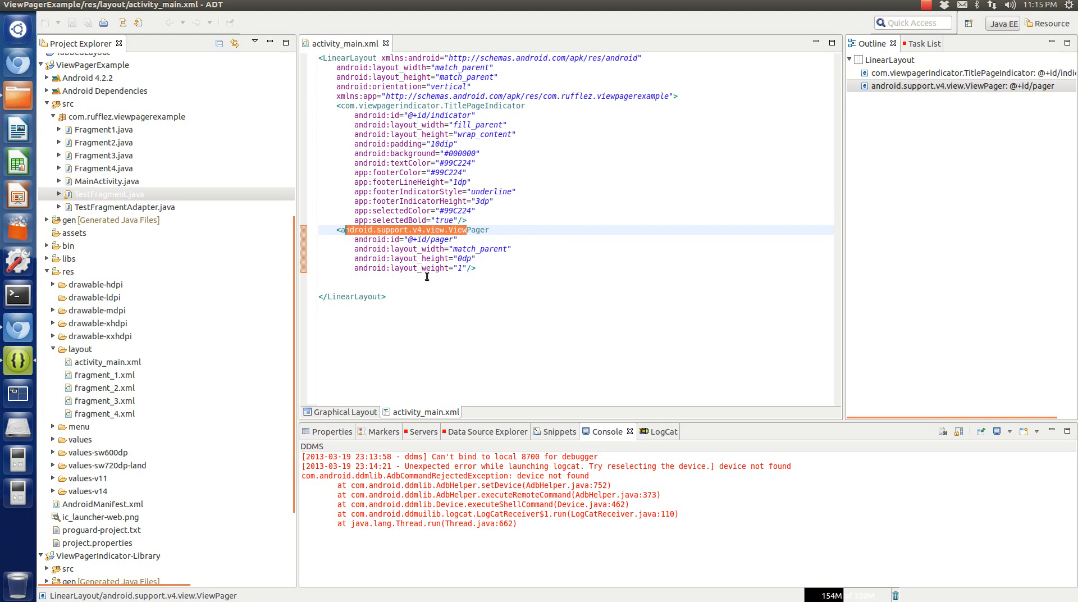
mouse_move(20, 357)
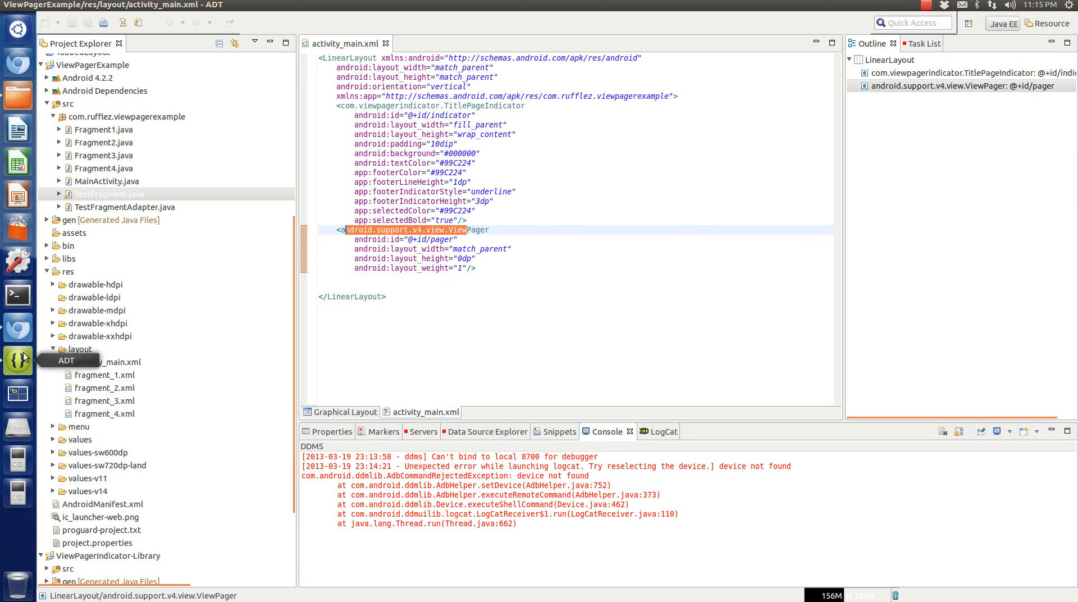
mouse_move(564, 262)
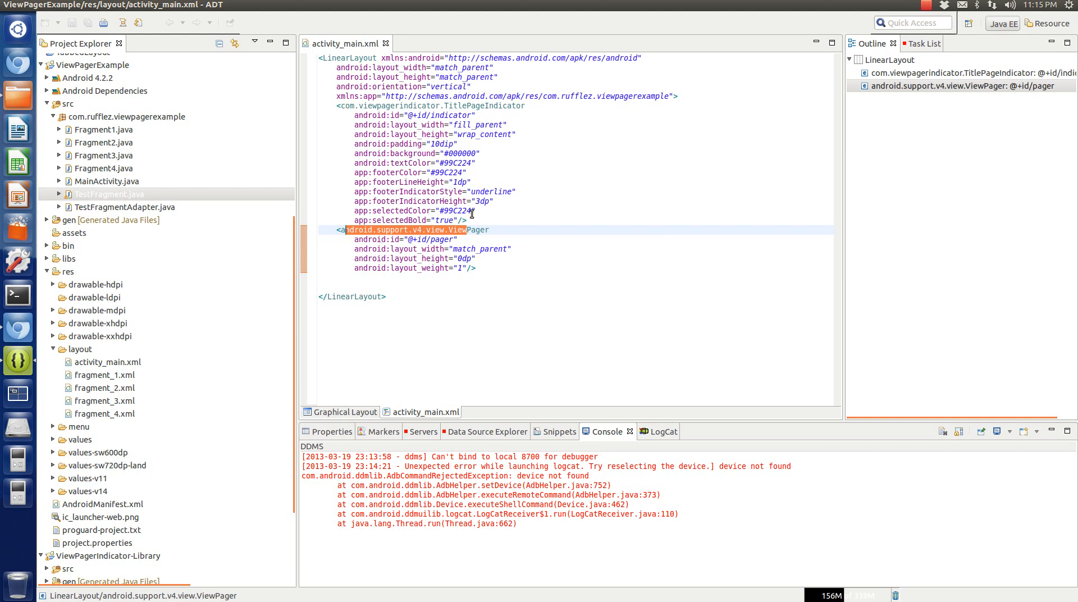
mouse_move(480, 163)
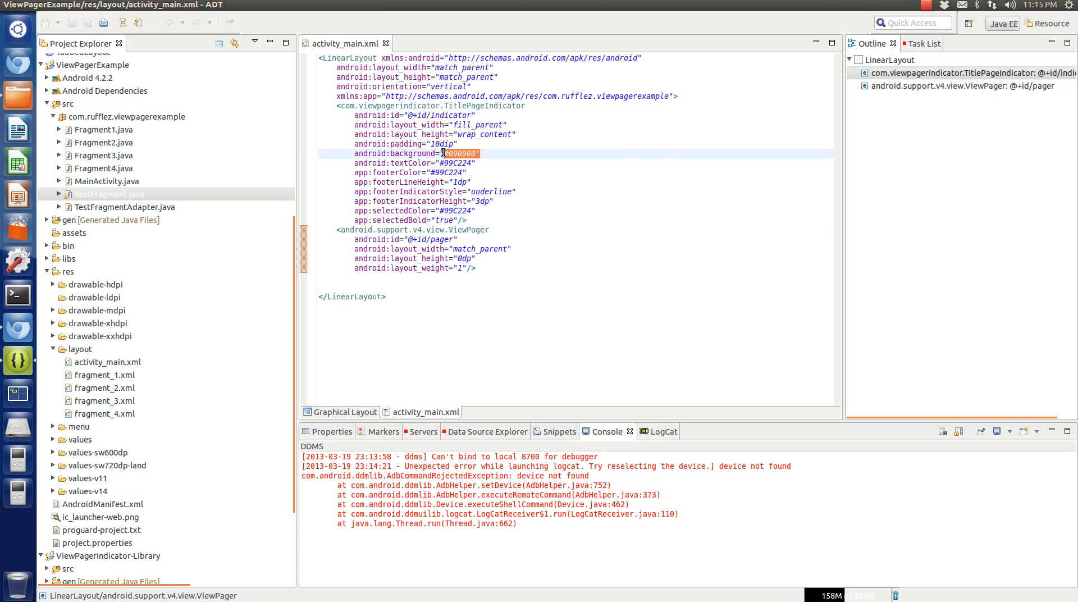
left_click(475, 162)
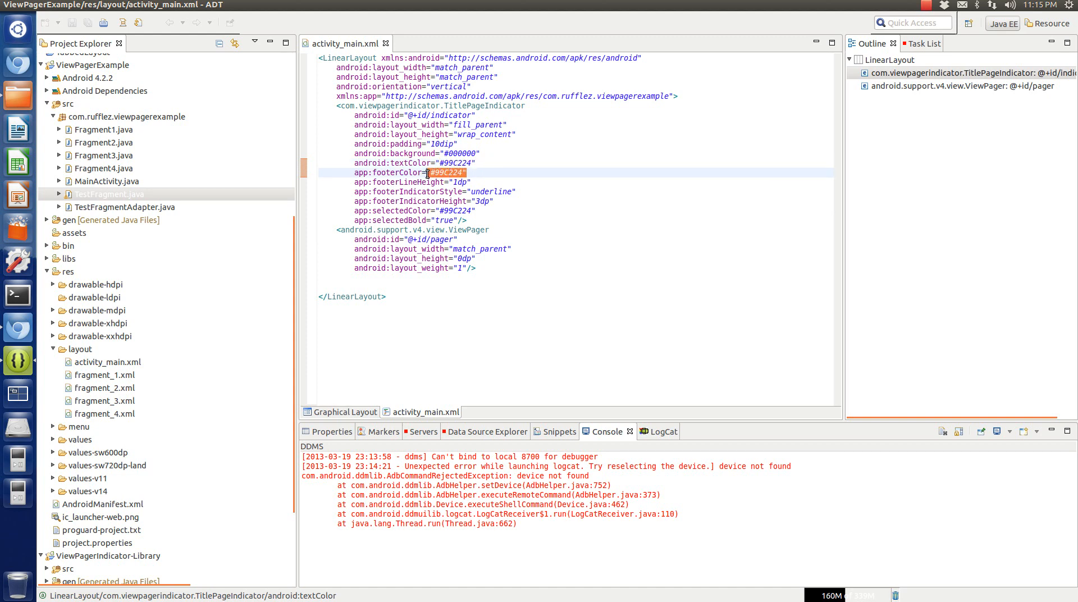
left_click(488, 171)
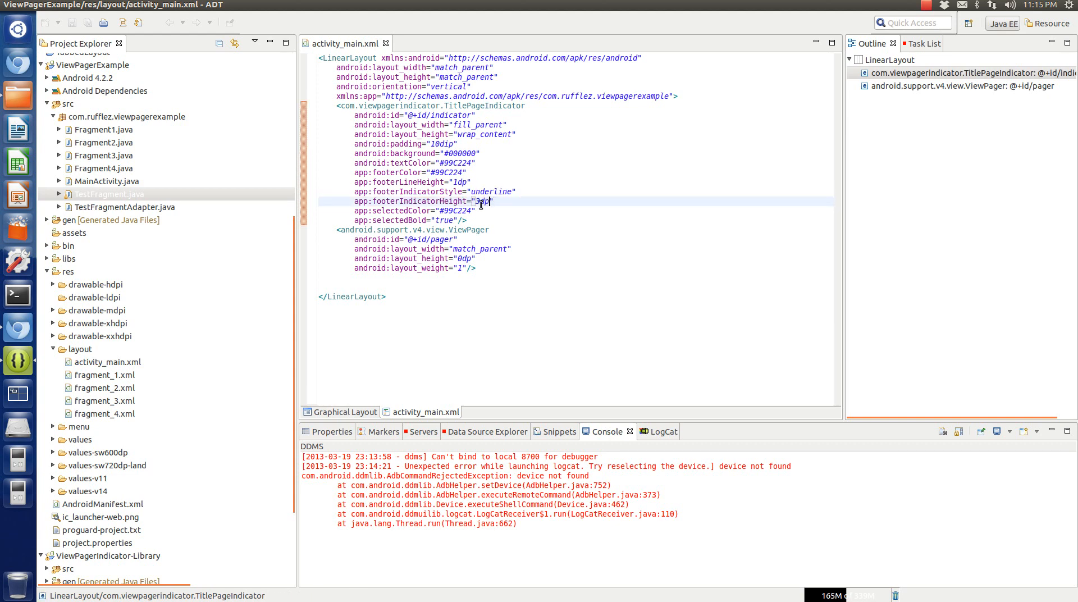
Pick out the footer indicator height and selected tab colour values.
double_click(479, 201)
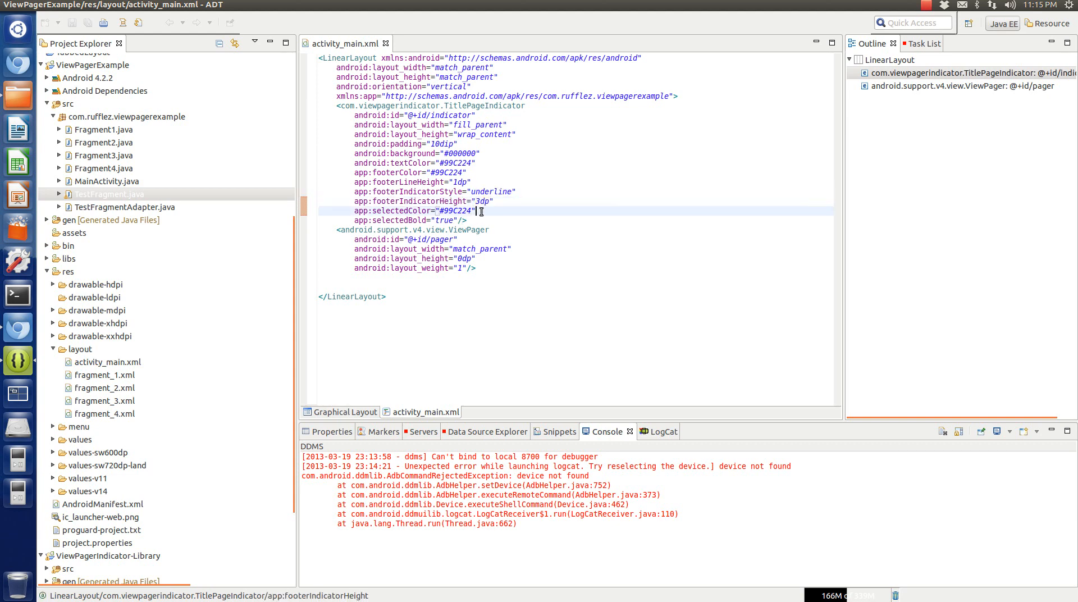
double_click(453, 210)
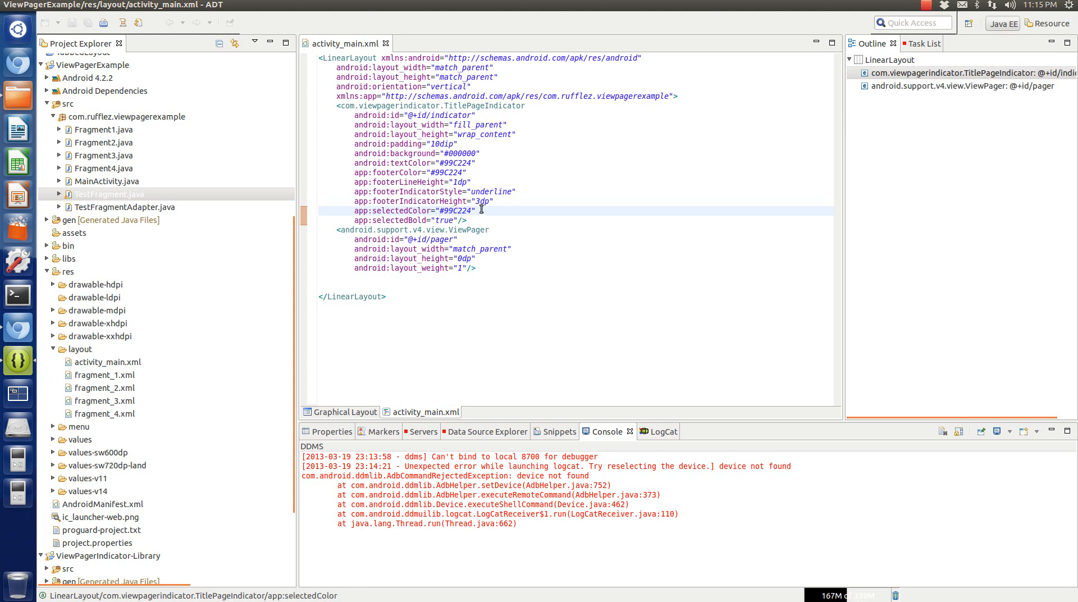
double_click(448, 210)
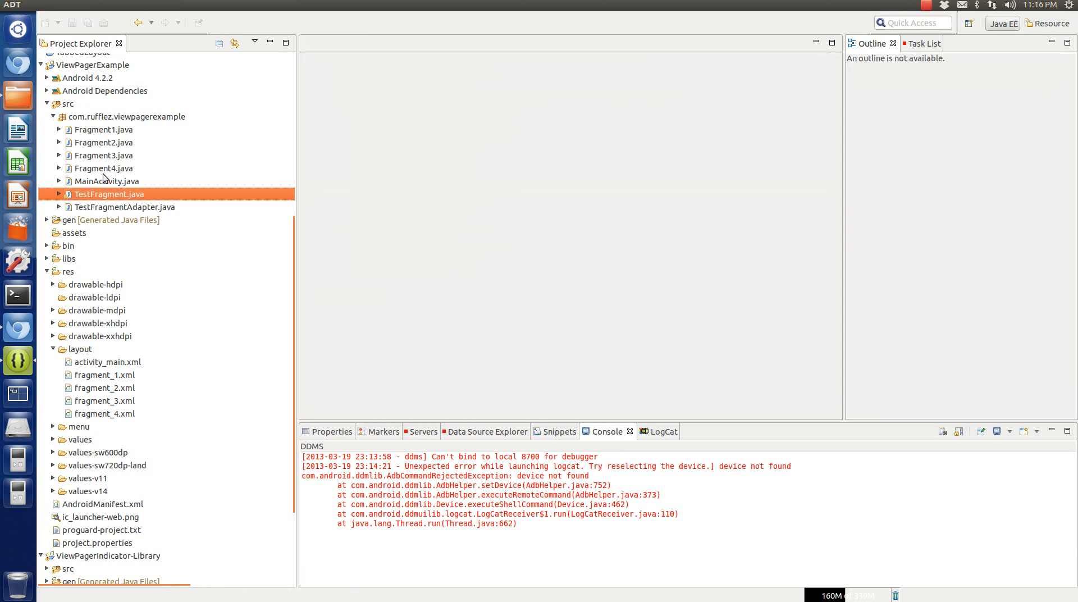
Open MainActivity.java and highlight the mAdapter field usages in onCreate.
double_click(106, 180)
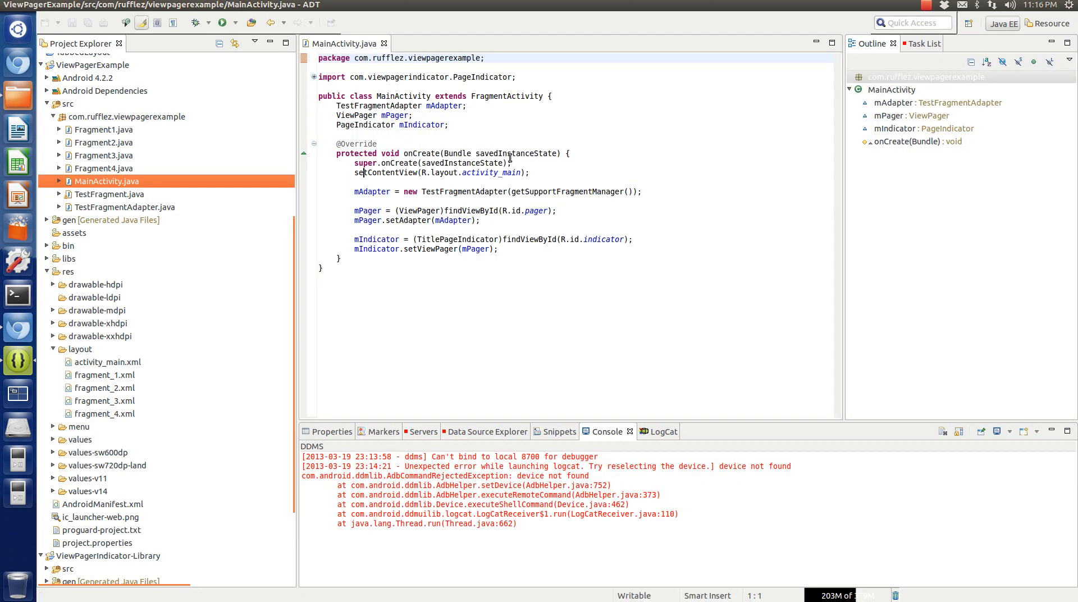
left_click(372, 191)
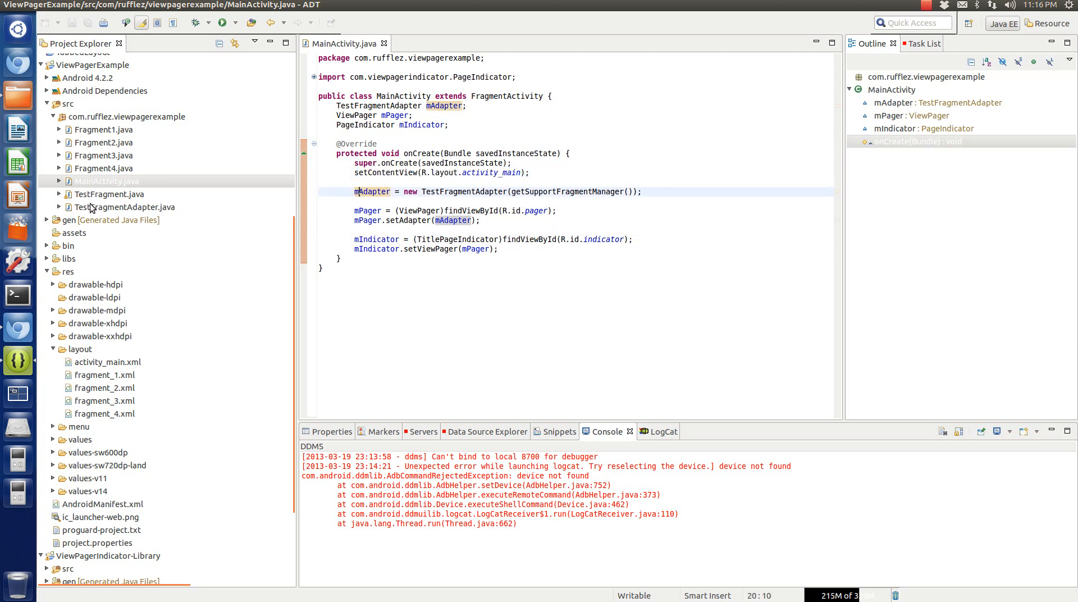
left_click(128, 207)
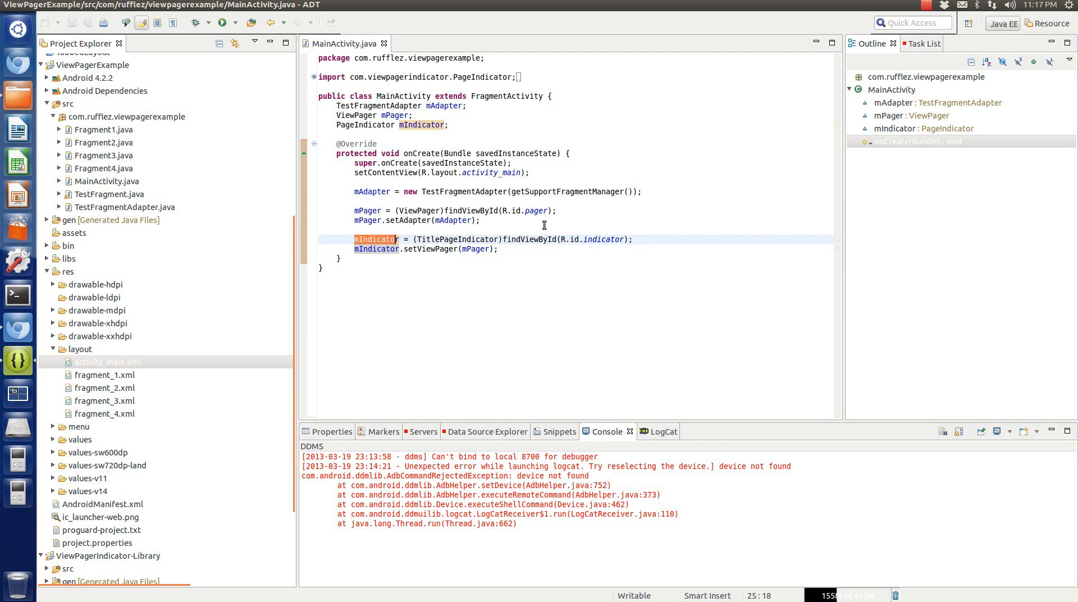
mouse_move(404, 242)
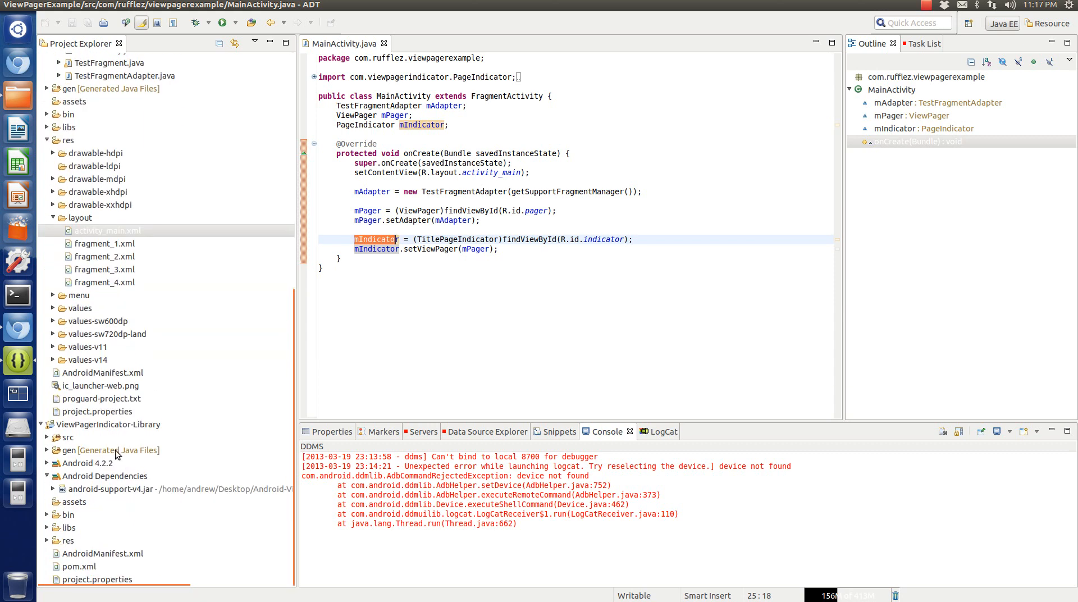
Examine the TitlePageIndicator cast and indicator wiring in onCreate.
left_click(68, 437)
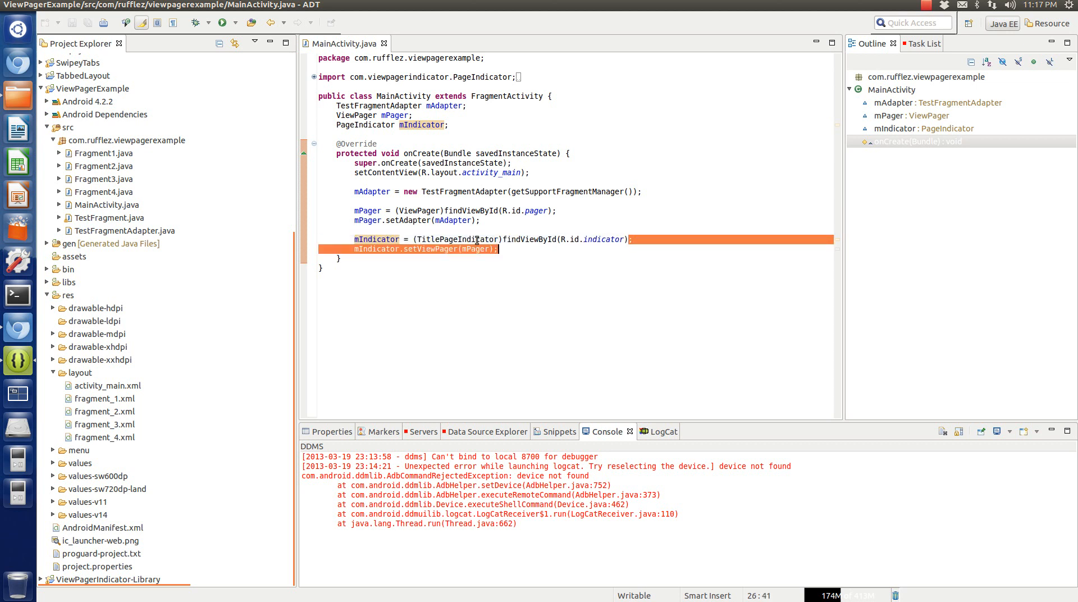
double_click(457, 239)
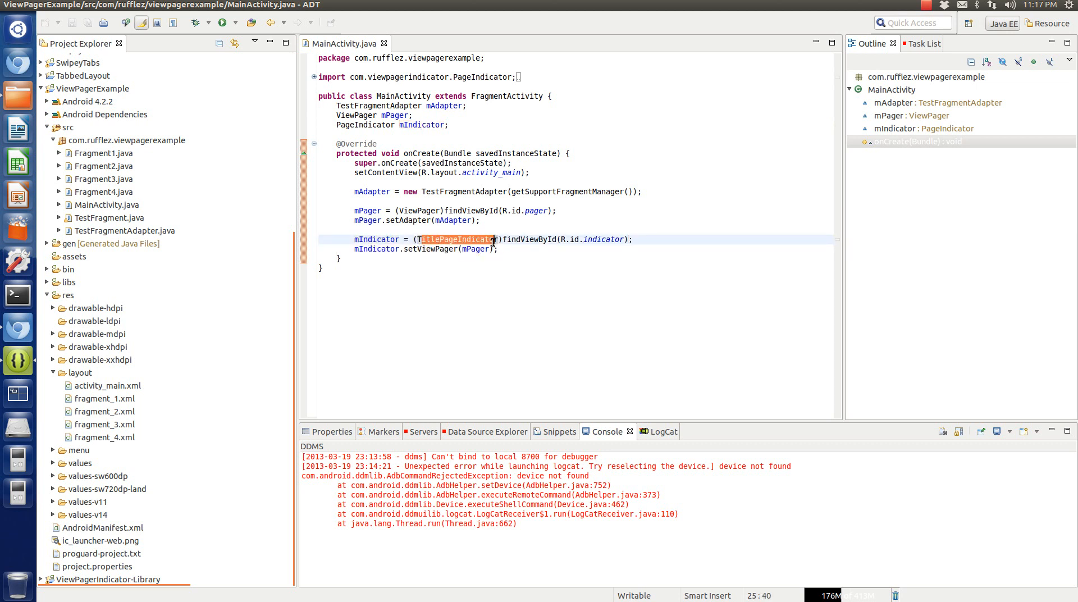
left_click(354, 250)
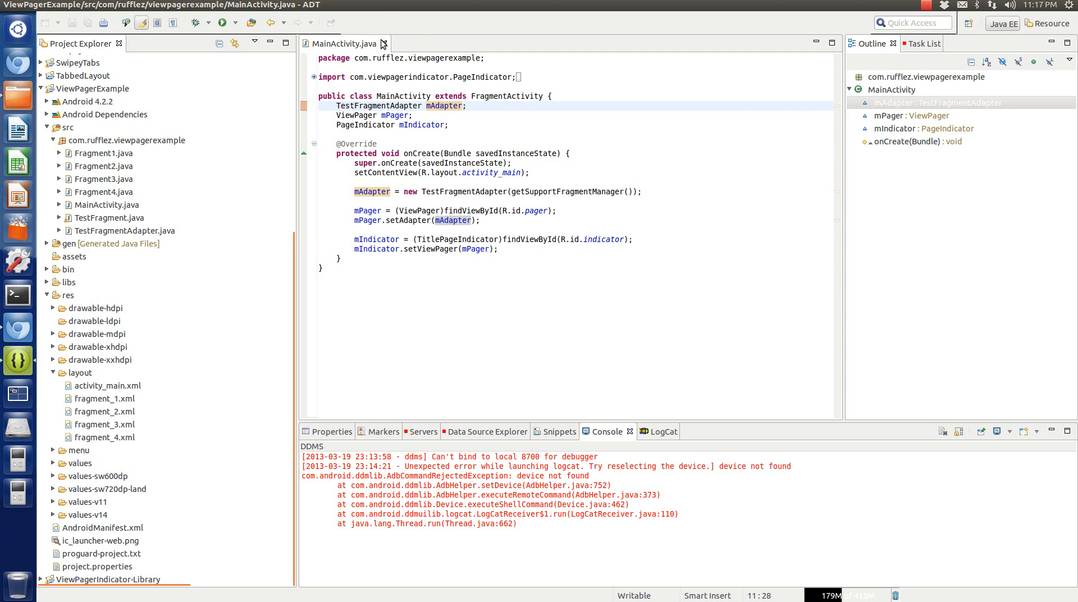
mouse_move(383, 44)
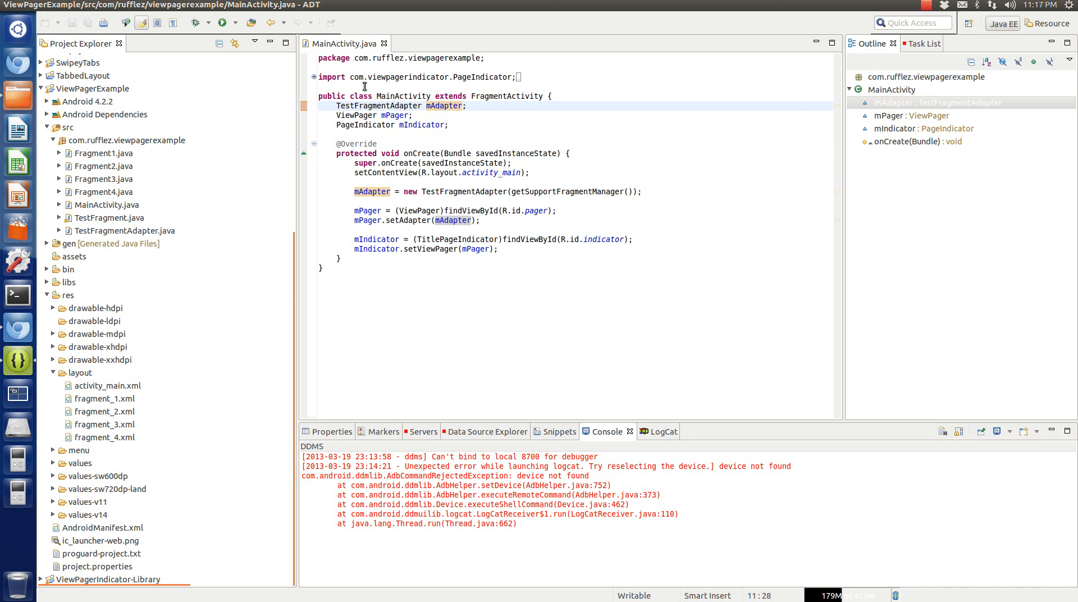
mouse_move(387, 44)
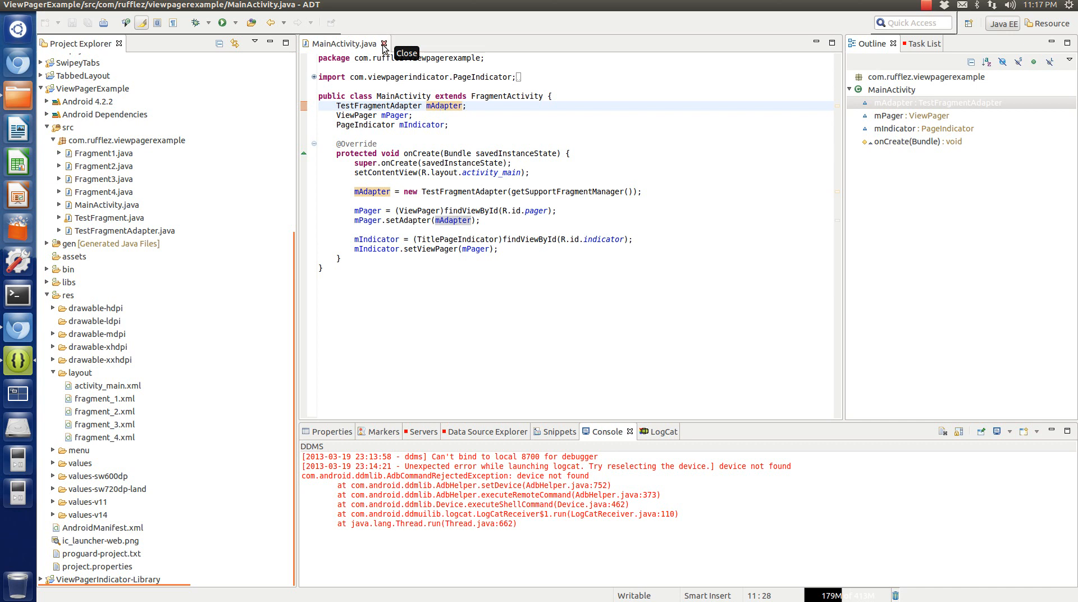
left_click(441, 106)
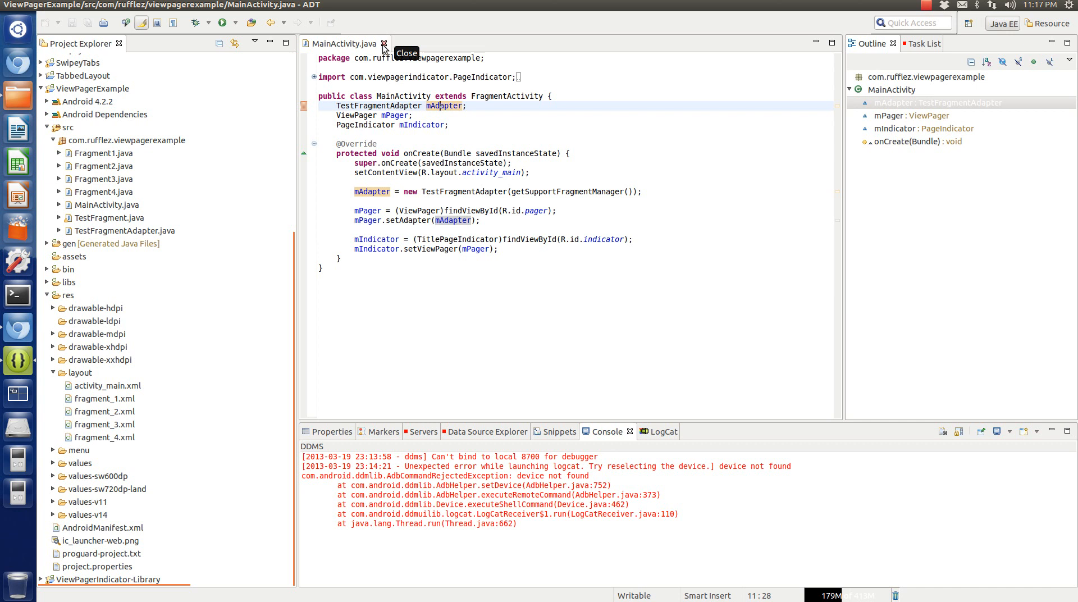
left_click(384, 43)
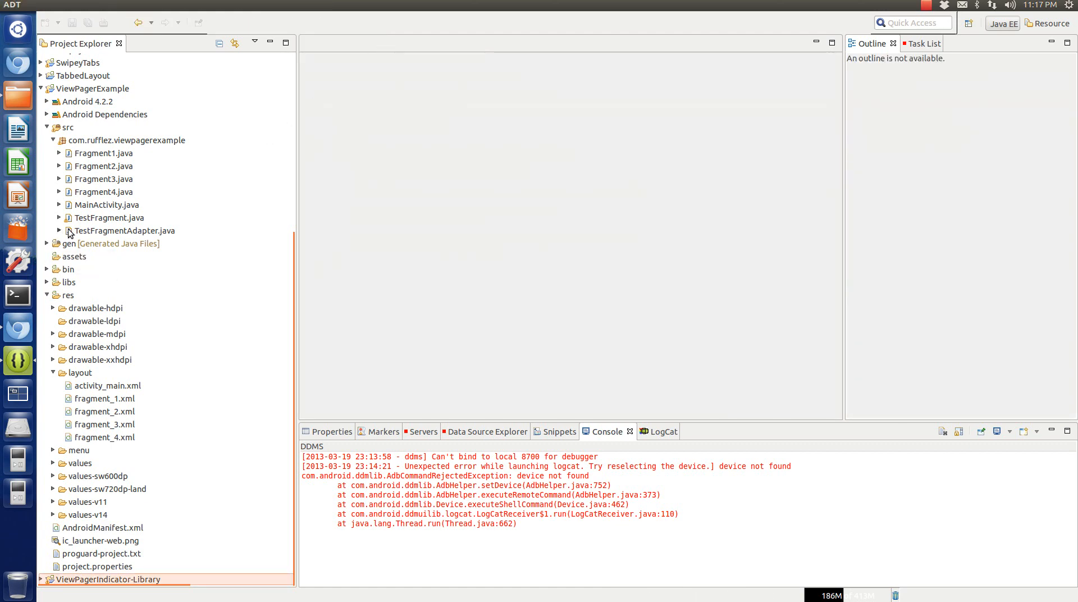
double_click(125, 230)
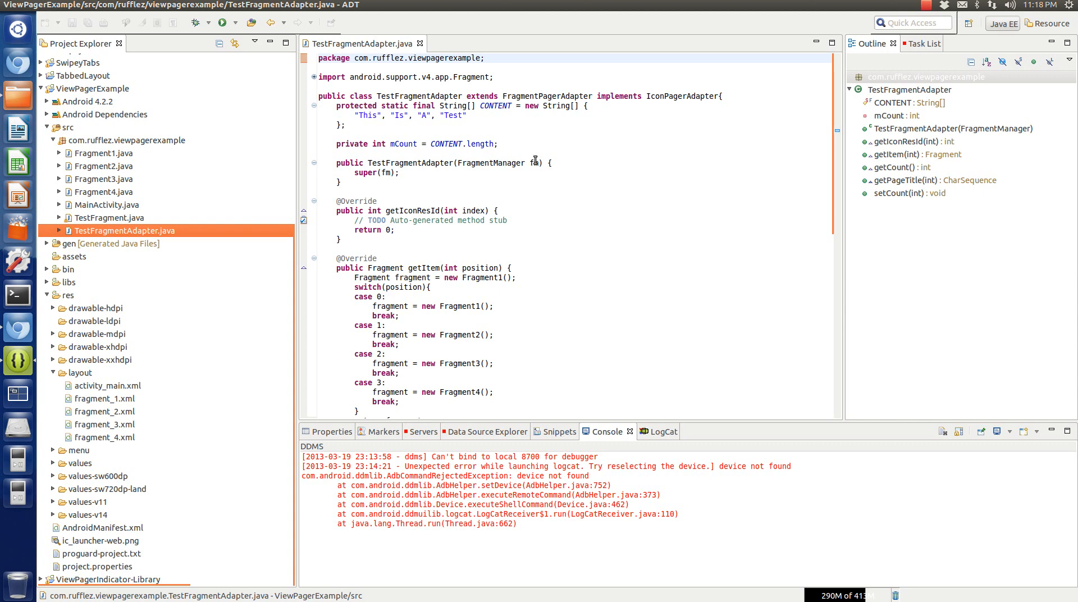
left_click(467, 116)
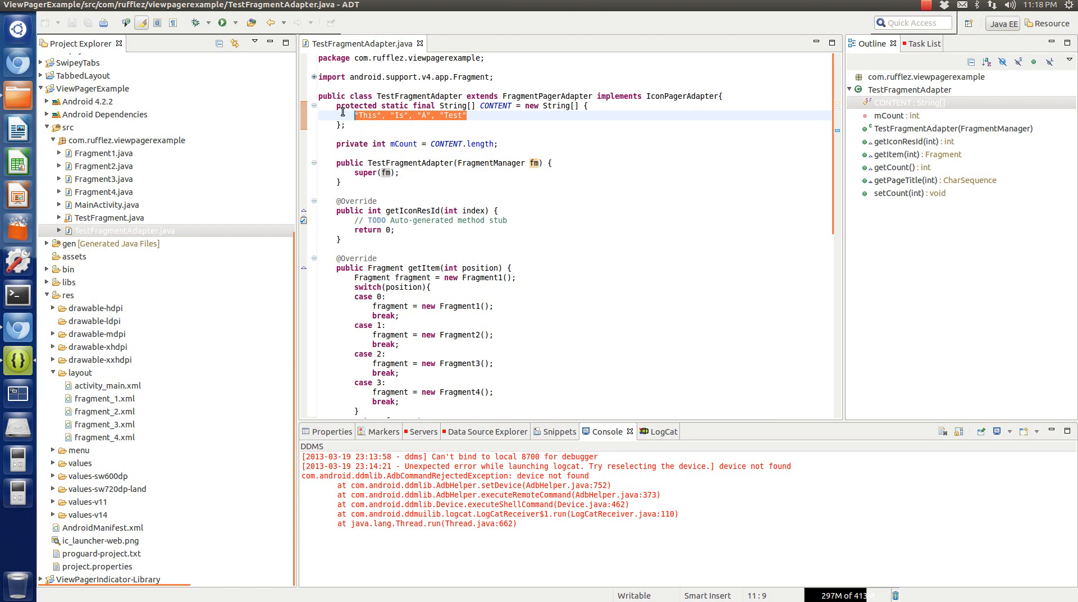
mouse_move(318, 140)
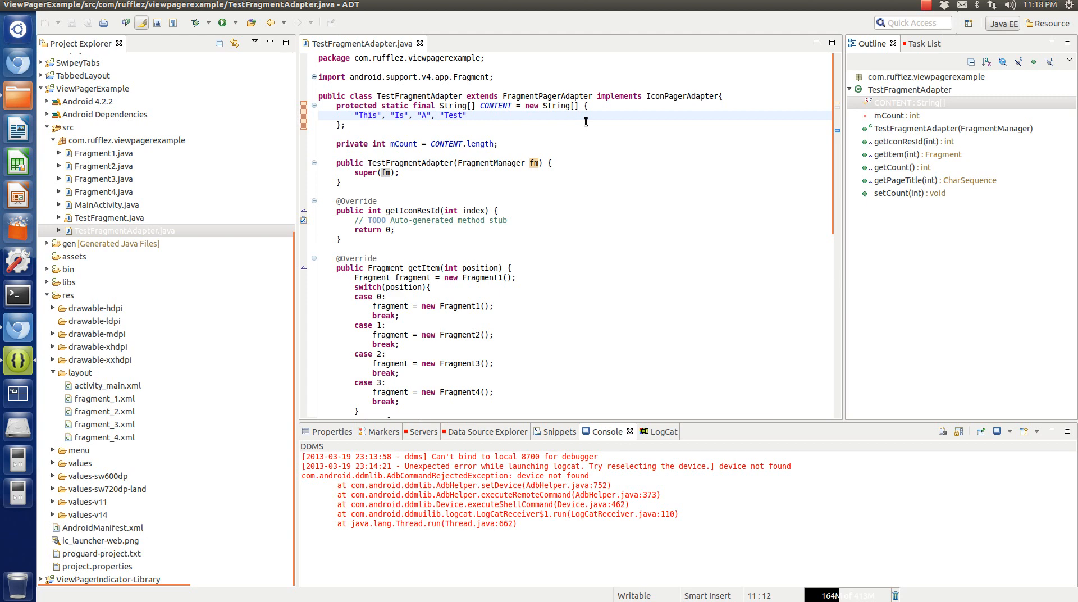
left_click(368, 114)
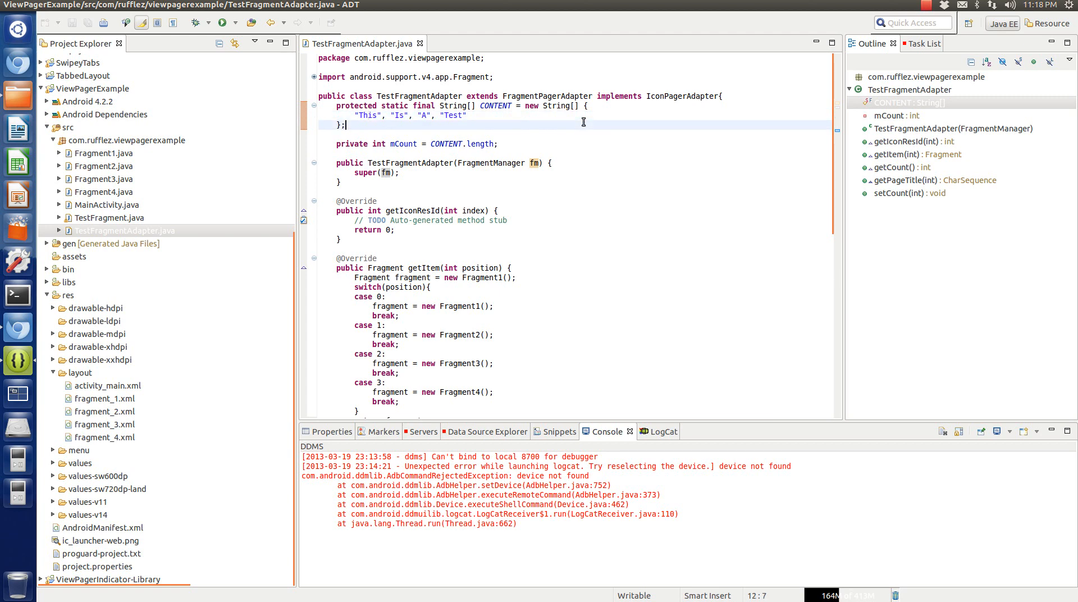
left_click(482, 114)
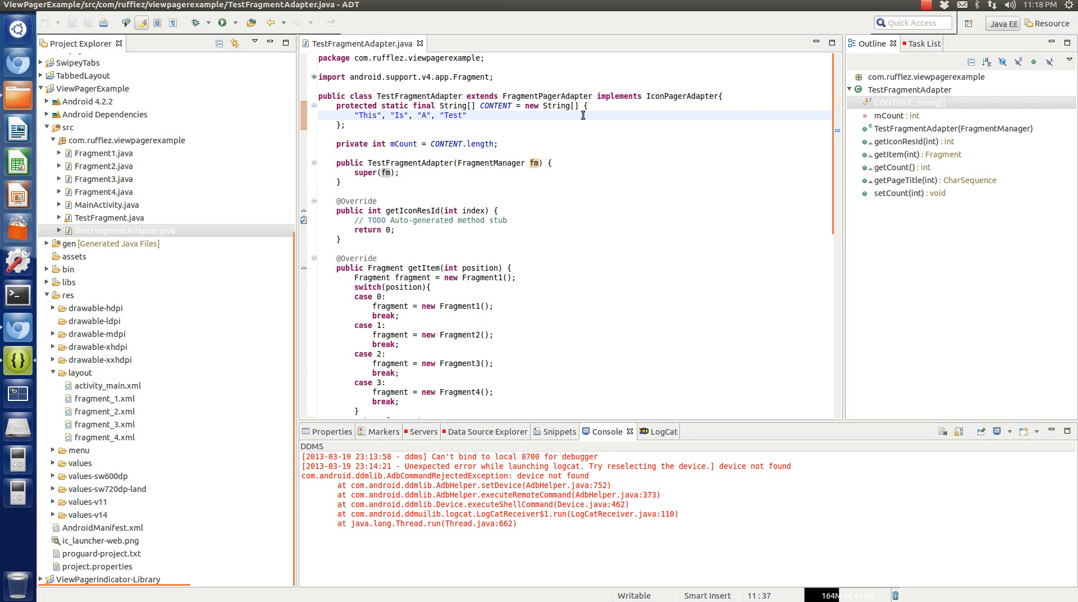
left_click(479, 115)
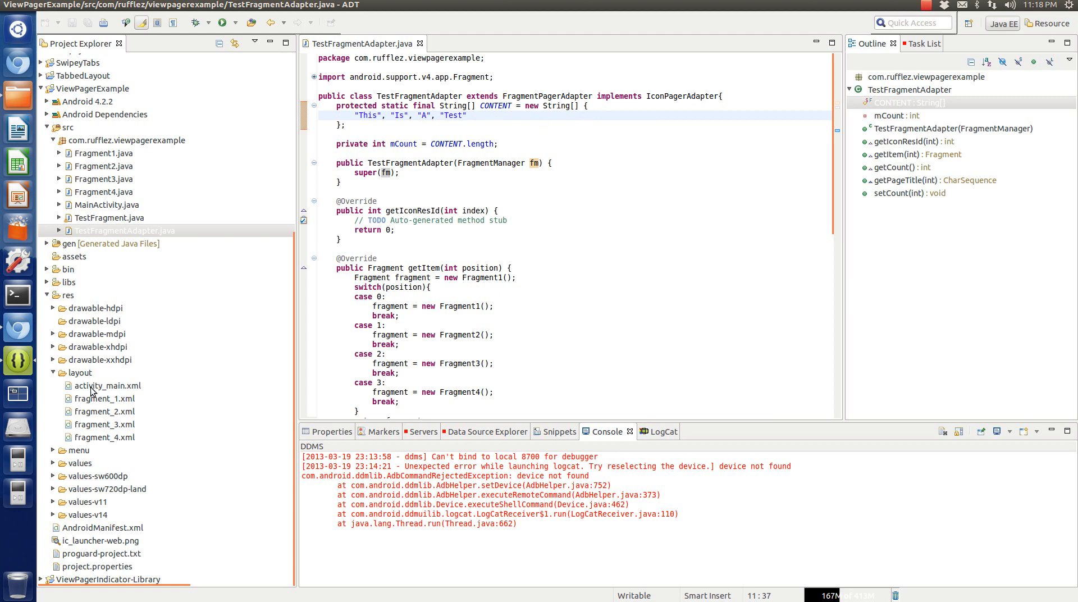
left_click(107, 411)
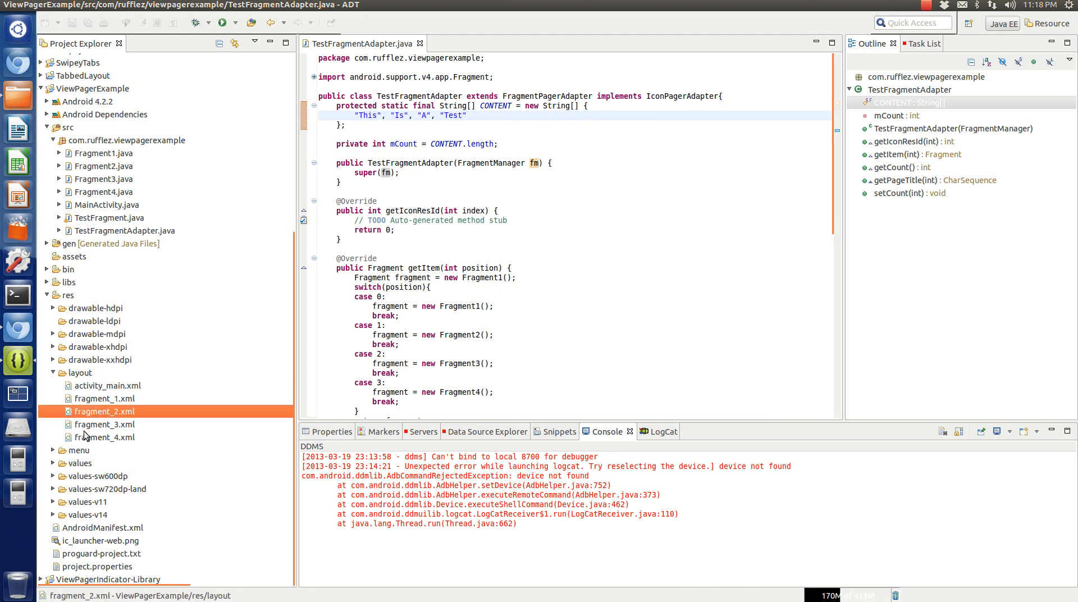
left_click(109, 437)
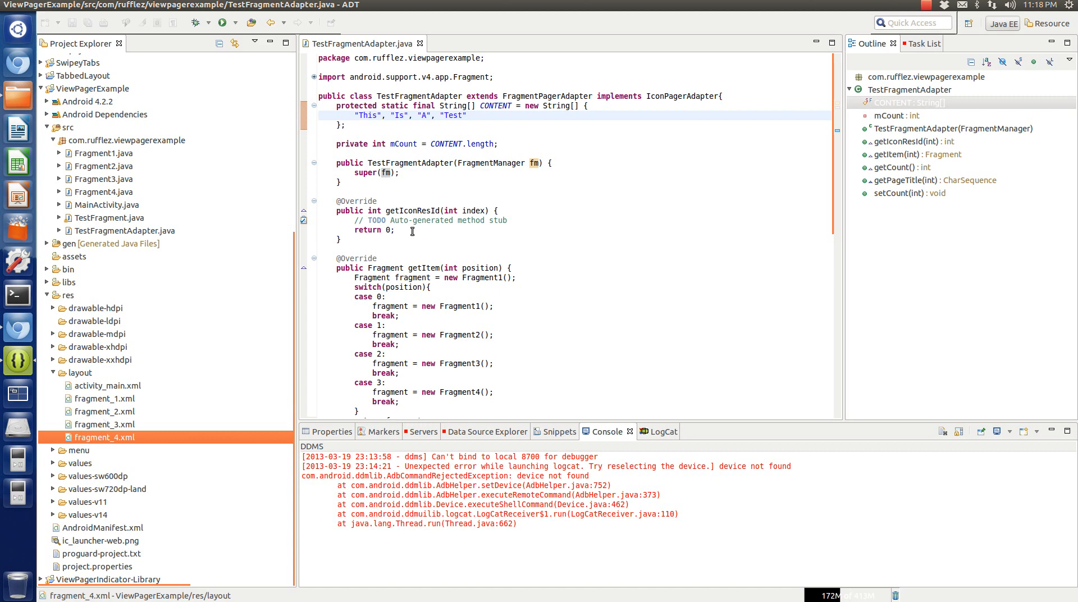
mouse_move(445, 163)
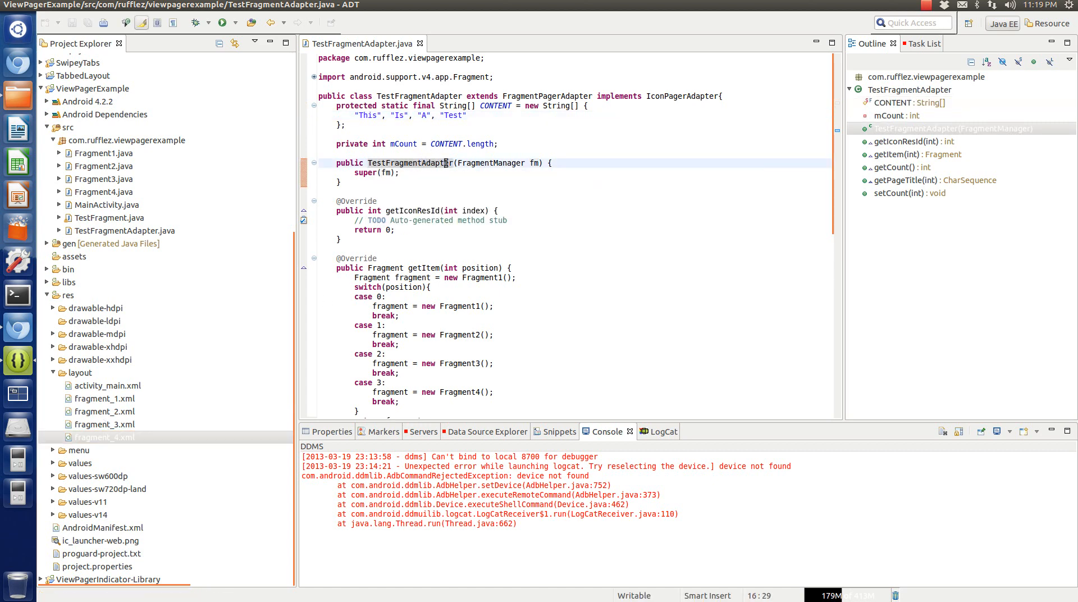
double_click(505, 163)
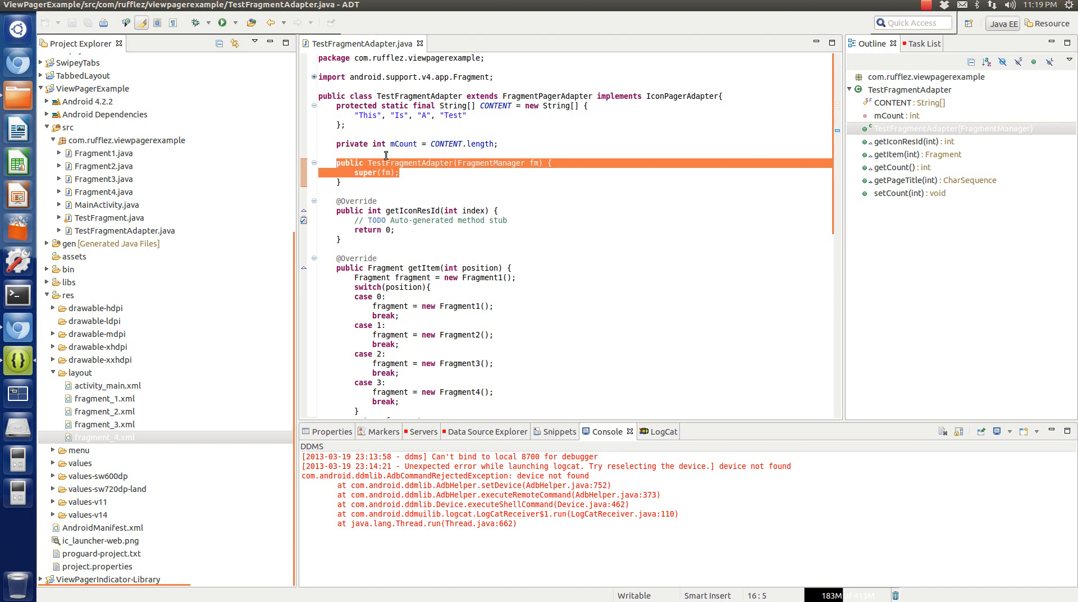
mouse_move(482, 78)
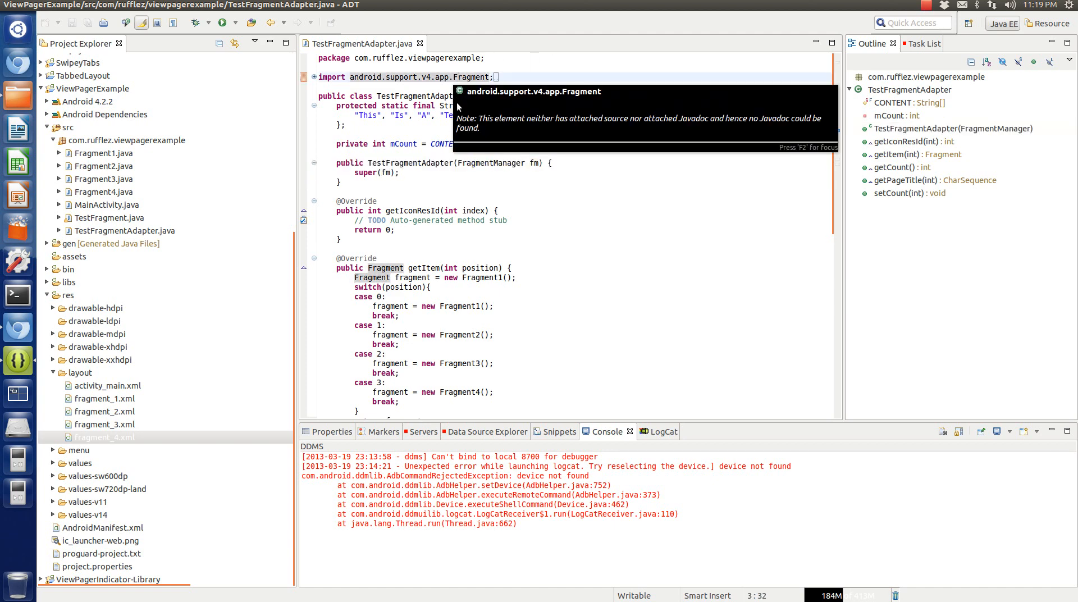
mouse_move(440, 222)
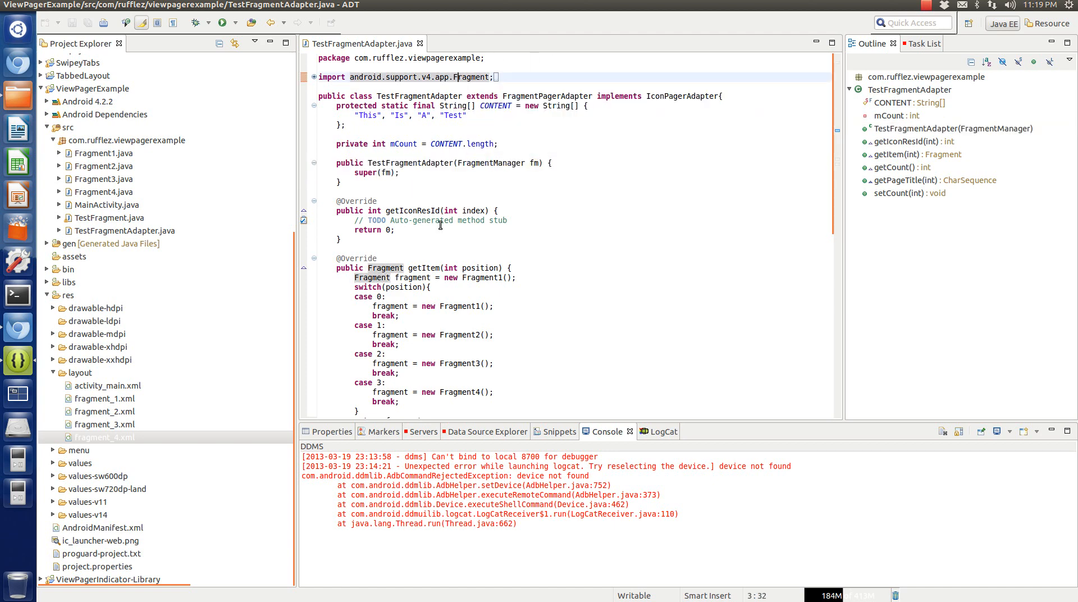
left_click(908, 142)
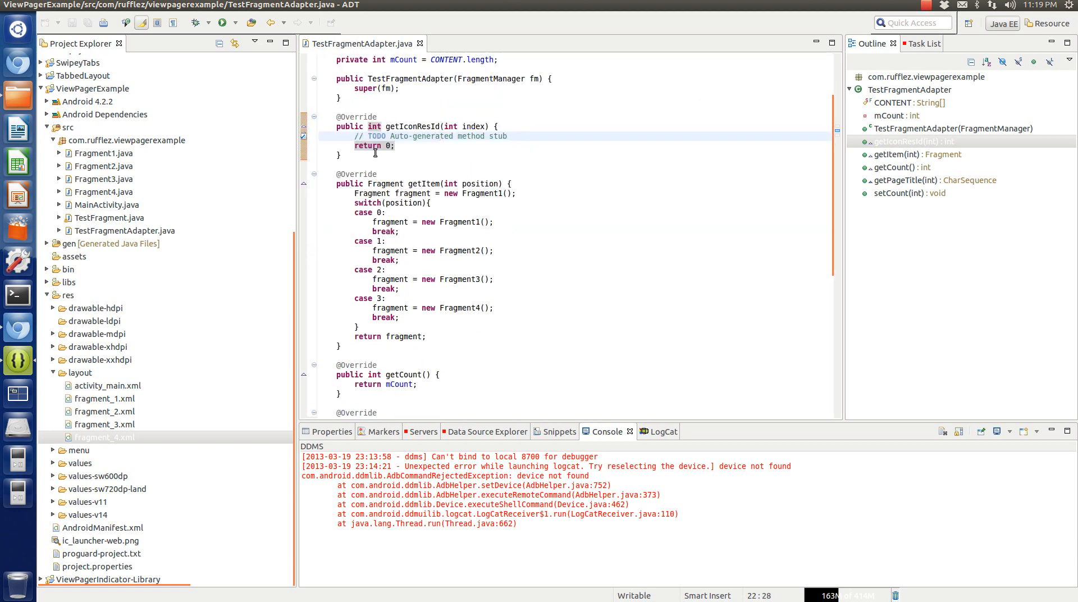
left_click(443, 126)
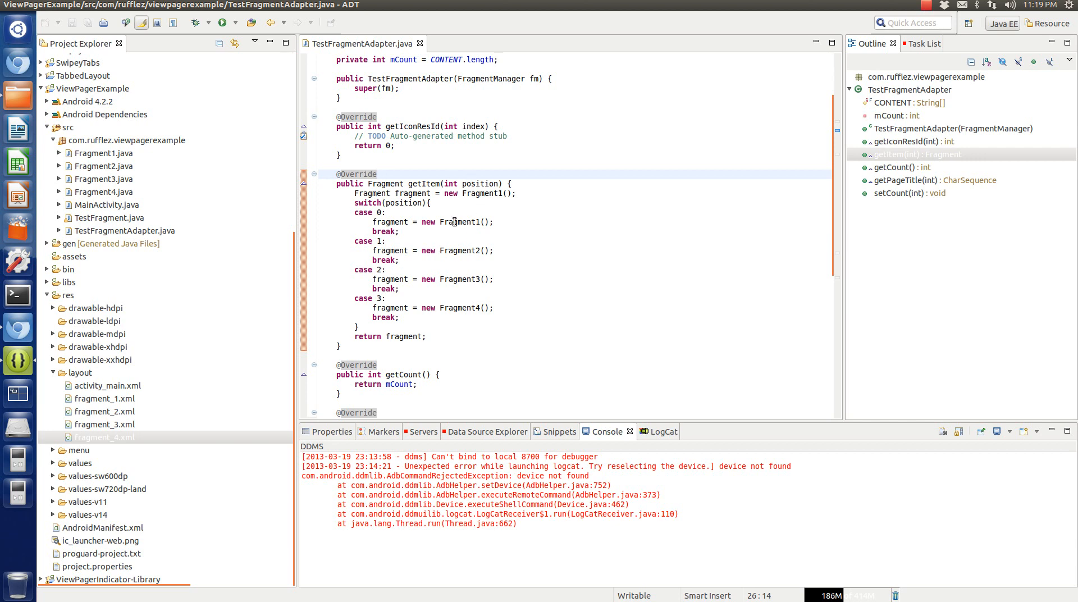
double_click(464, 221)
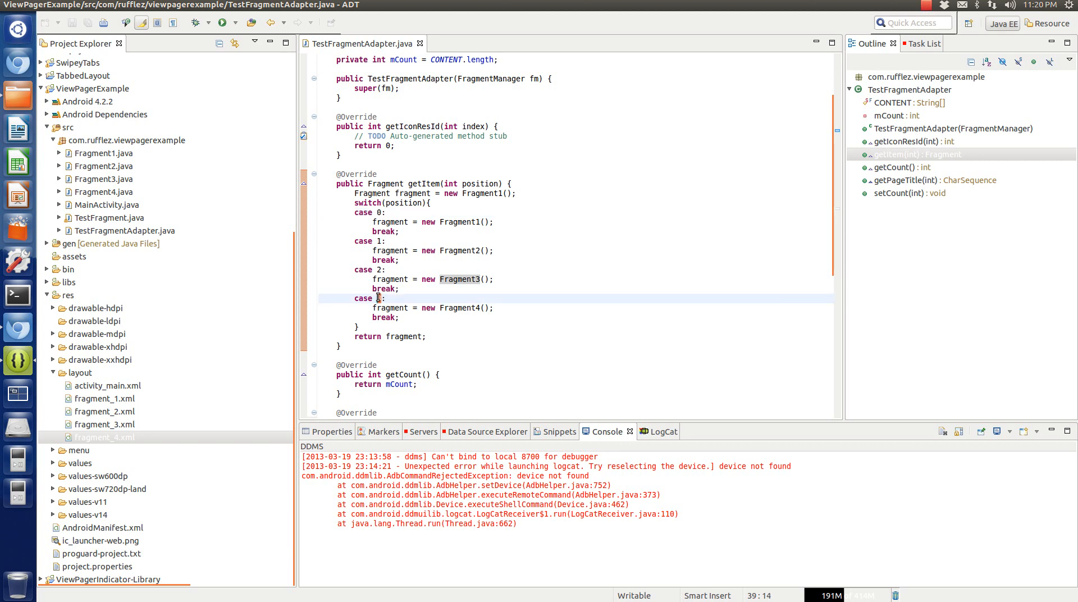
type("3")
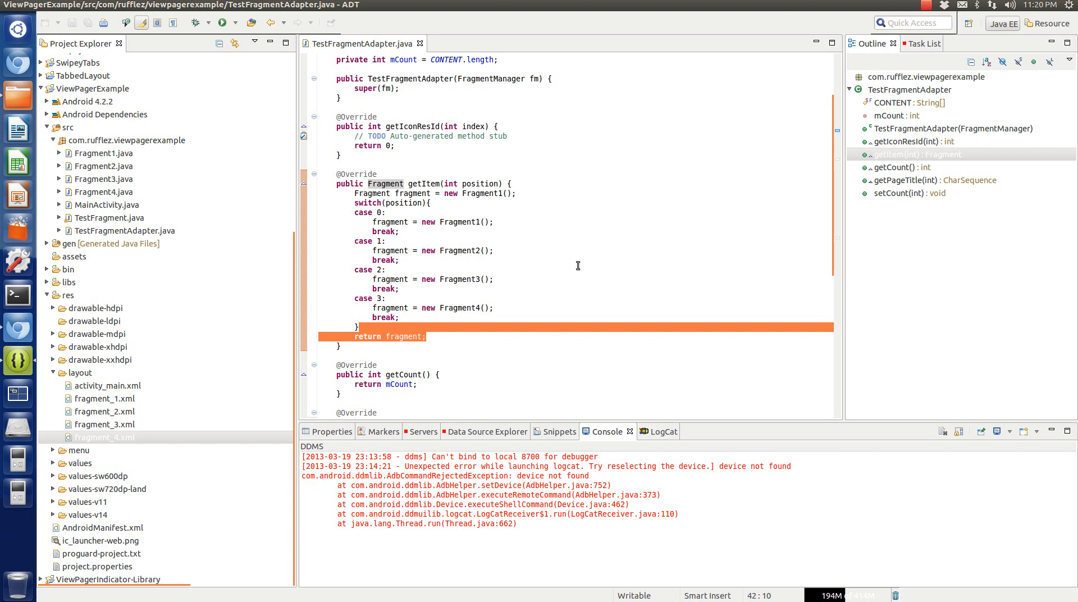
mouse_move(478, 242)
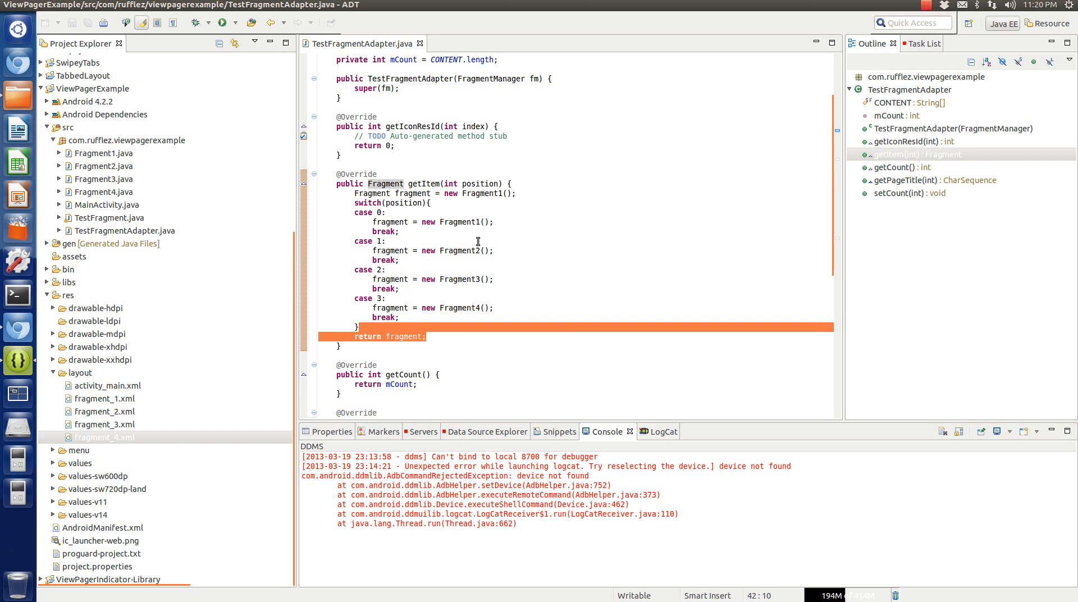
scroll("down", 3)
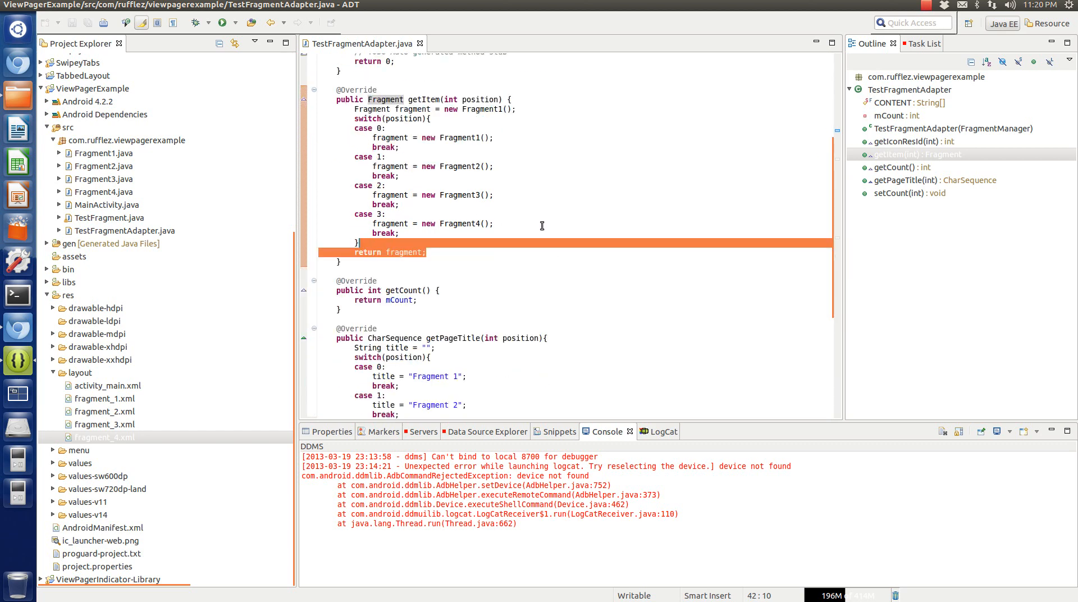
scroll("down", 3)
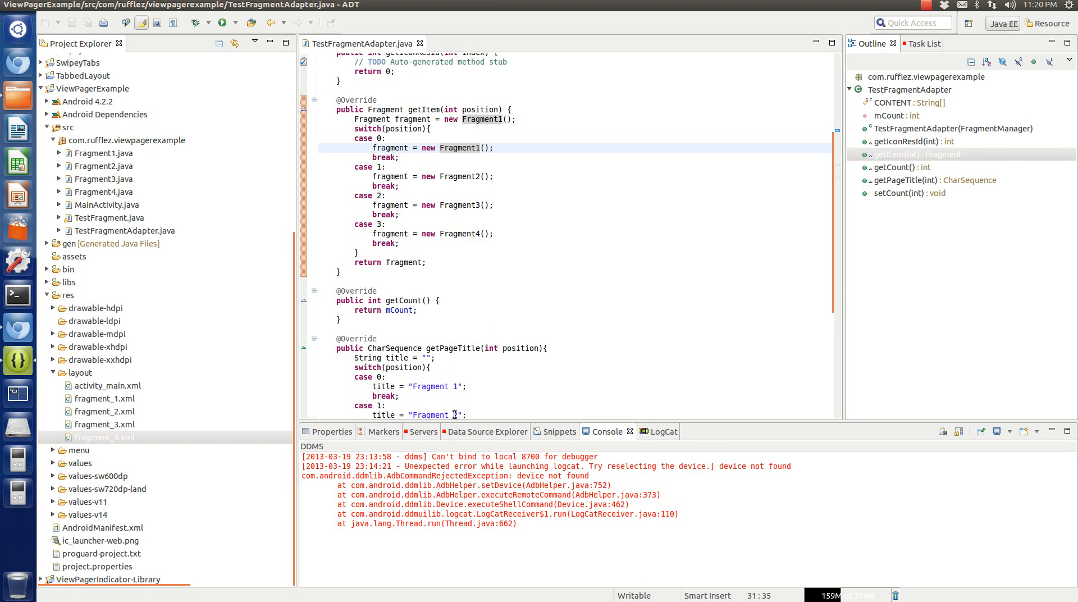
scroll("down", 3)
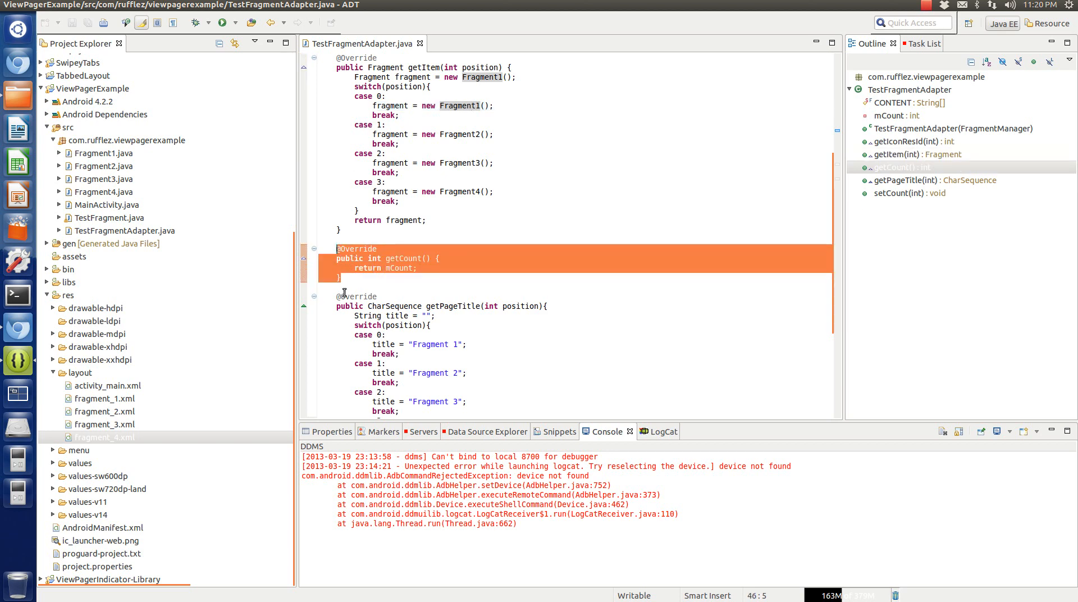
left_click(377, 267)
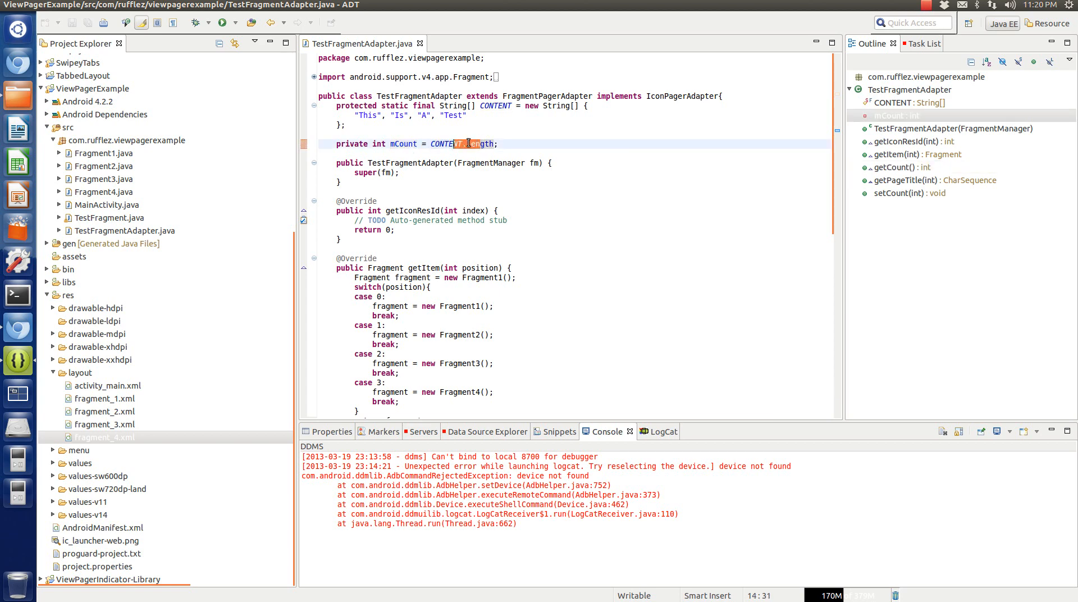
mouse_move(445, 143)
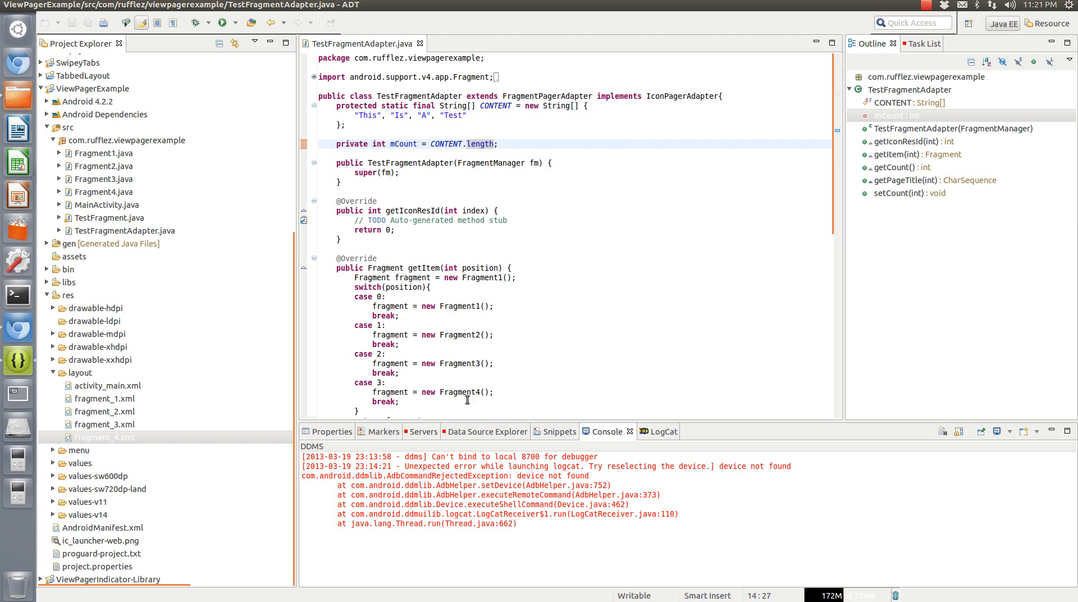
left_click(486, 431)
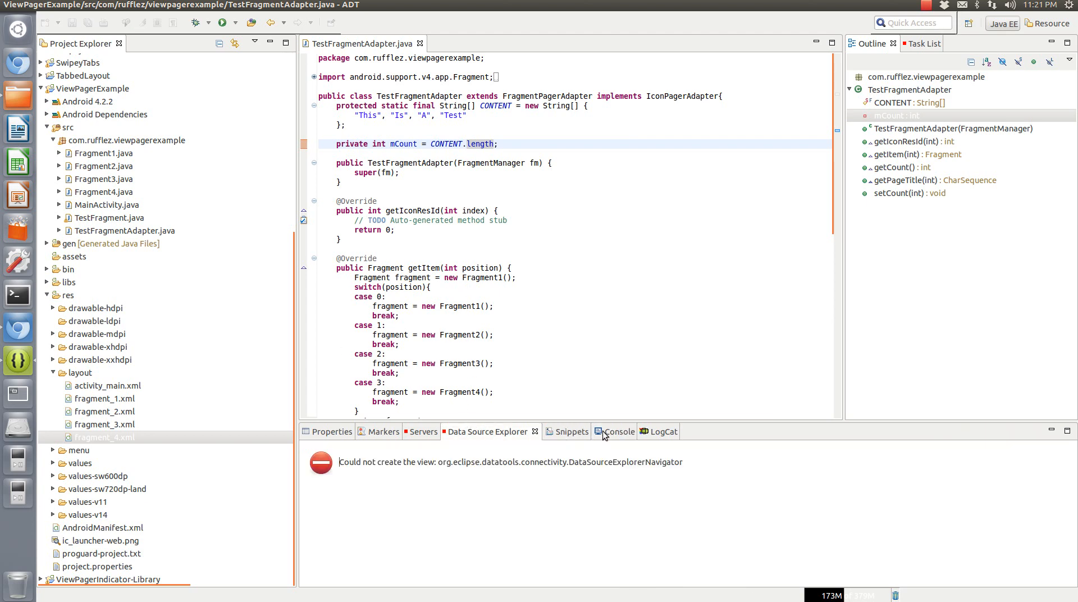
left_click(613, 431)
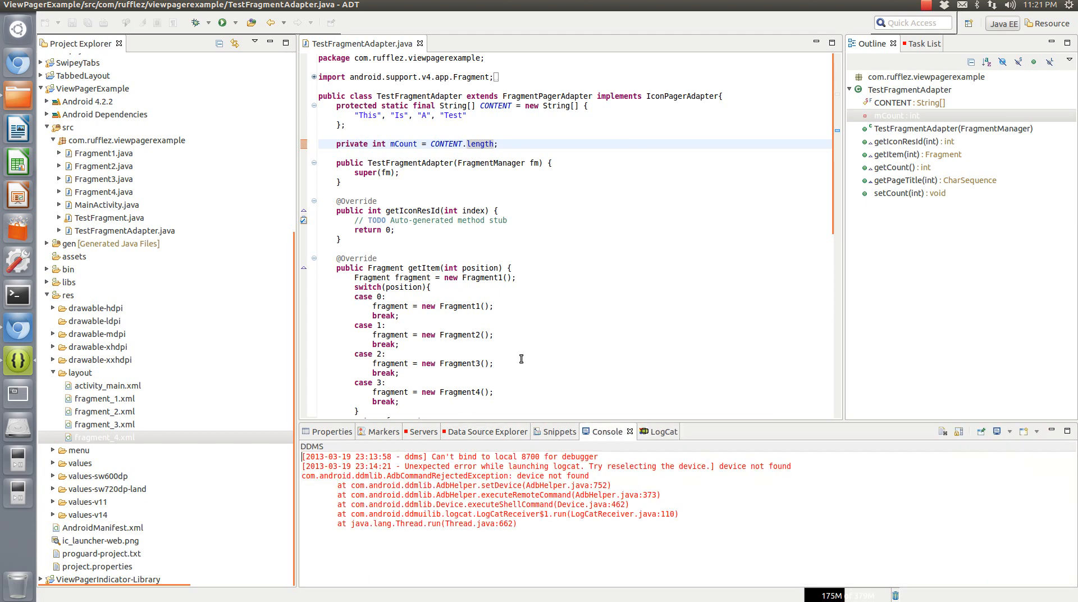
scroll("down", 3)
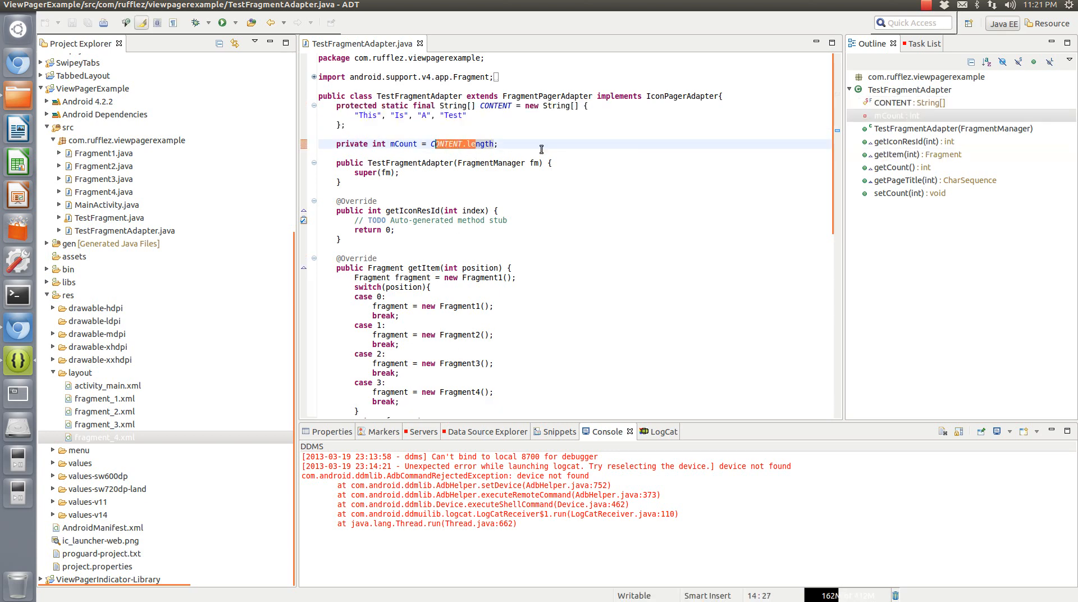
left_click(364, 115)
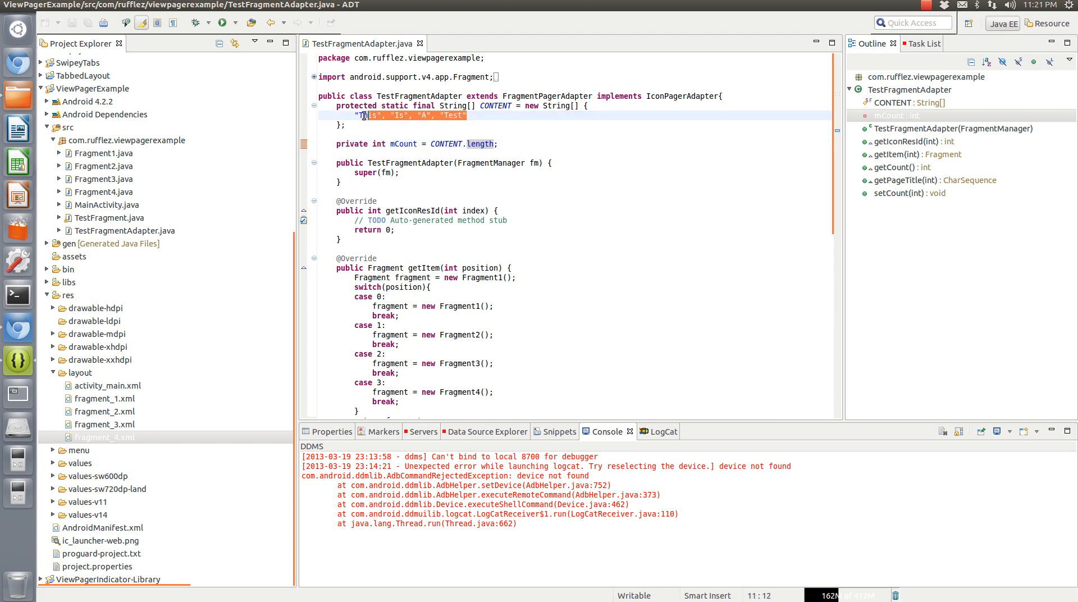
left_click(485, 144)
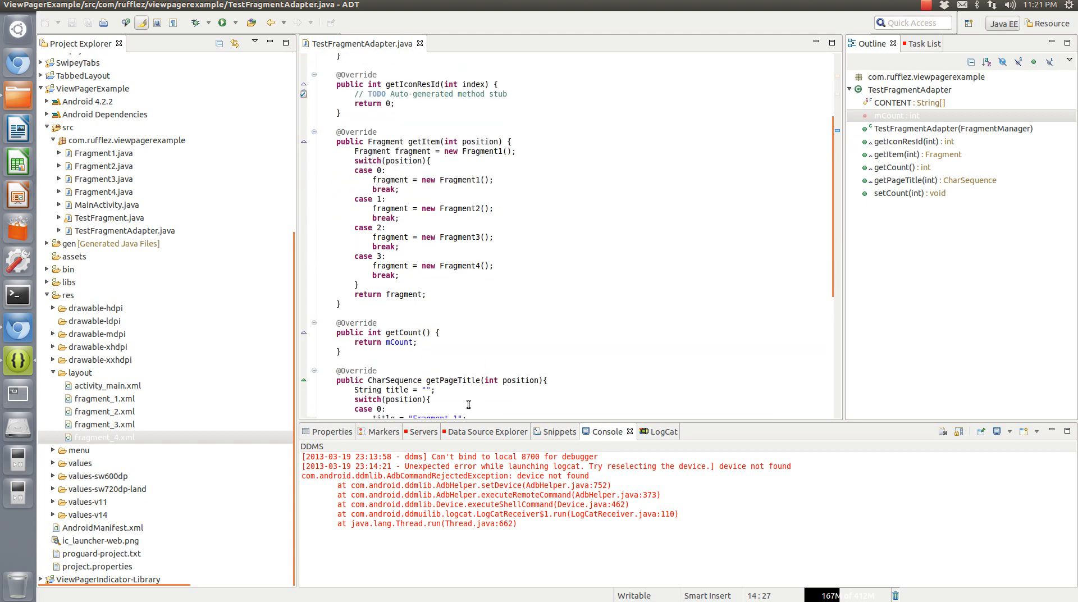
scroll("down", 3)
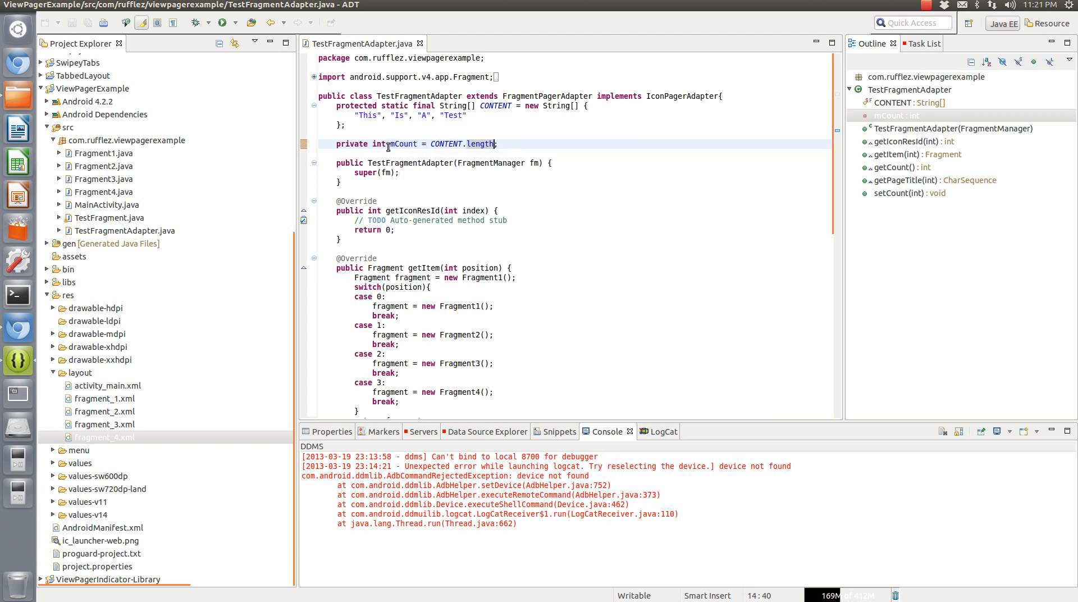
mouse_move(404, 143)
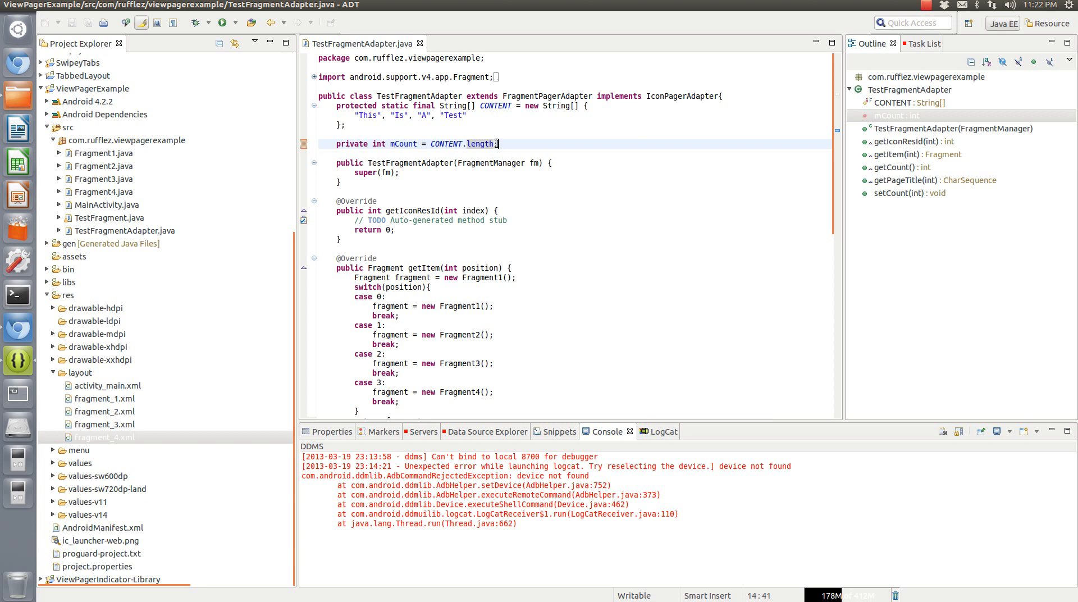
type(";")
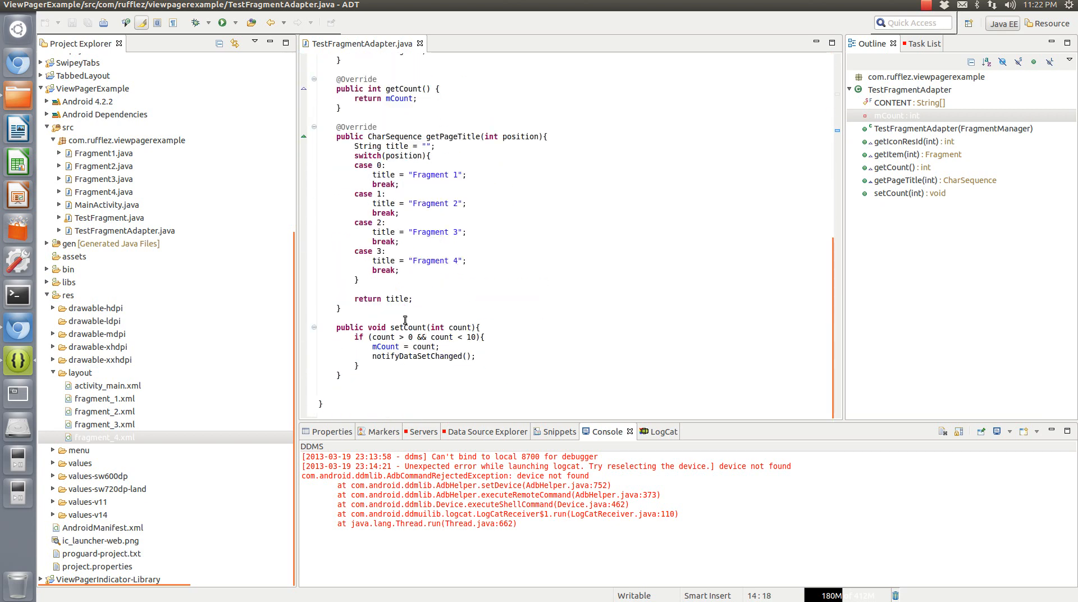
left_click(423, 356)
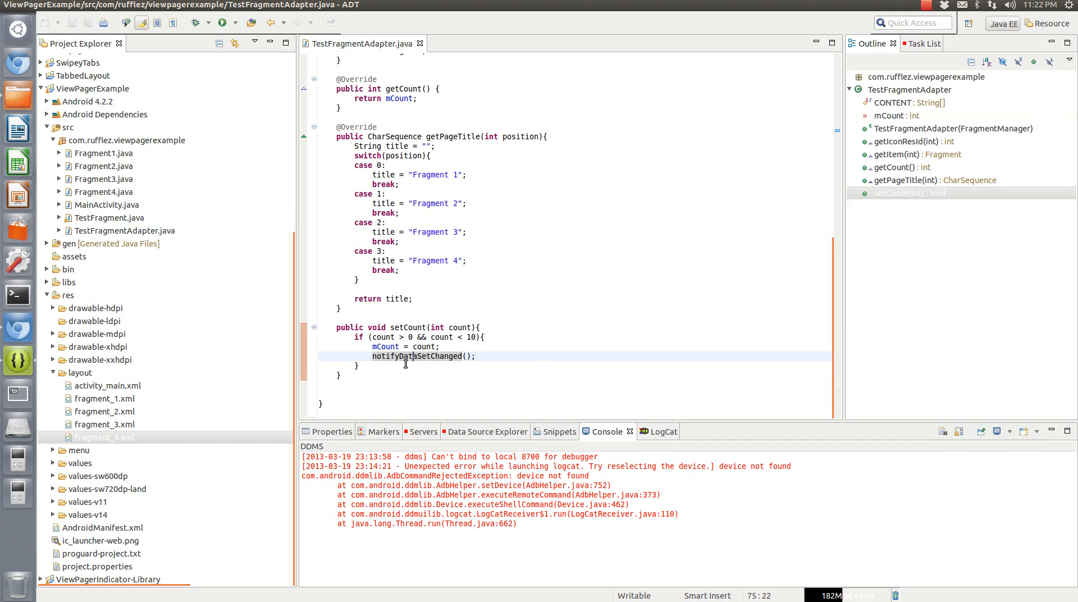
double_click(385, 345)
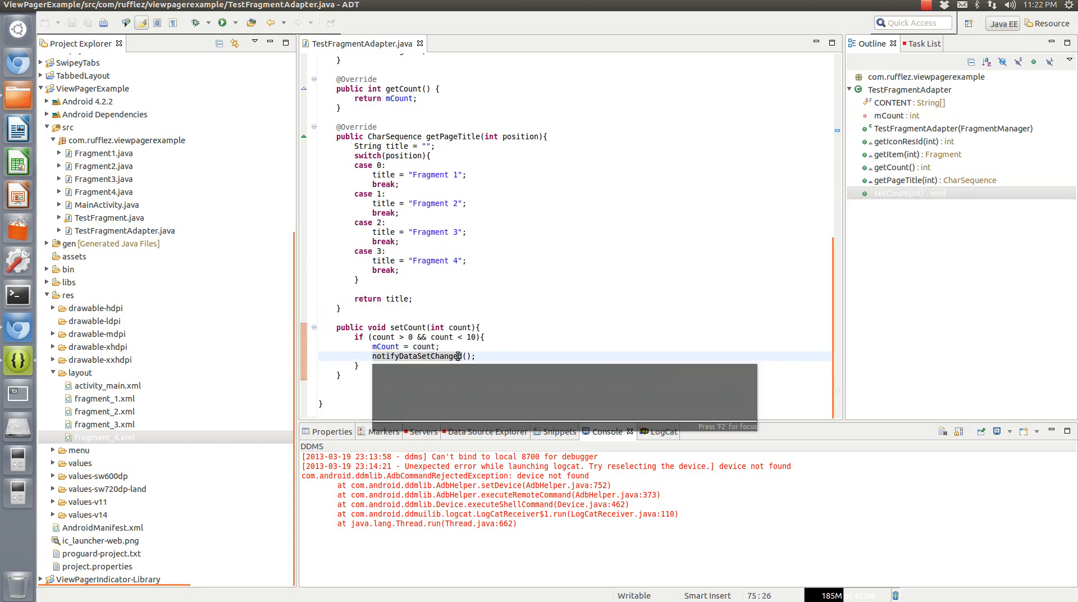
double_click(414, 356)
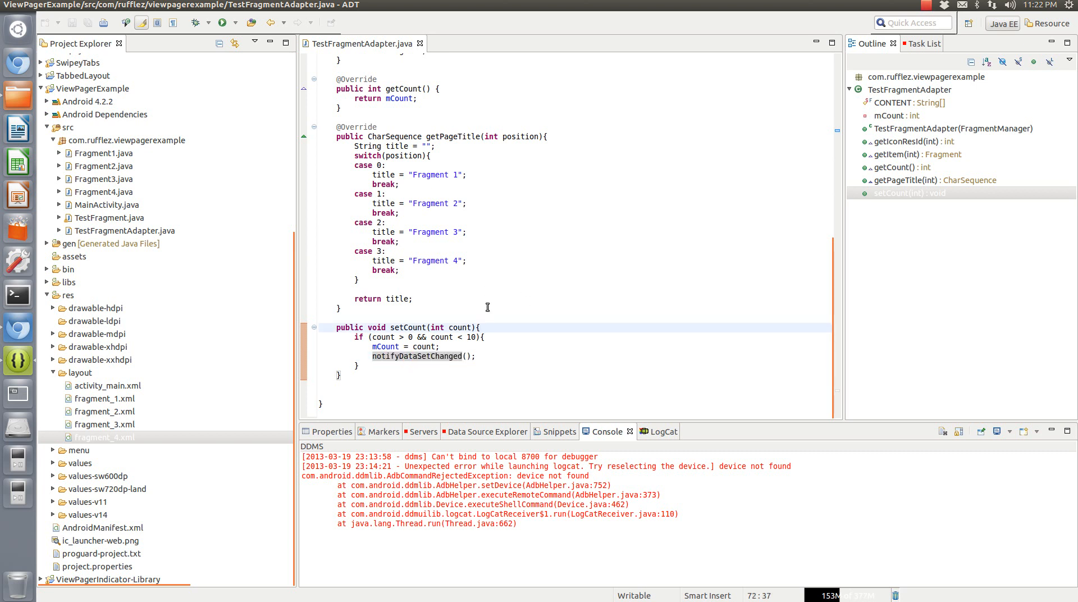
mouse_move(505, 435)
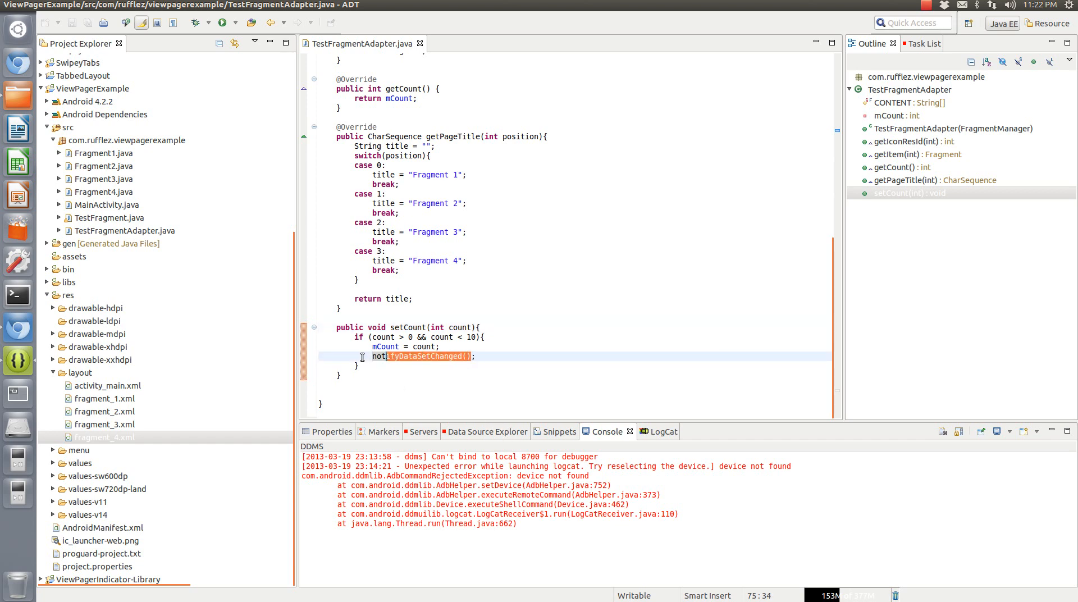
mouse_move(427, 356)
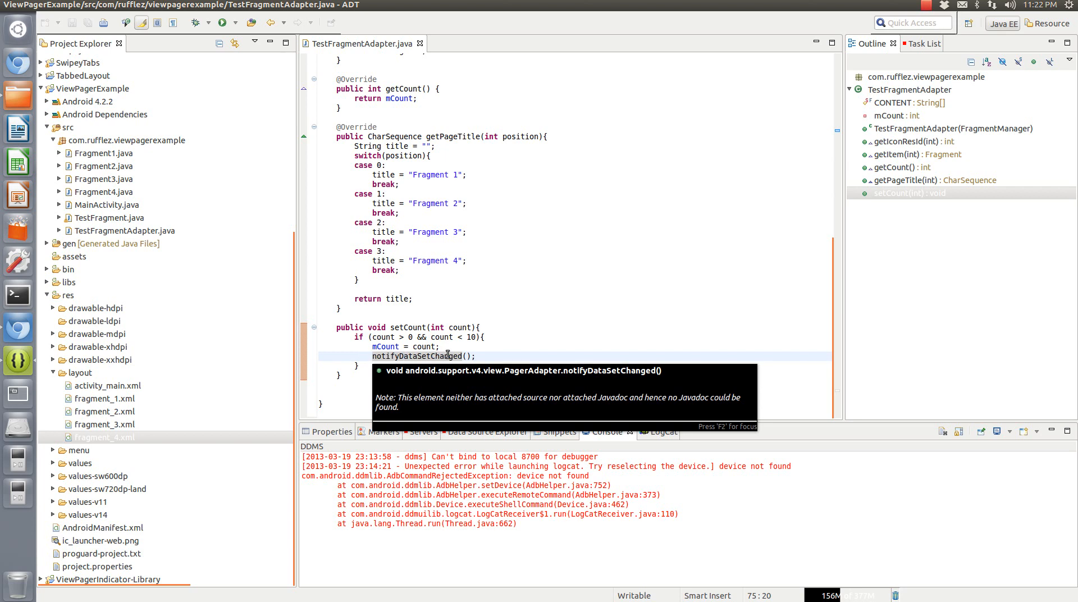
mouse_move(296, 369)
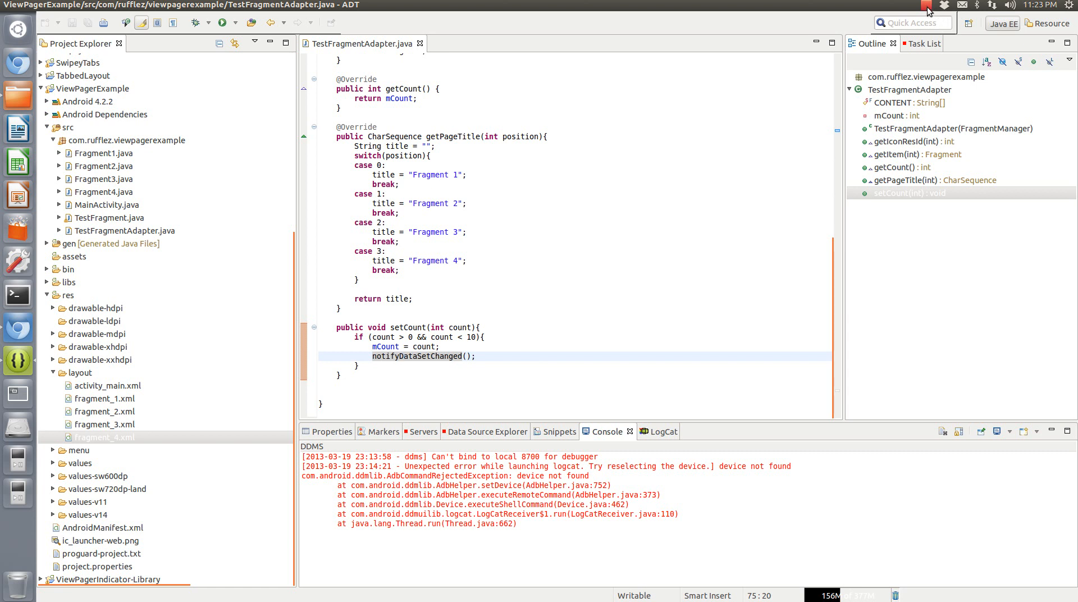
left_click(944, 6)
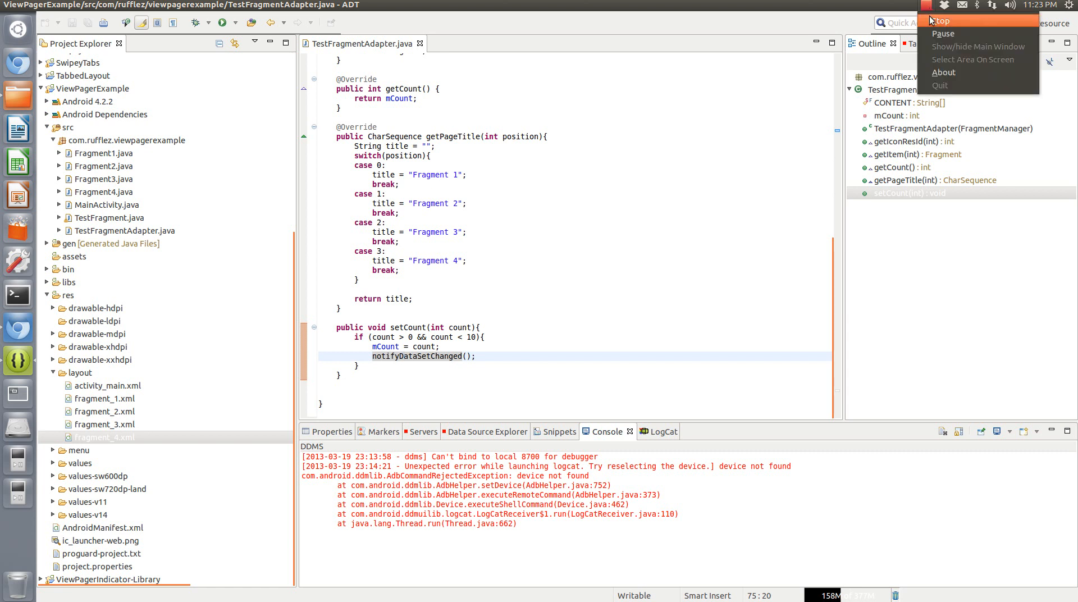